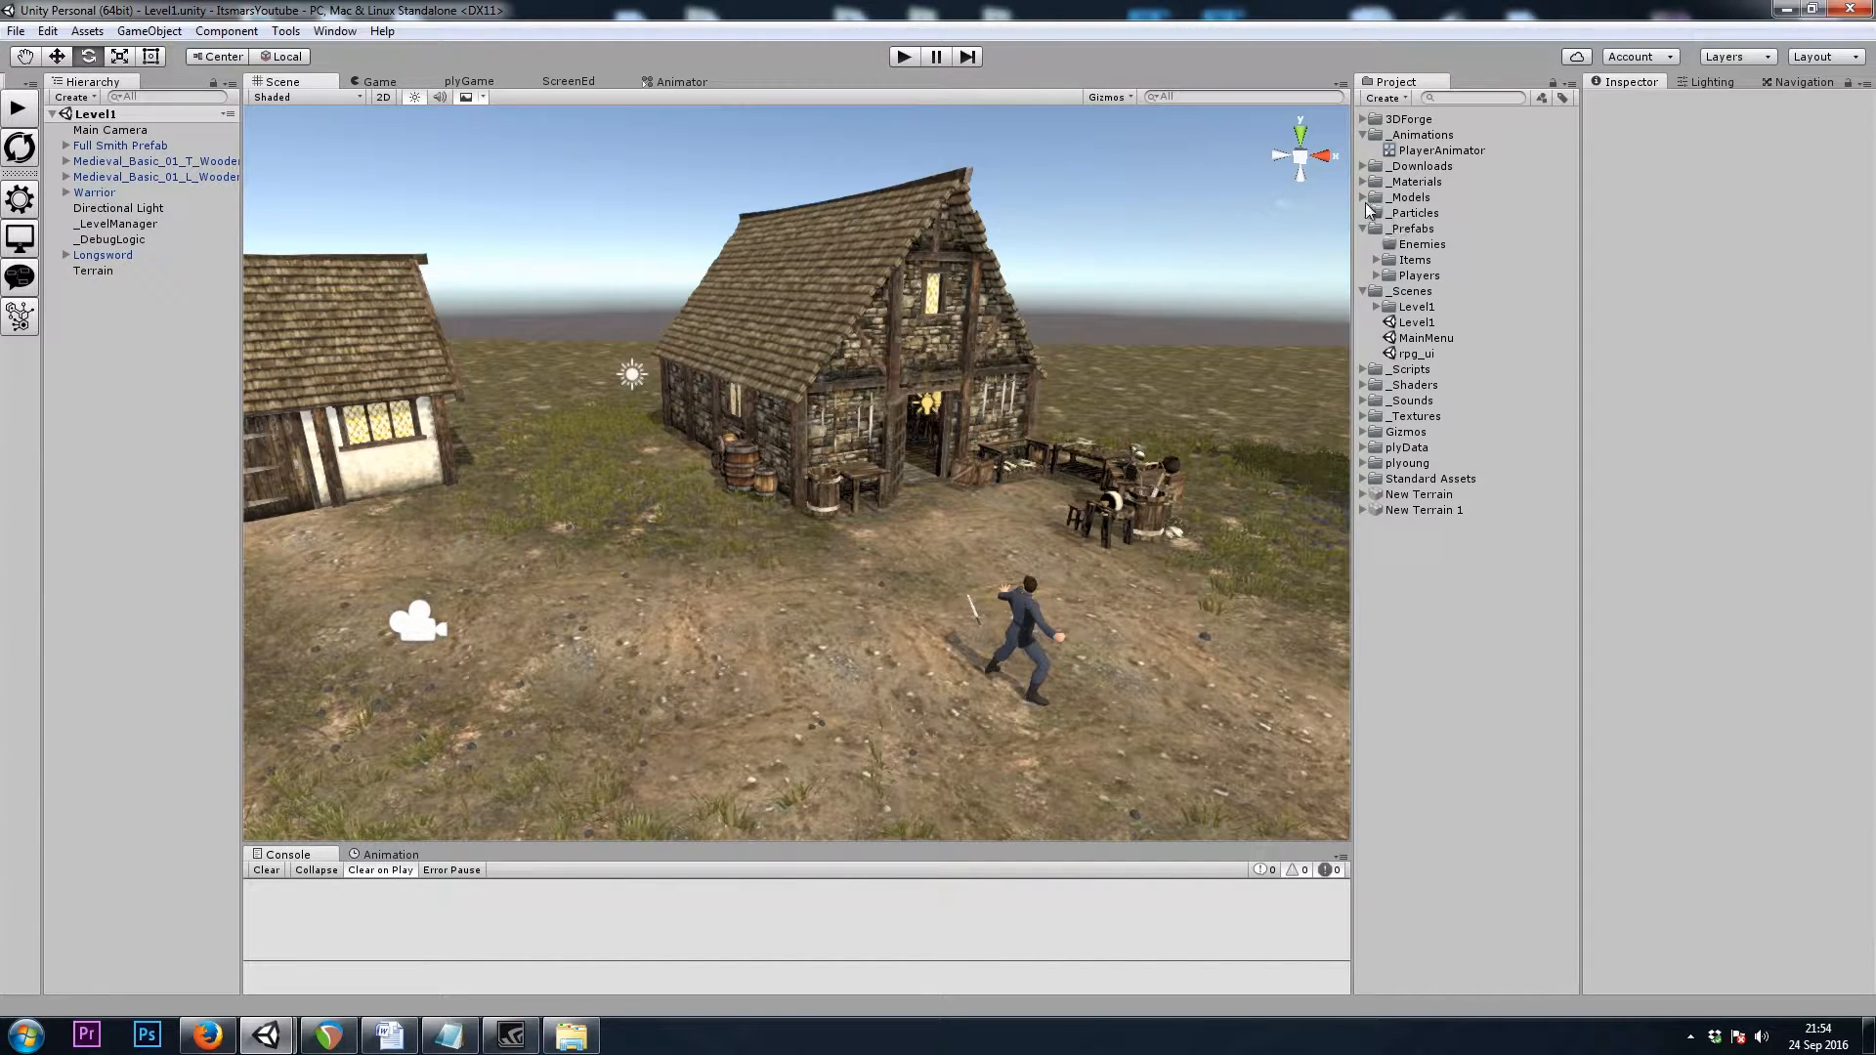
# Place the Fantasy Horde zombie model from _Downloads into the village scene
pyautogui.click(1361, 166)
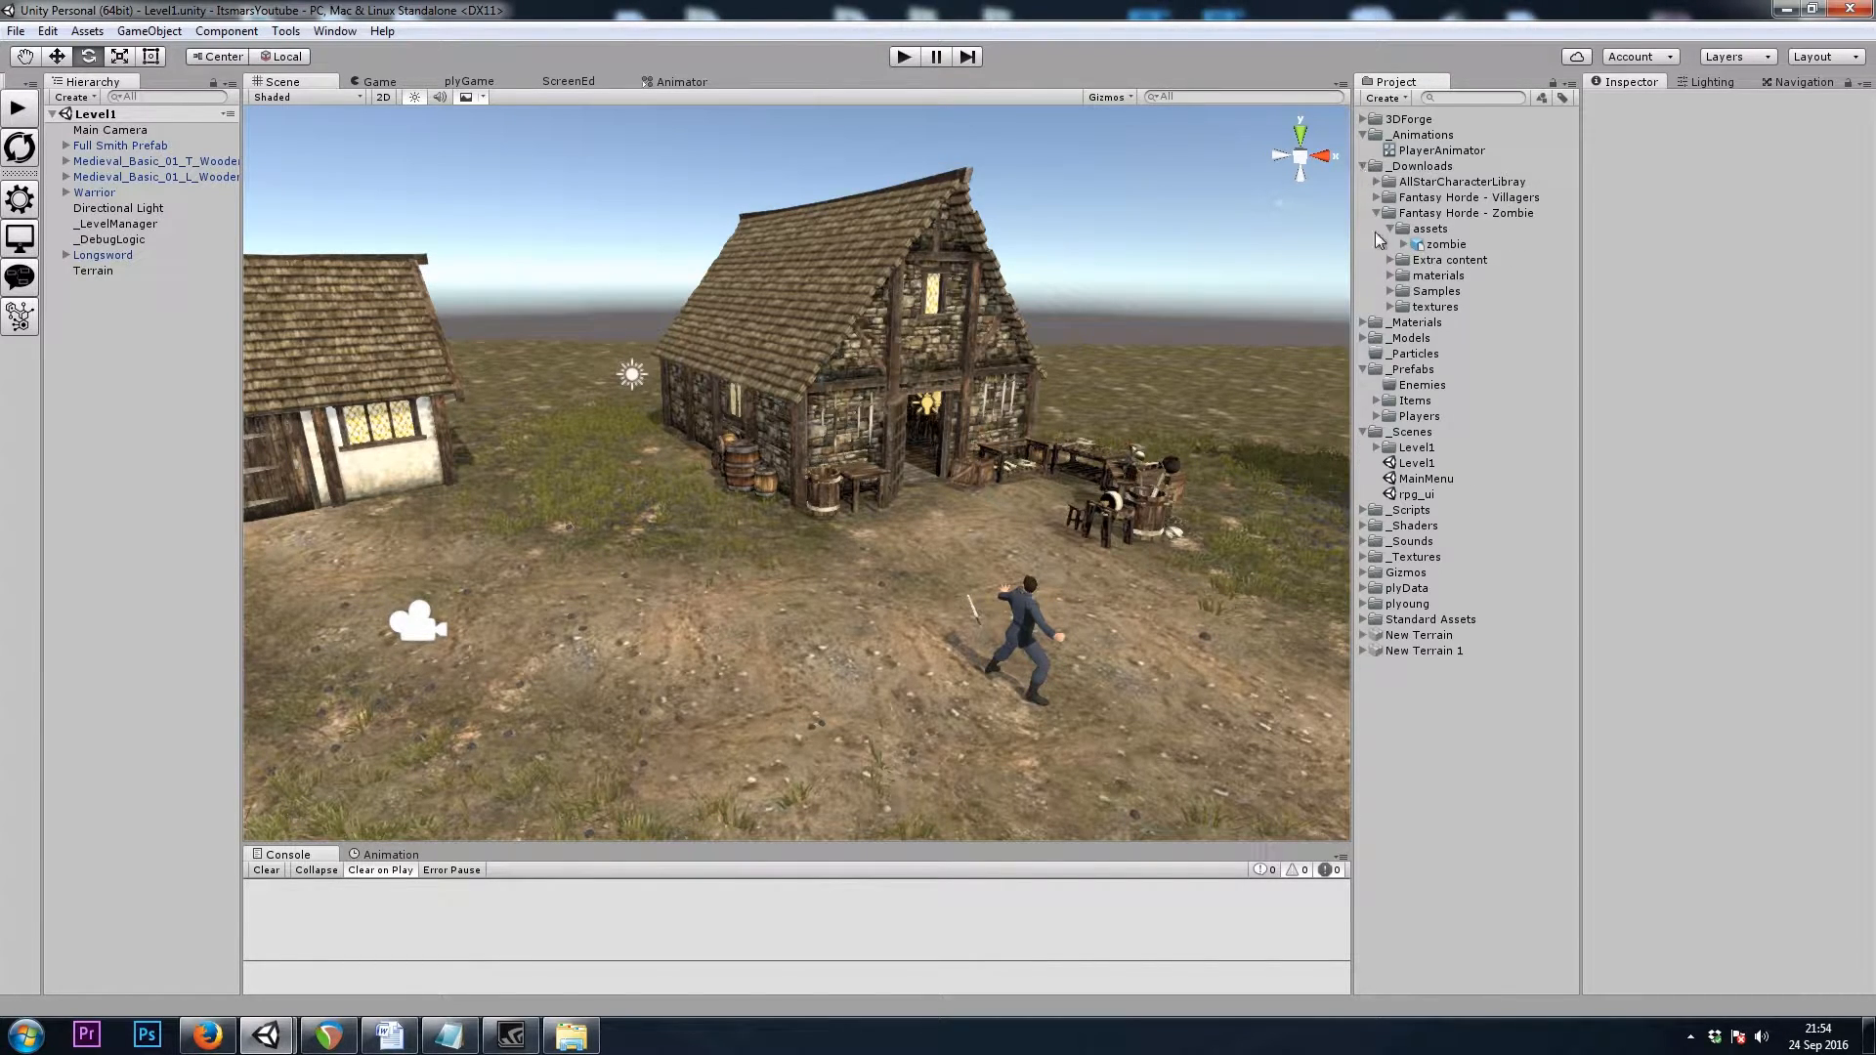
pyautogui.click(1444, 244)
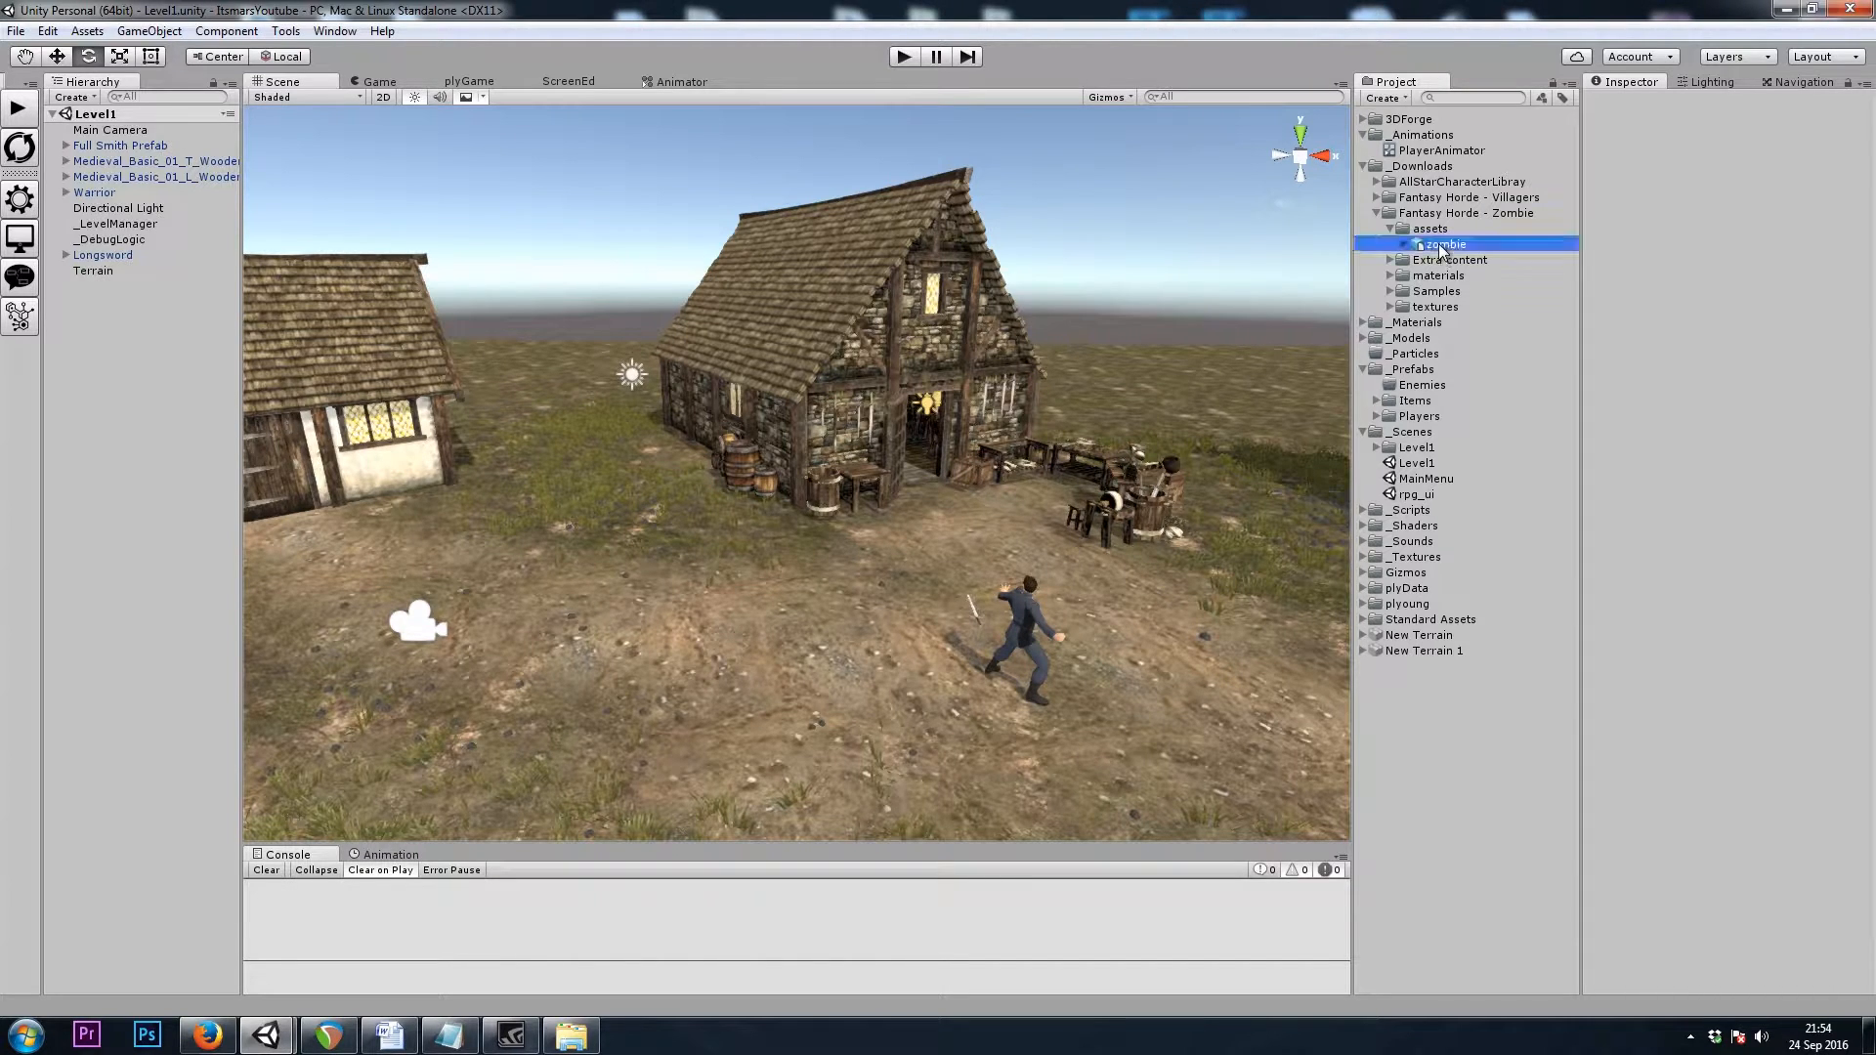
pyautogui.moveTo(1442, 244); pyautogui.dragTo(790, 586)
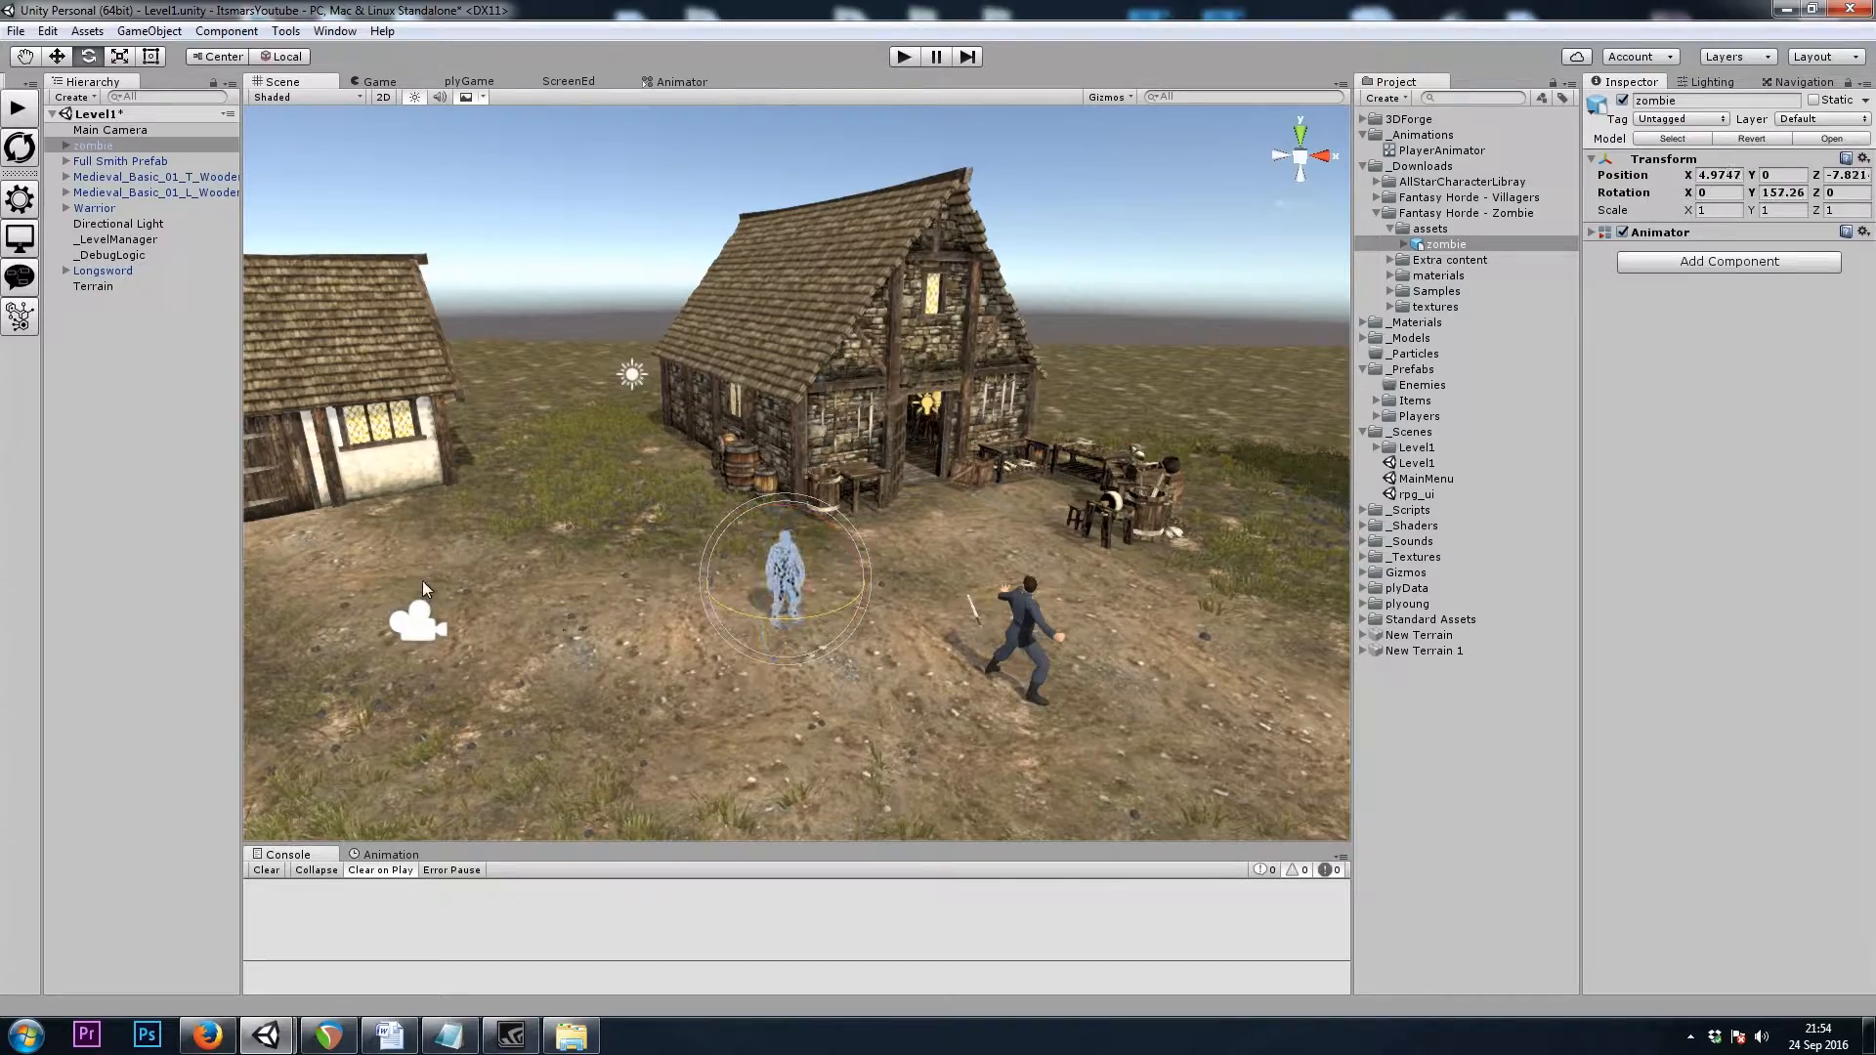
pyautogui.scroll(-3)
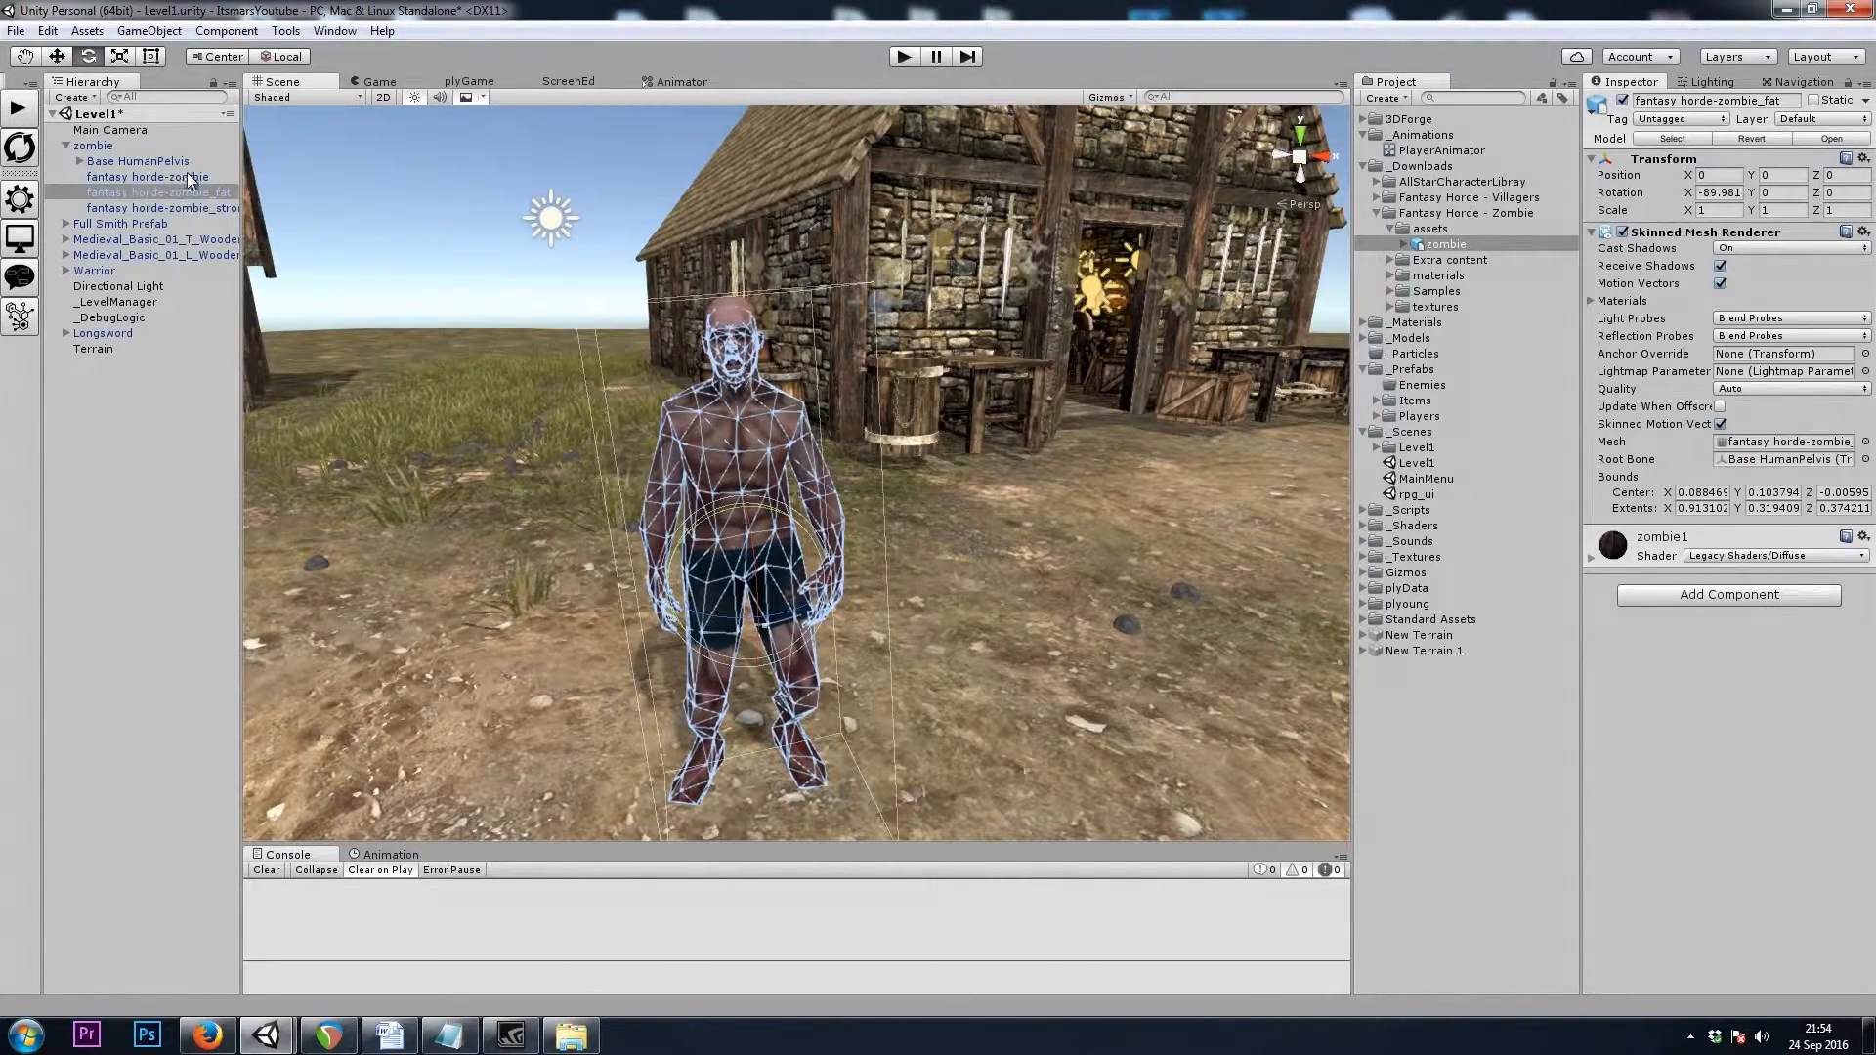
# Disable the fat and plain zombie meshes, leaving only the strong body active
pyautogui.click(162, 207)
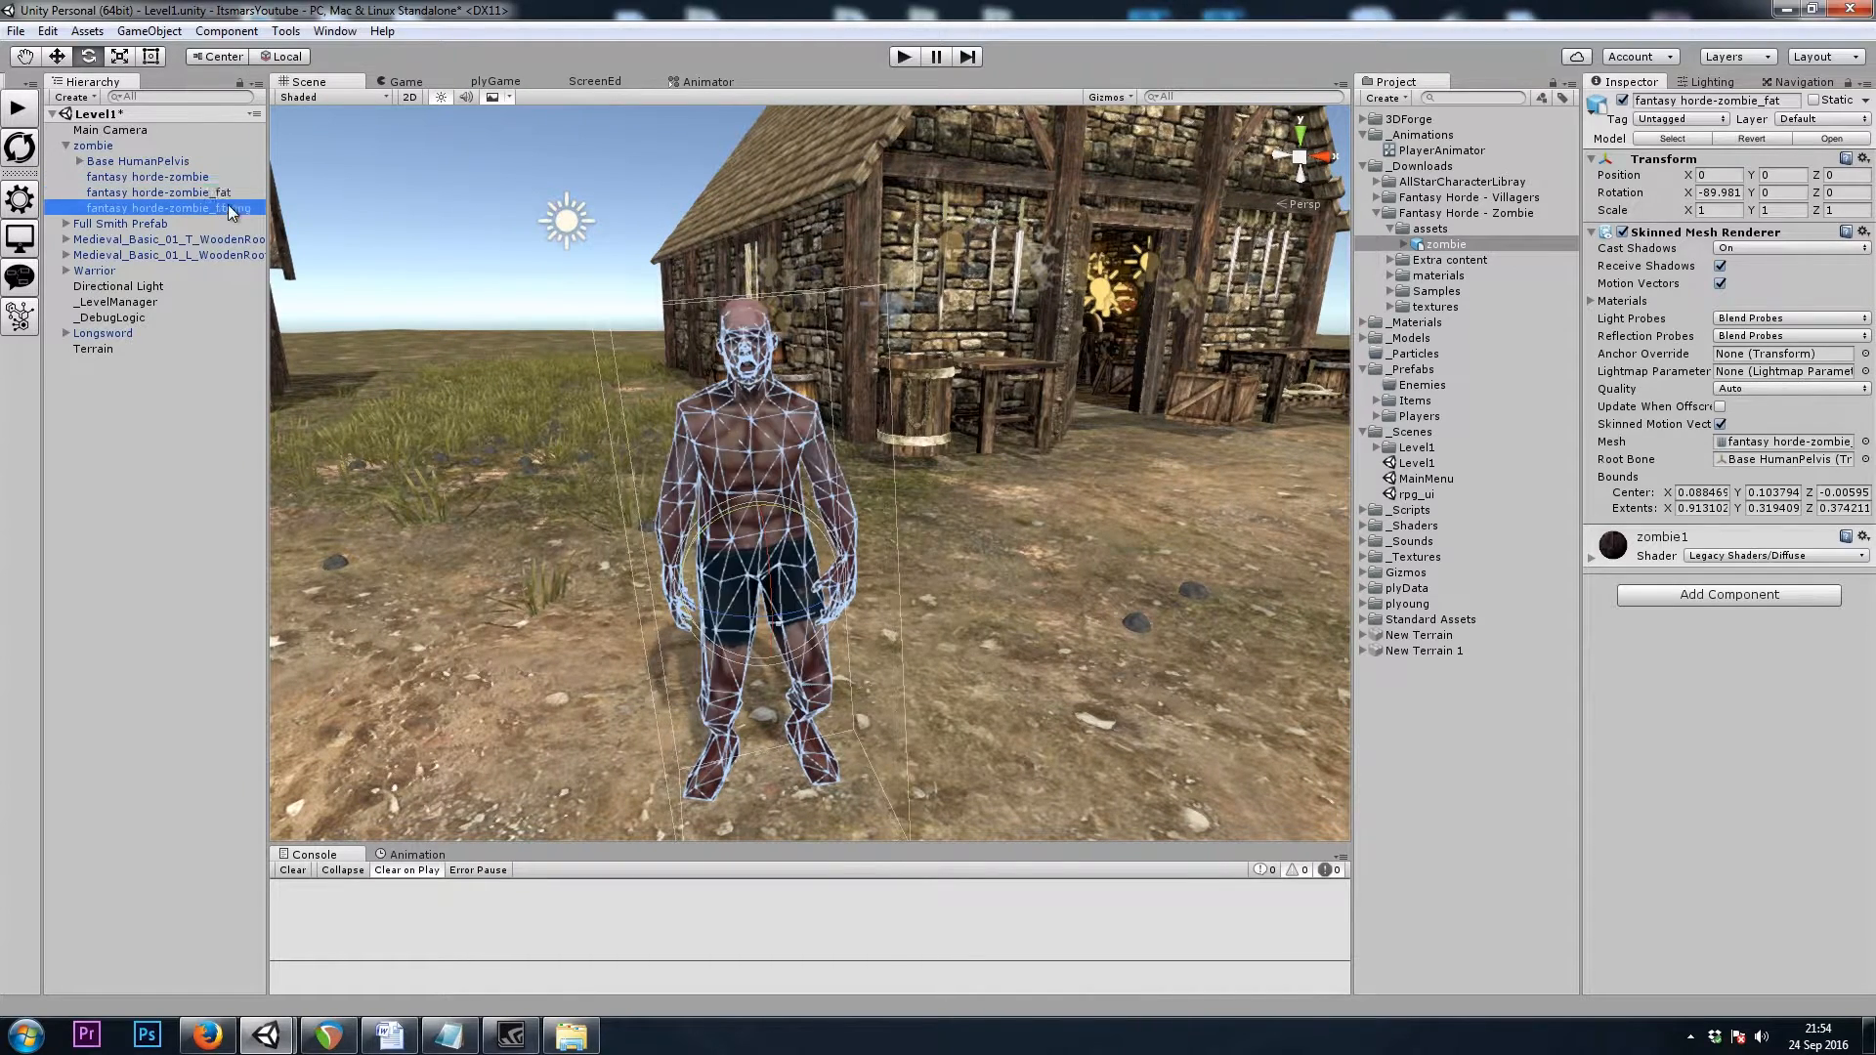
pyautogui.click(147, 177)
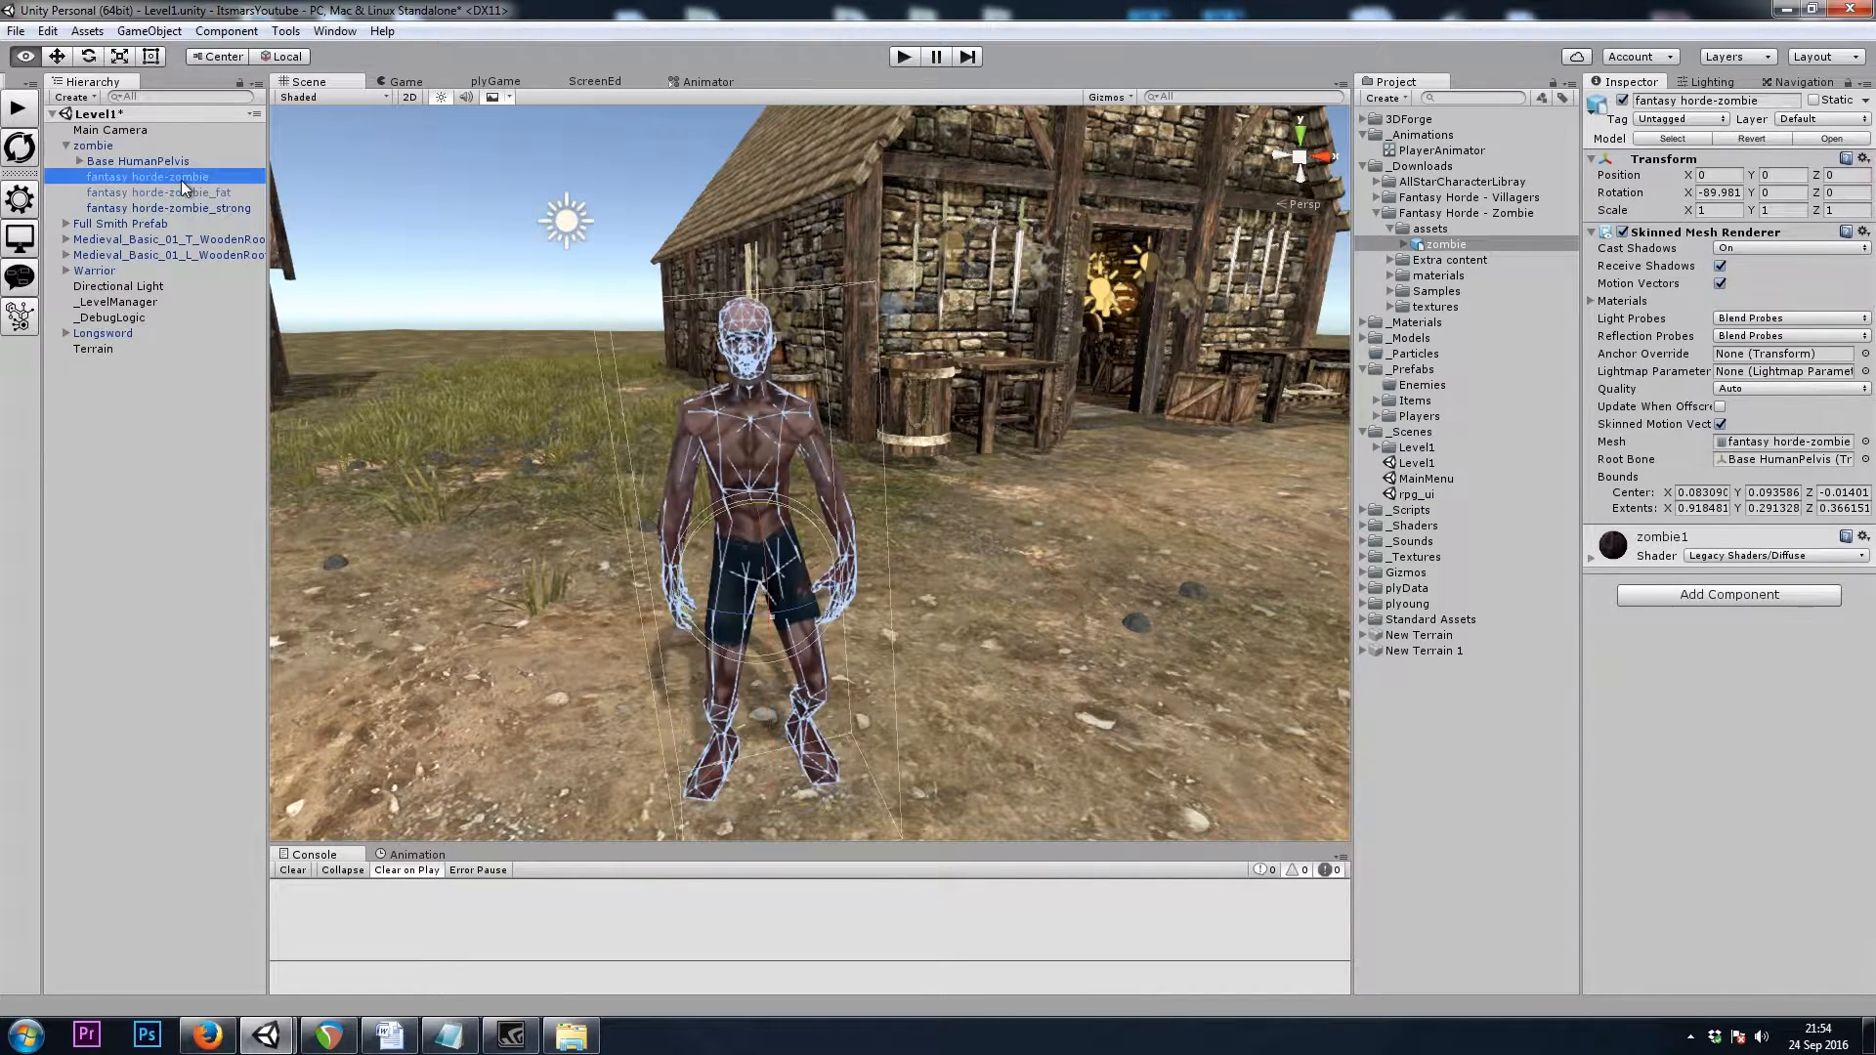
pyautogui.click(167, 208)
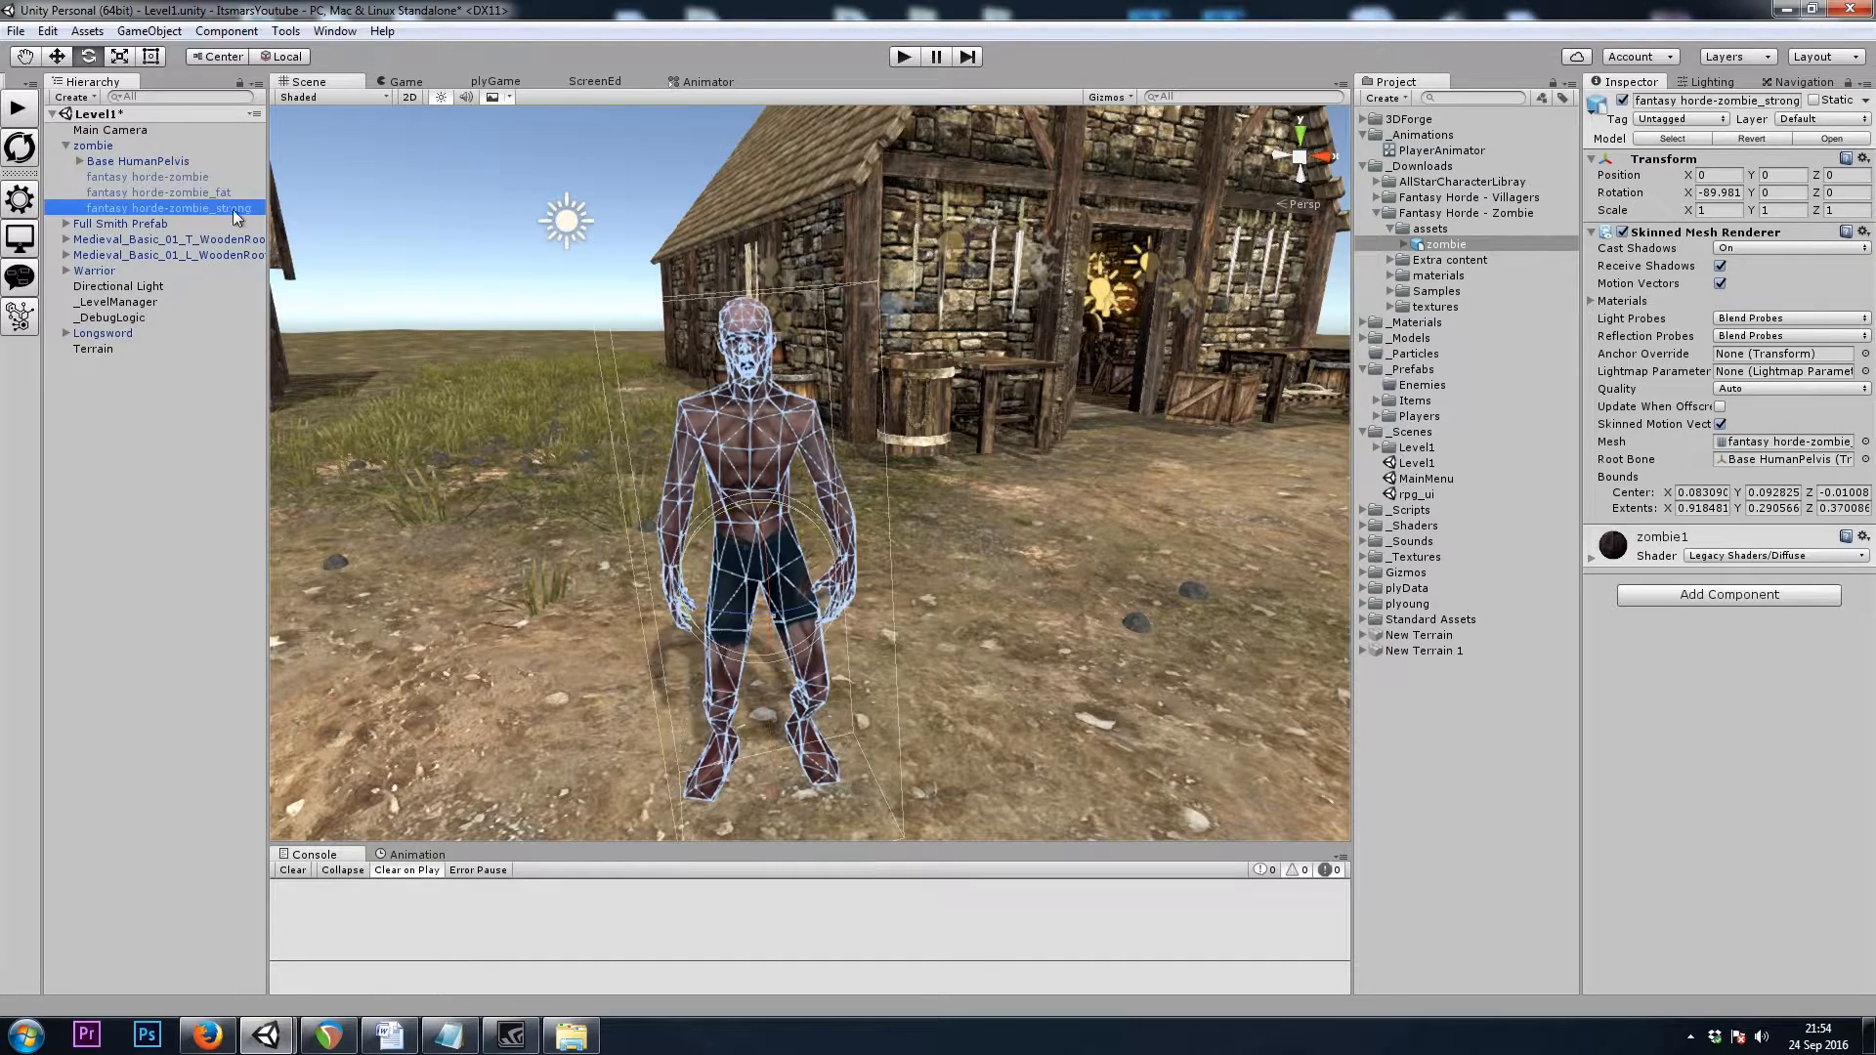
pyautogui.click(93, 145)
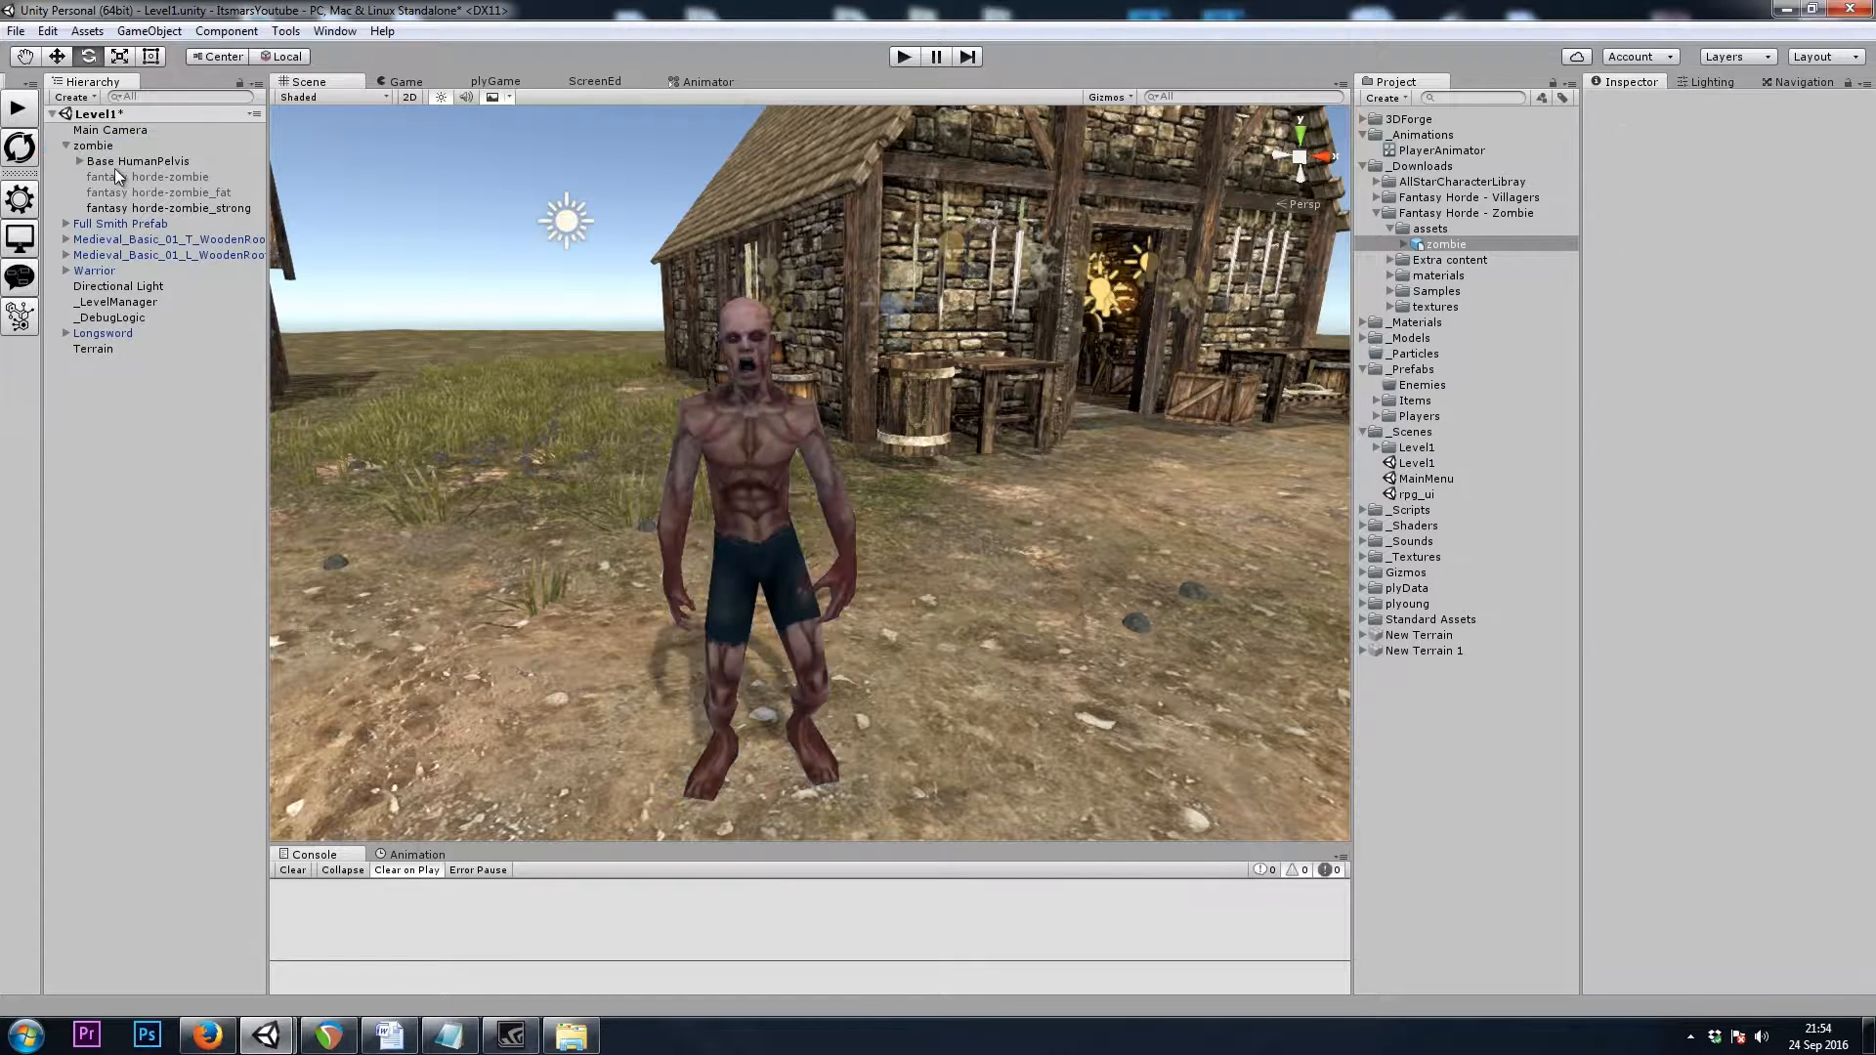
# Save the zombie as a prefab in _Prefabs/Enemies and select its plain and fat variants
pyautogui.click(93, 145)
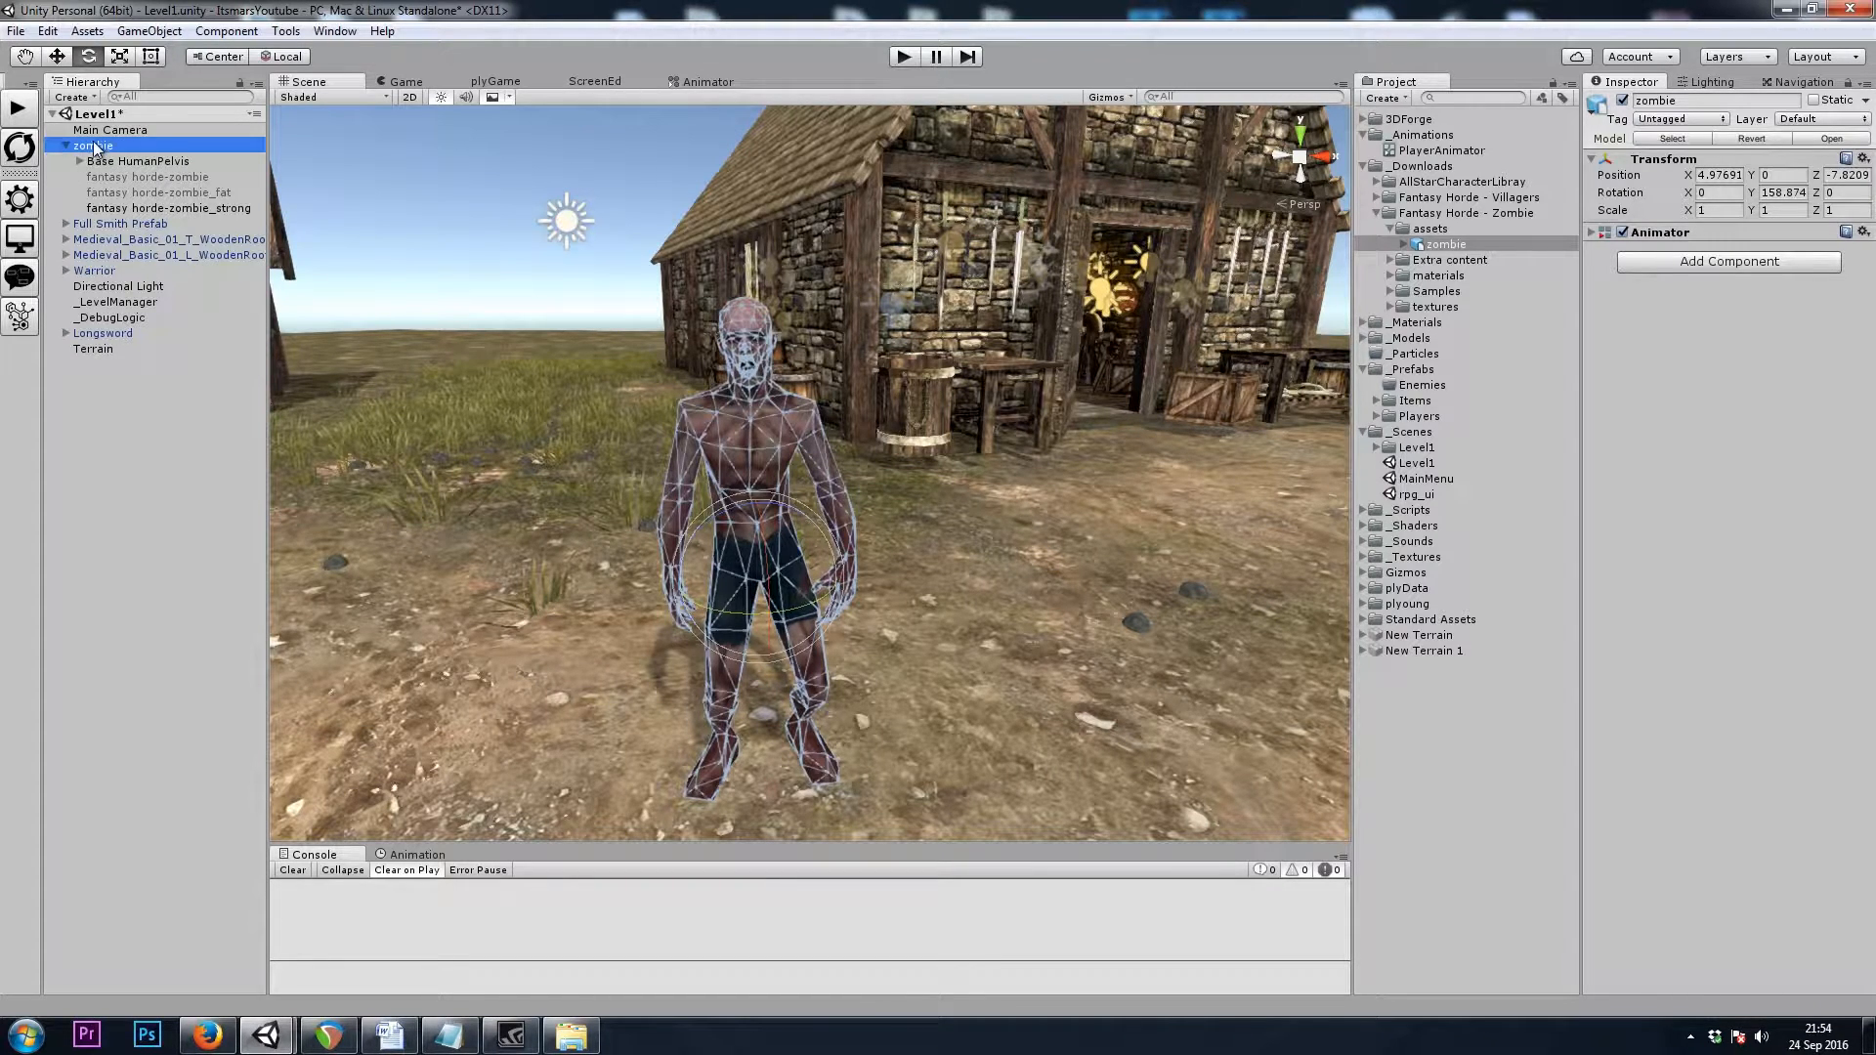
pyautogui.click(1423, 165)
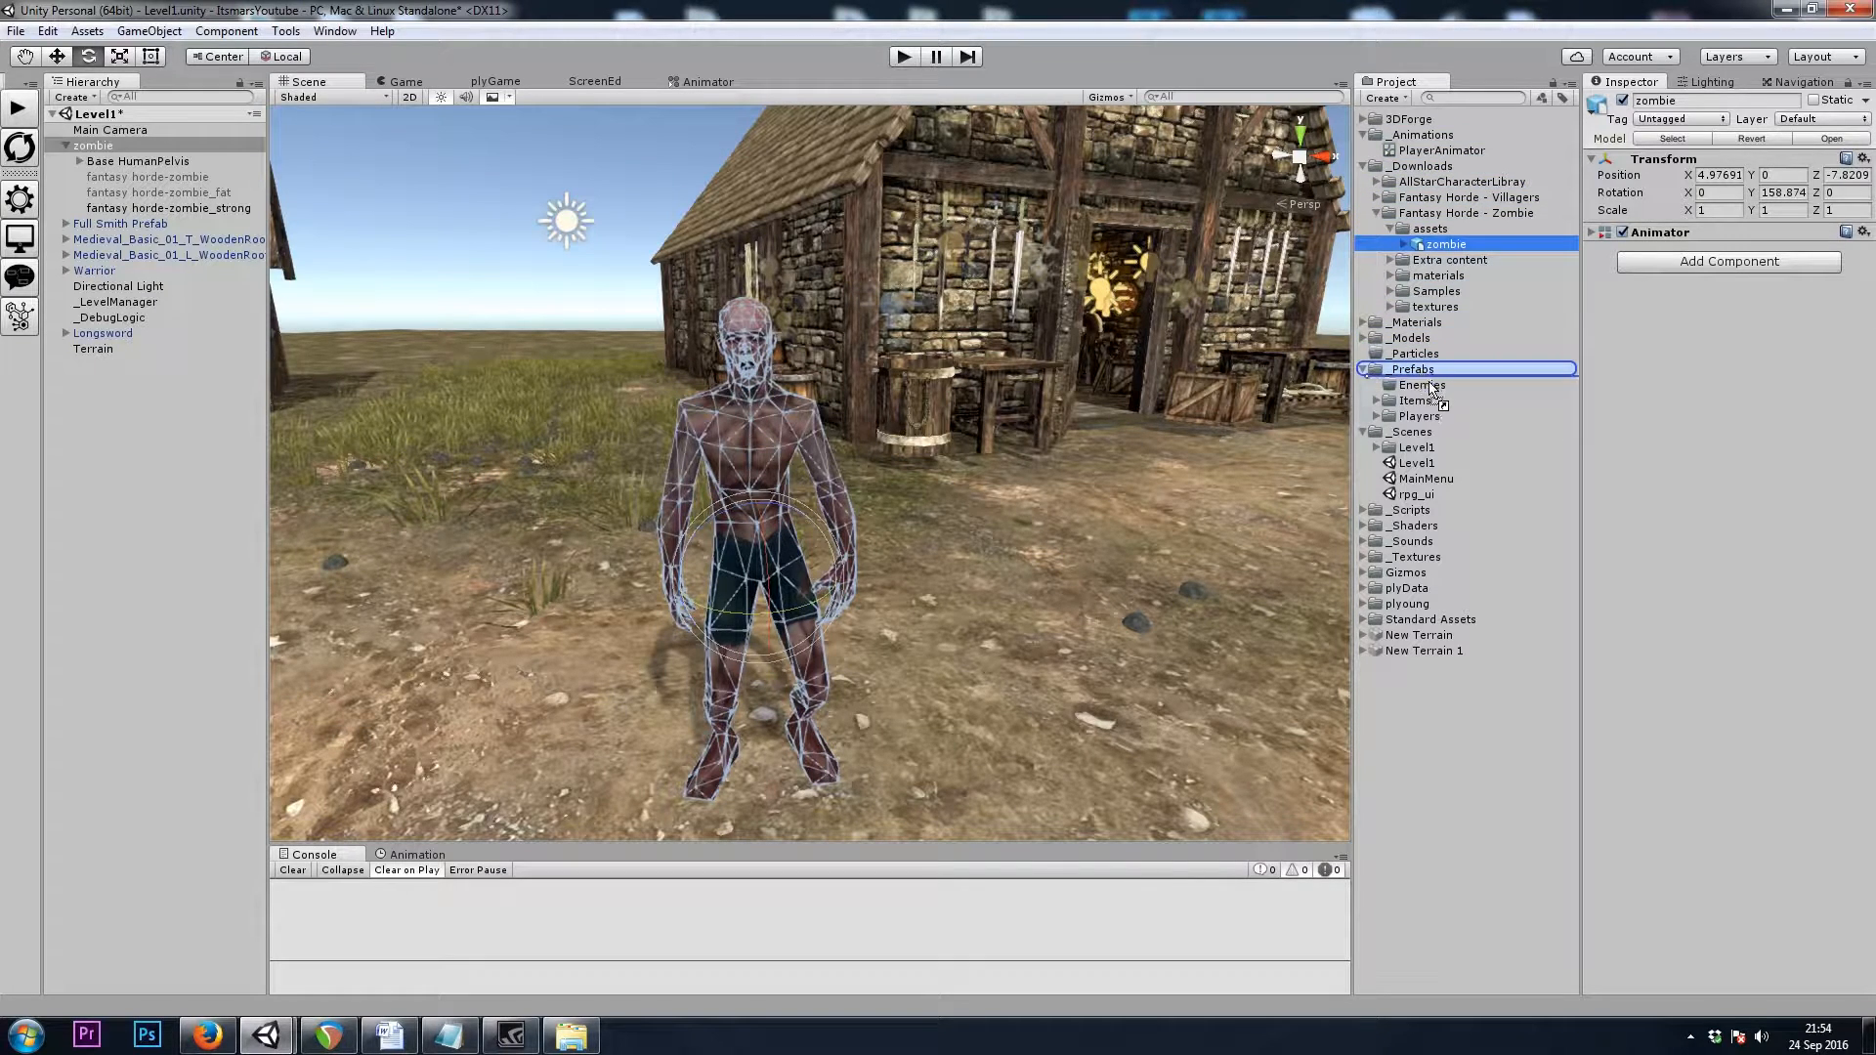
pyautogui.click(1422, 384)
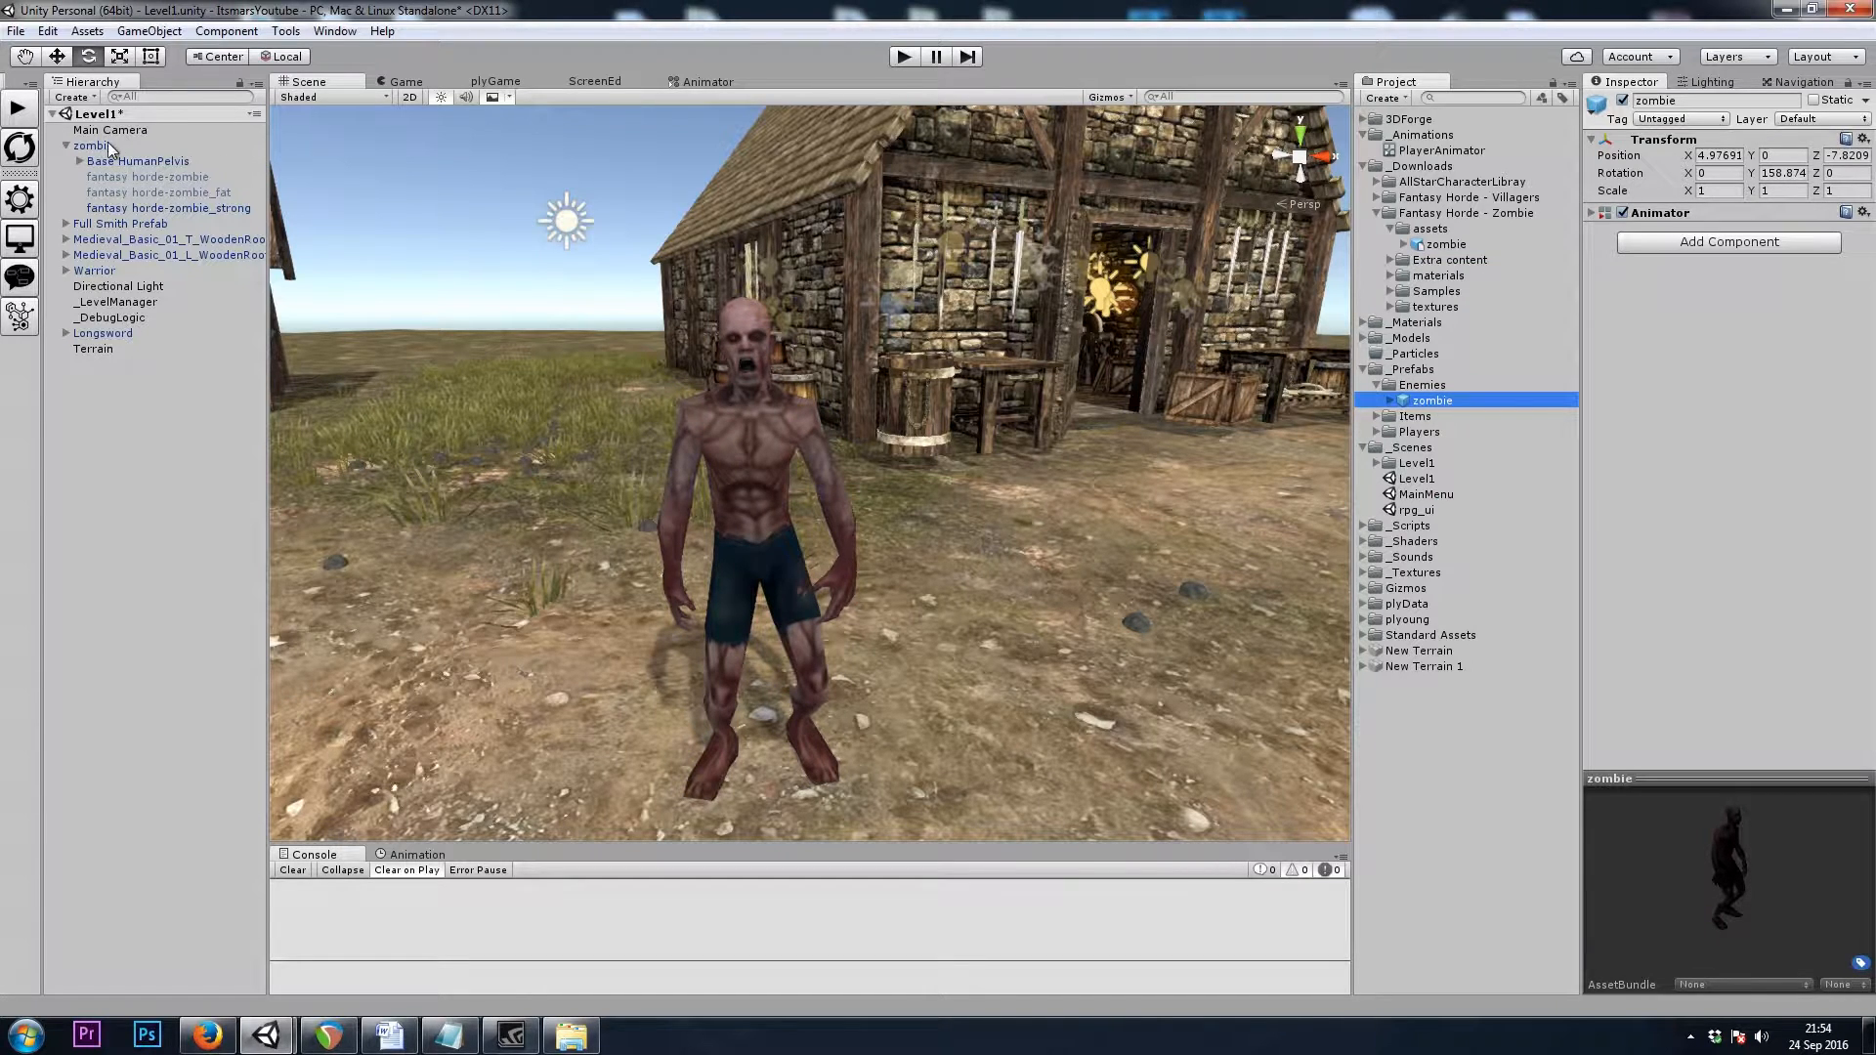
pyautogui.click(150, 177)
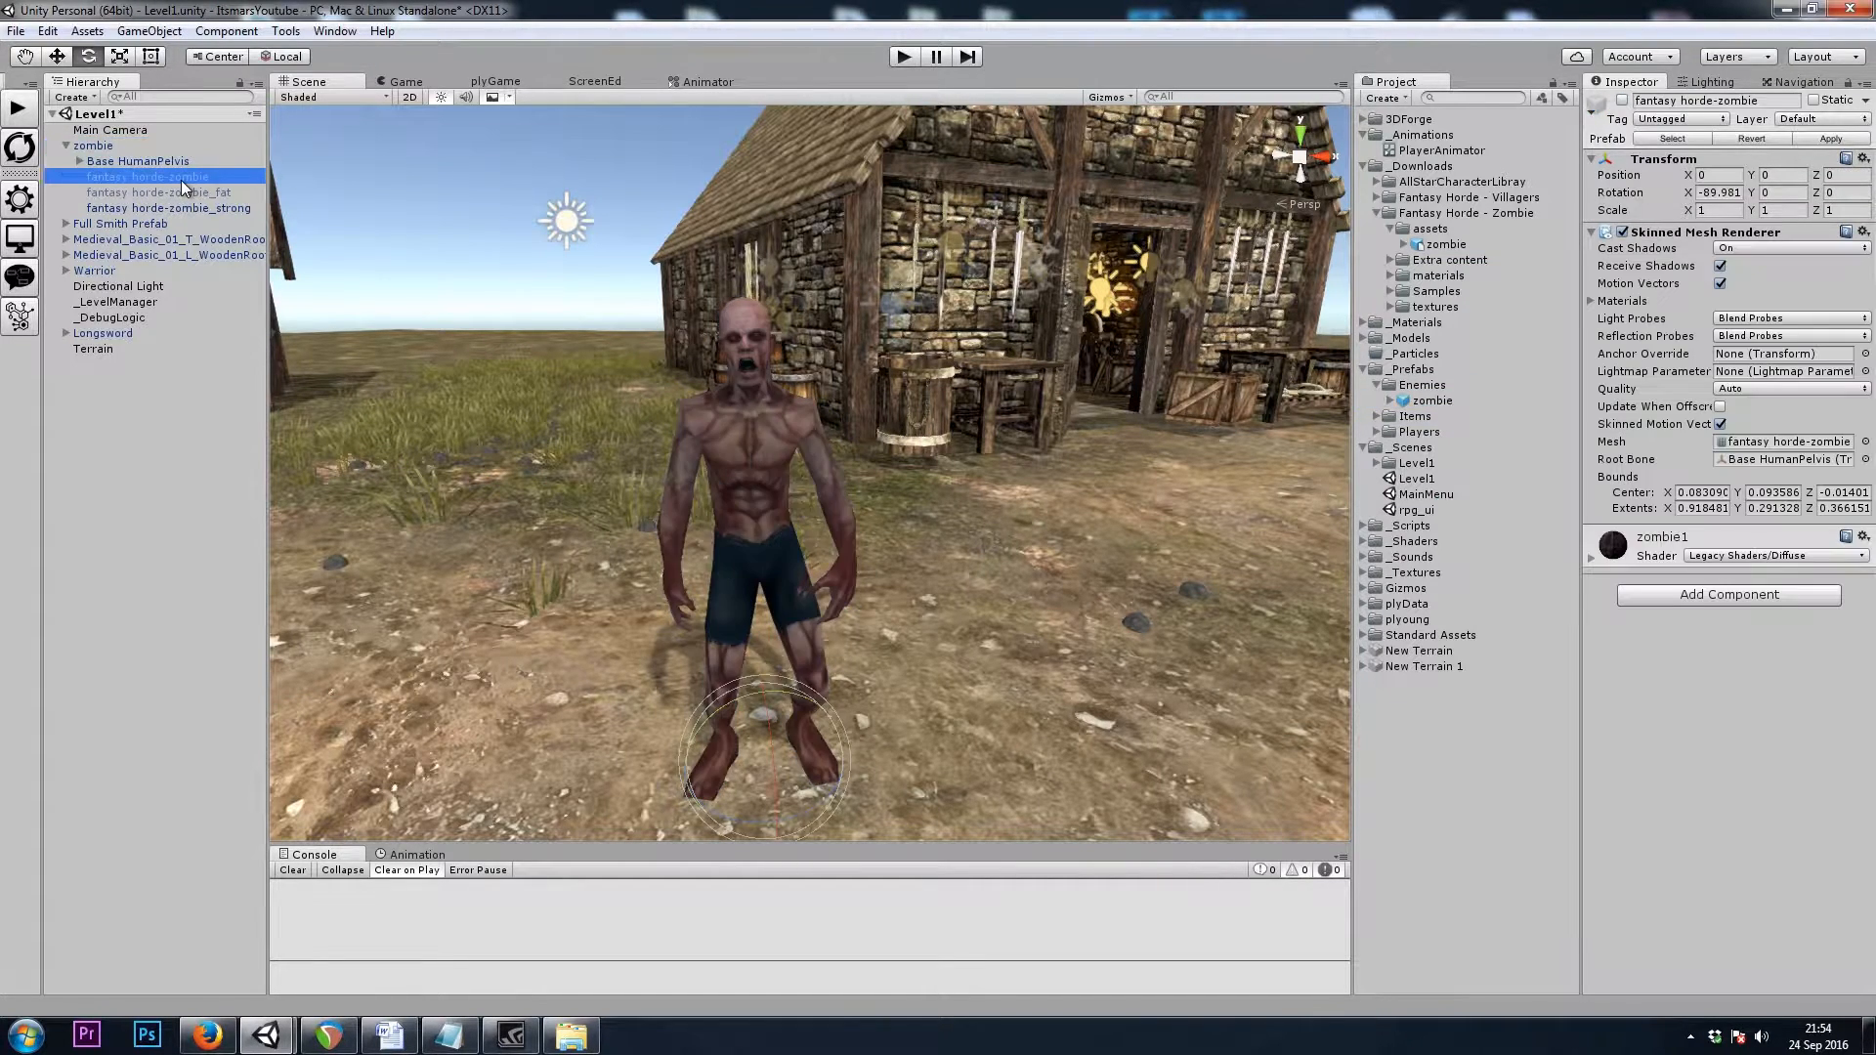
pyautogui.click(92, 144)
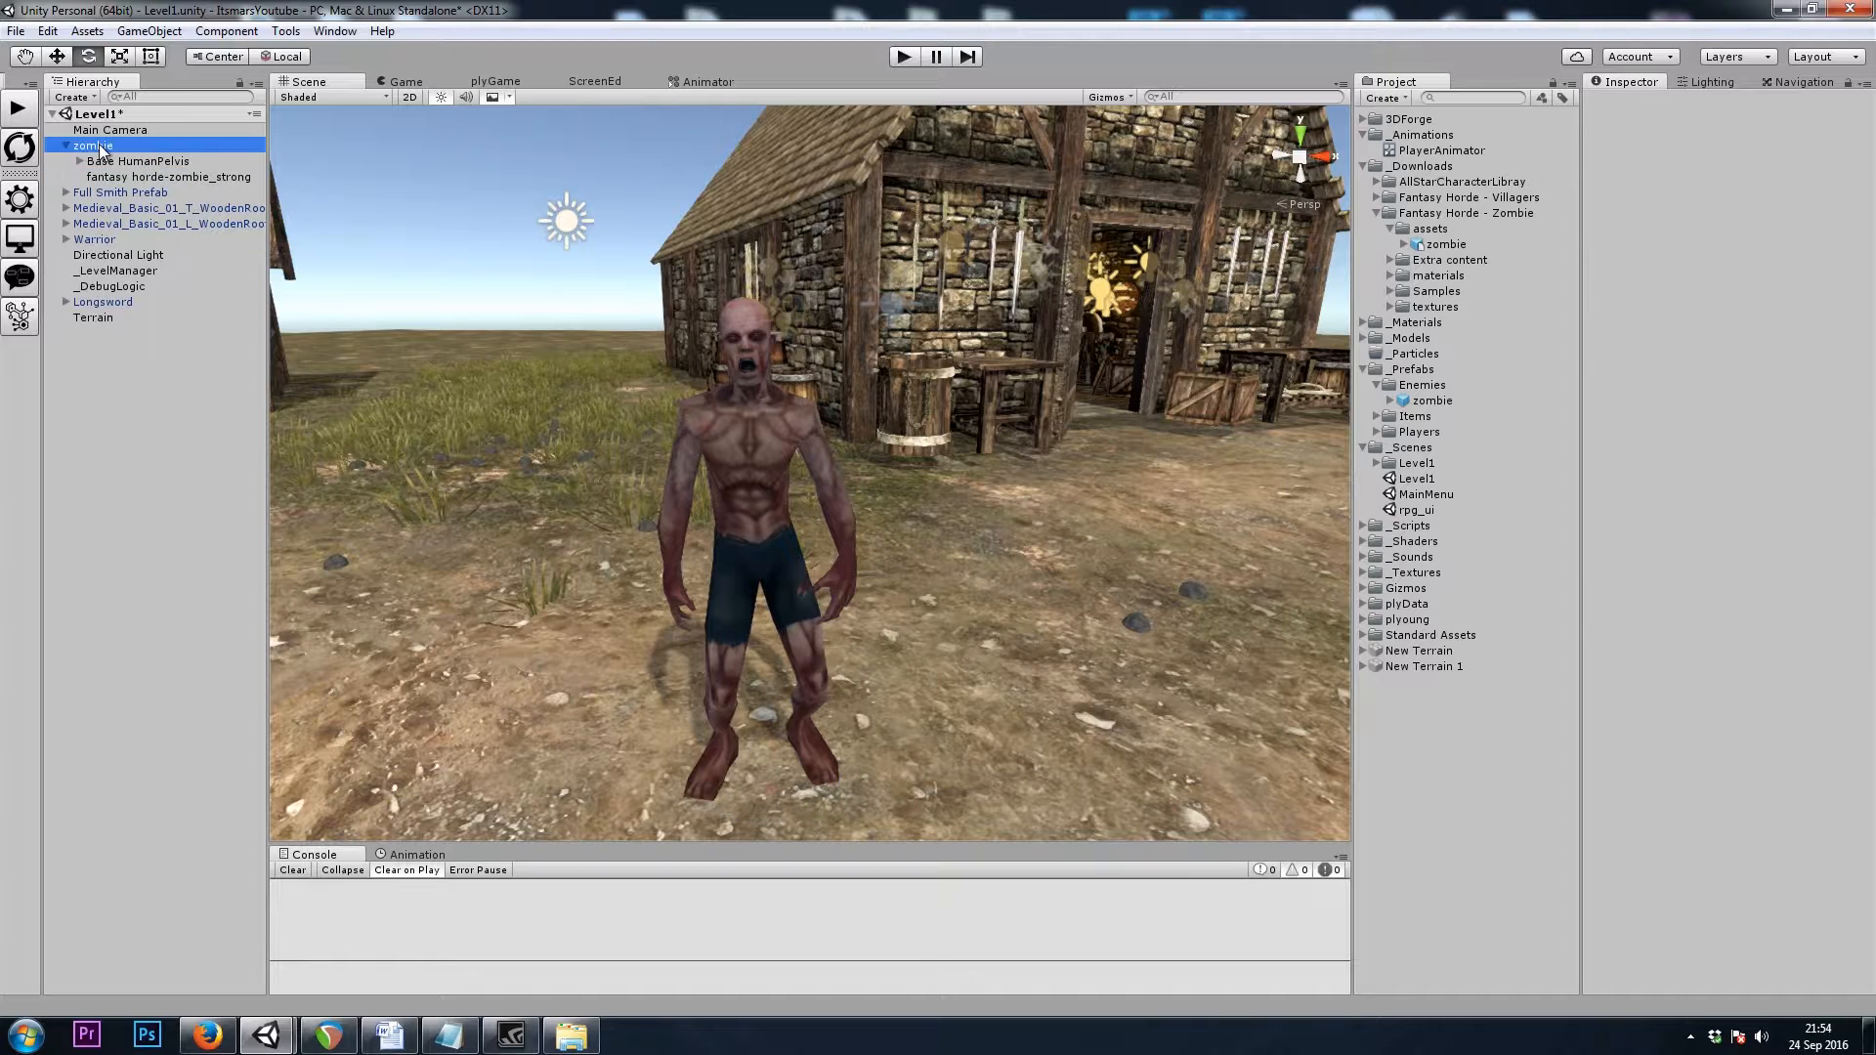
# Add plyGame character components, including Pro-Move navmesh NPC movement, to the zombie
pyautogui.click(92, 144)
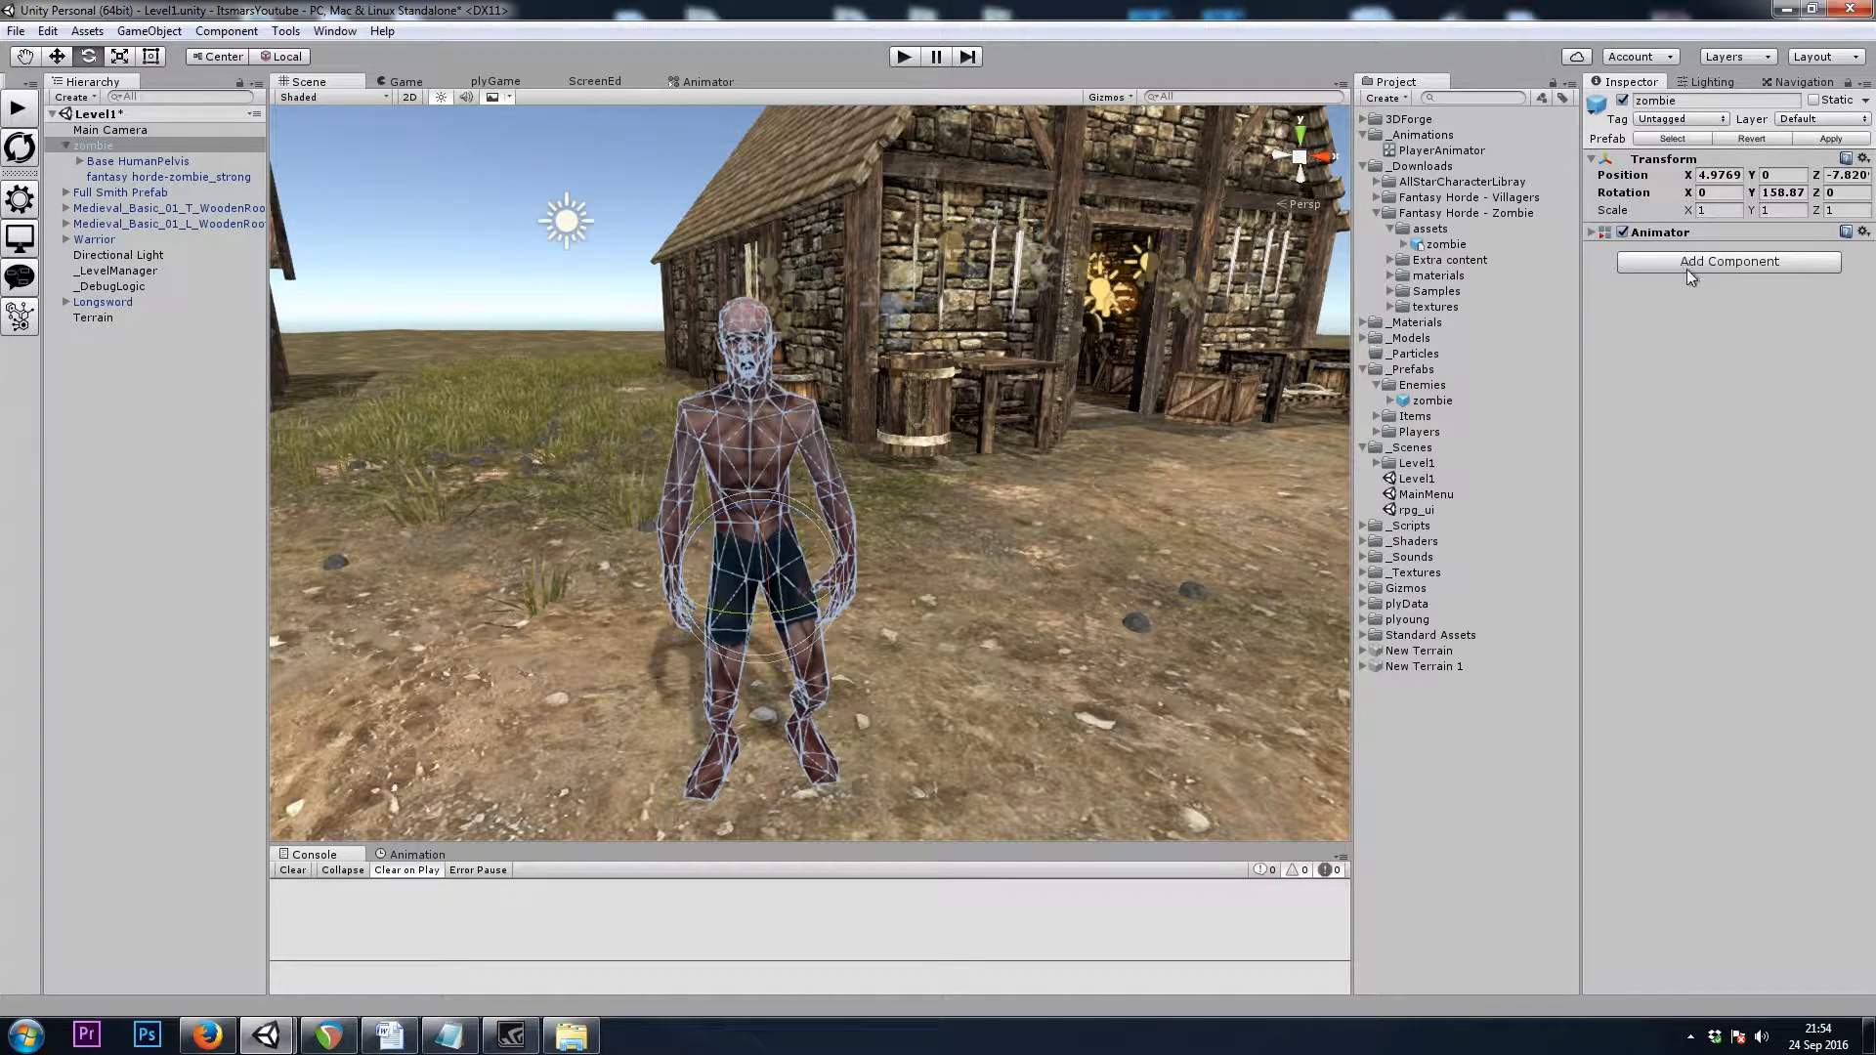
pyautogui.click(1728, 260)
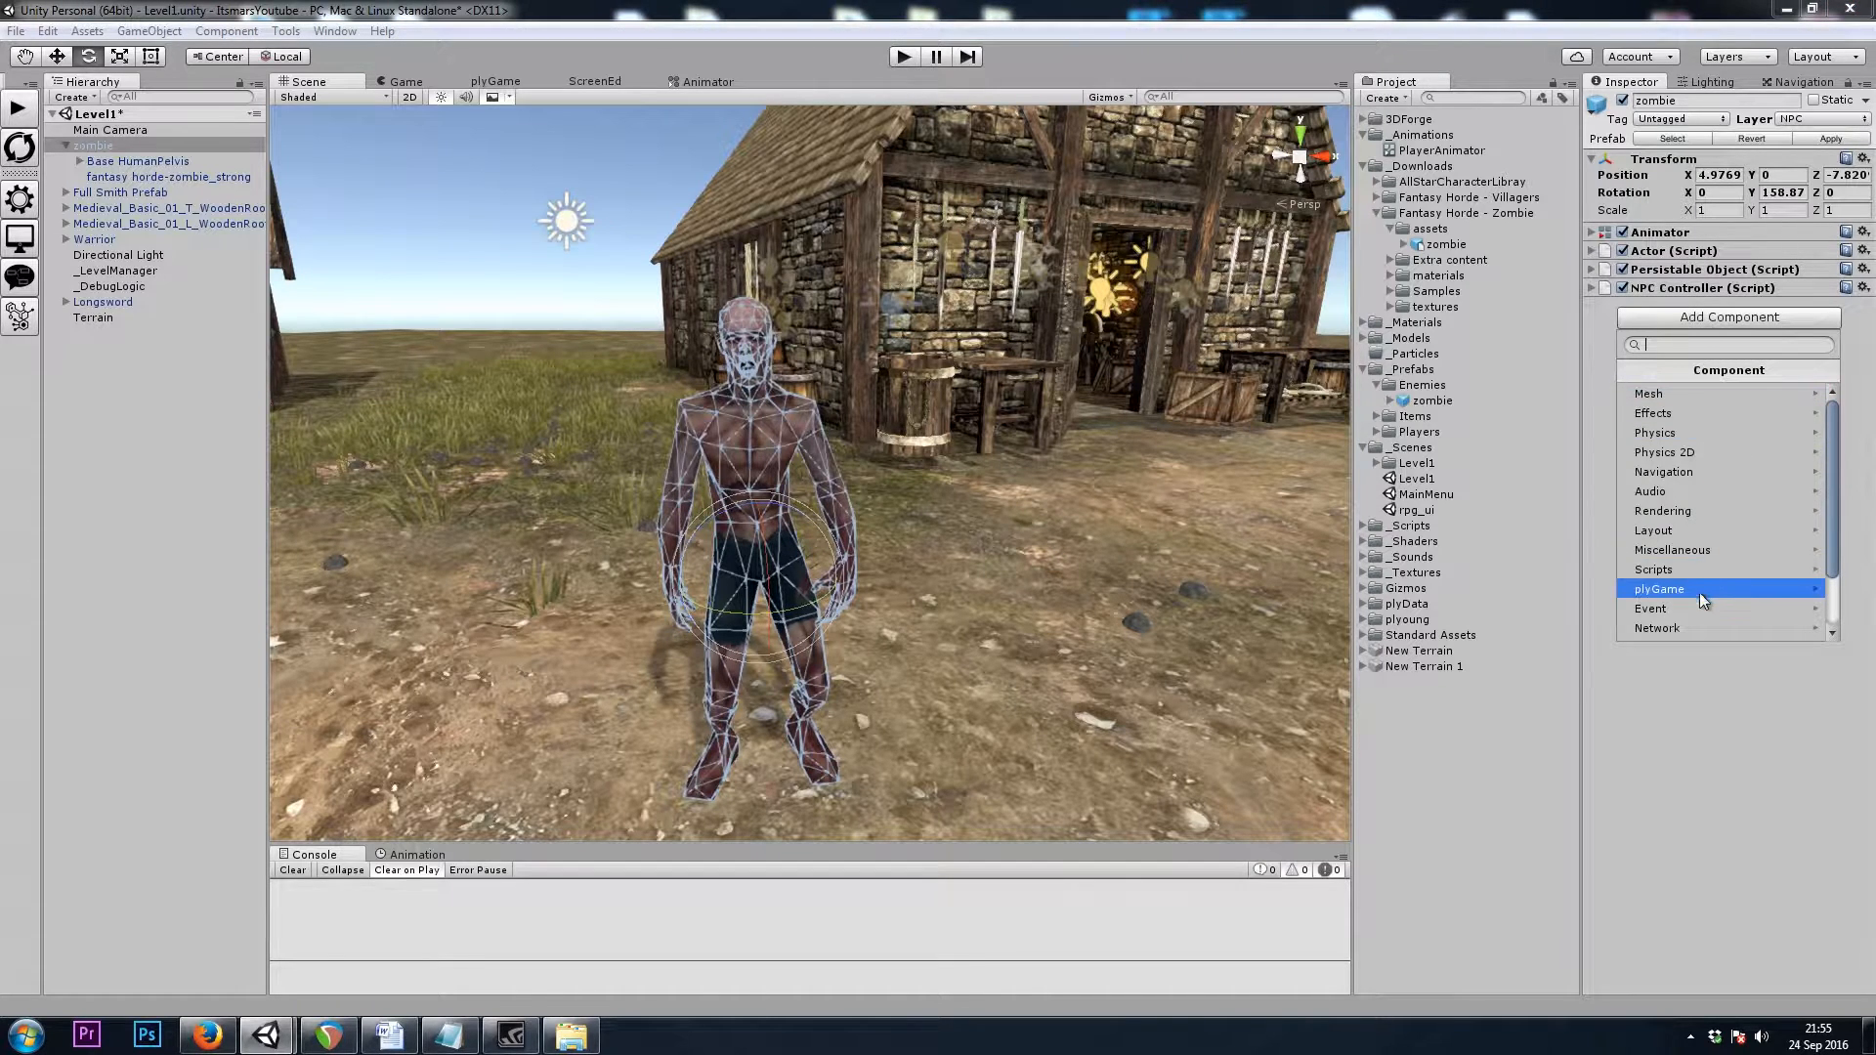
pyautogui.click(1658, 588)
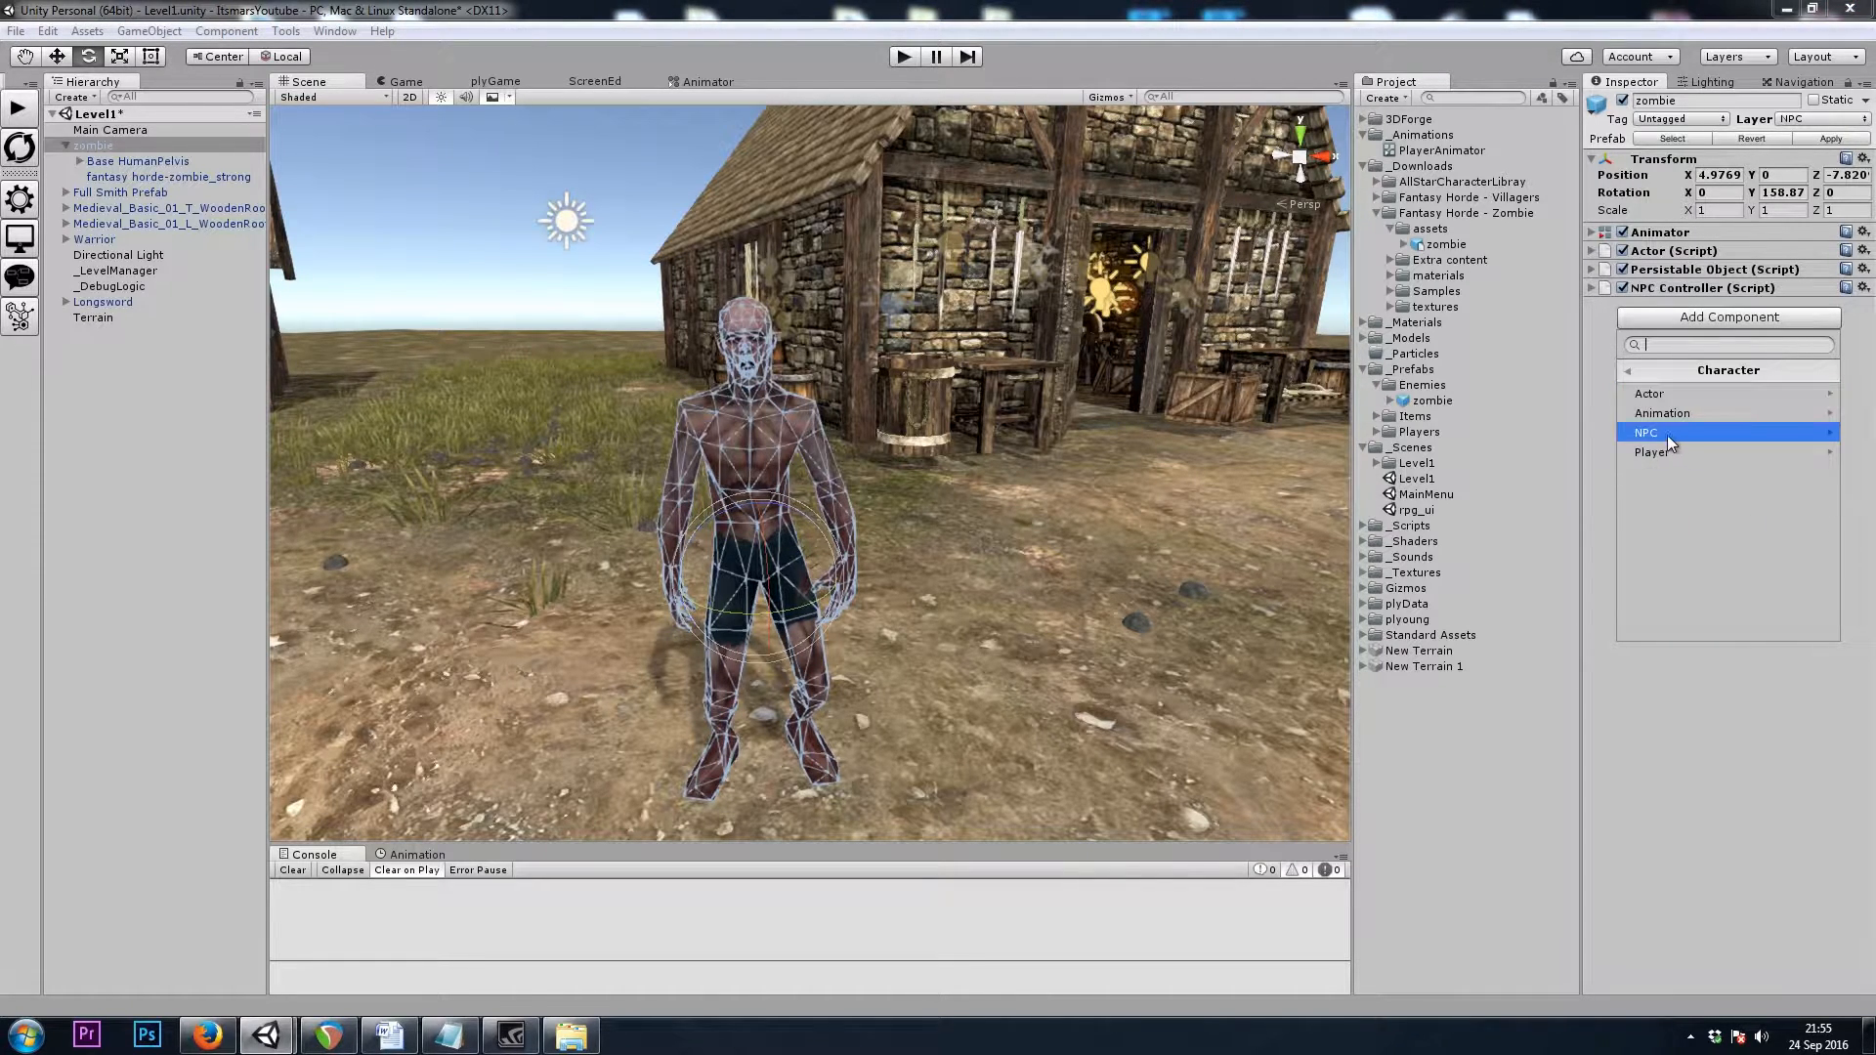
pyautogui.click(1646, 432)
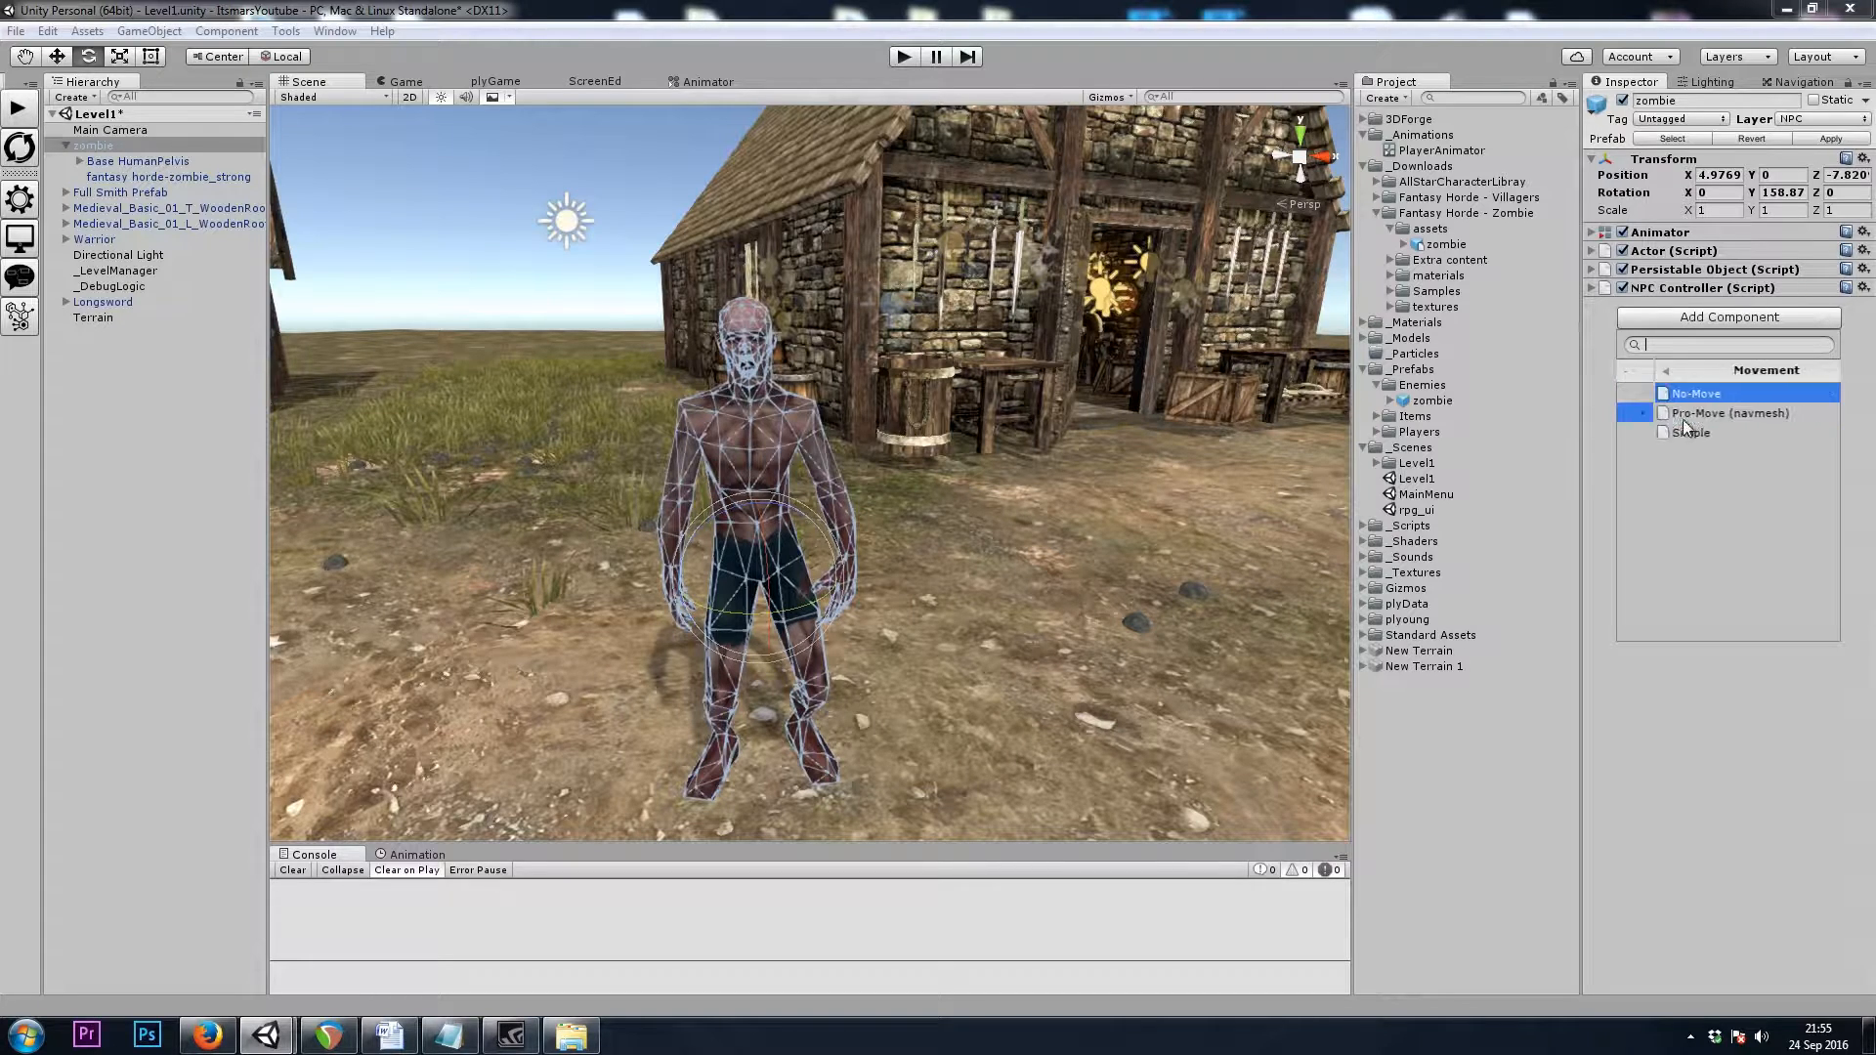
pyautogui.click(1727, 413)
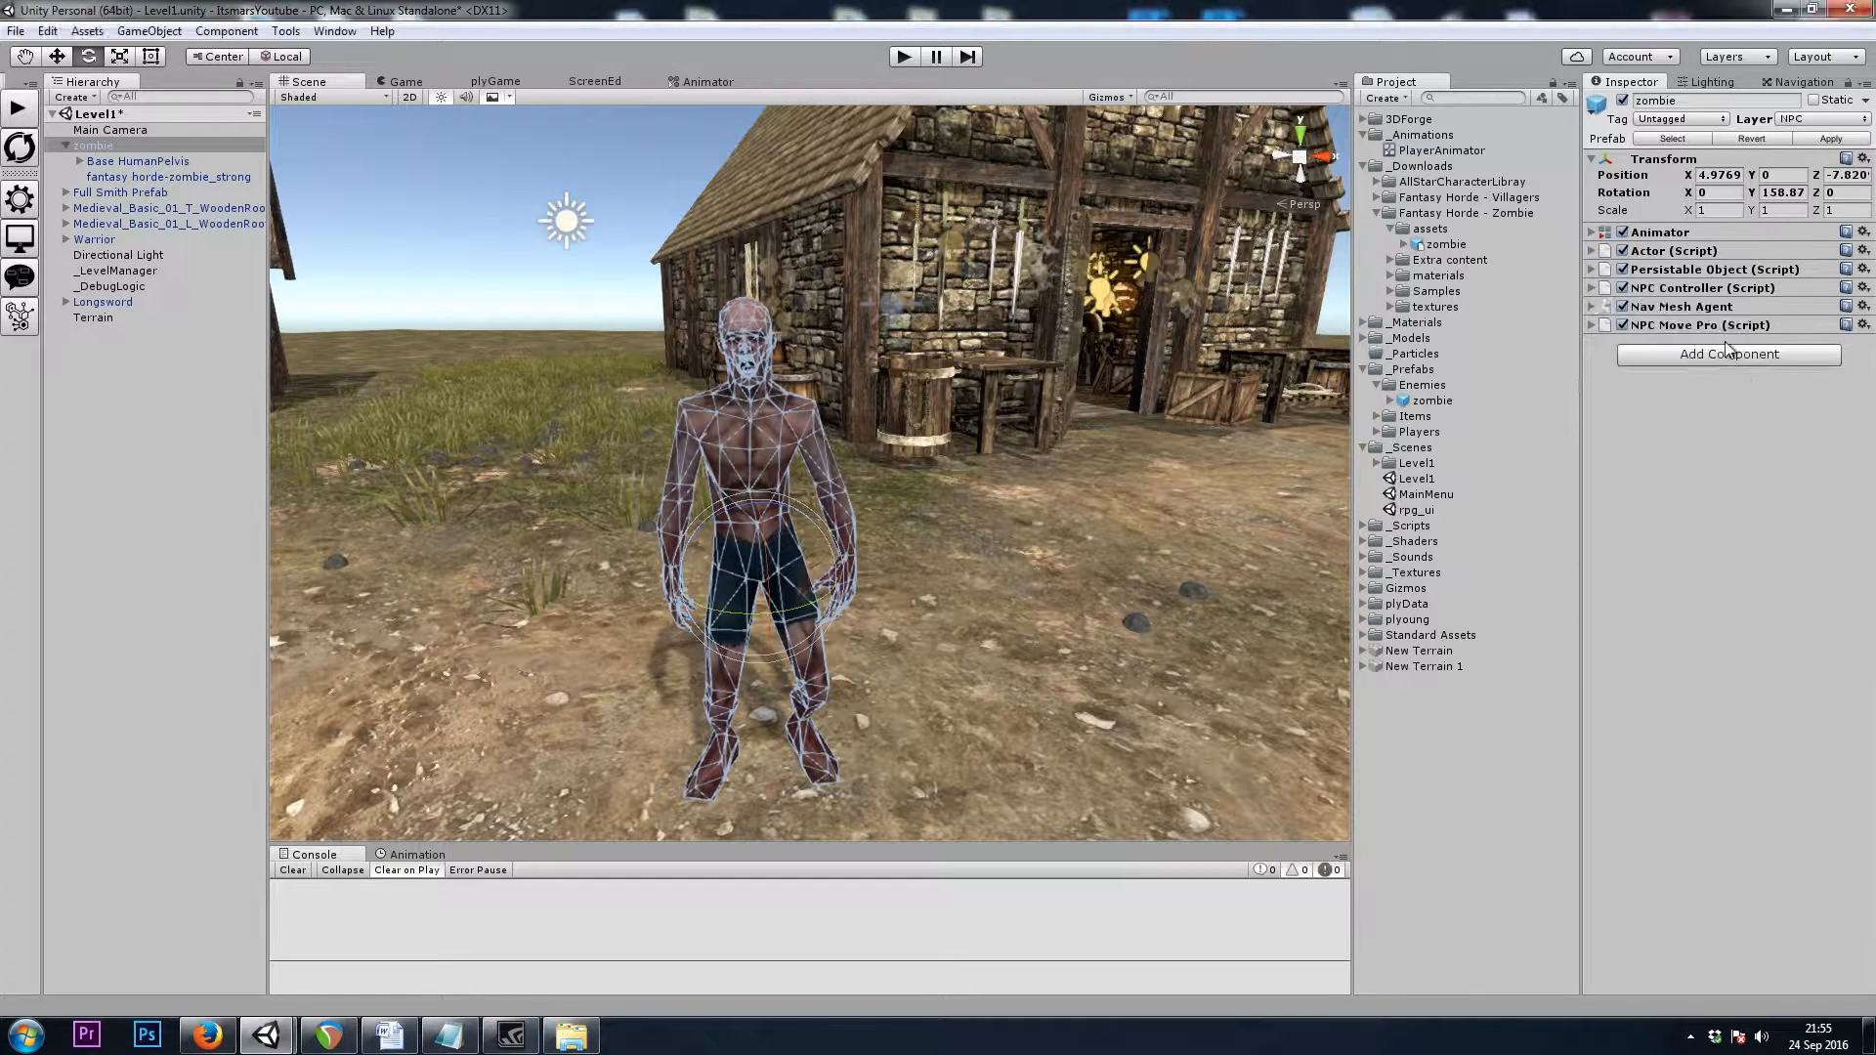
# Add the Basic Mecanim Control animation component to the zombie
pyautogui.click(1726, 353)
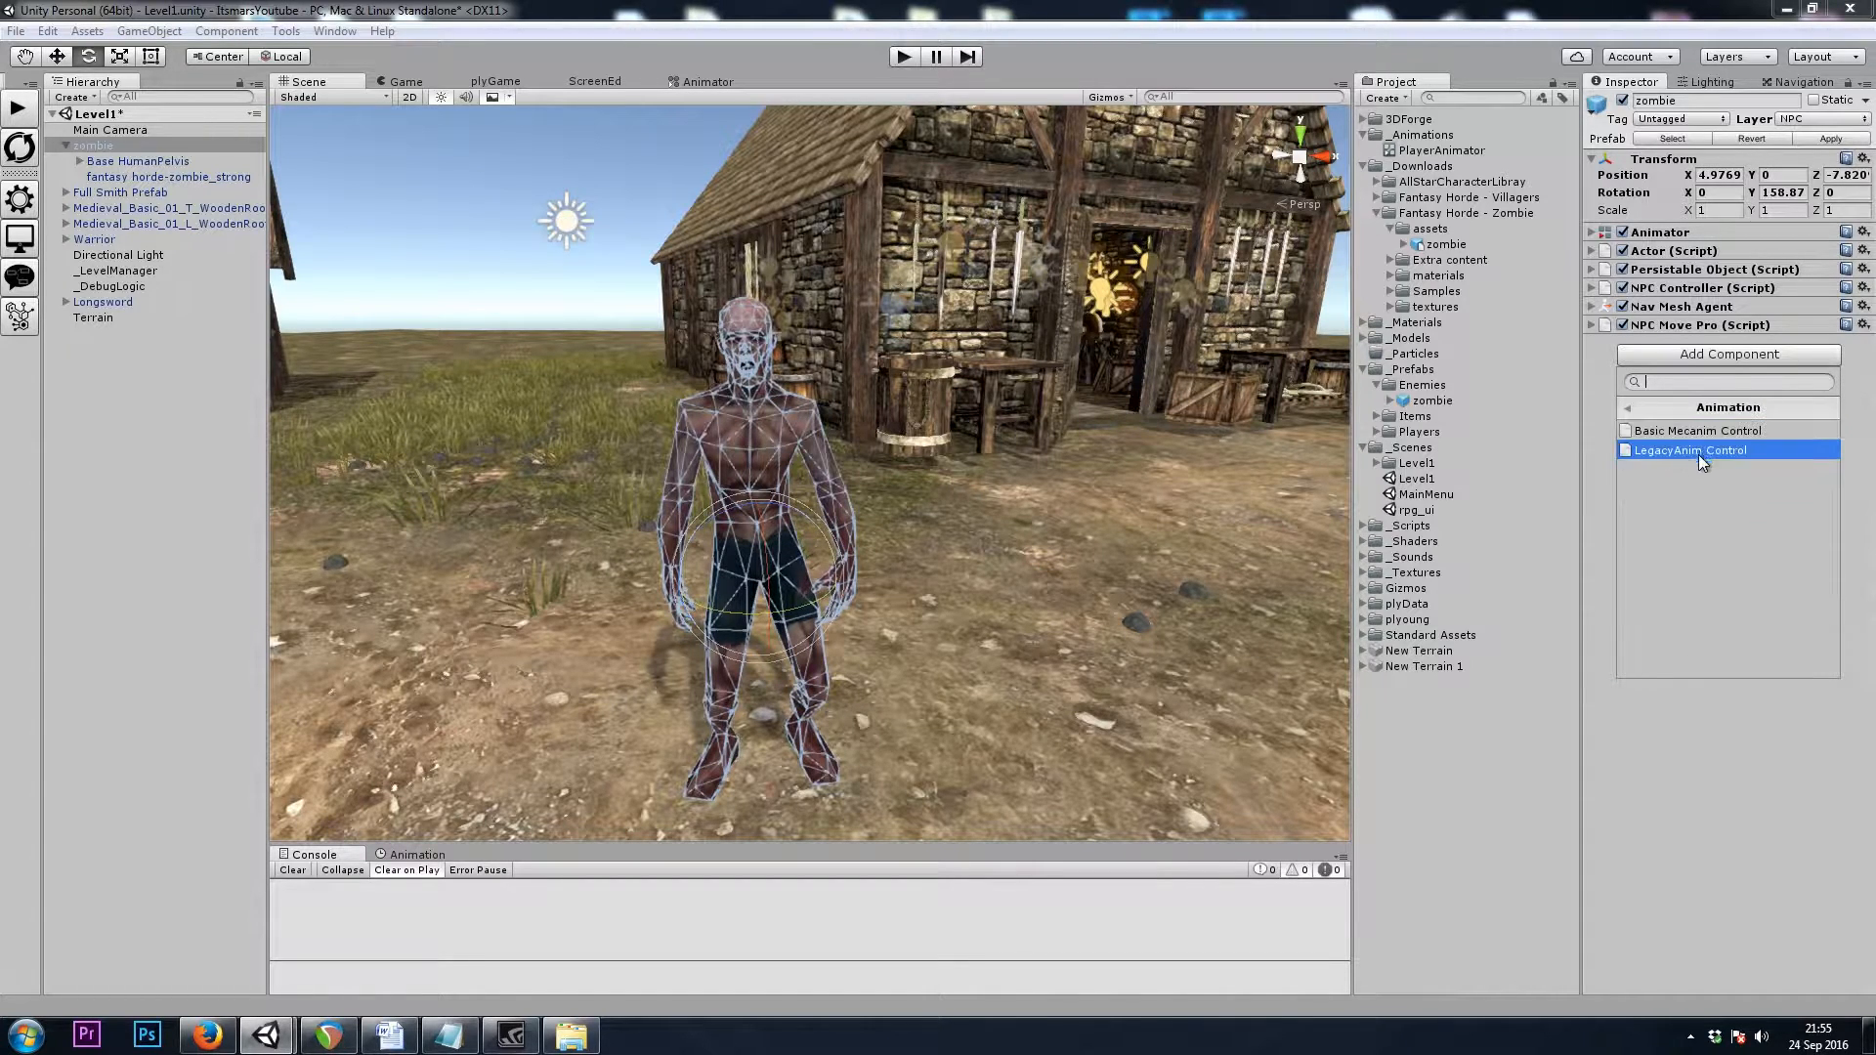
pyautogui.click(1695, 430)
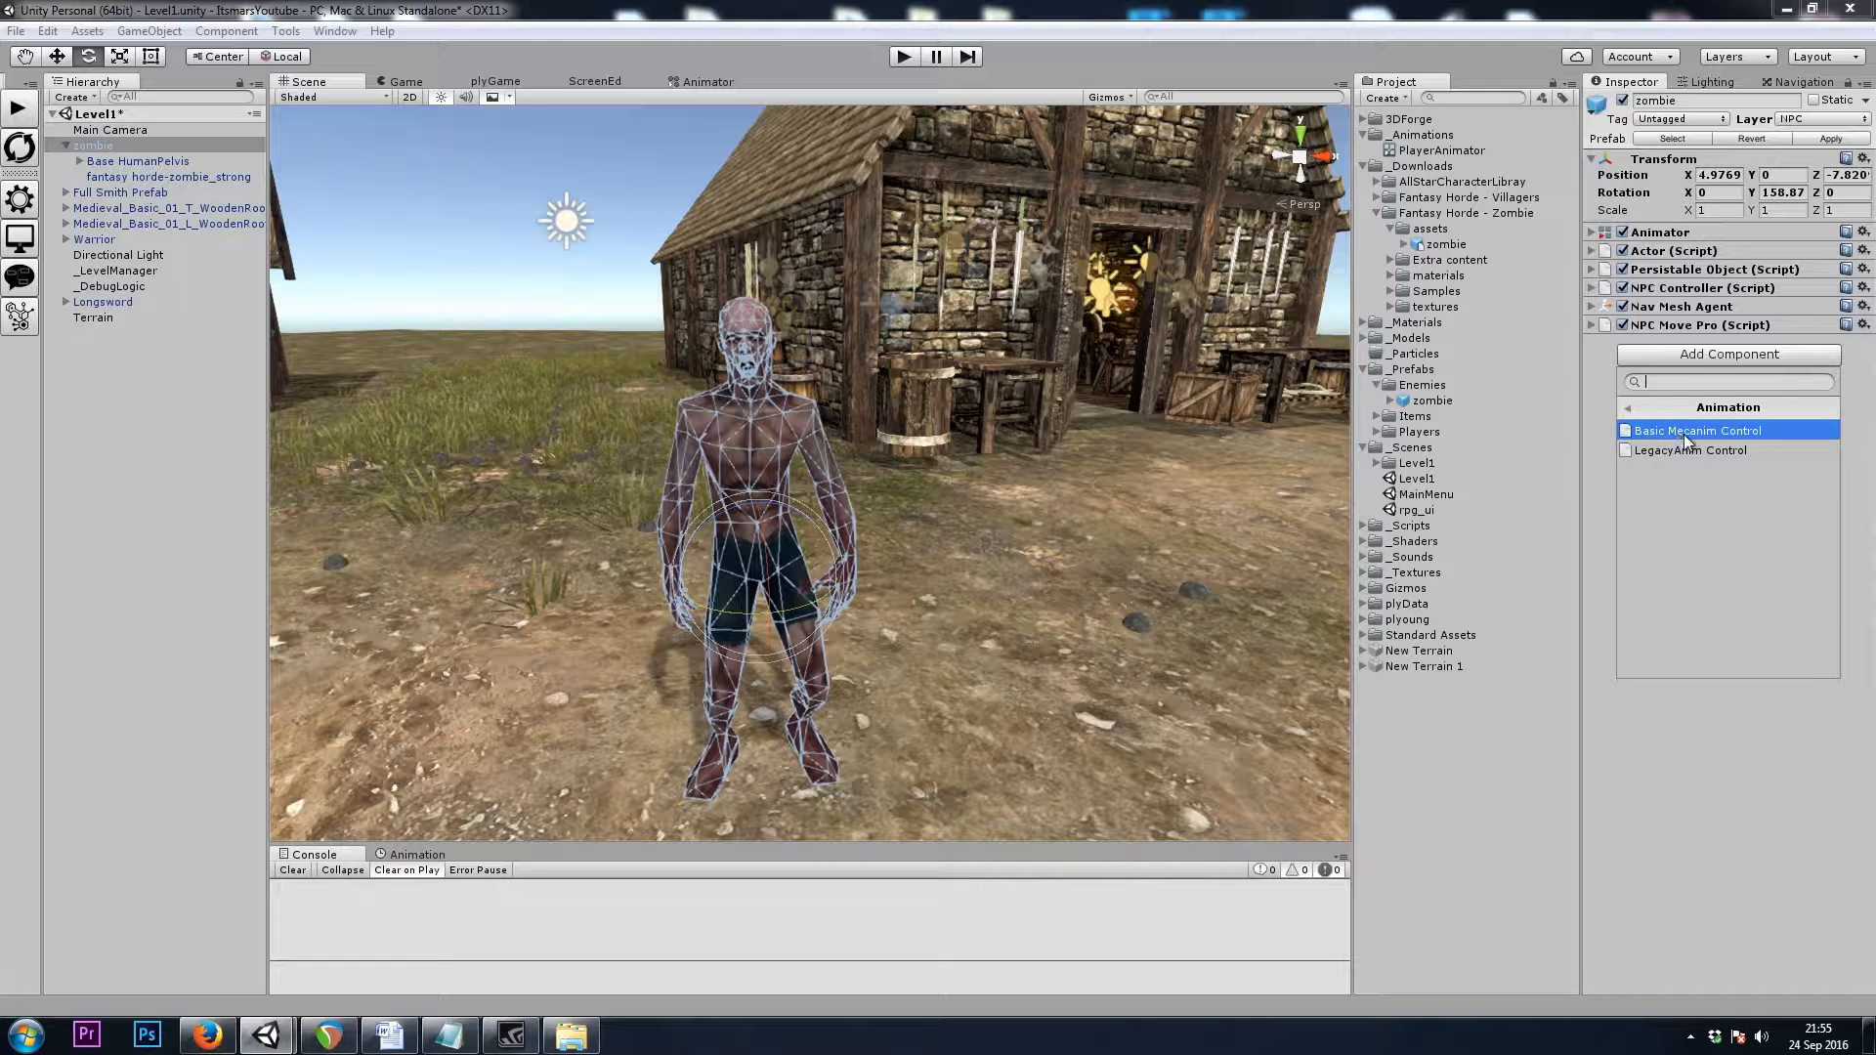
pyautogui.click(1696, 430)
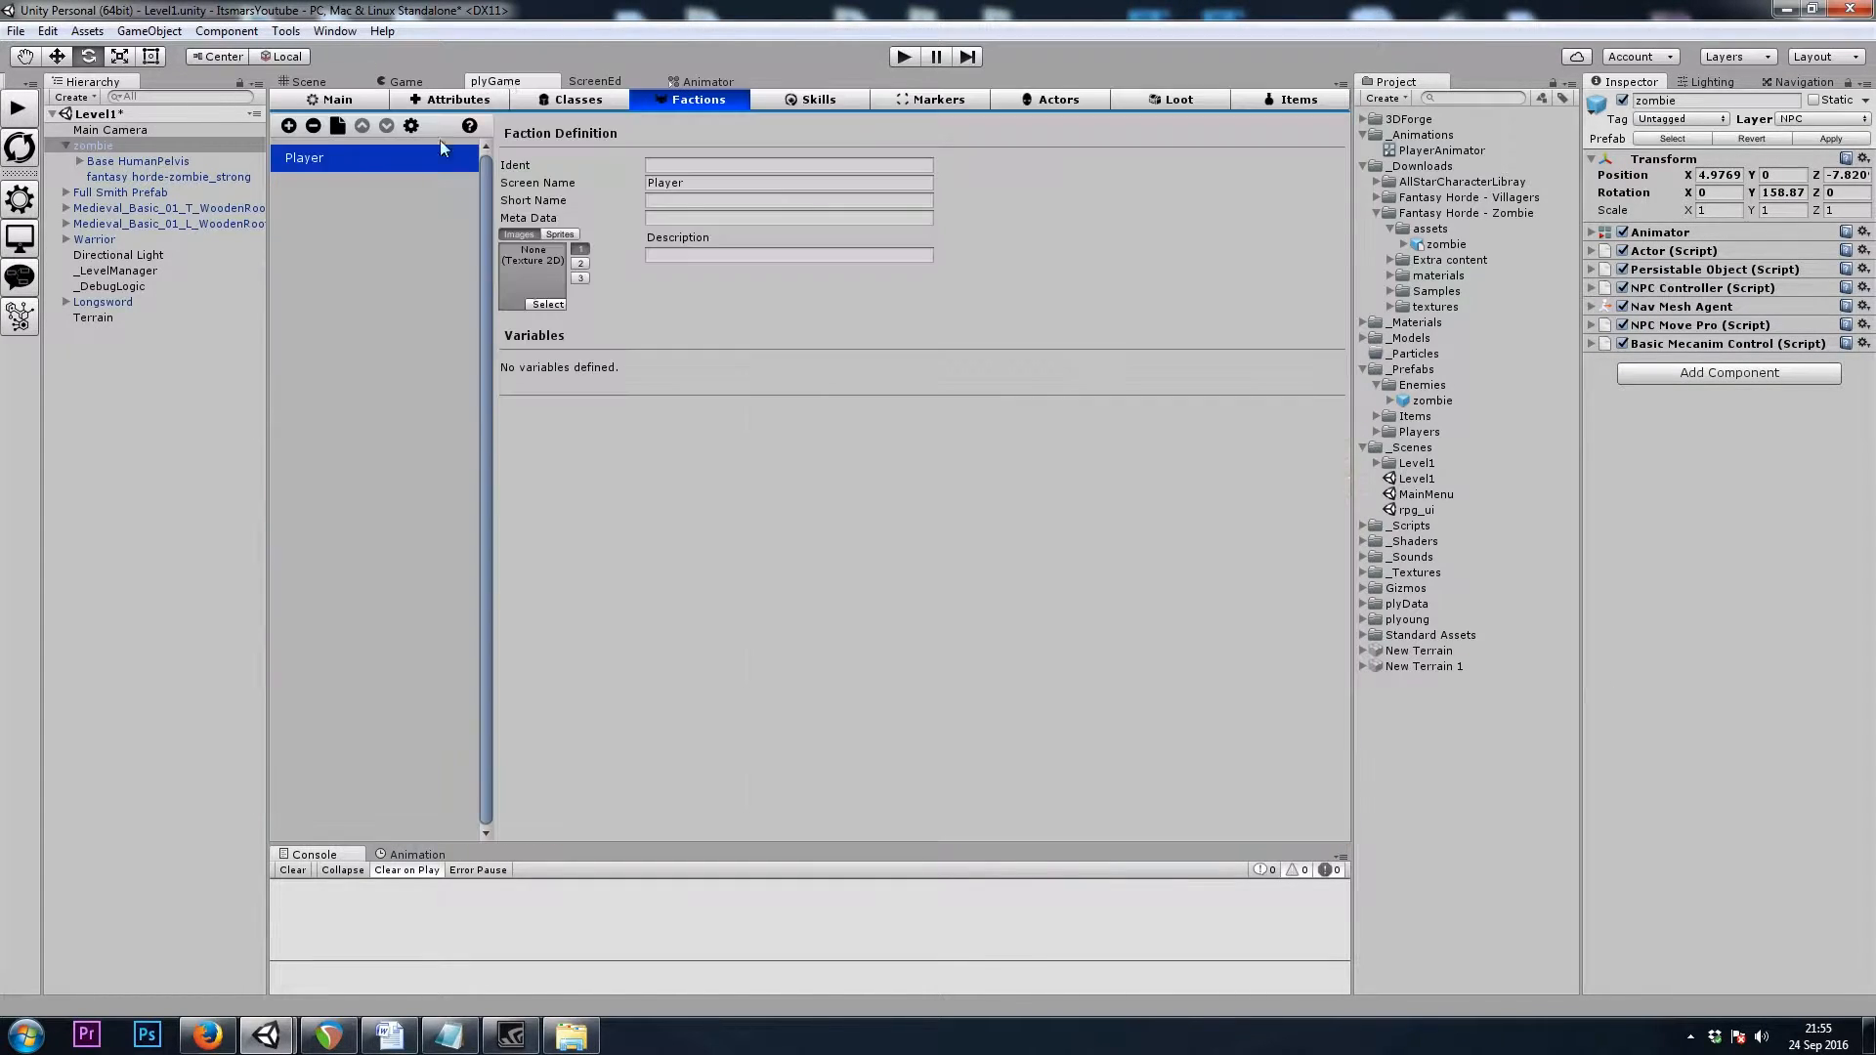
# Create a Zombie class in plyGame Classes and give its Health attribute base value 45
pyautogui.click(577, 100)
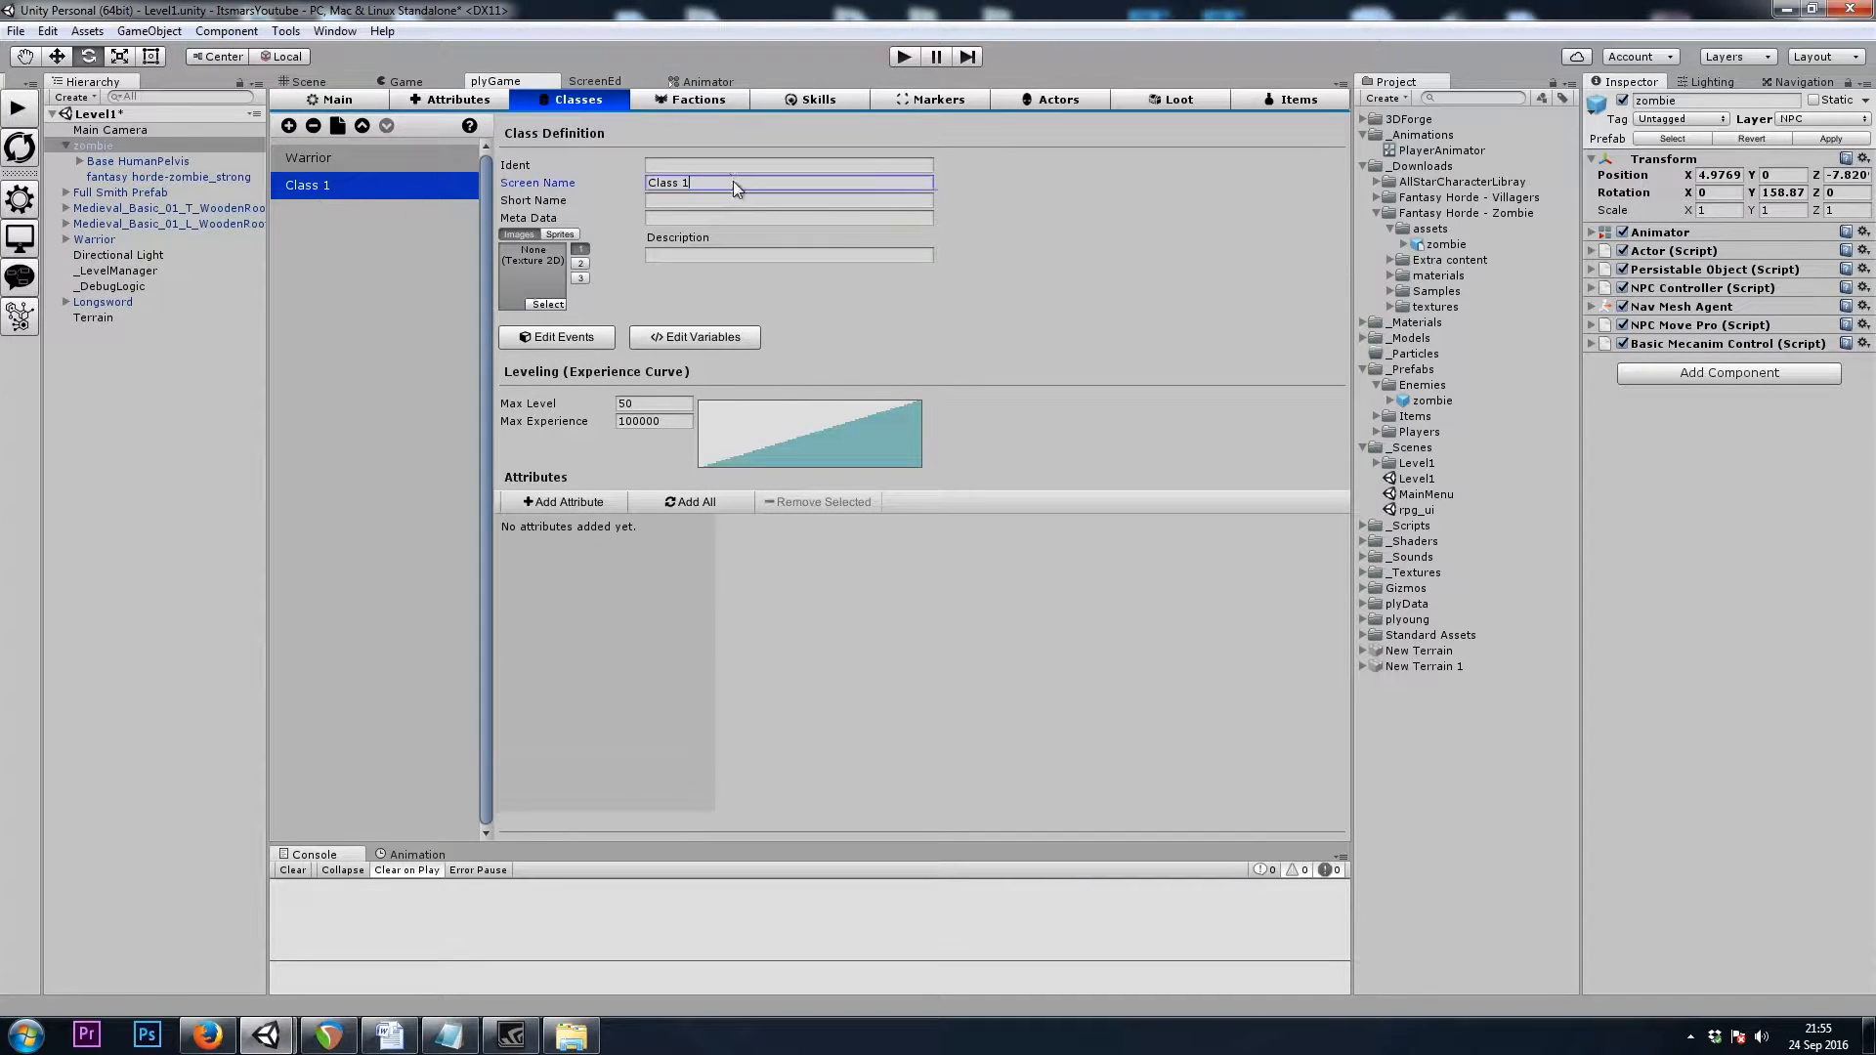
pyautogui.write('Zombie')
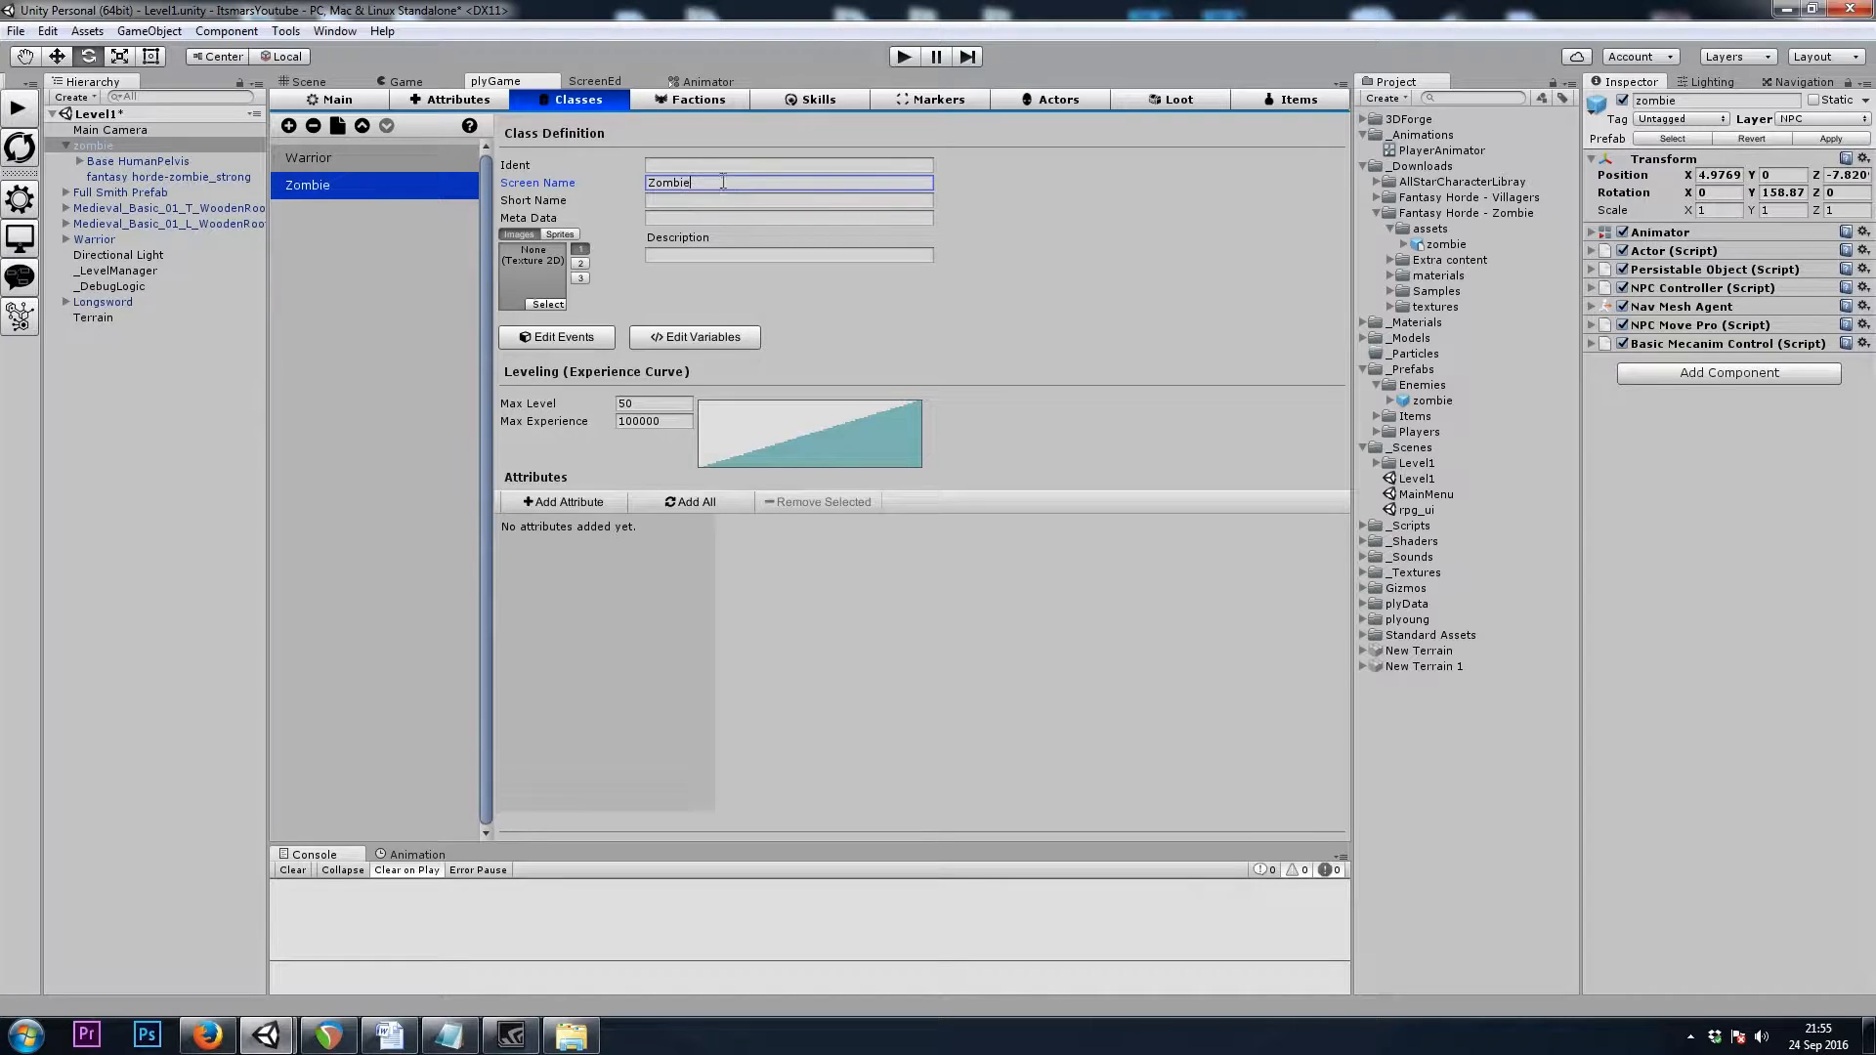
pyautogui.click(563, 502)
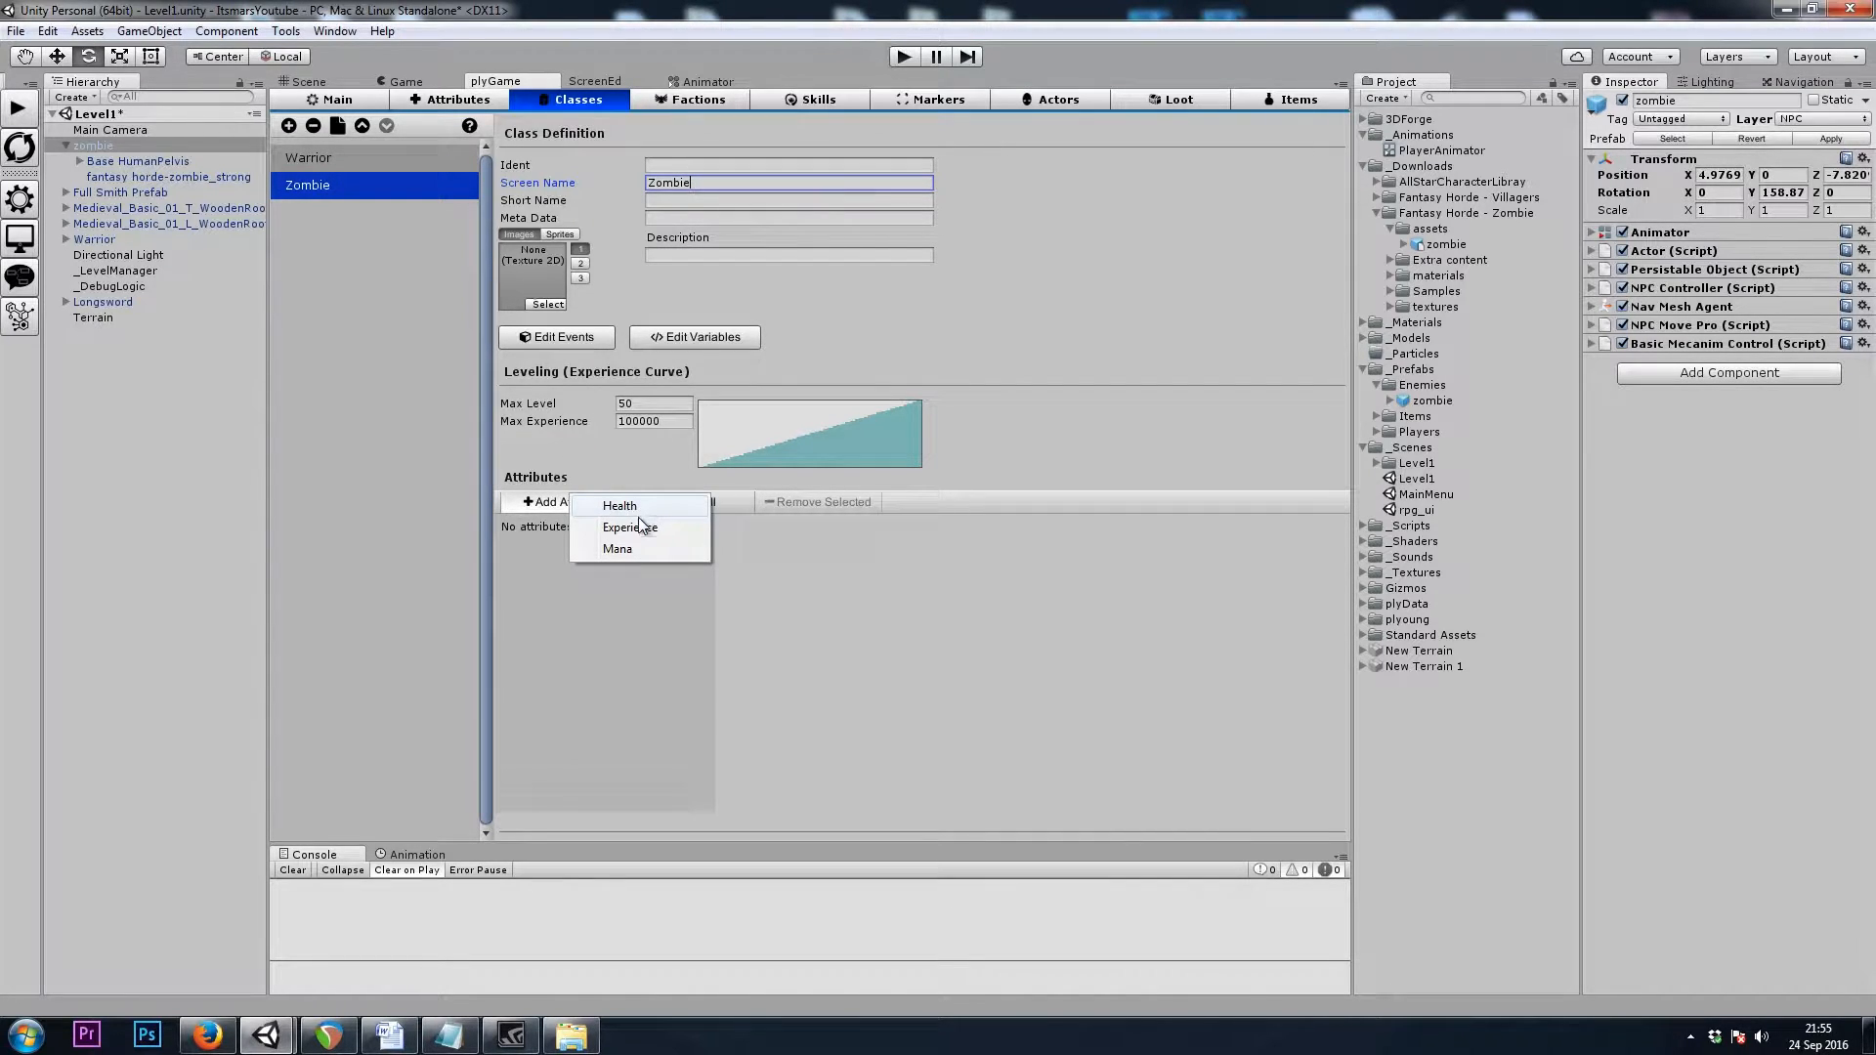
pyautogui.click(628, 527)
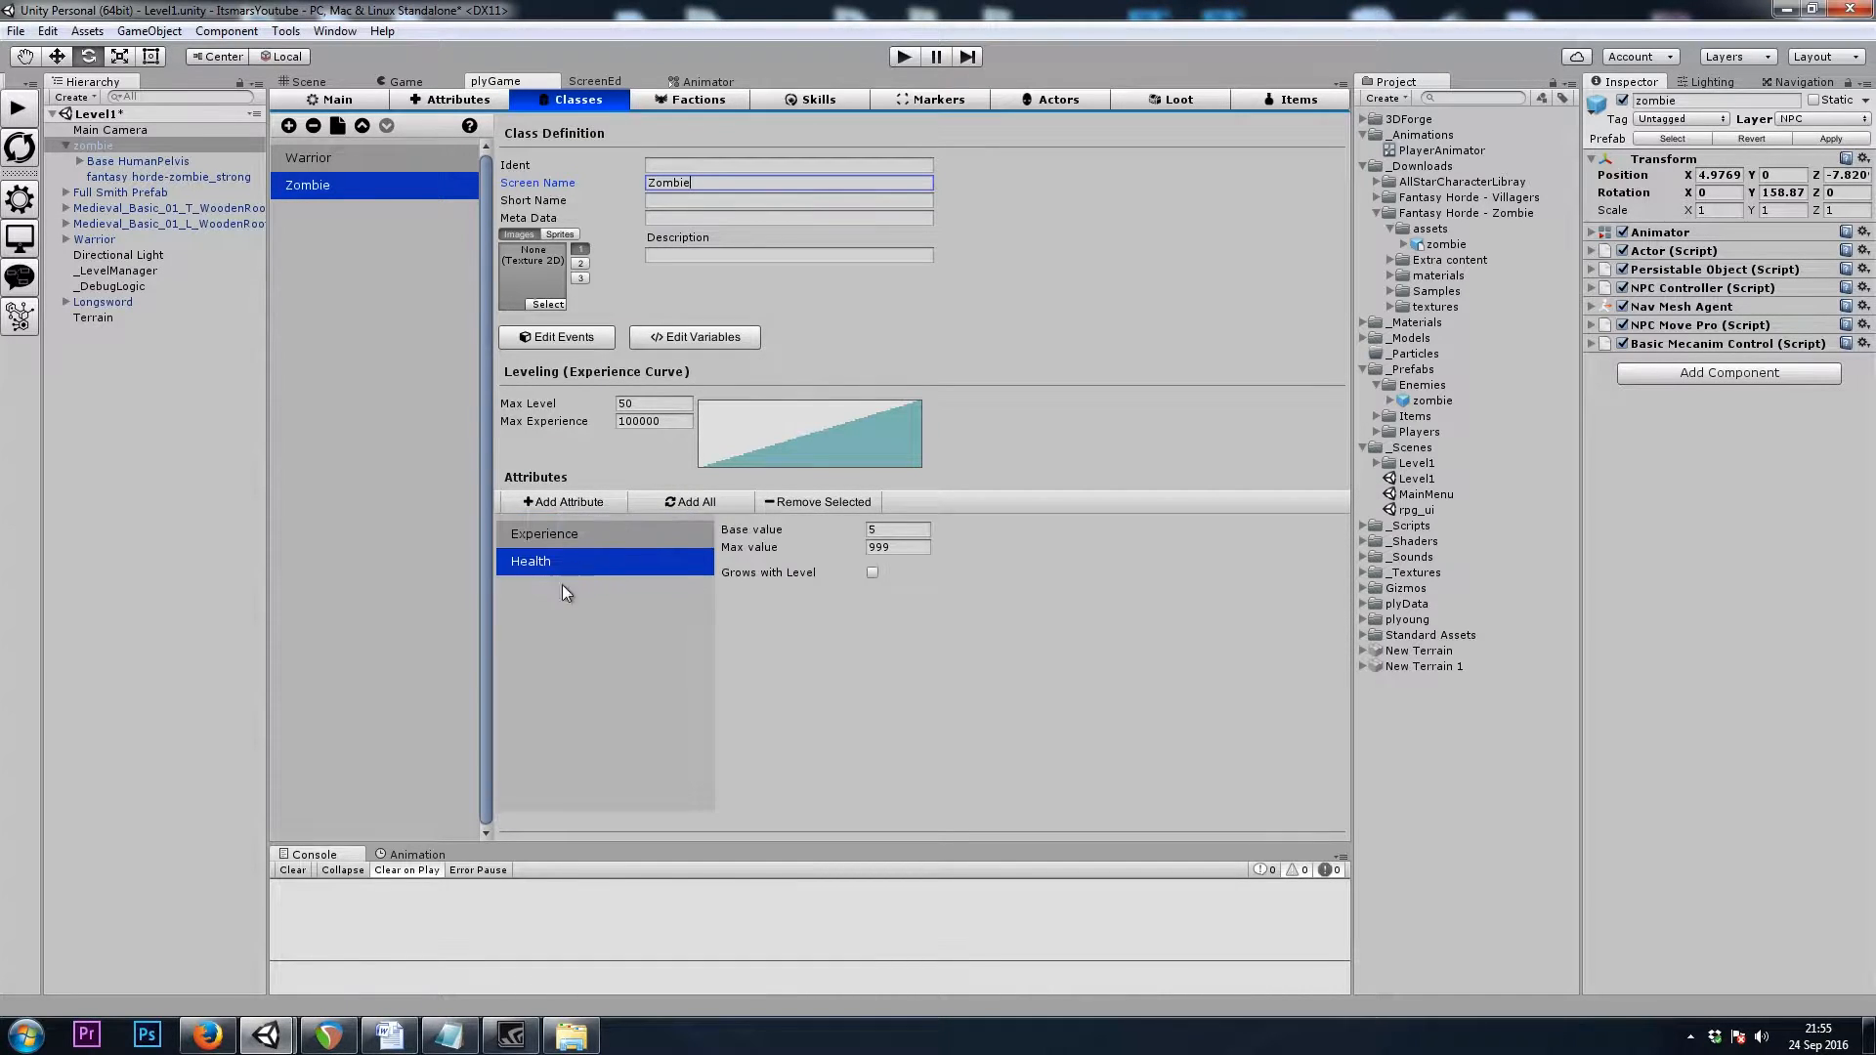
pyautogui.click(897, 528)
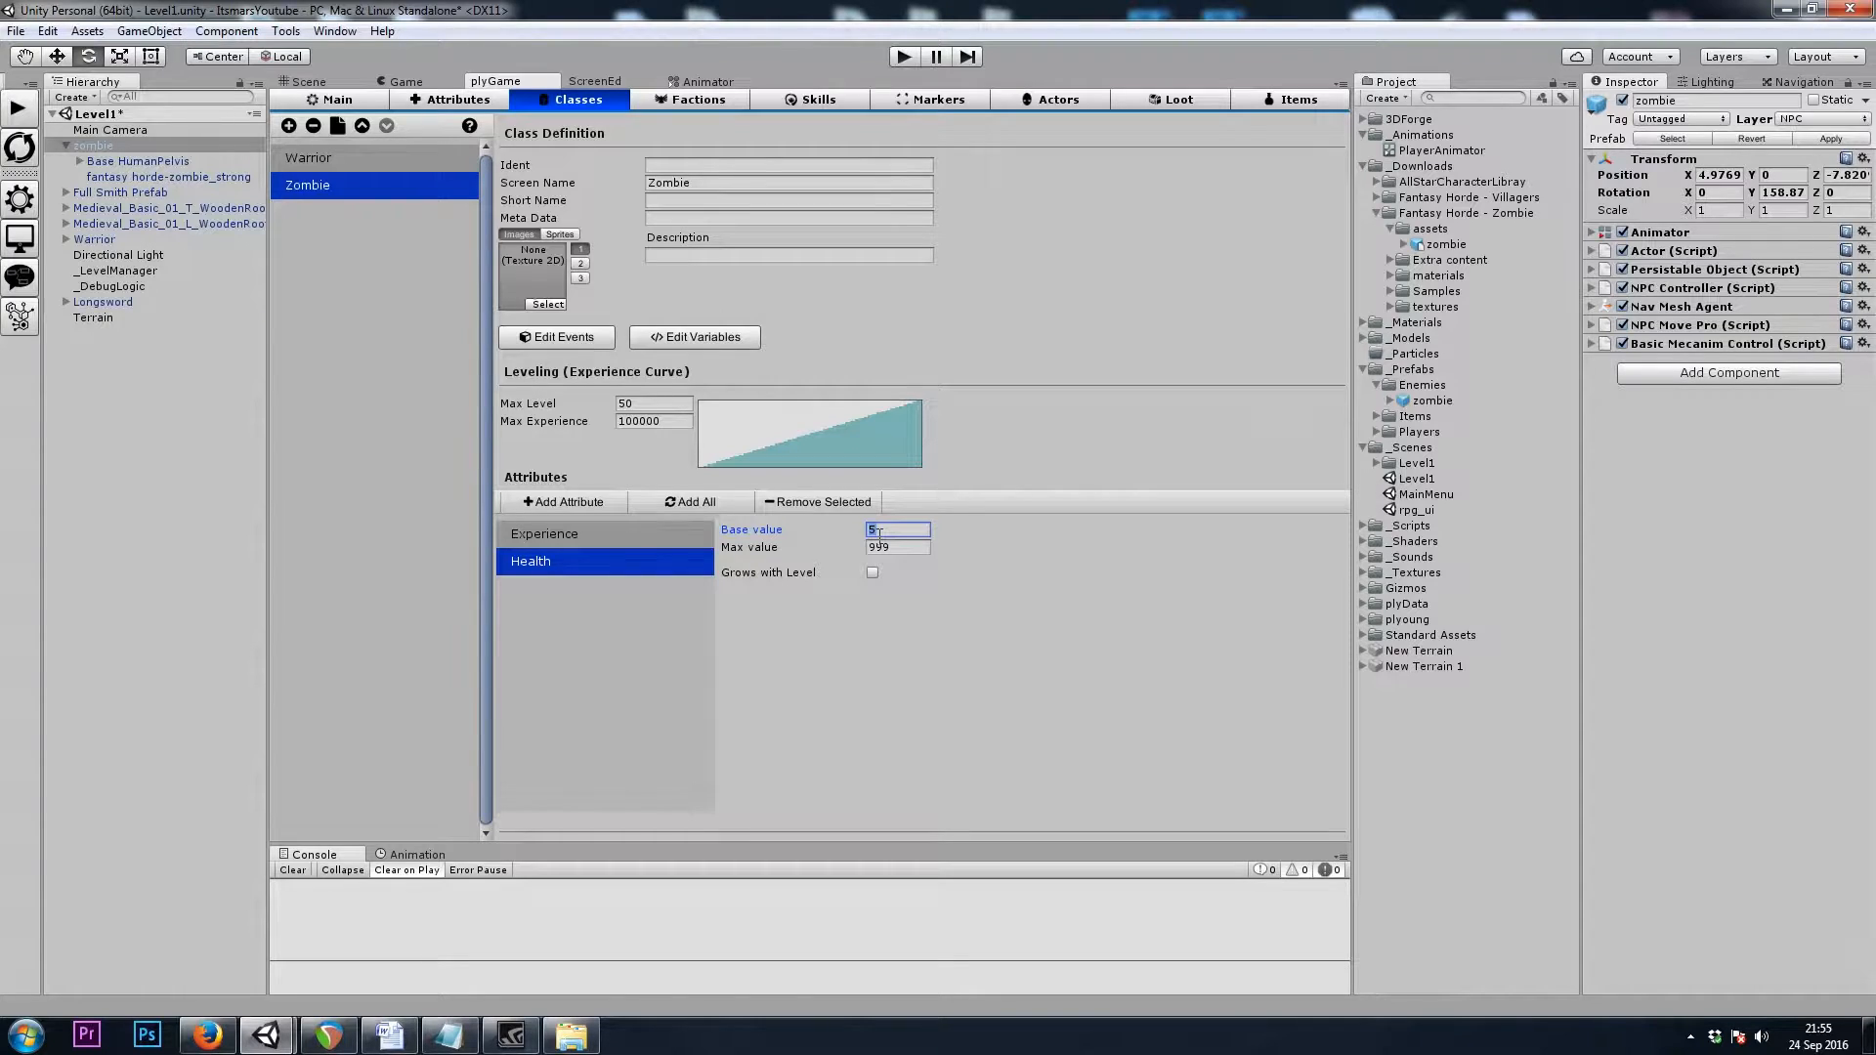
pyautogui.write('45')
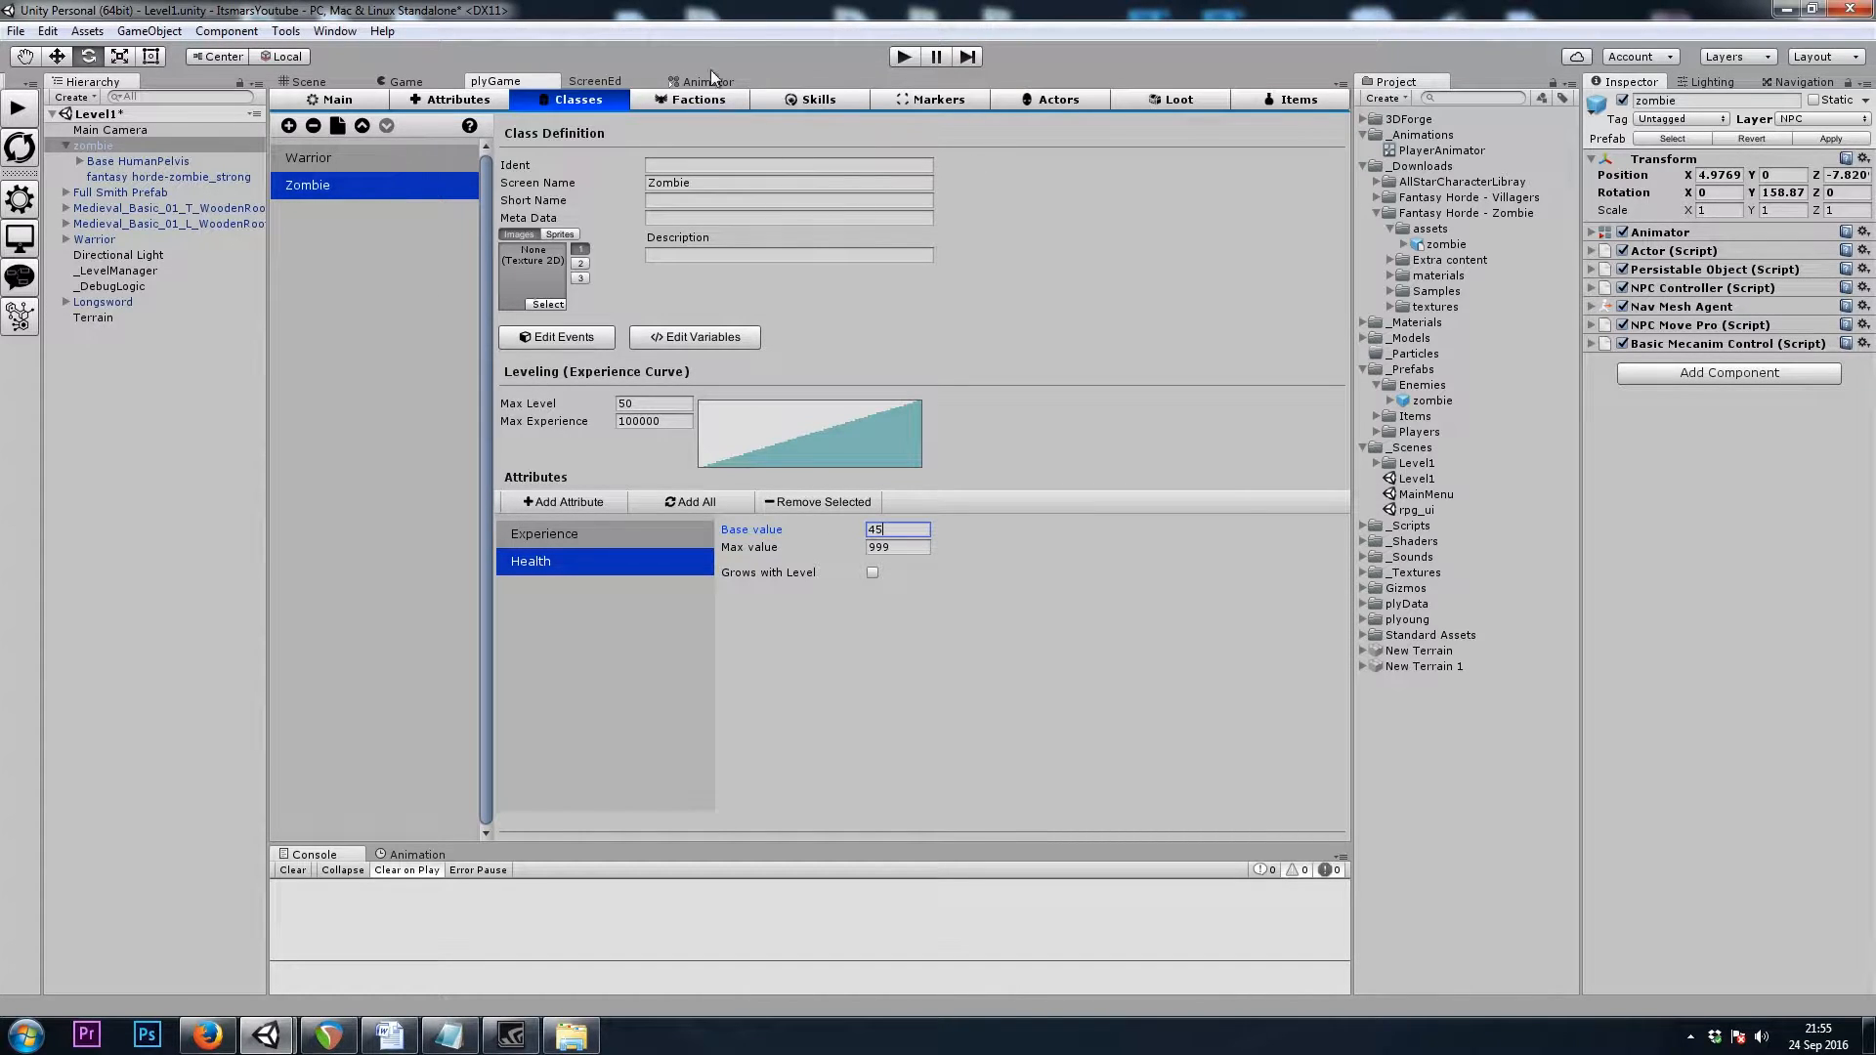
# Add an Undead faction and mark the Player/Undead relationship as Hostile
pyautogui.click(696, 99)
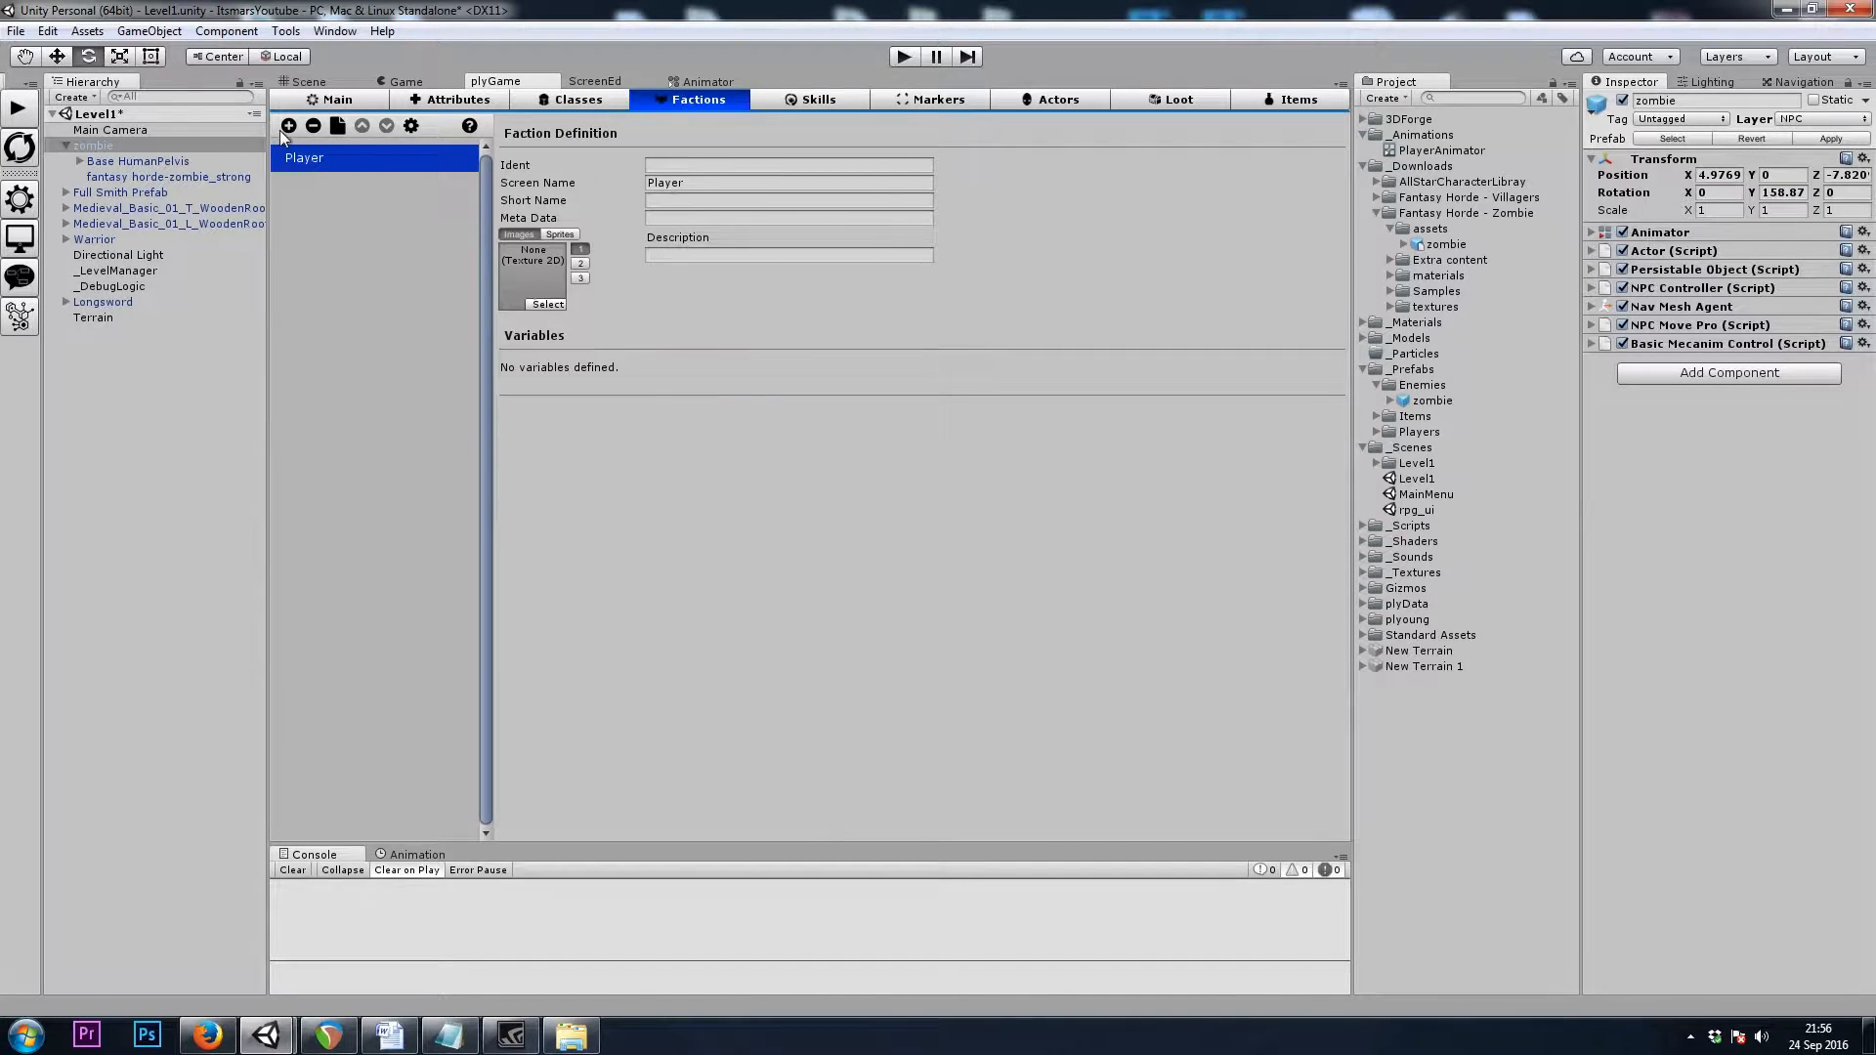
pyautogui.click(287, 126)
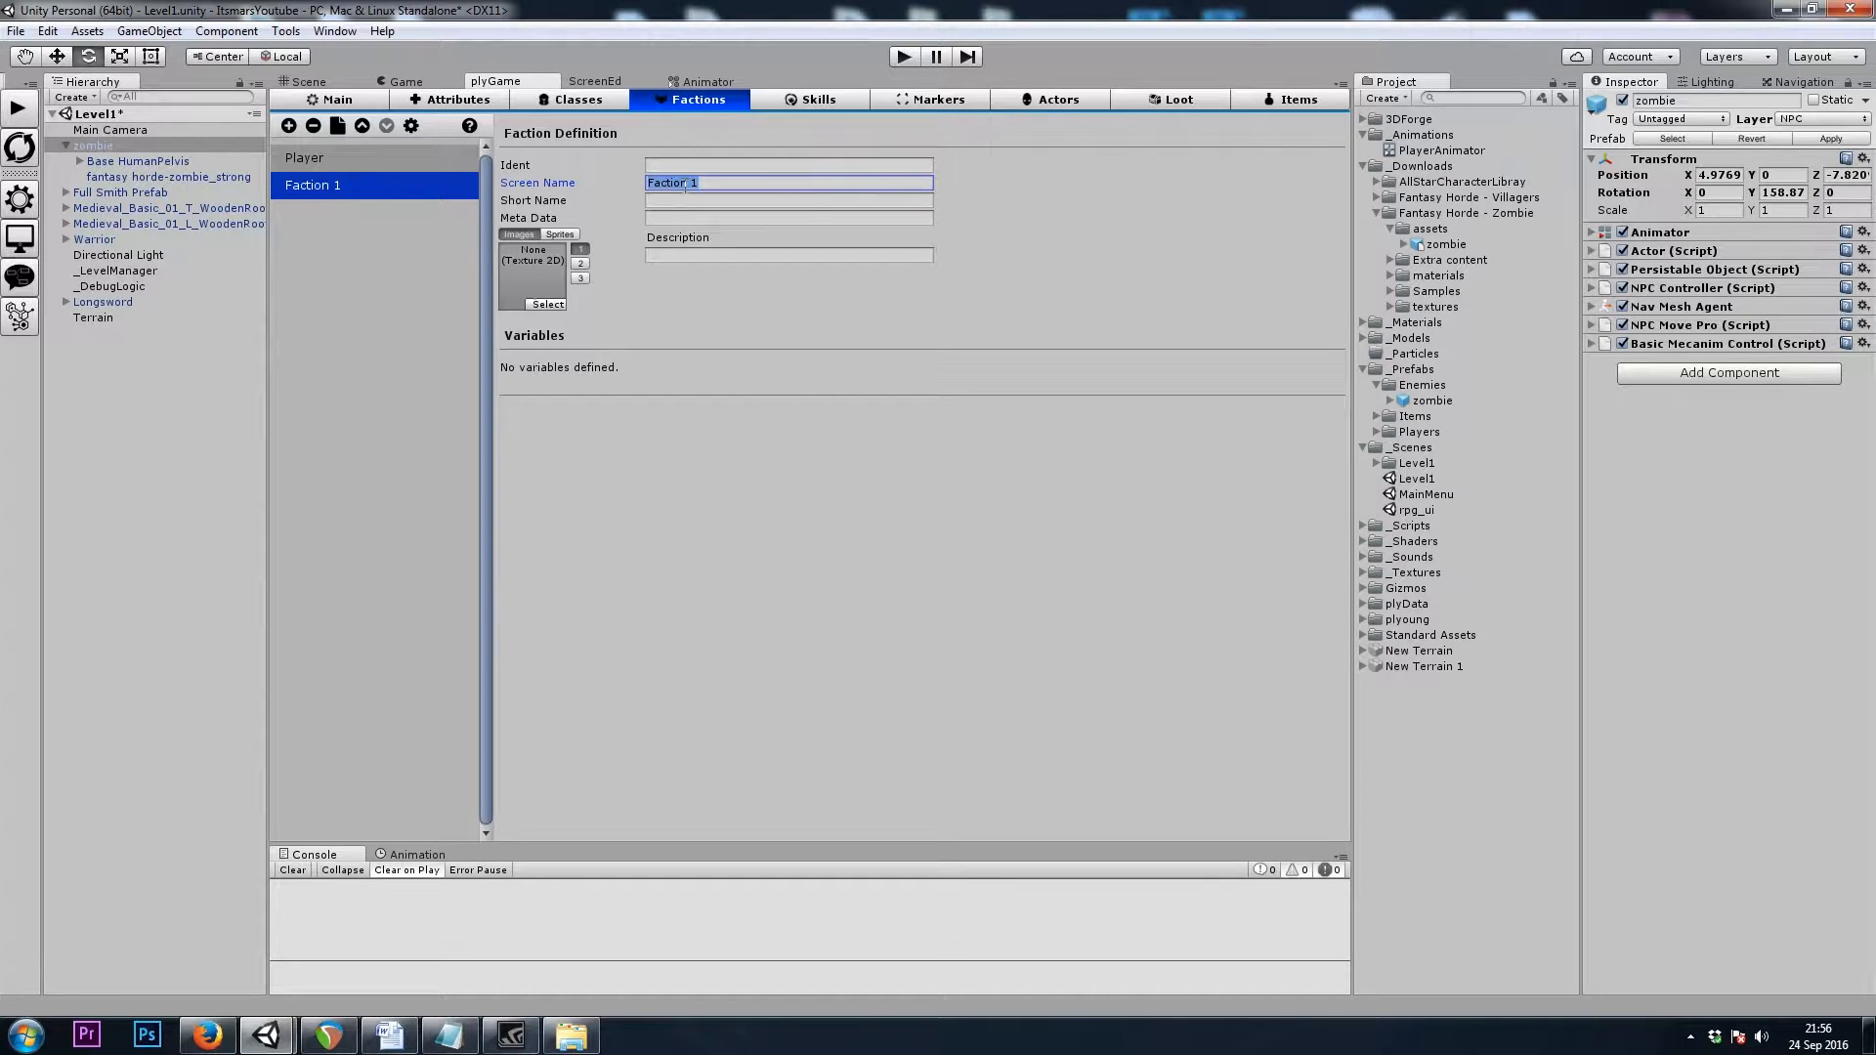
pyautogui.write('Undead')
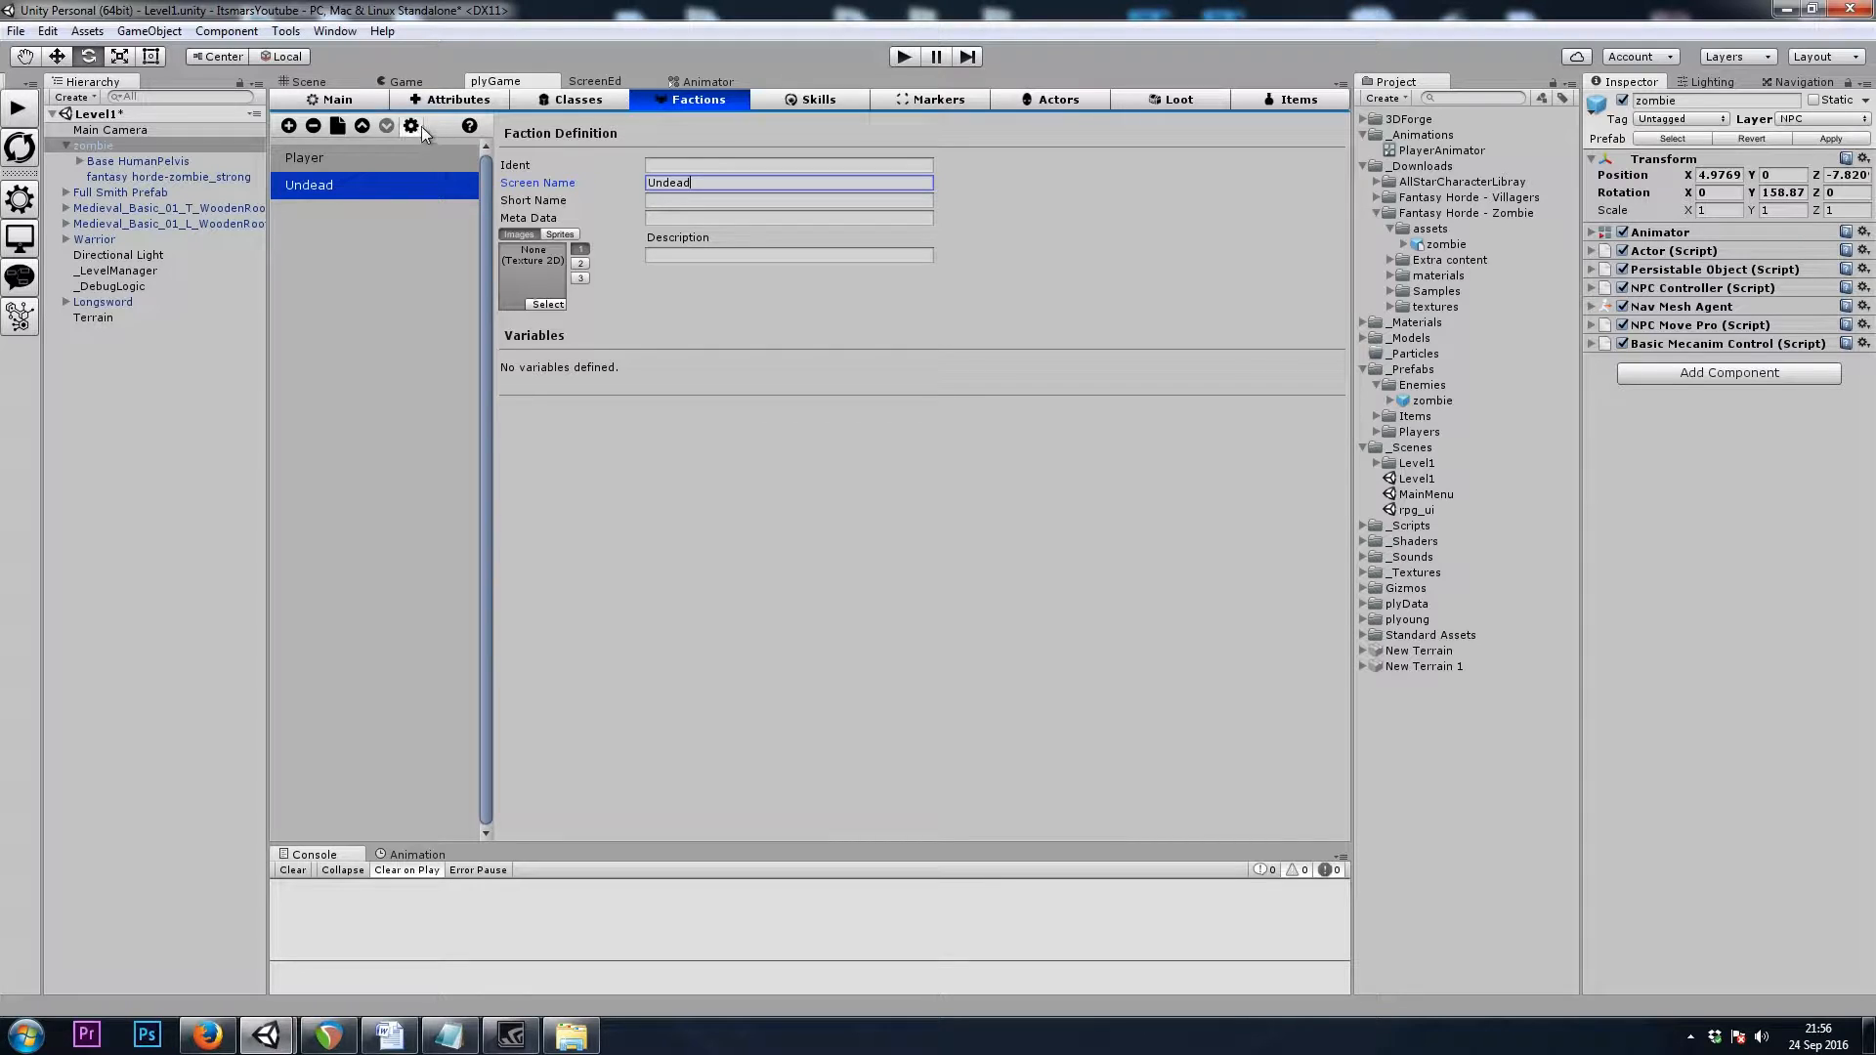
pyautogui.click(410, 126)
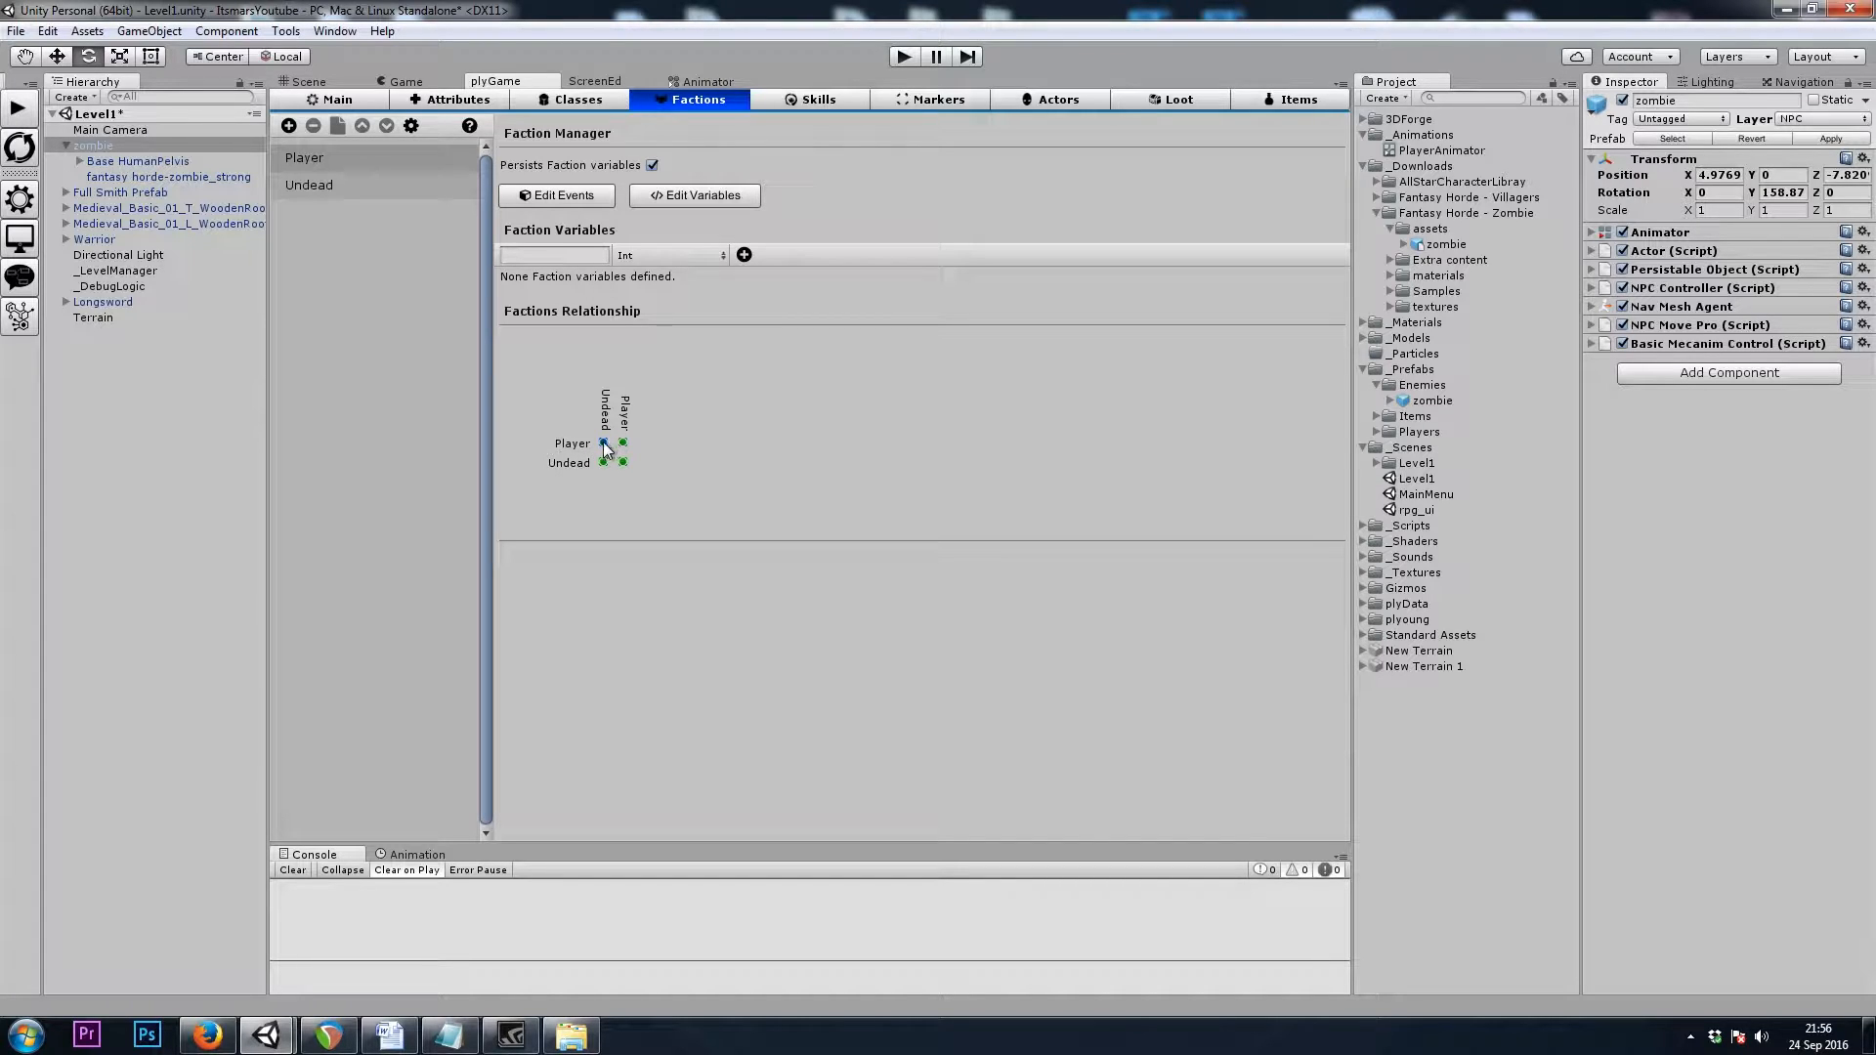
pyautogui.click(604, 442)
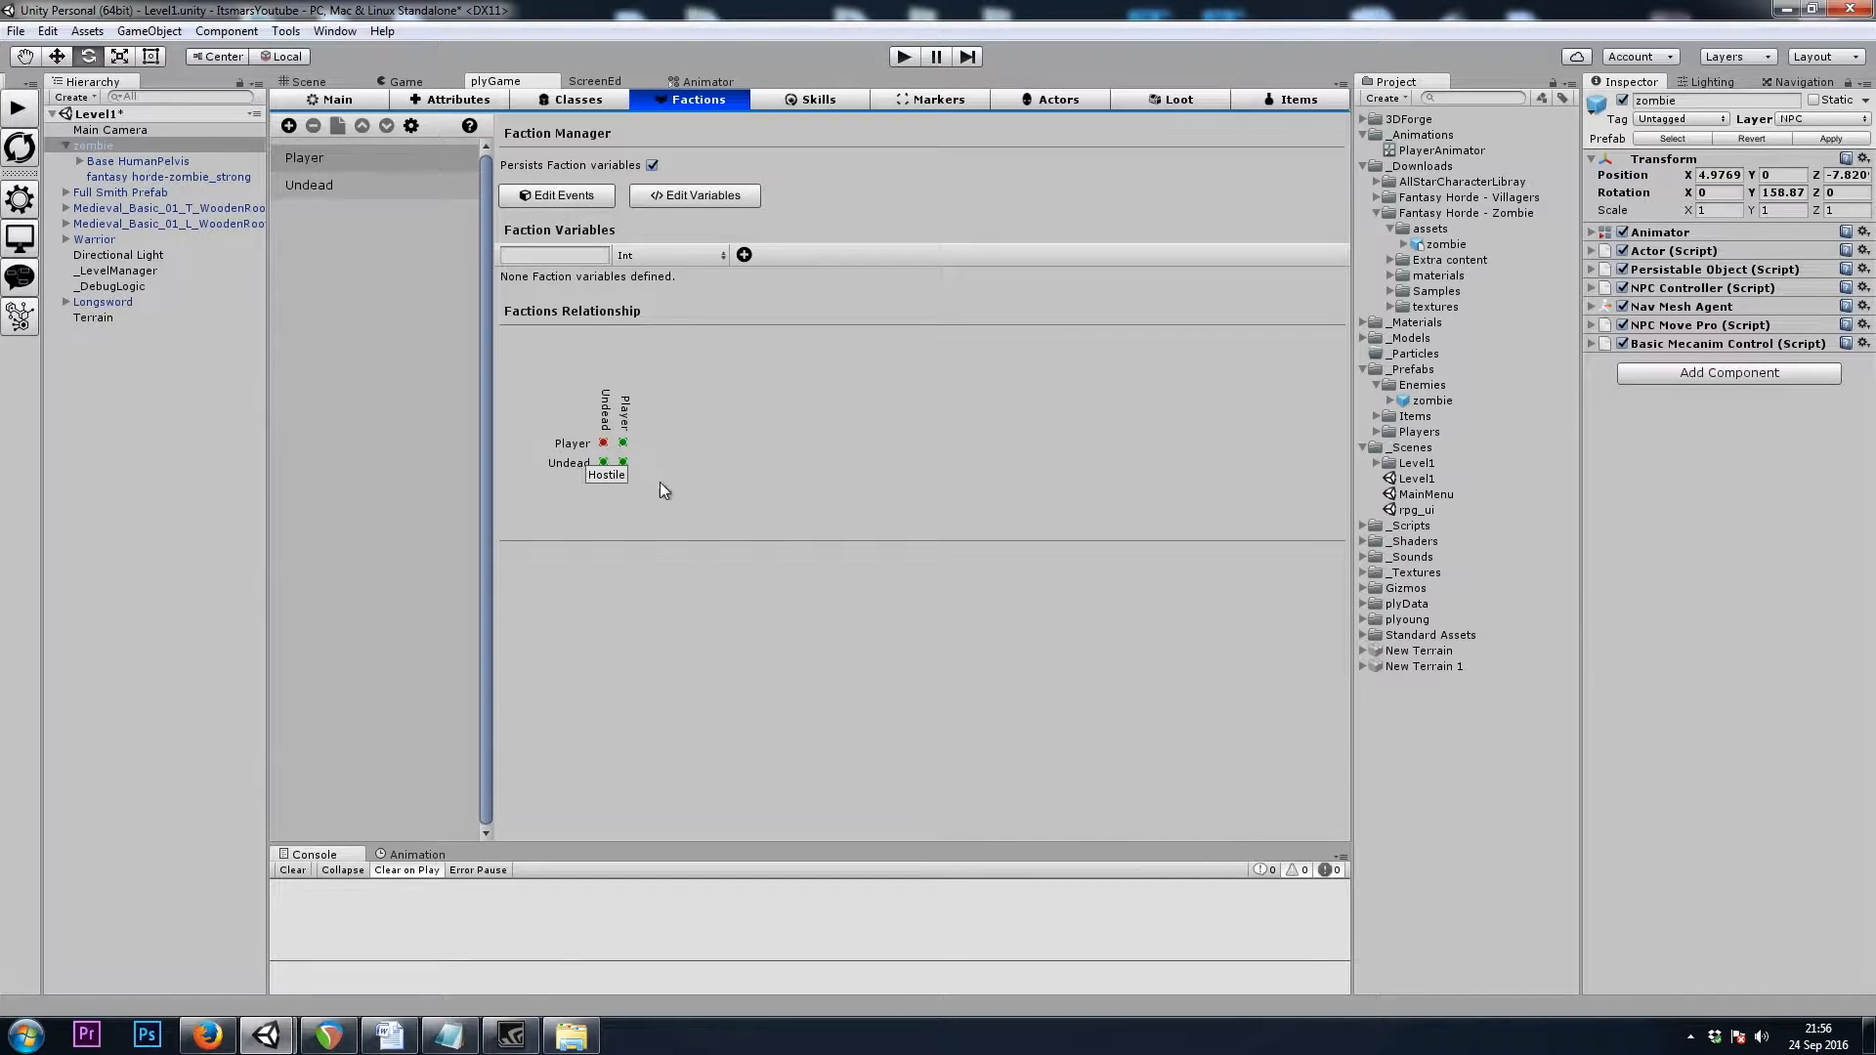
pyautogui.click(622, 463)
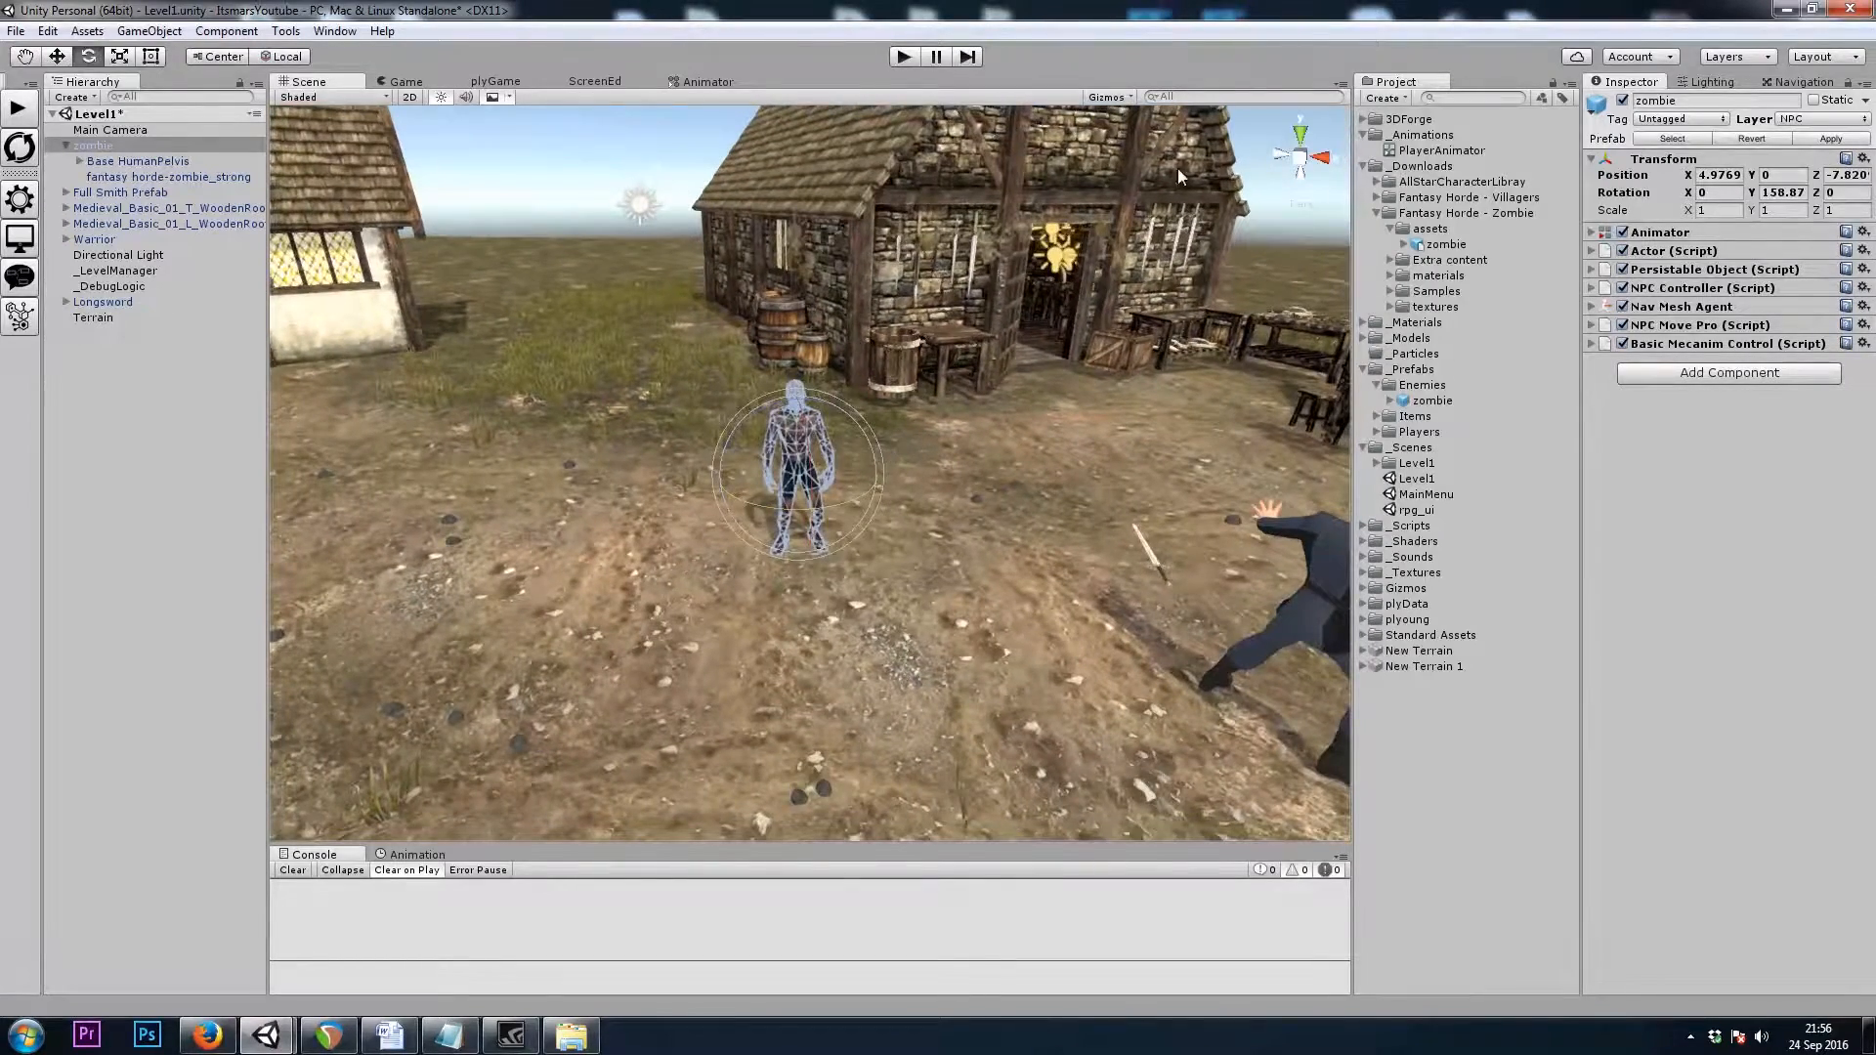
# Set the zombie Actor's Screen Name to 'Zombie' and apply the prefab changes
pyautogui.click(1594, 251)
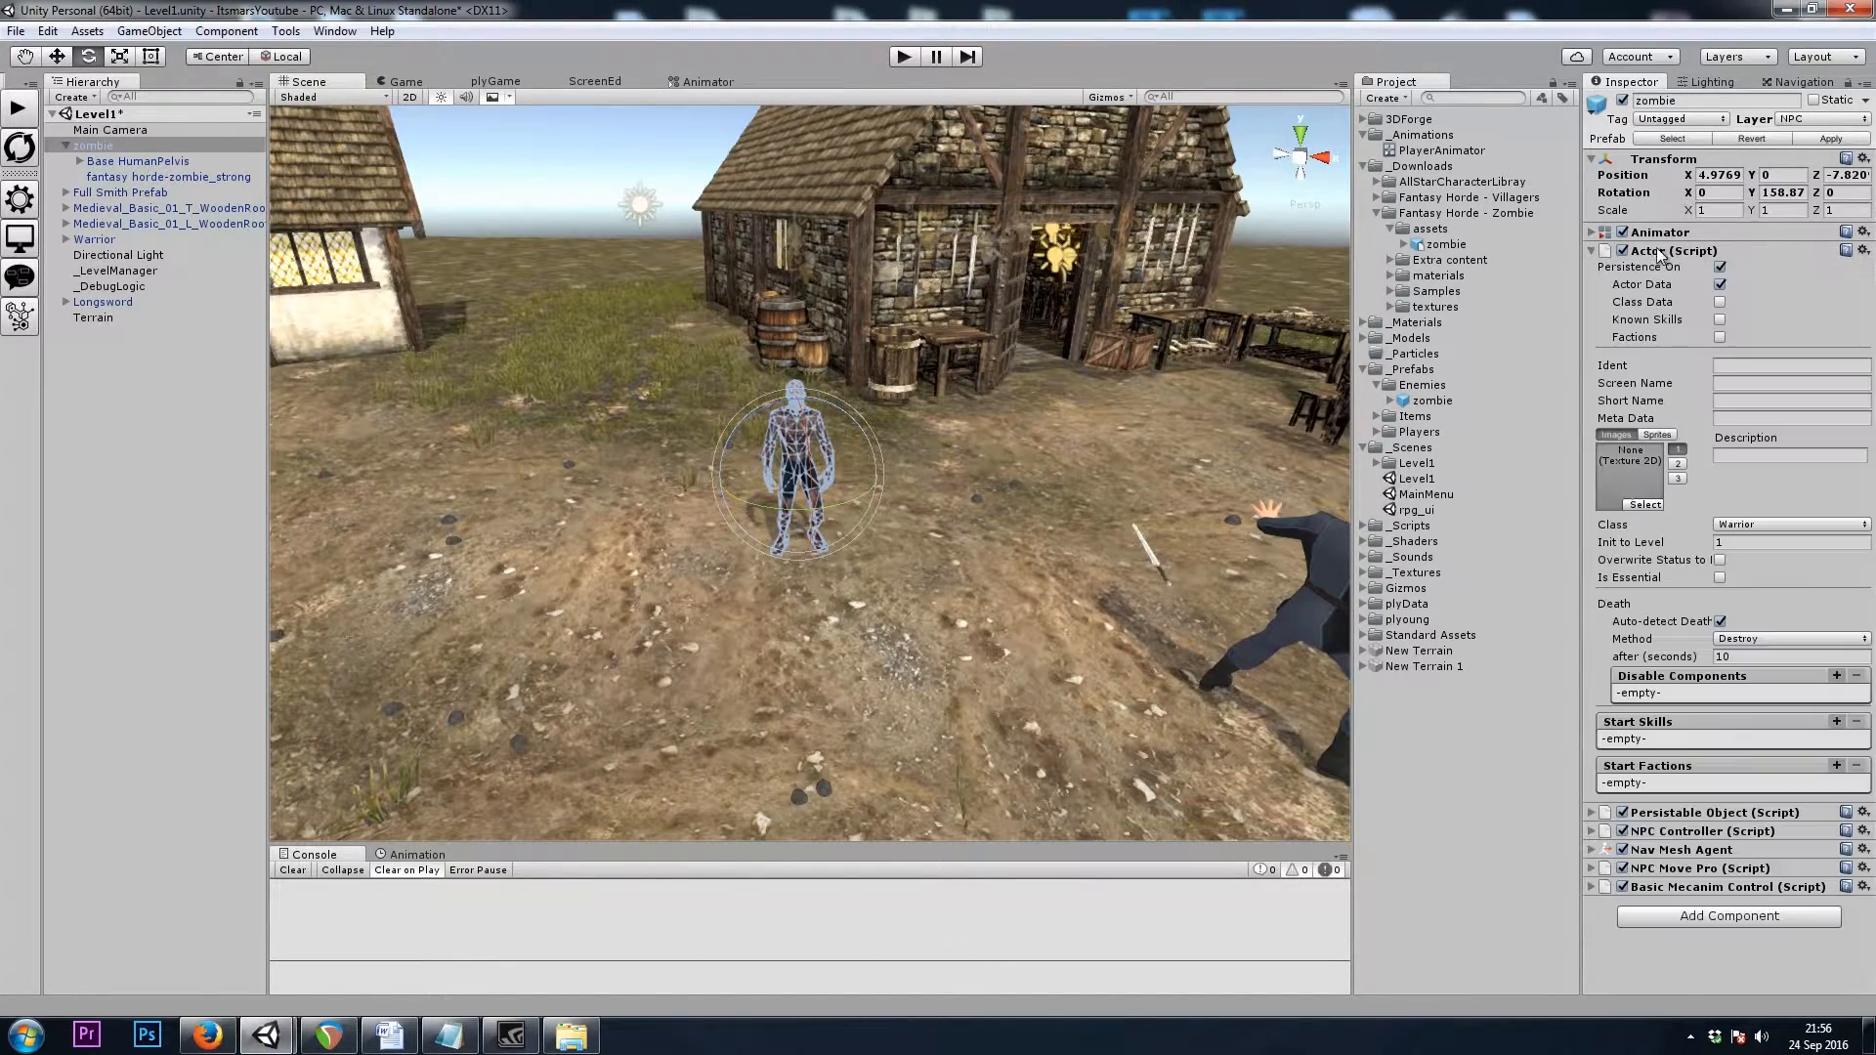
pyautogui.click(1789, 383)
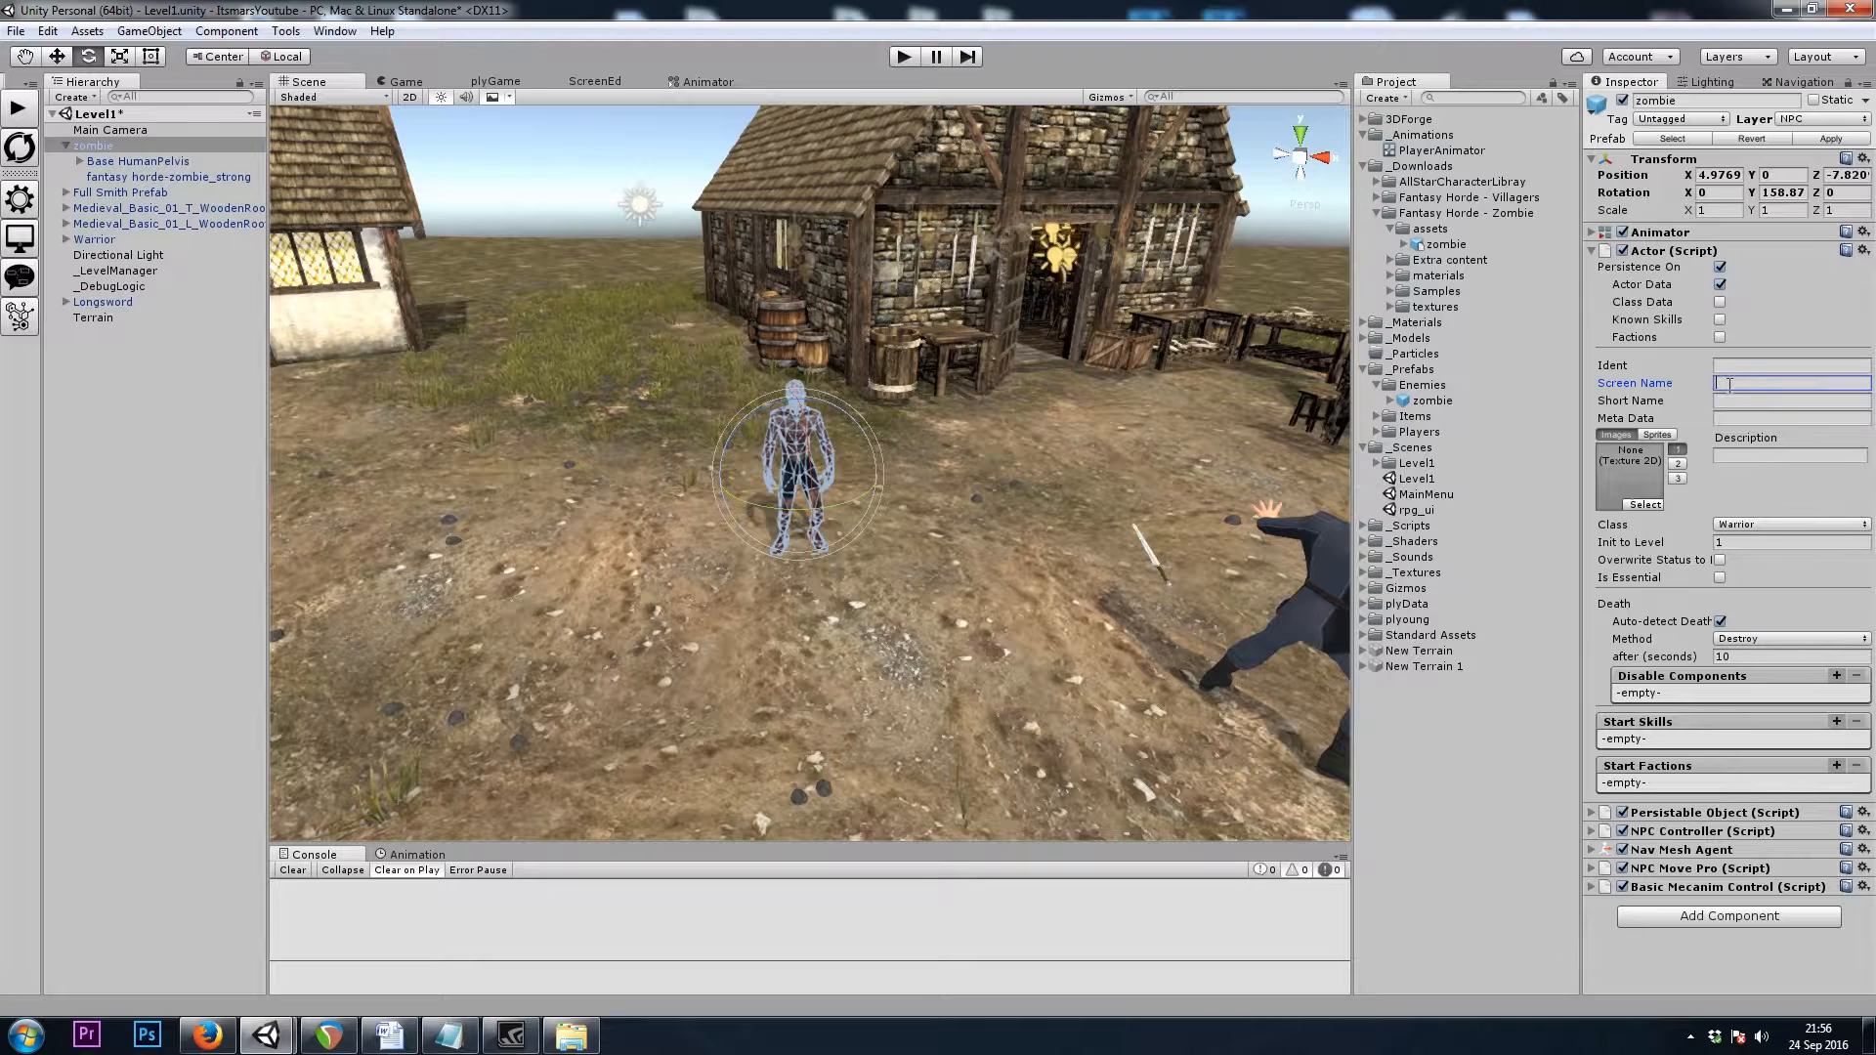
pyautogui.write('Zombie')
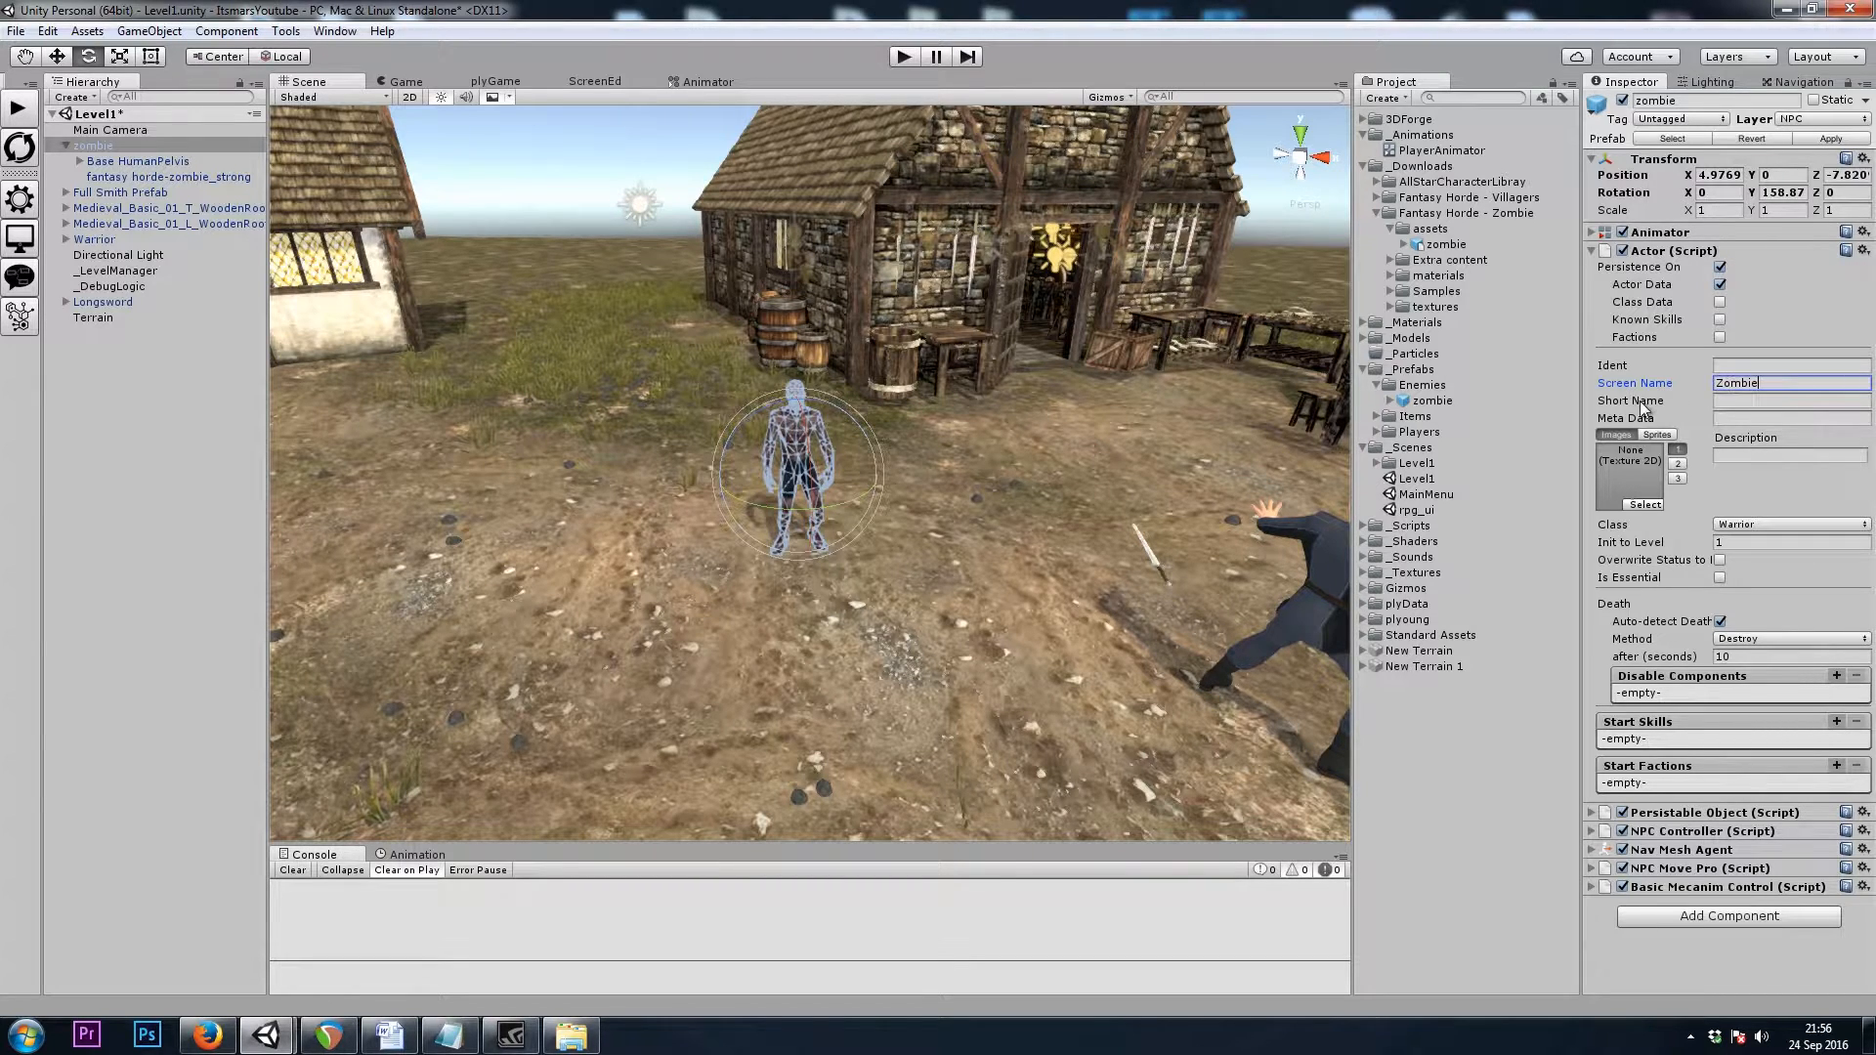
pyautogui.click(1791, 523)
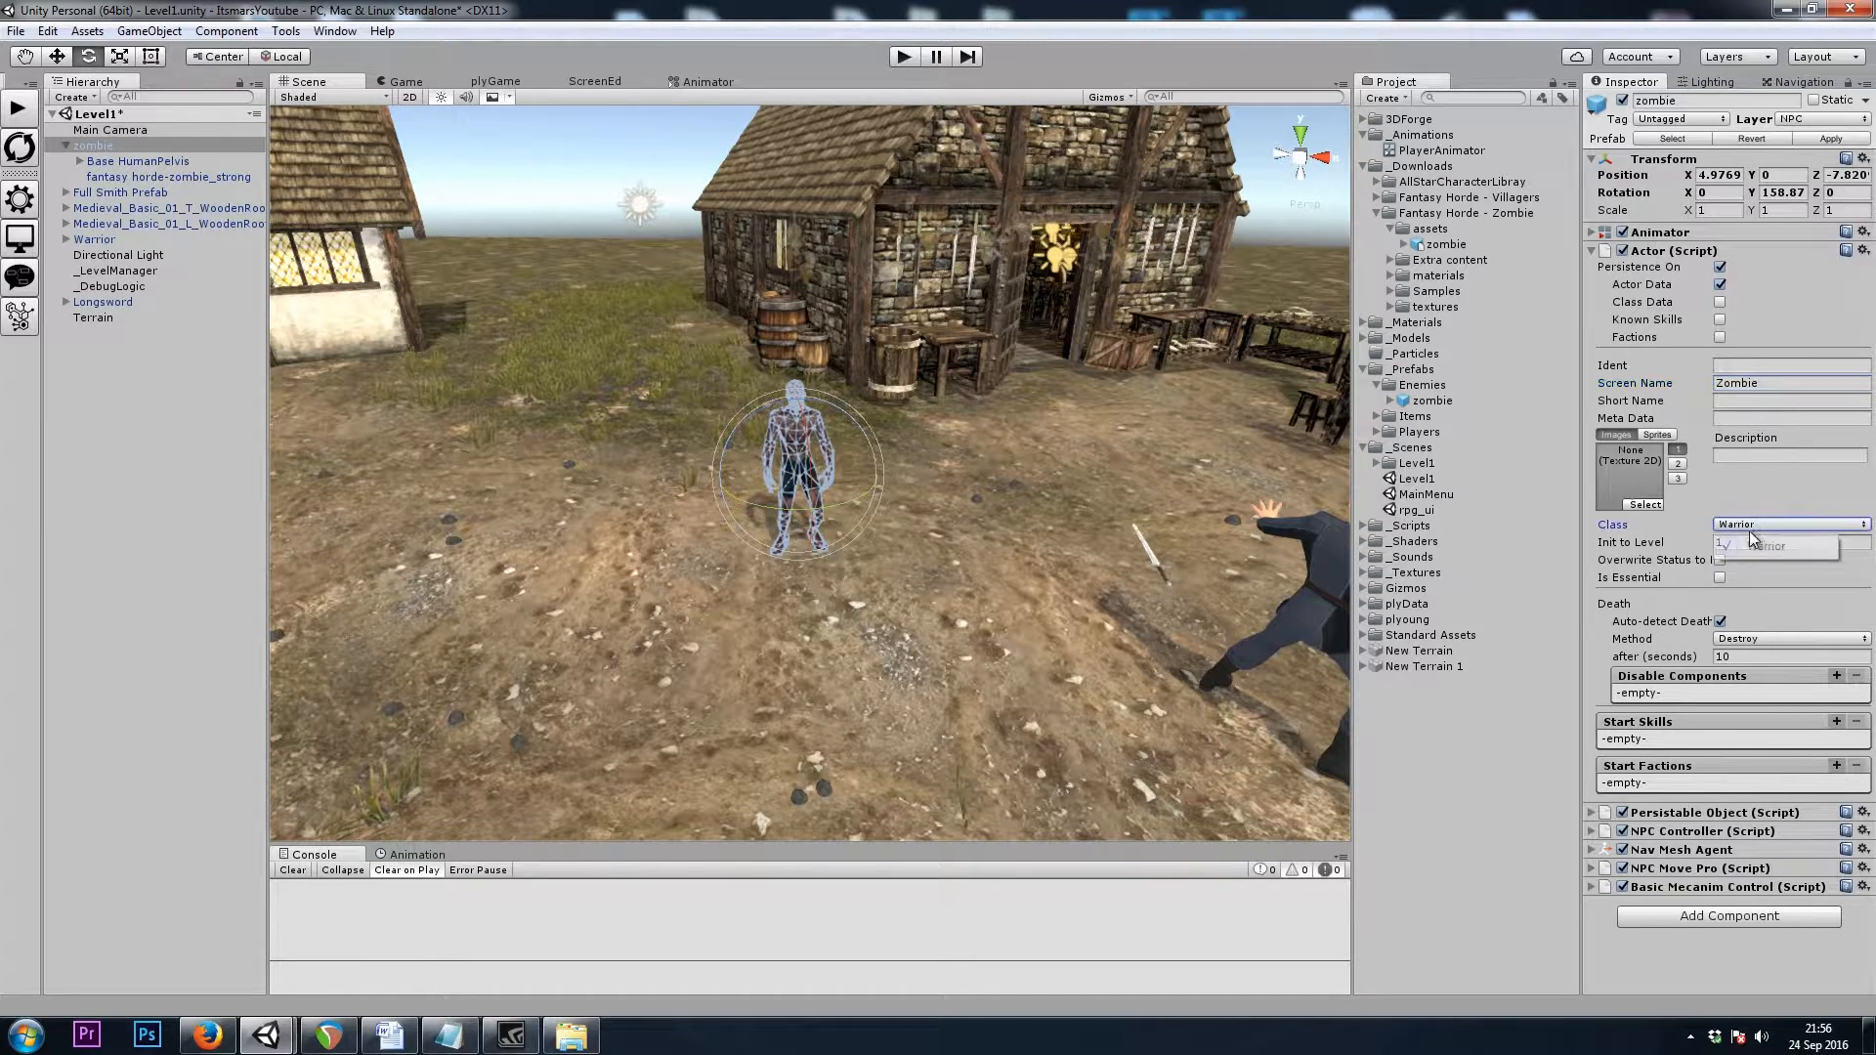
pyautogui.click(1789, 524)
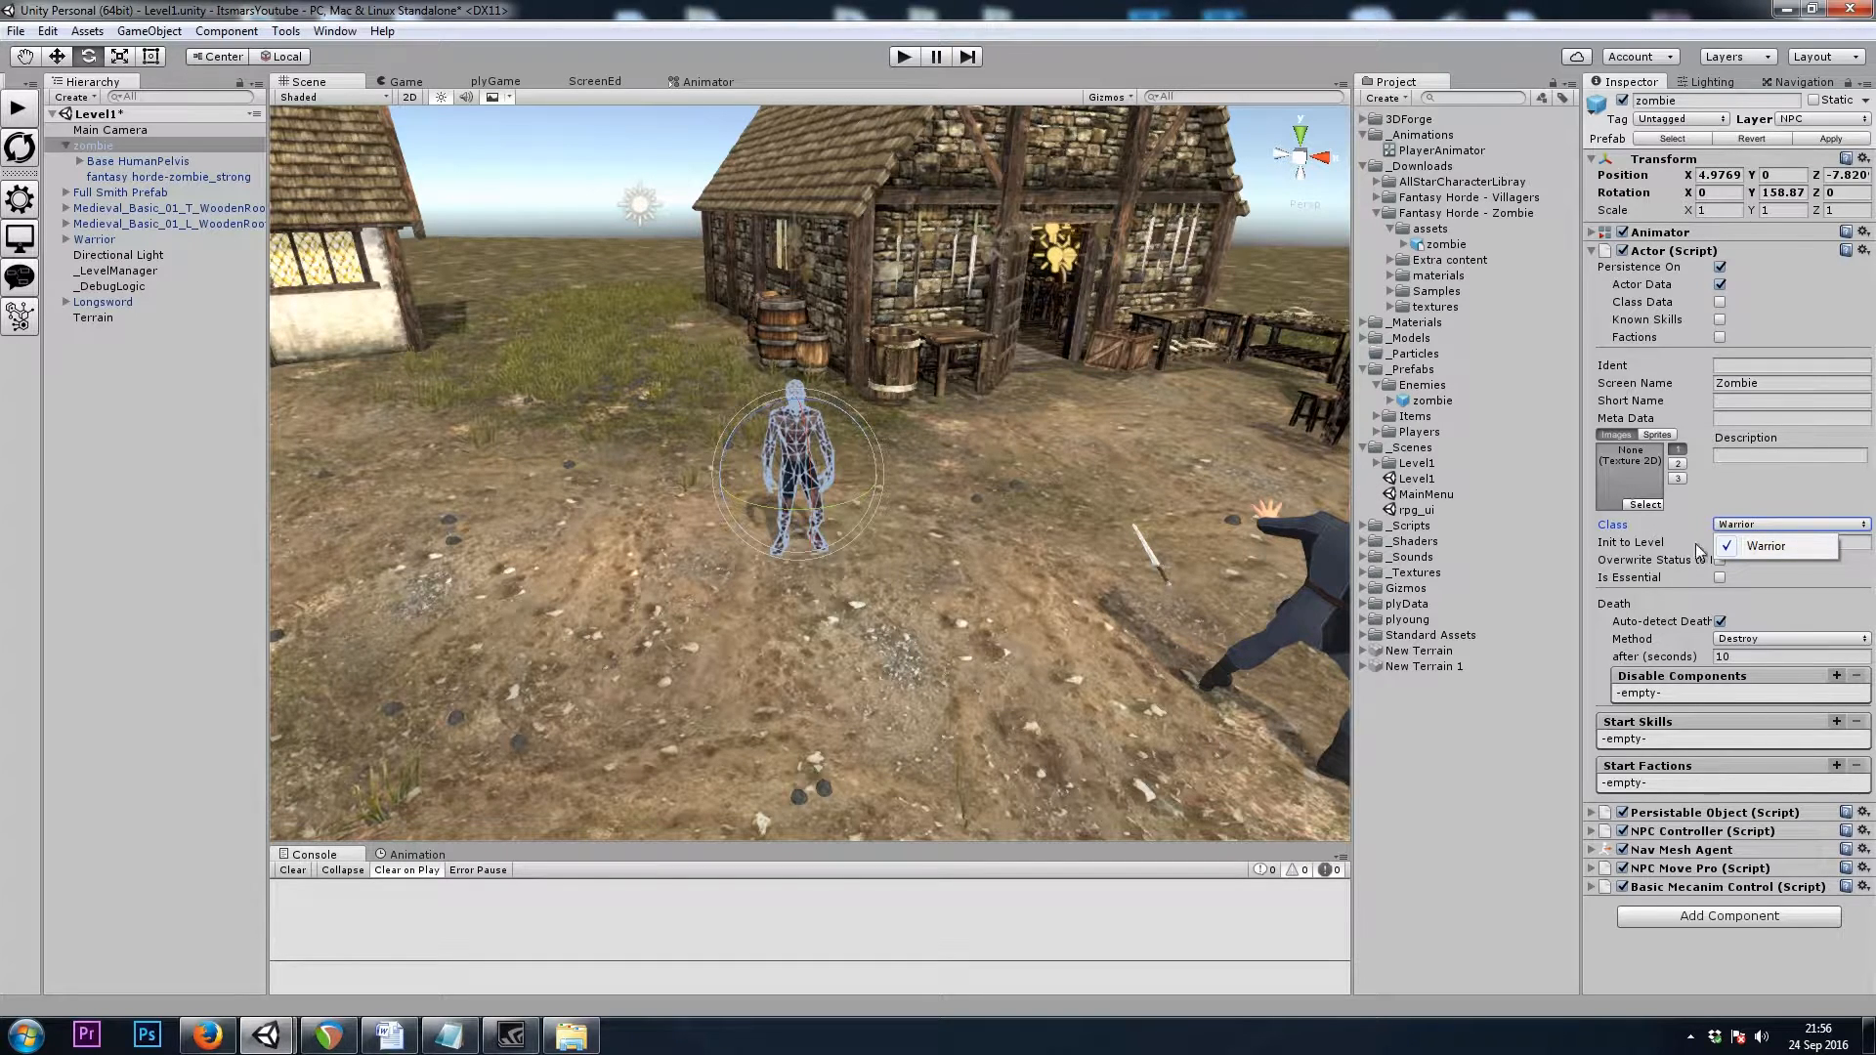
pyautogui.click(1765, 545)
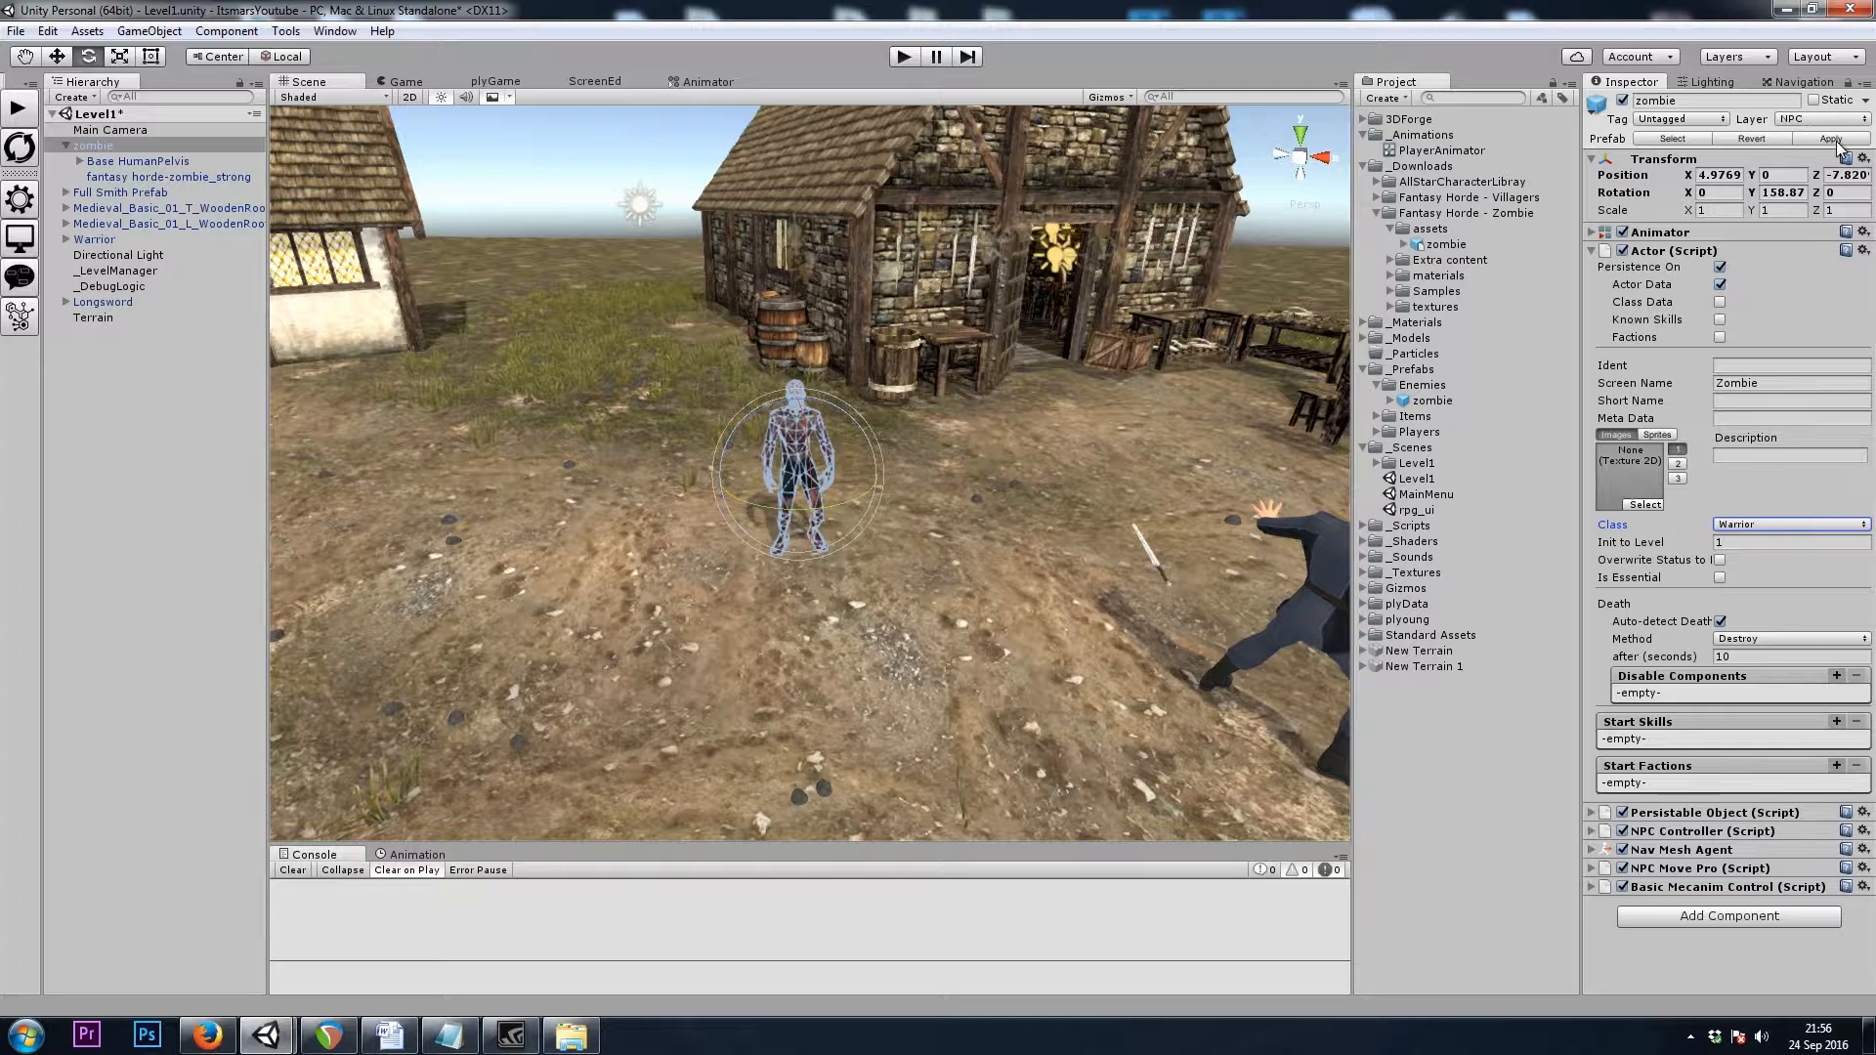
pyautogui.click(1789, 524)
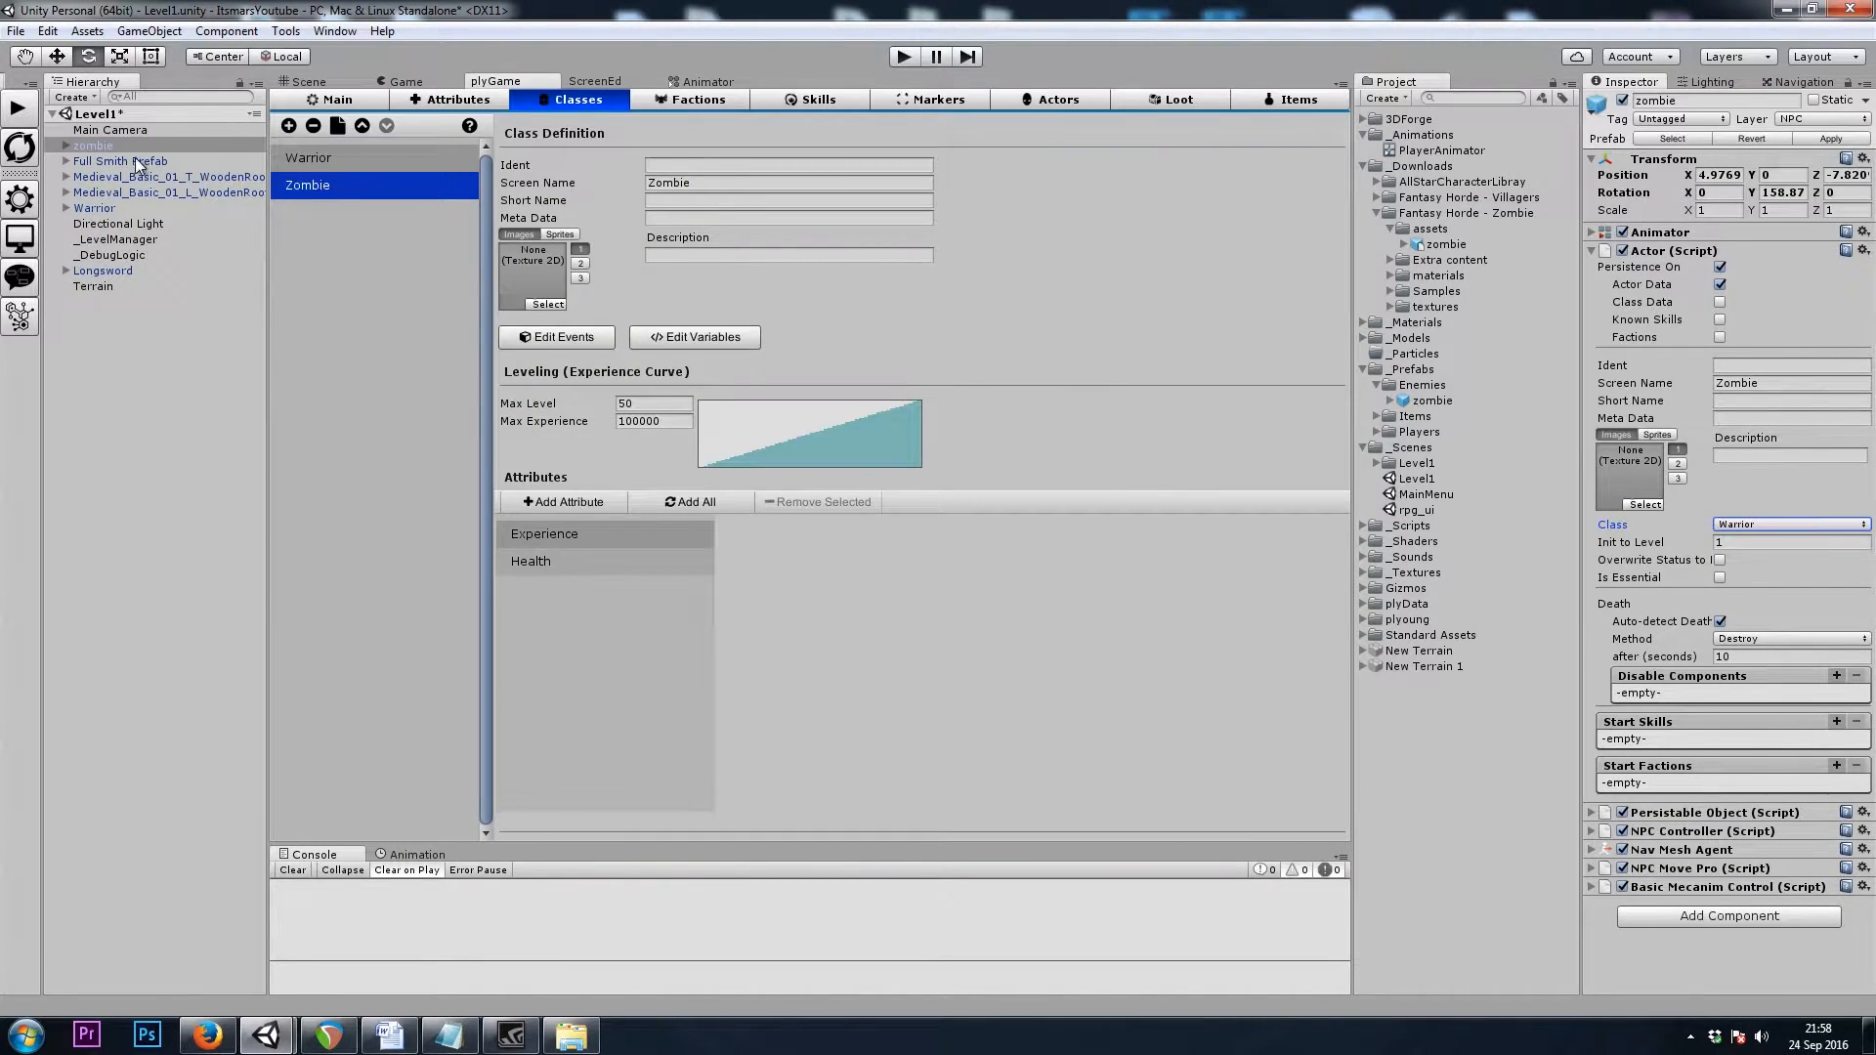
# Assign the Zombie class to the zombie actor and view plyGame's NPC Actors list
pyautogui.click(91, 145)
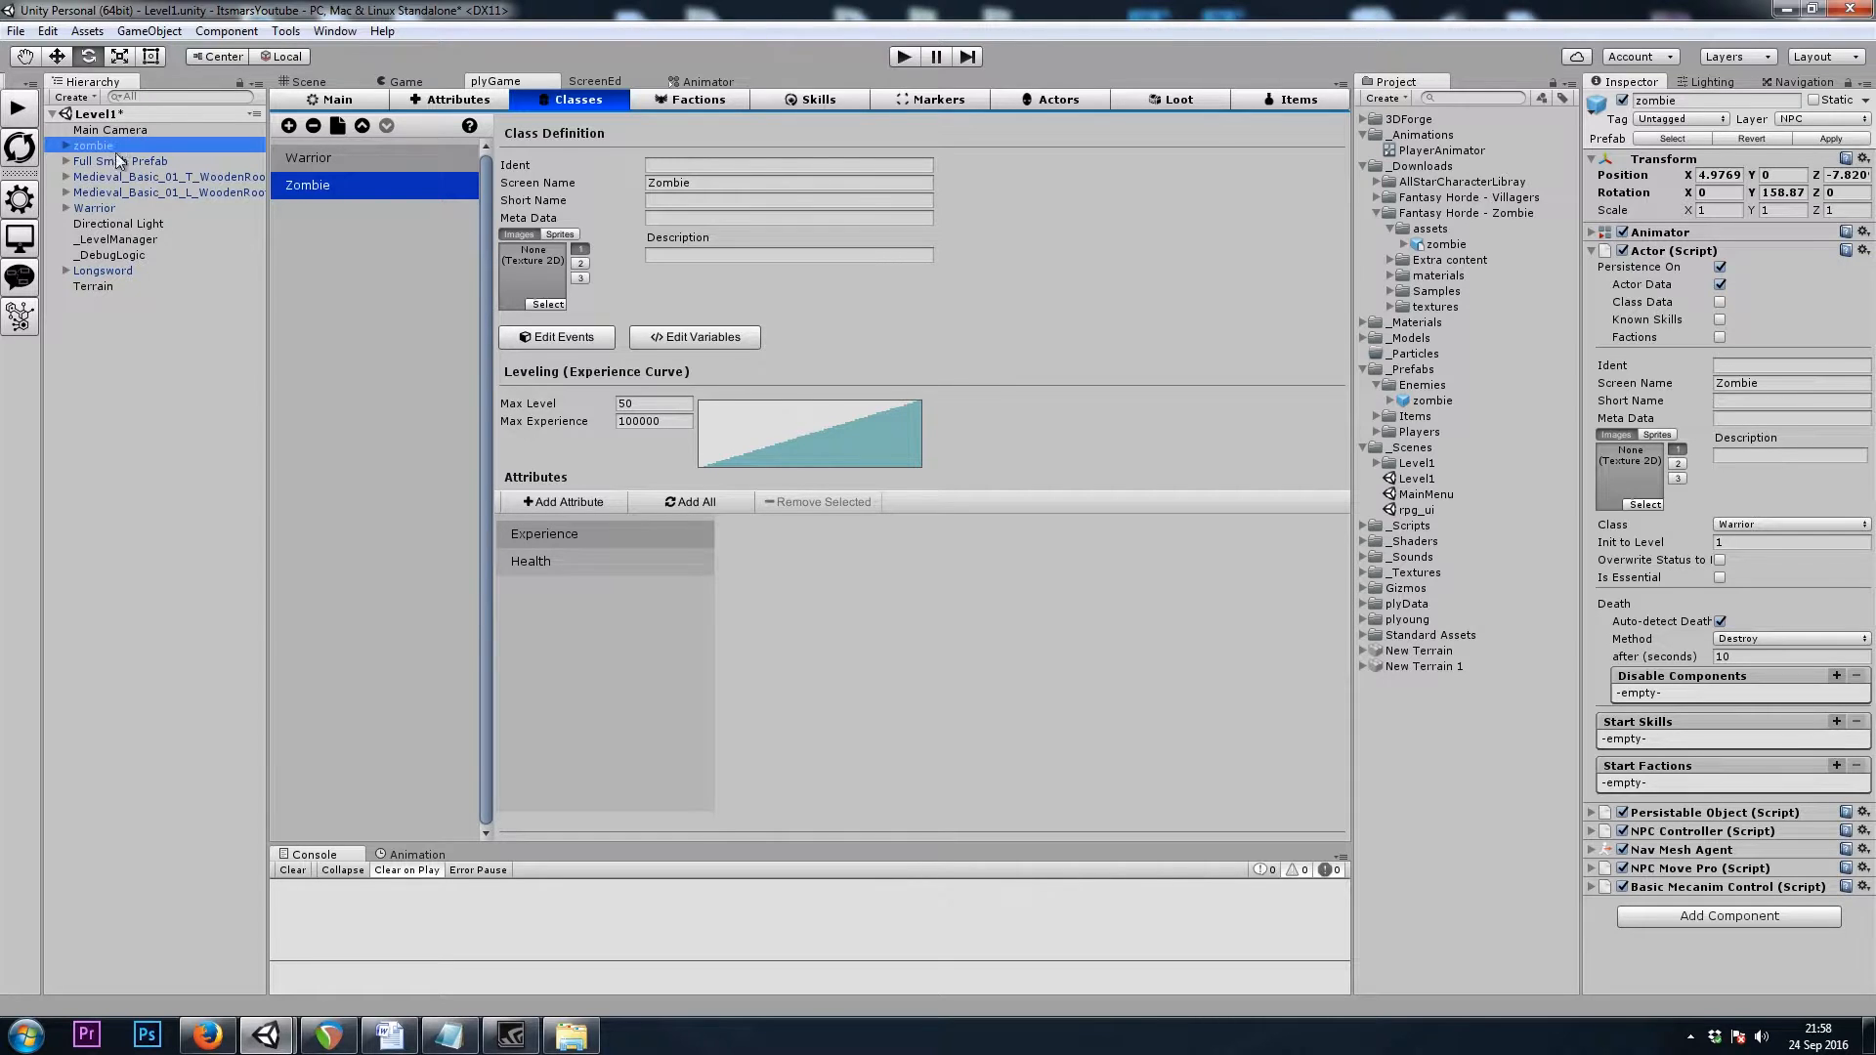
pyautogui.click(306, 80)
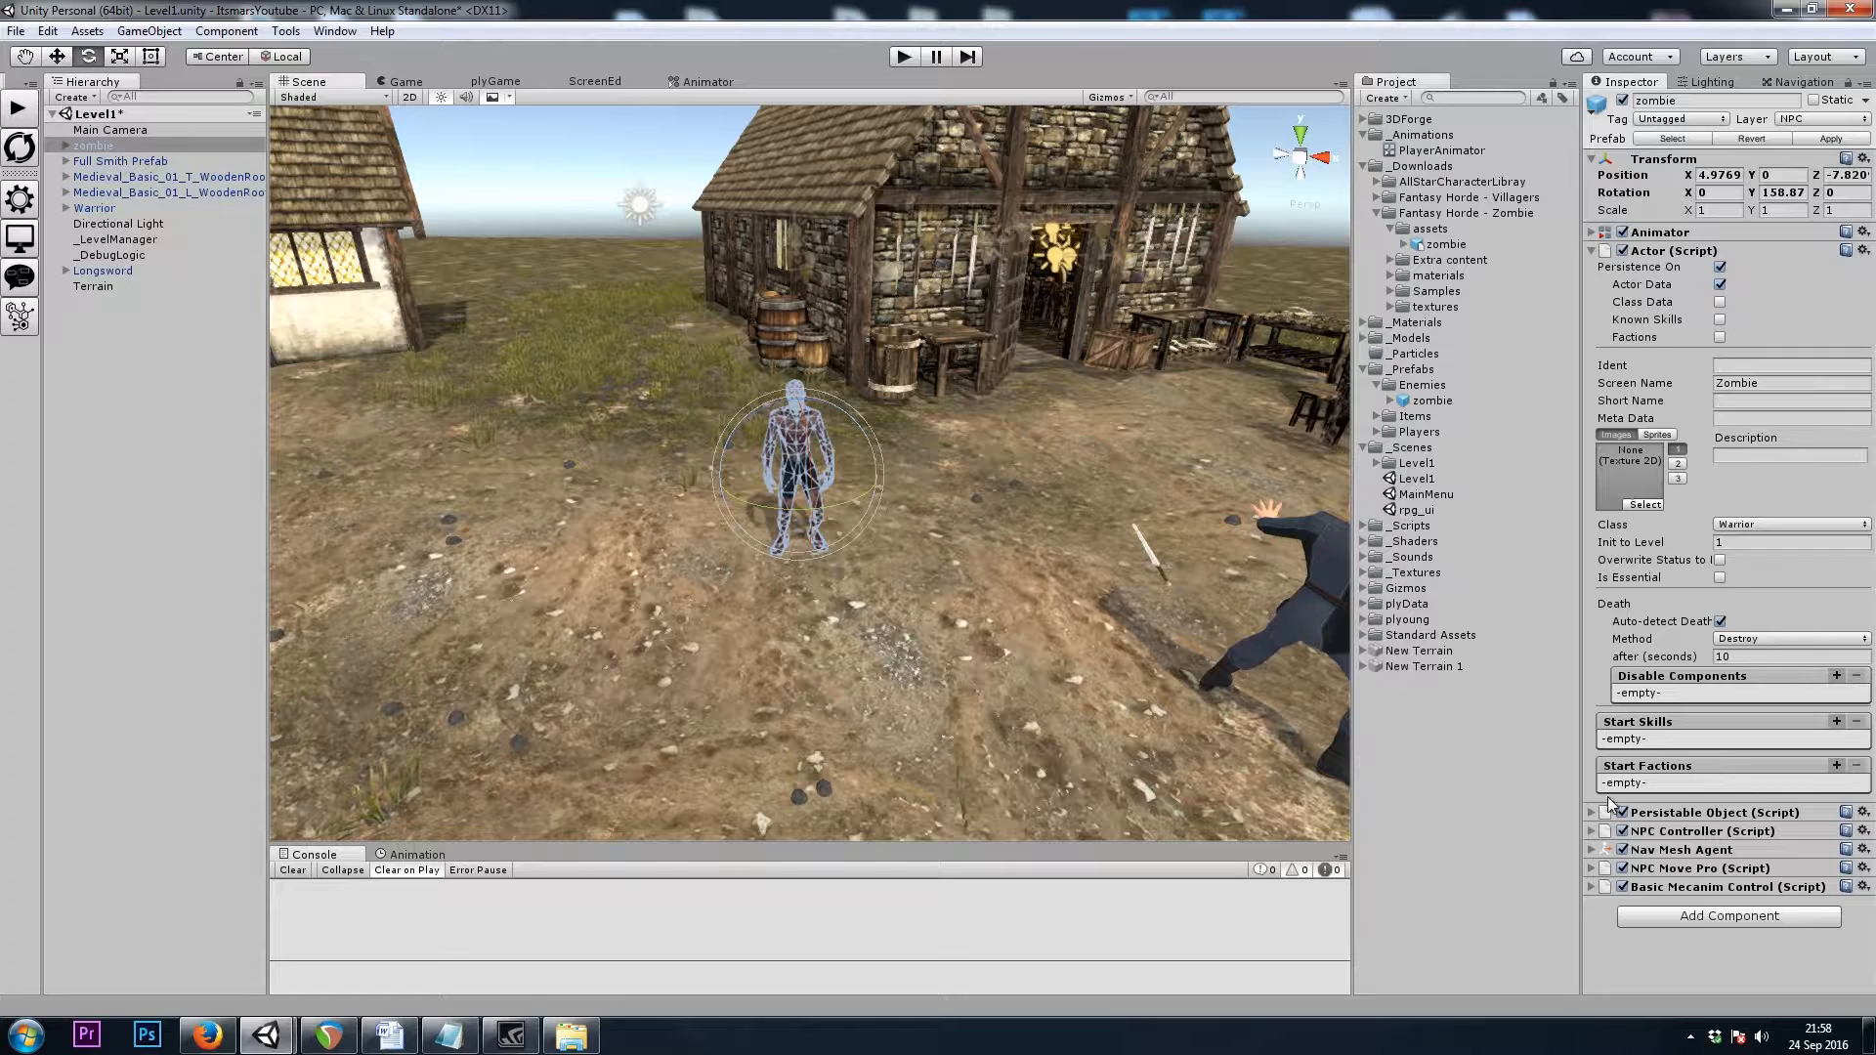
pyautogui.click(1789, 524)
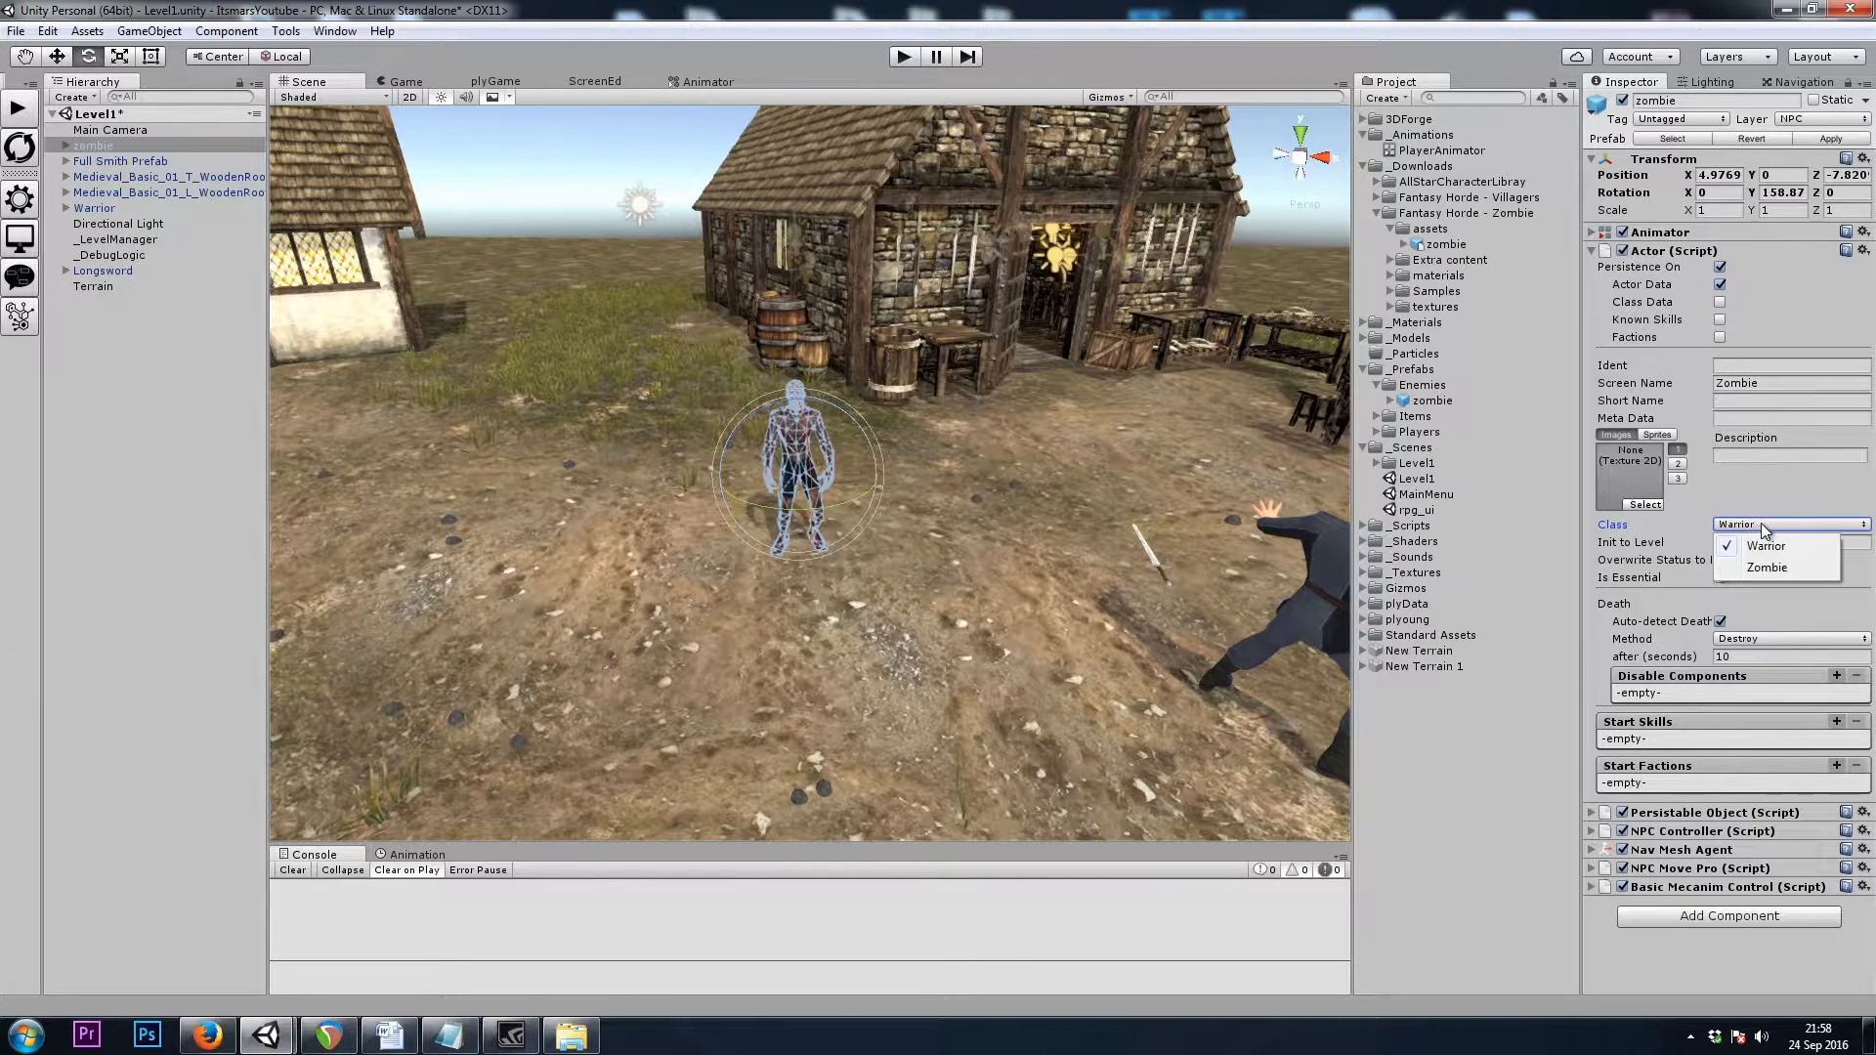
pyautogui.click(1767, 567)
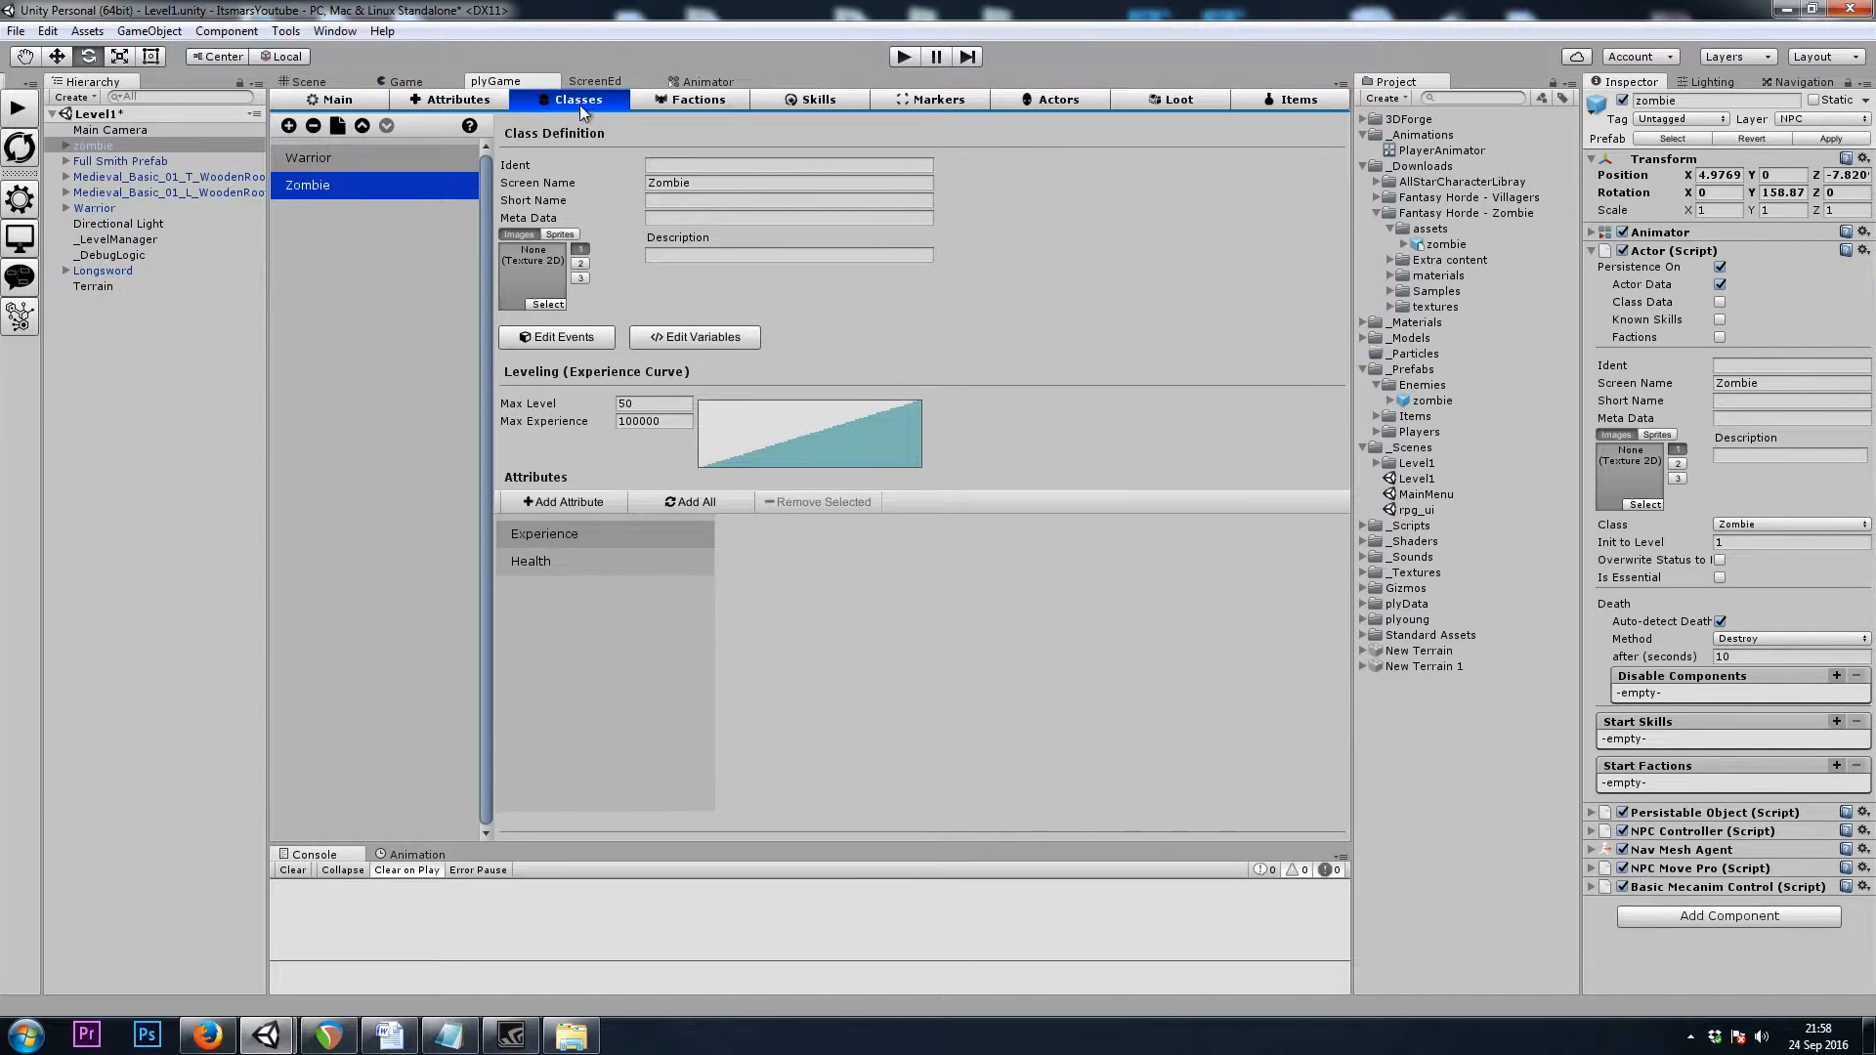
pyautogui.click(1057, 99)
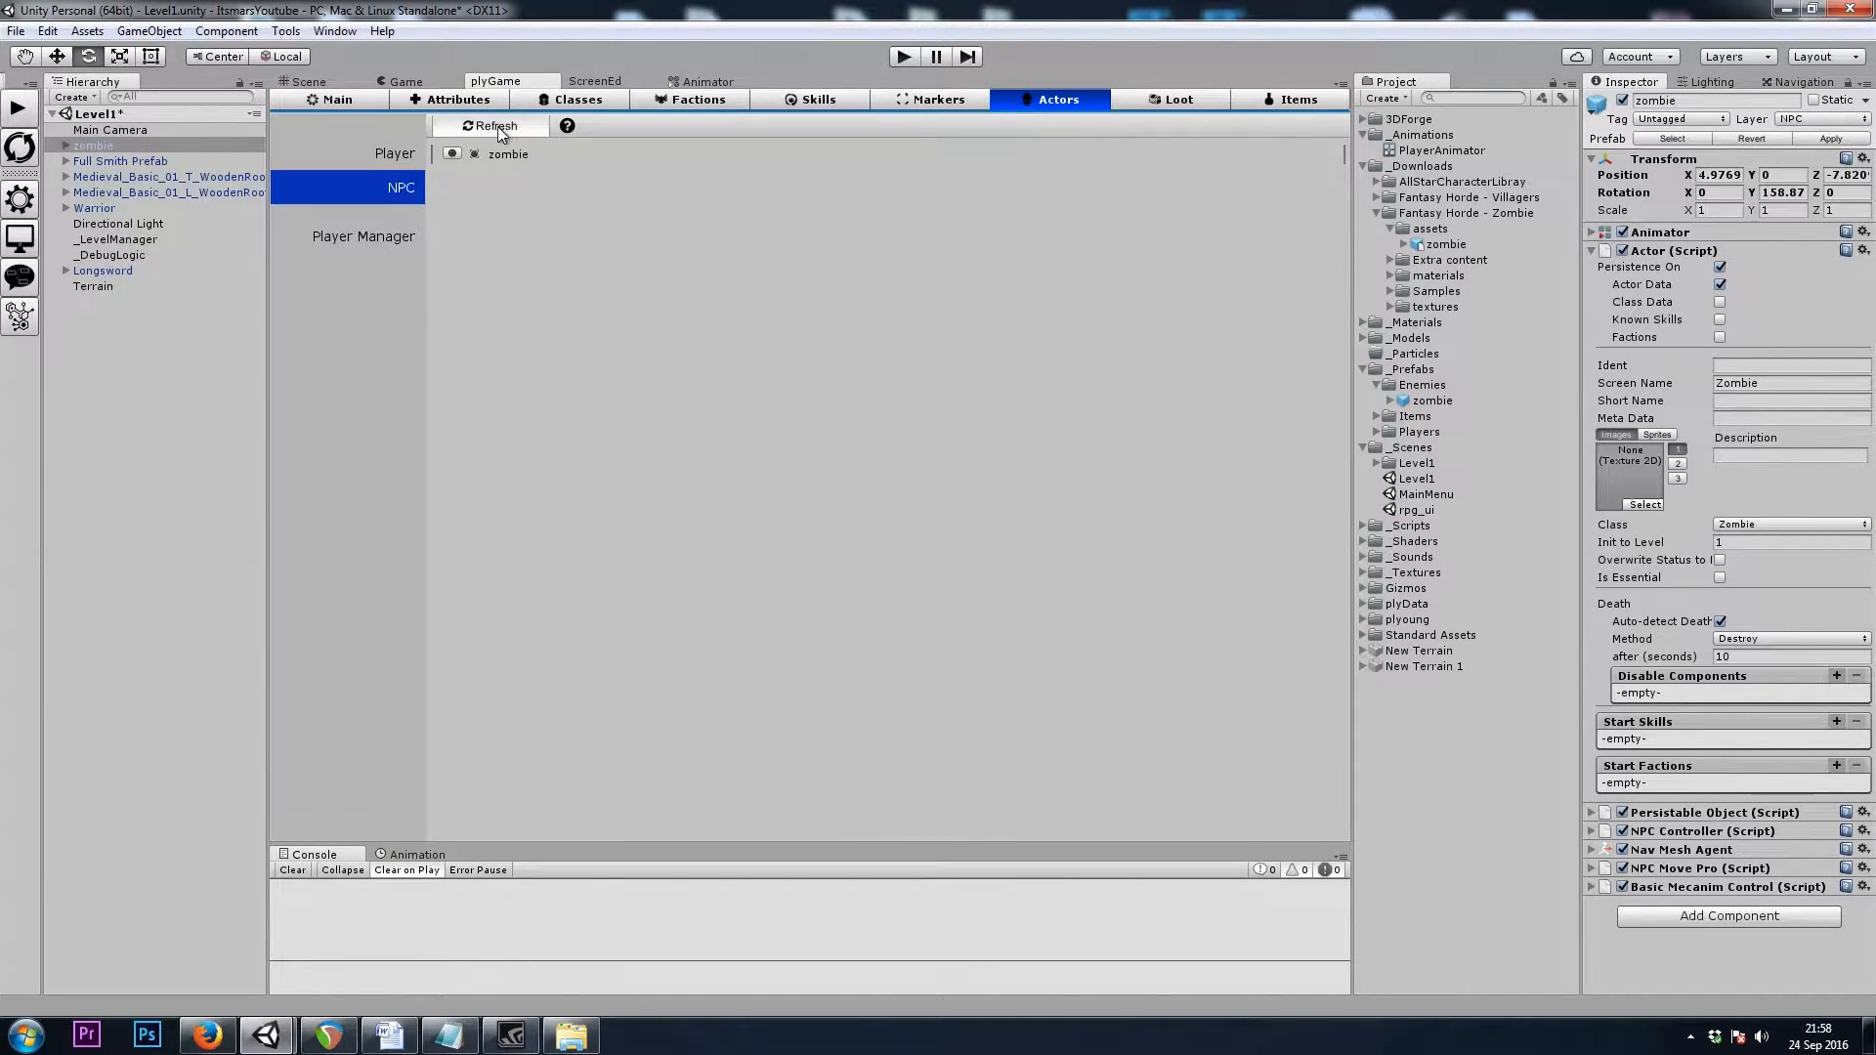
pyautogui.moveTo(545, 150)
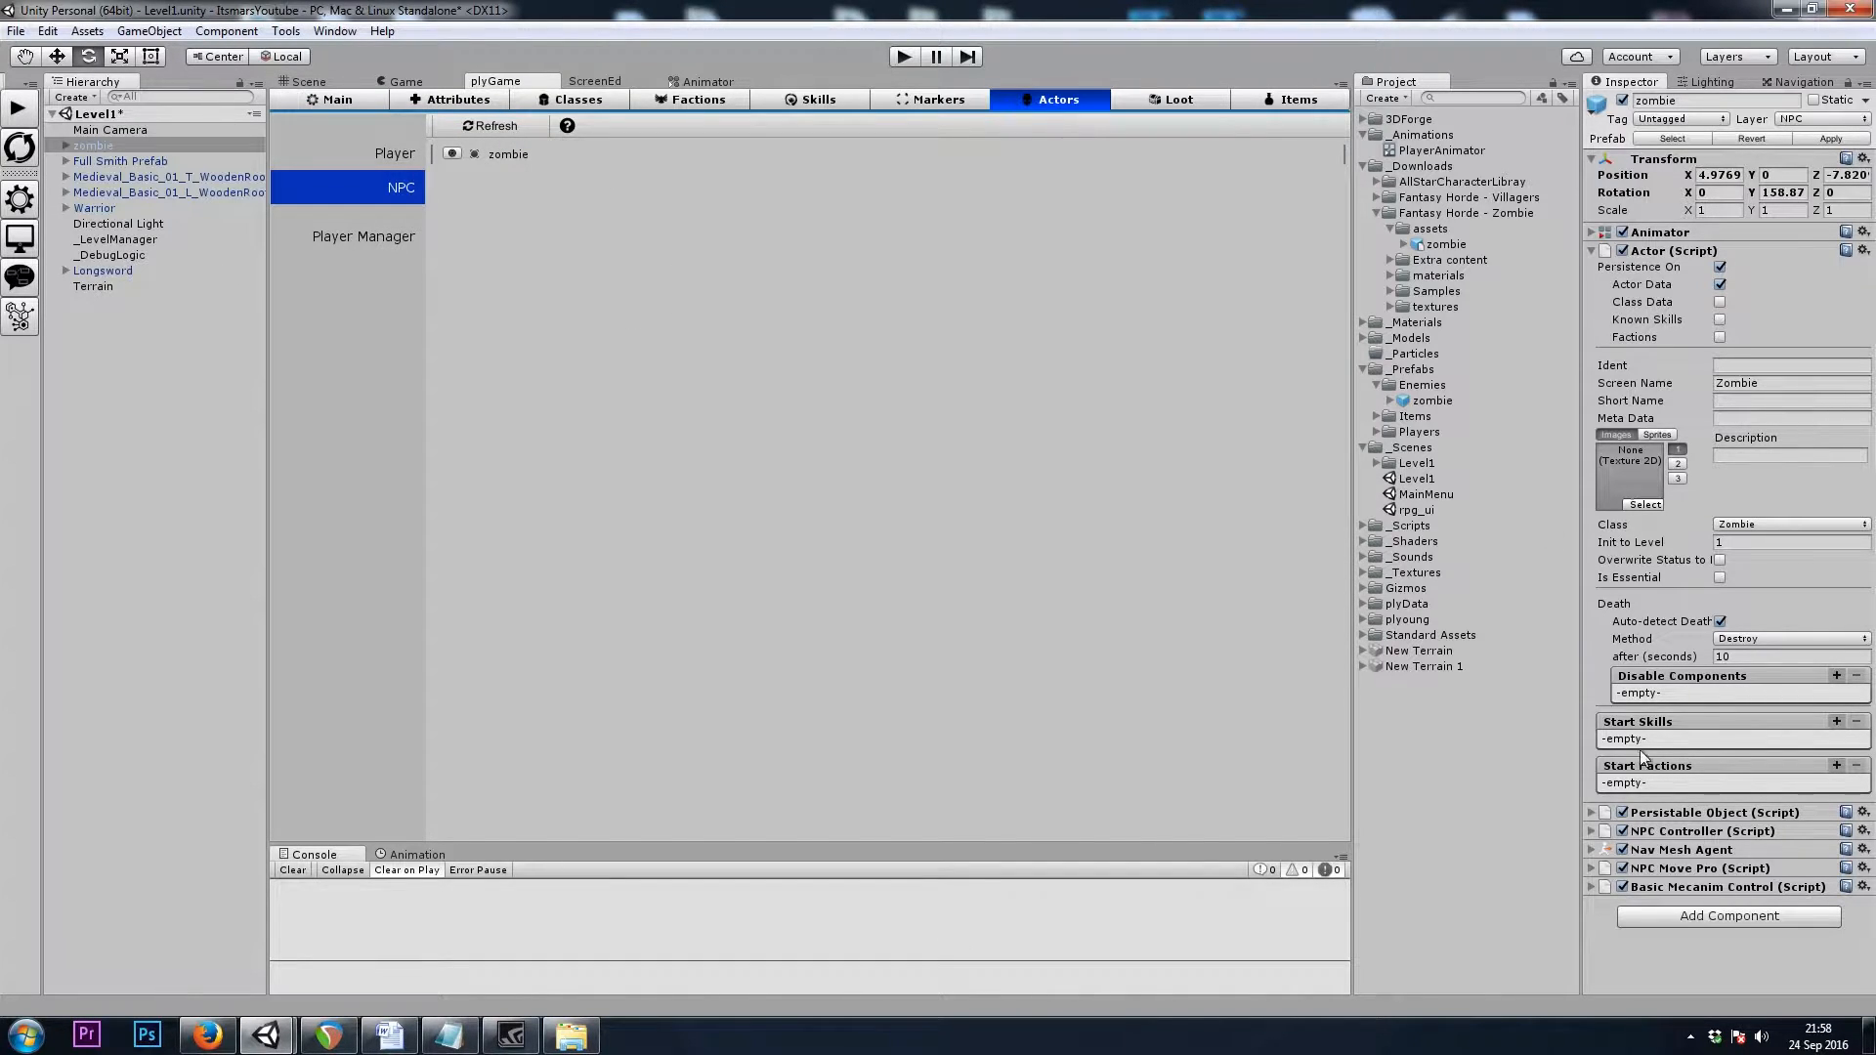
# Add a starting faction to the zombie through the Select Faction dialog
pyautogui.click(1837, 766)
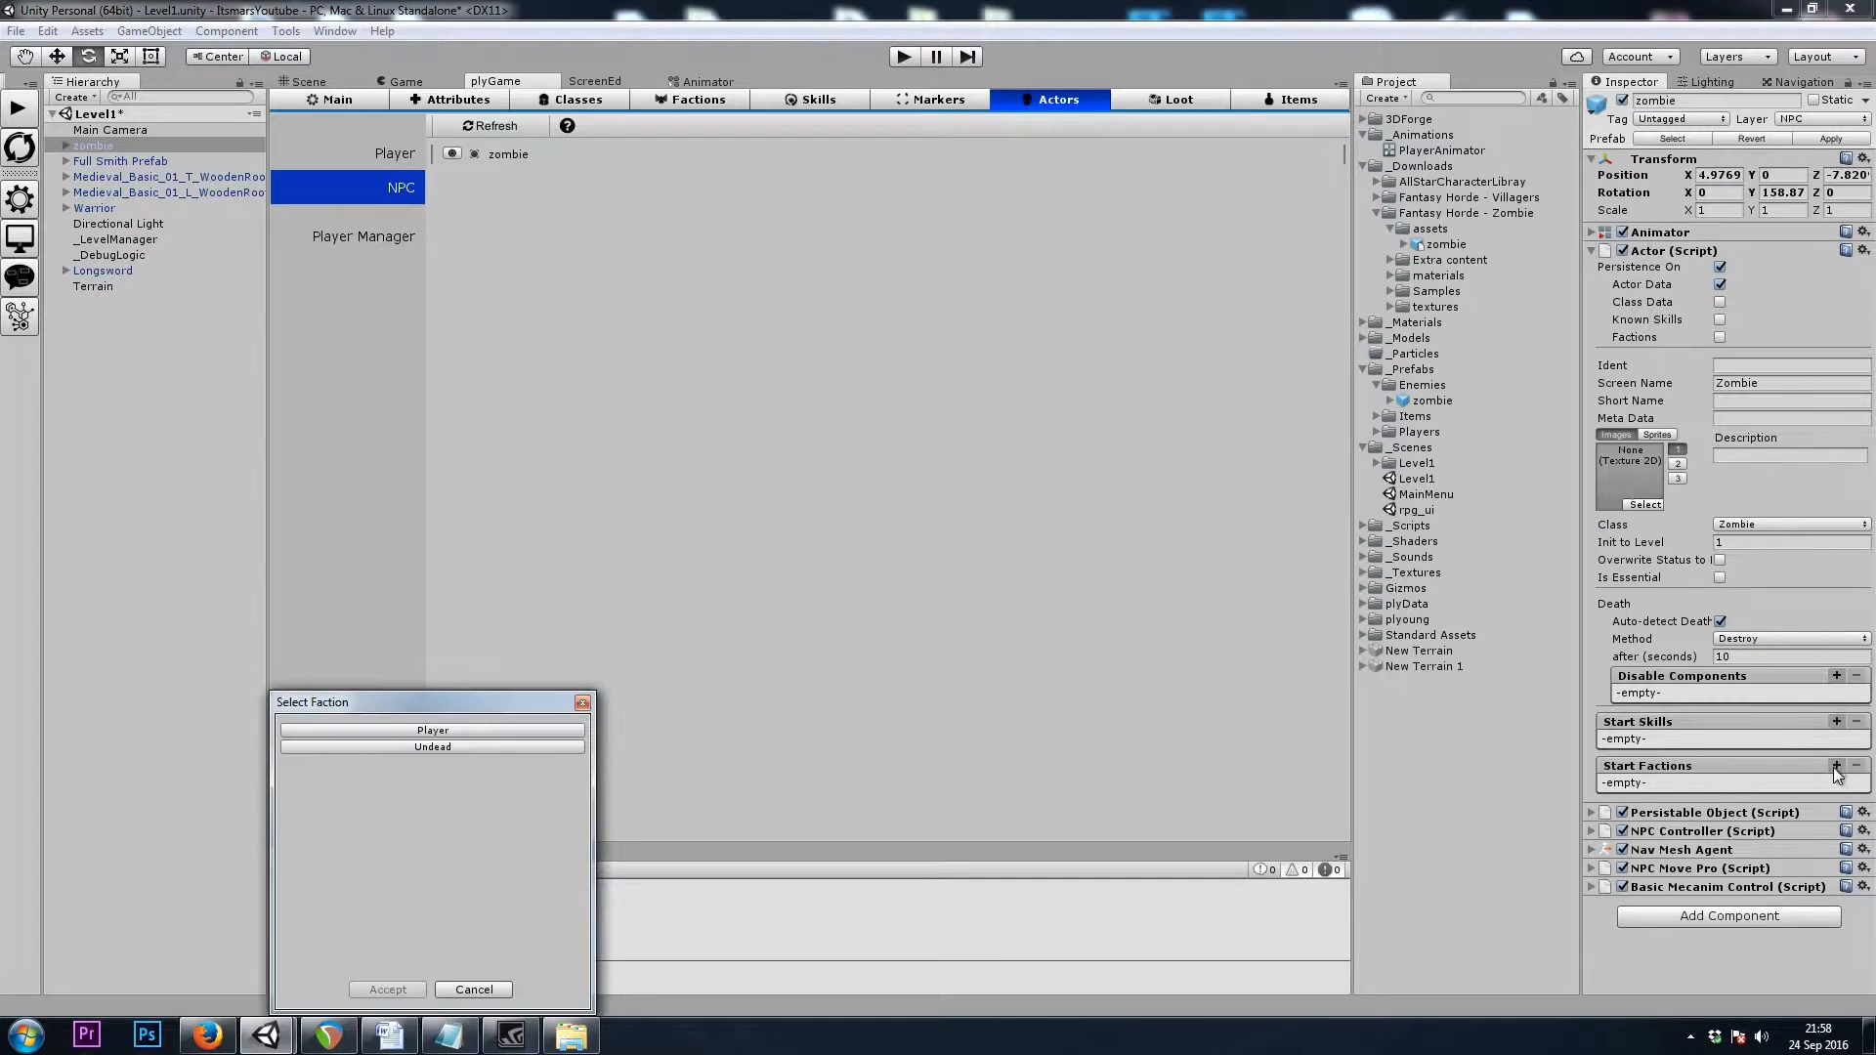
pyautogui.moveTo(311, 702); pyautogui.dragTo(932, 512)
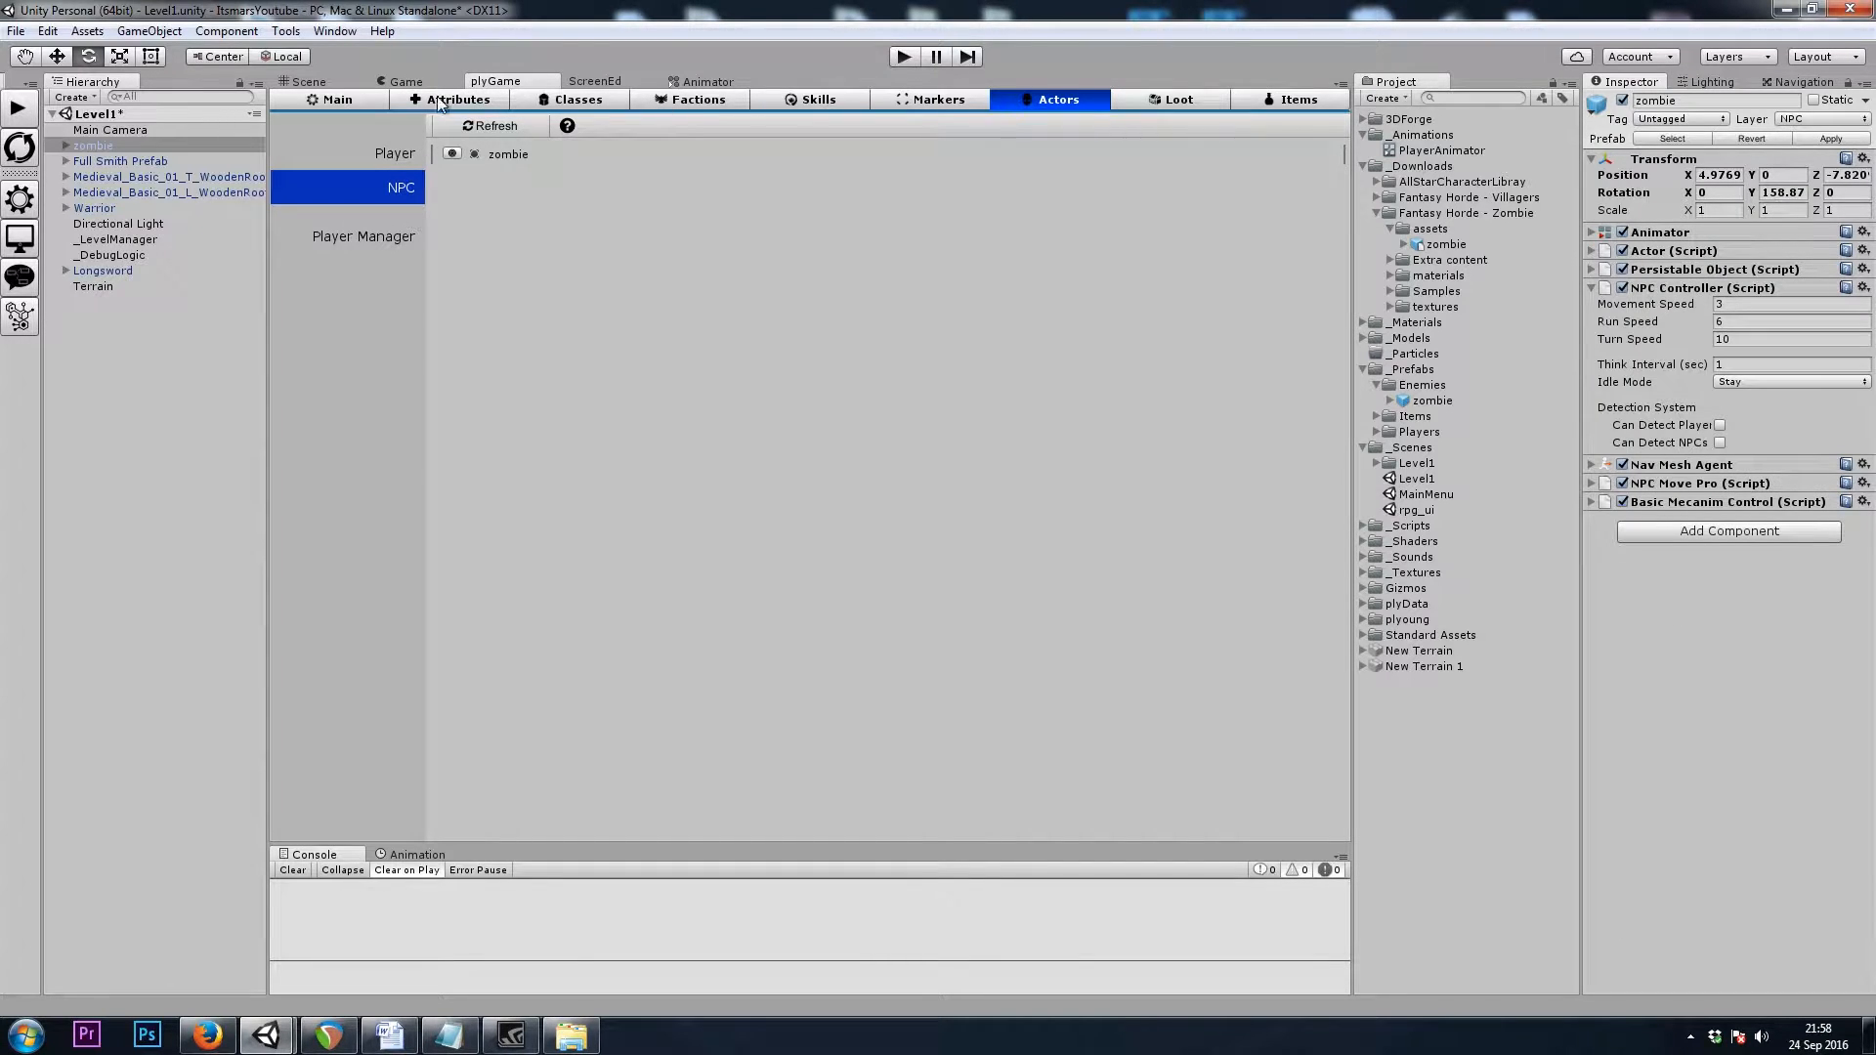
# Set the zombie's run speed to 3 and its idle mode to Wander
pyautogui.click(308, 81)
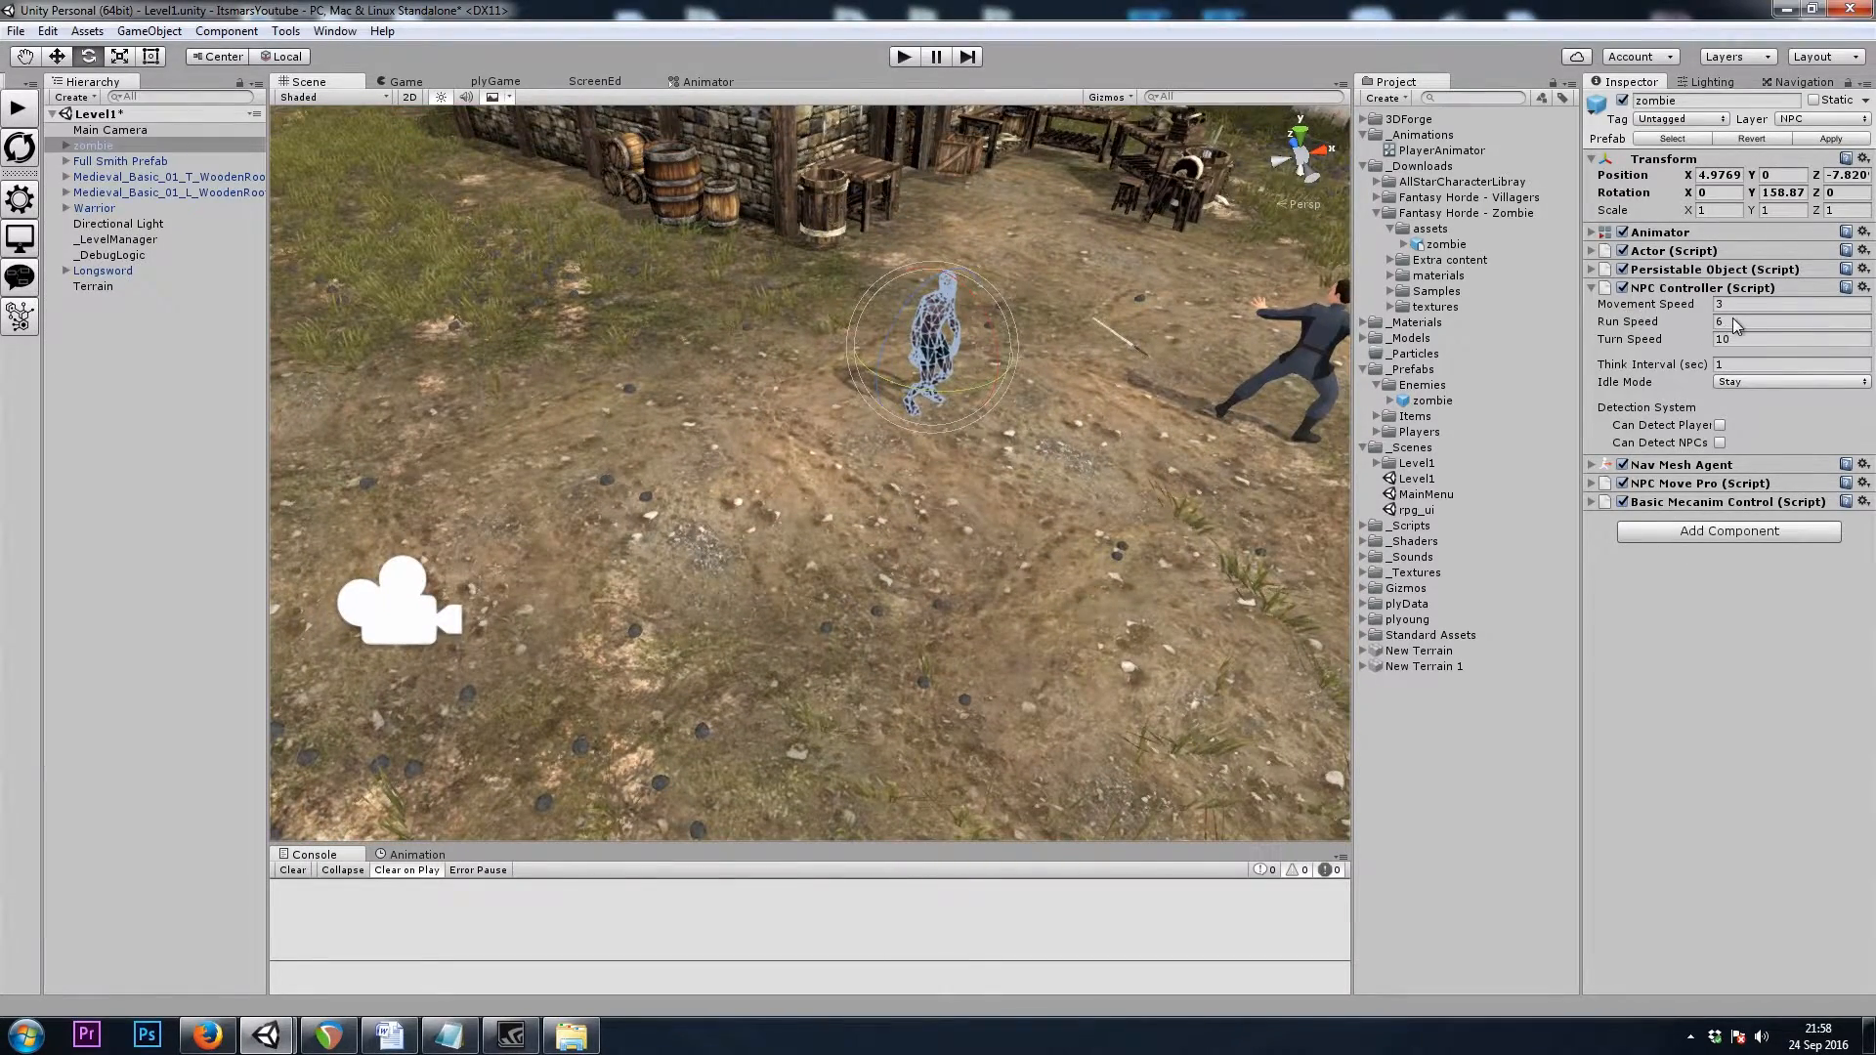
pyautogui.click(1782, 321)
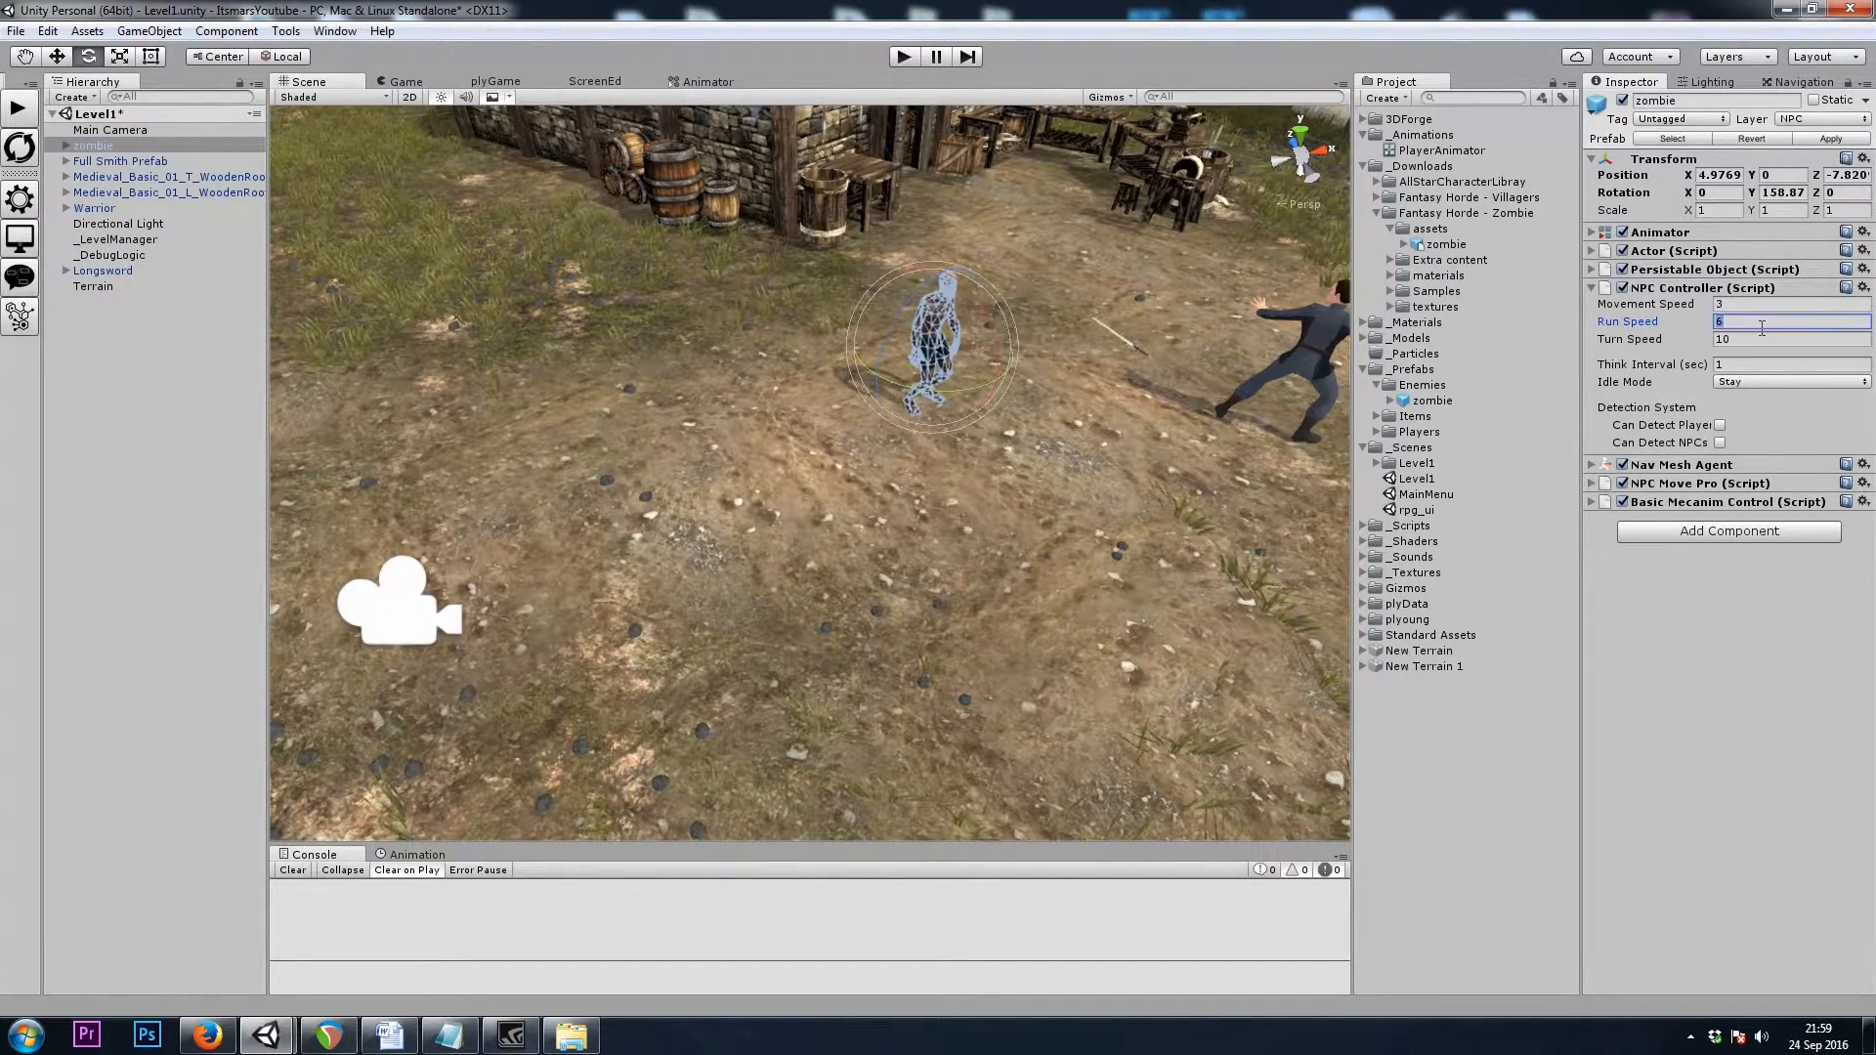
pyautogui.write('3')
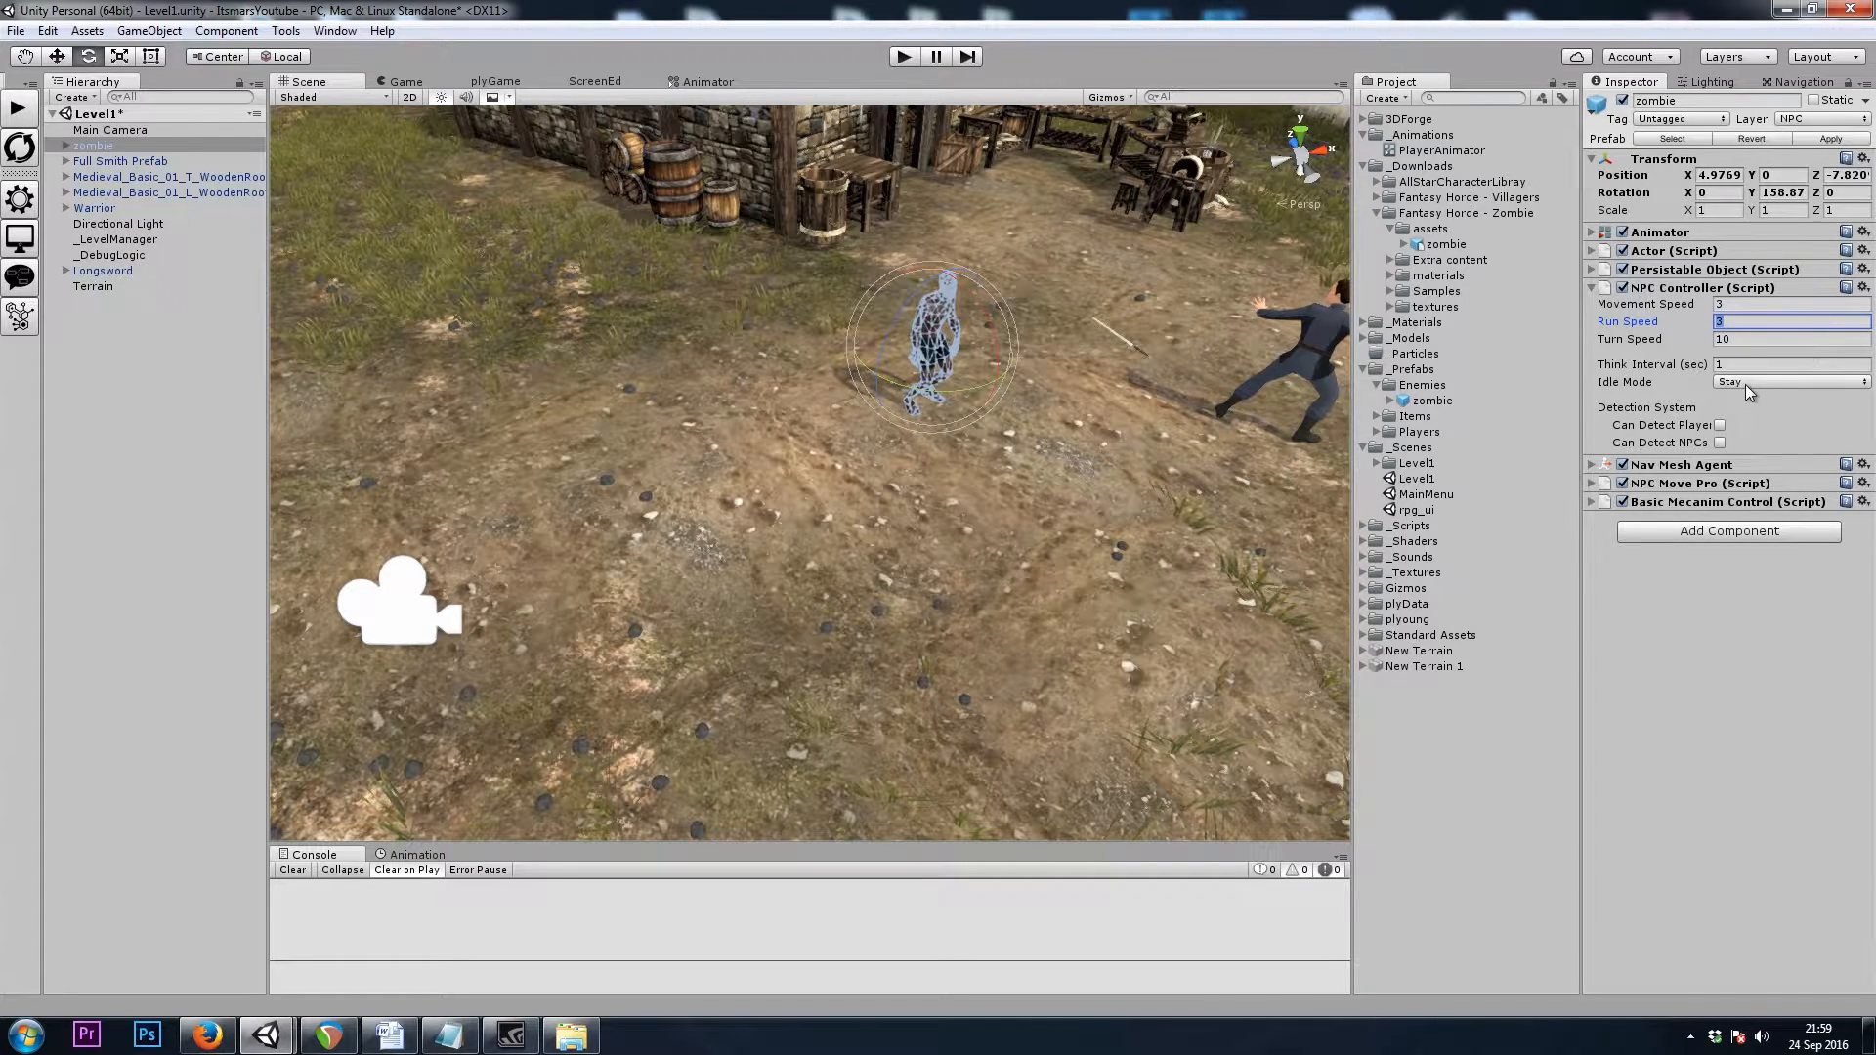
pyautogui.click(1782, 380)
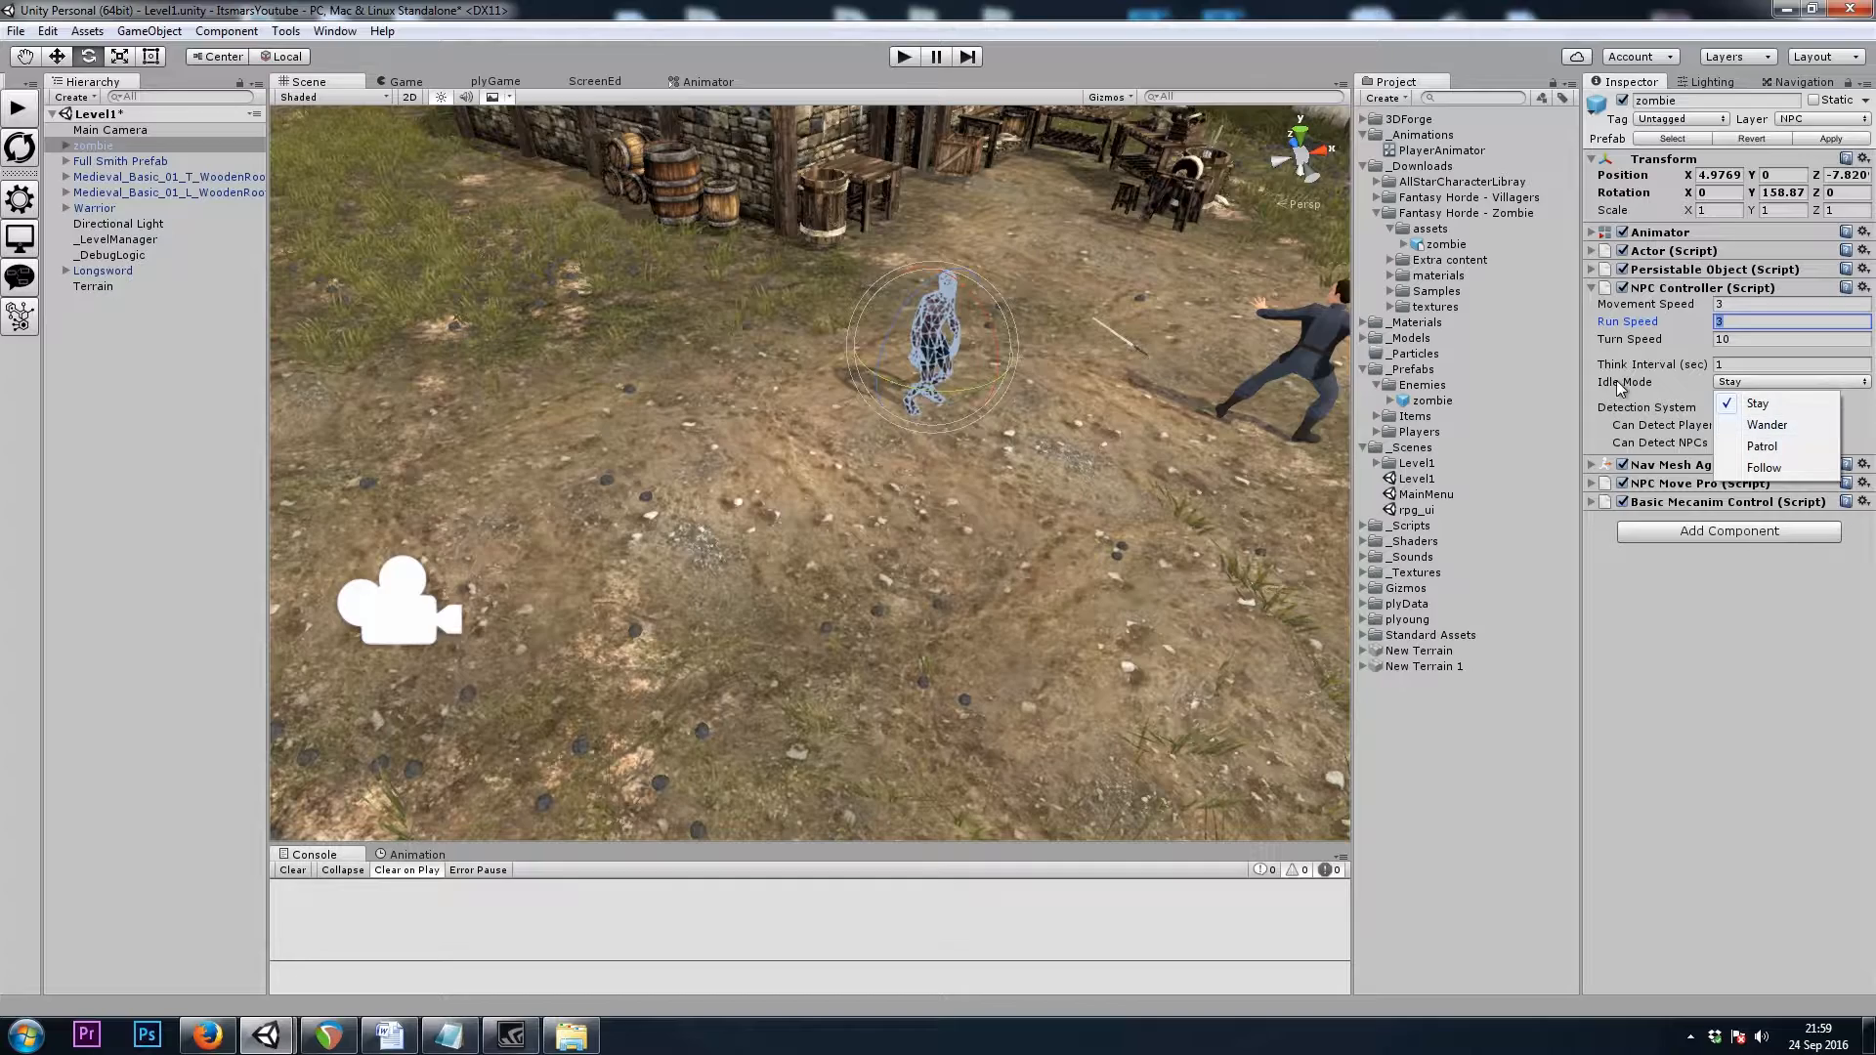
pyautogui.click(1768, 425)
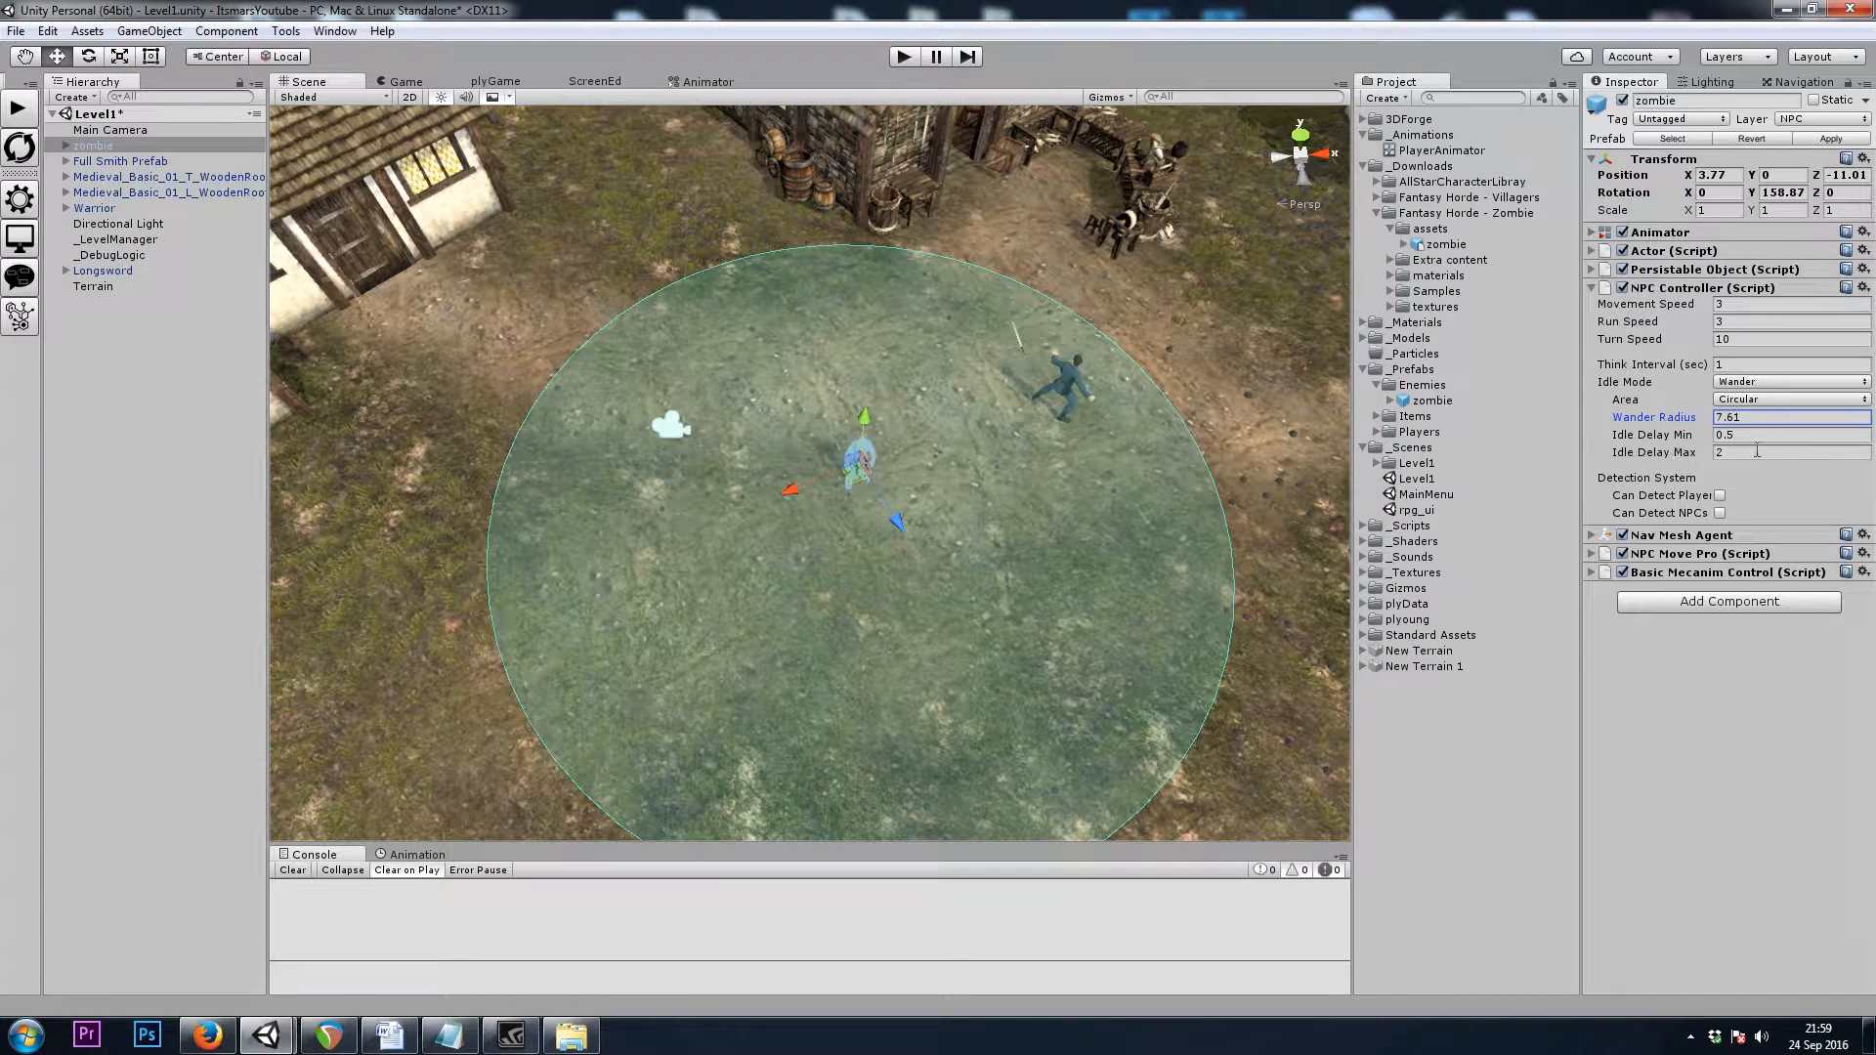
# Enable Can Detect Player for Hostile status, with engage distances 0 to 1.5
pyautogui.click(1770, 434)
pyautogui.write('1')
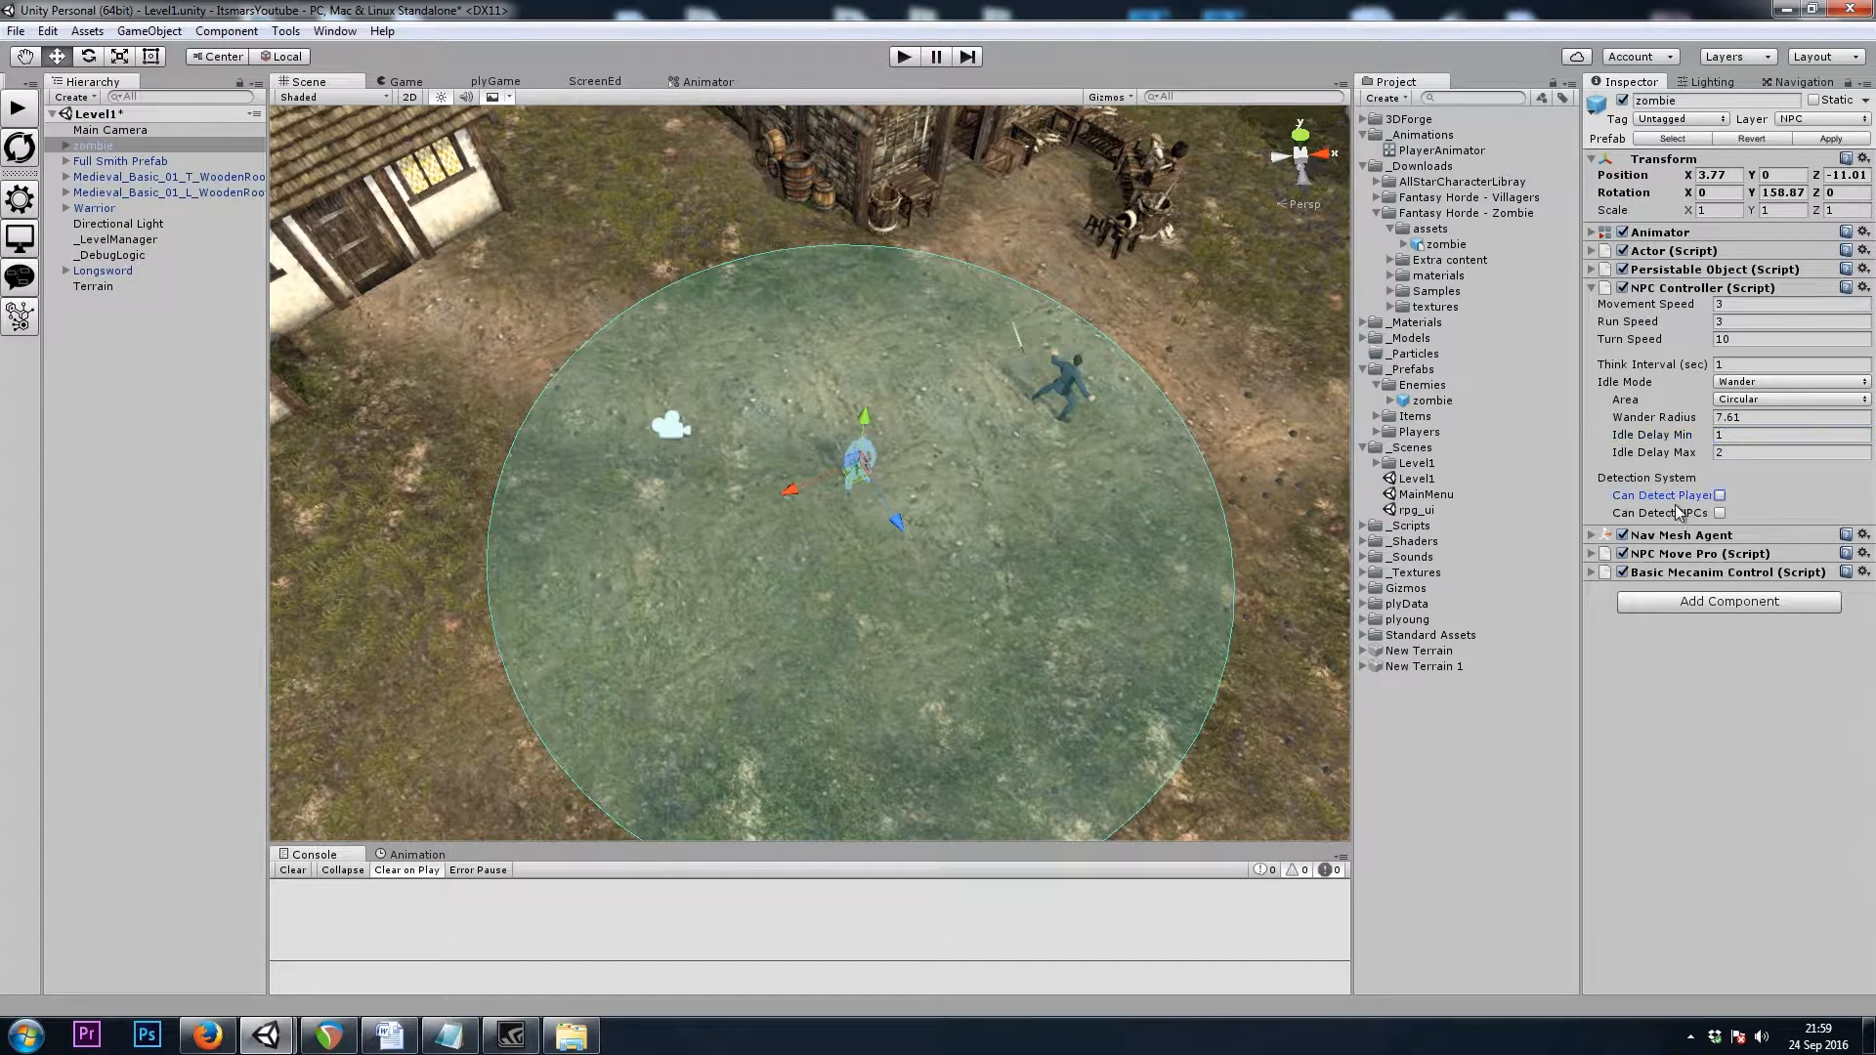
pyautogui.click(1721, 495)
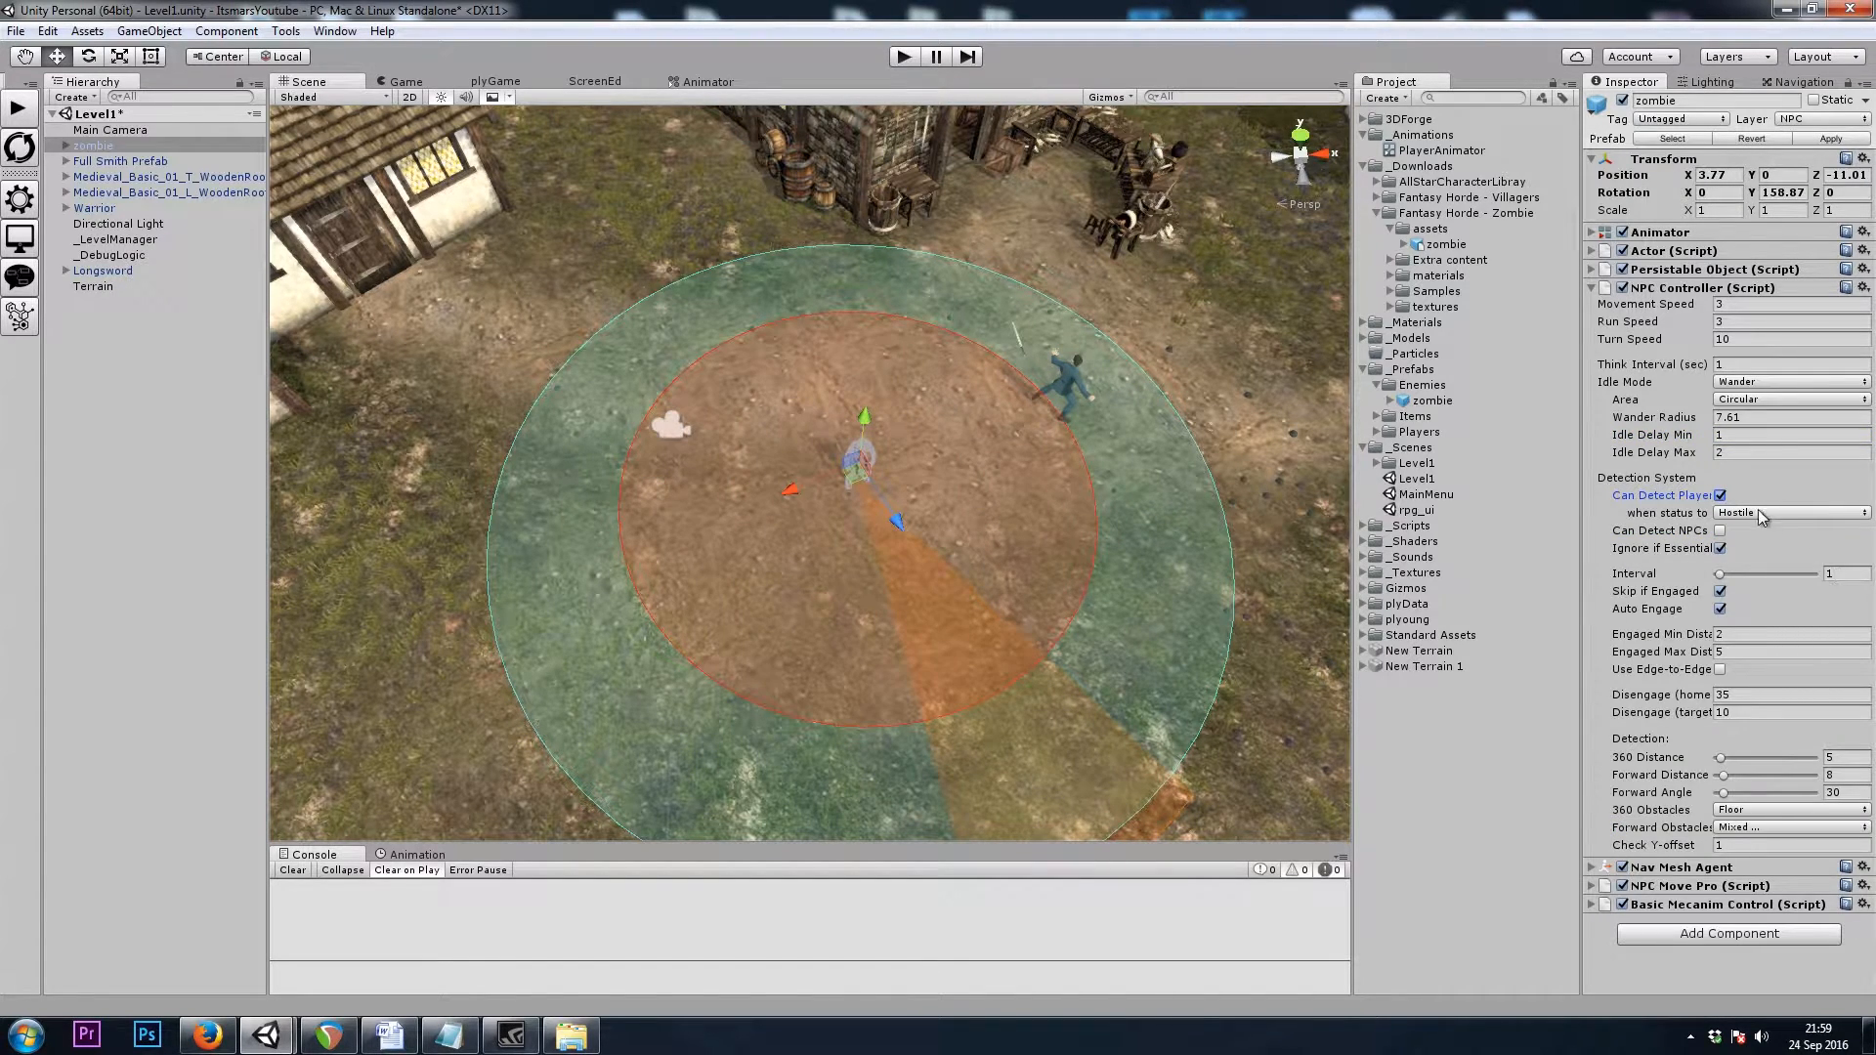
pyautogui.click(1789, 512)
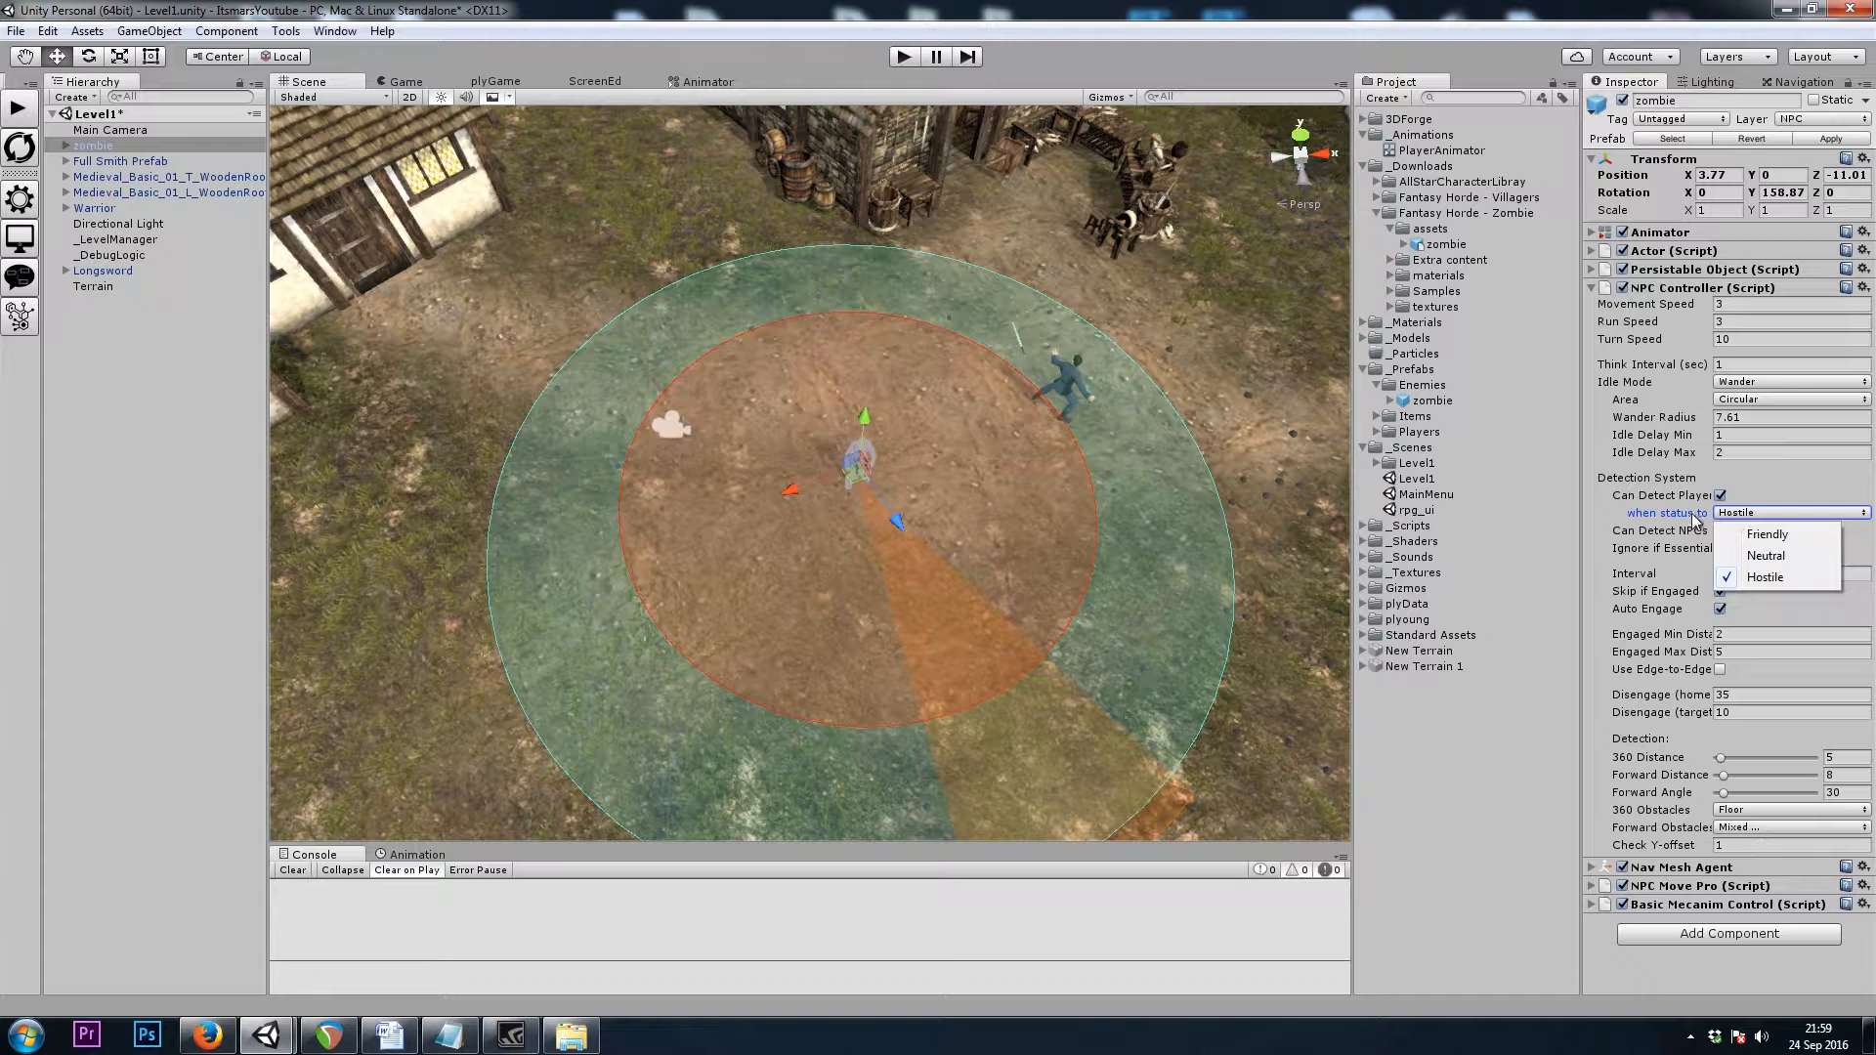
pyautogui.click(1764, 577)
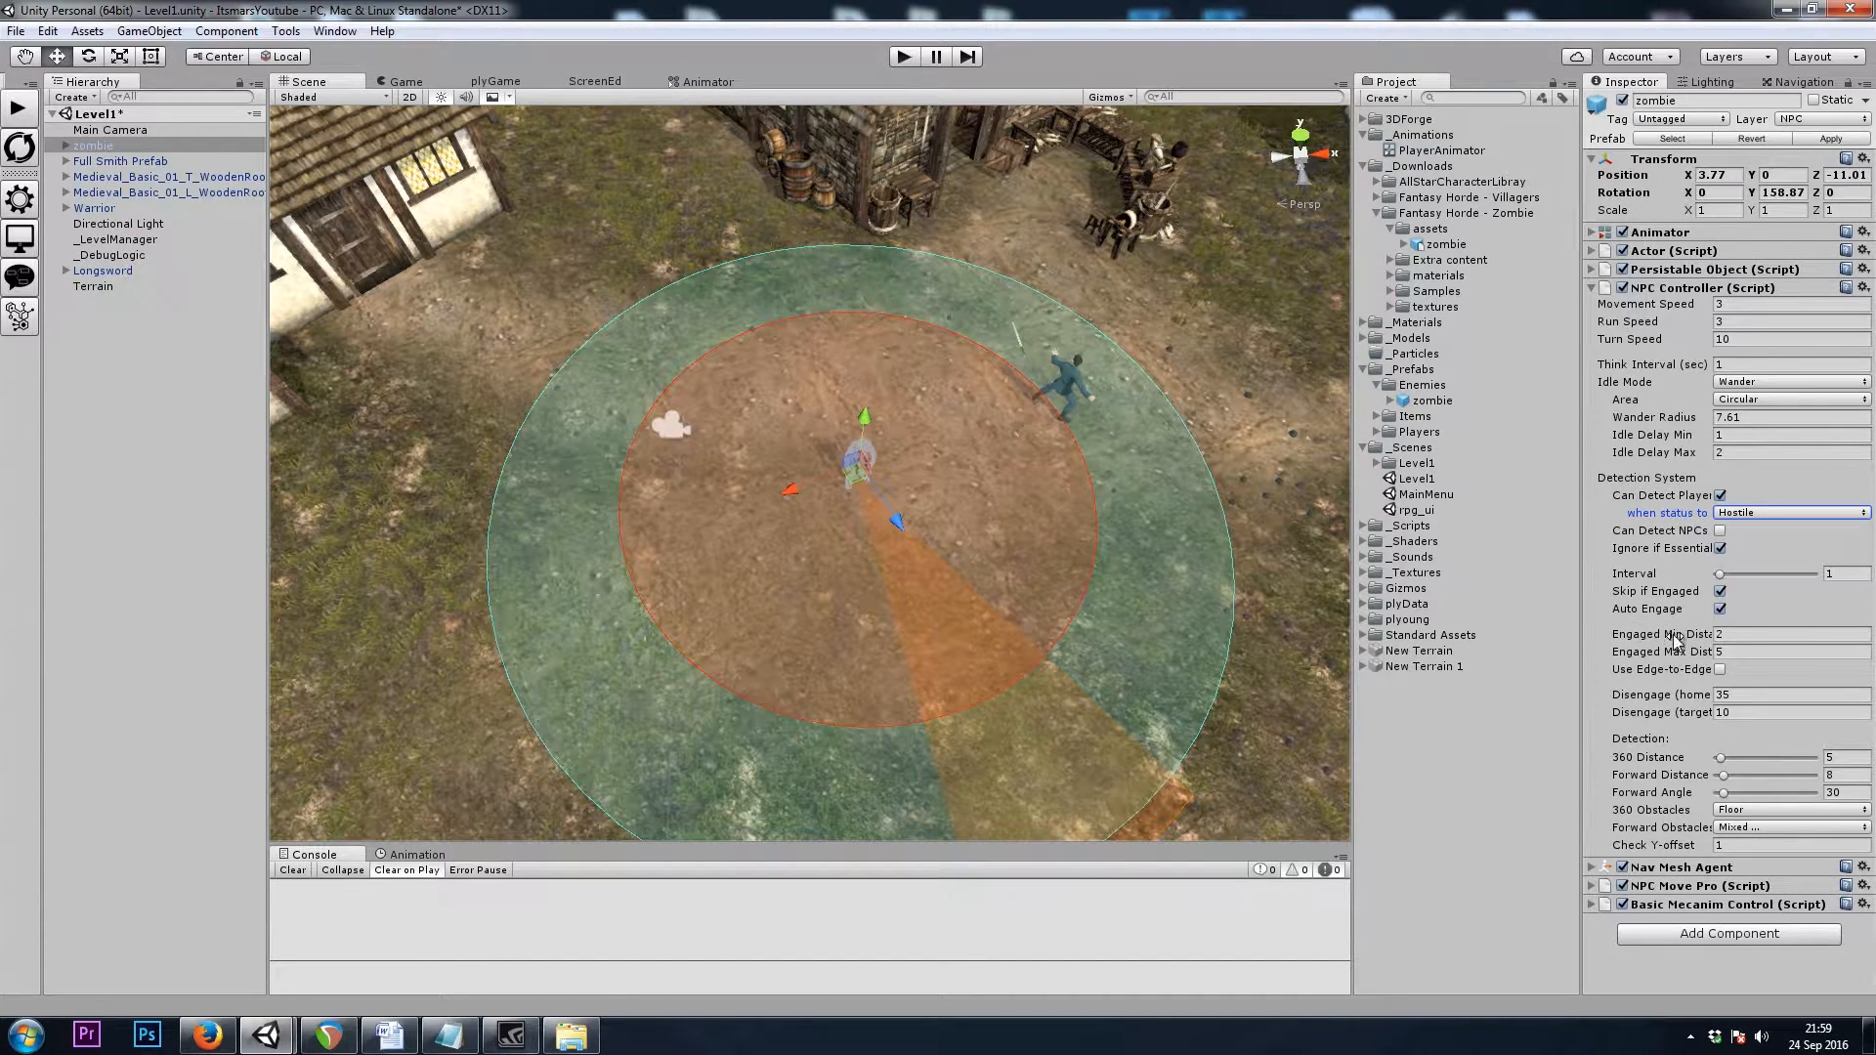
pyautogui.click(1843, 633)
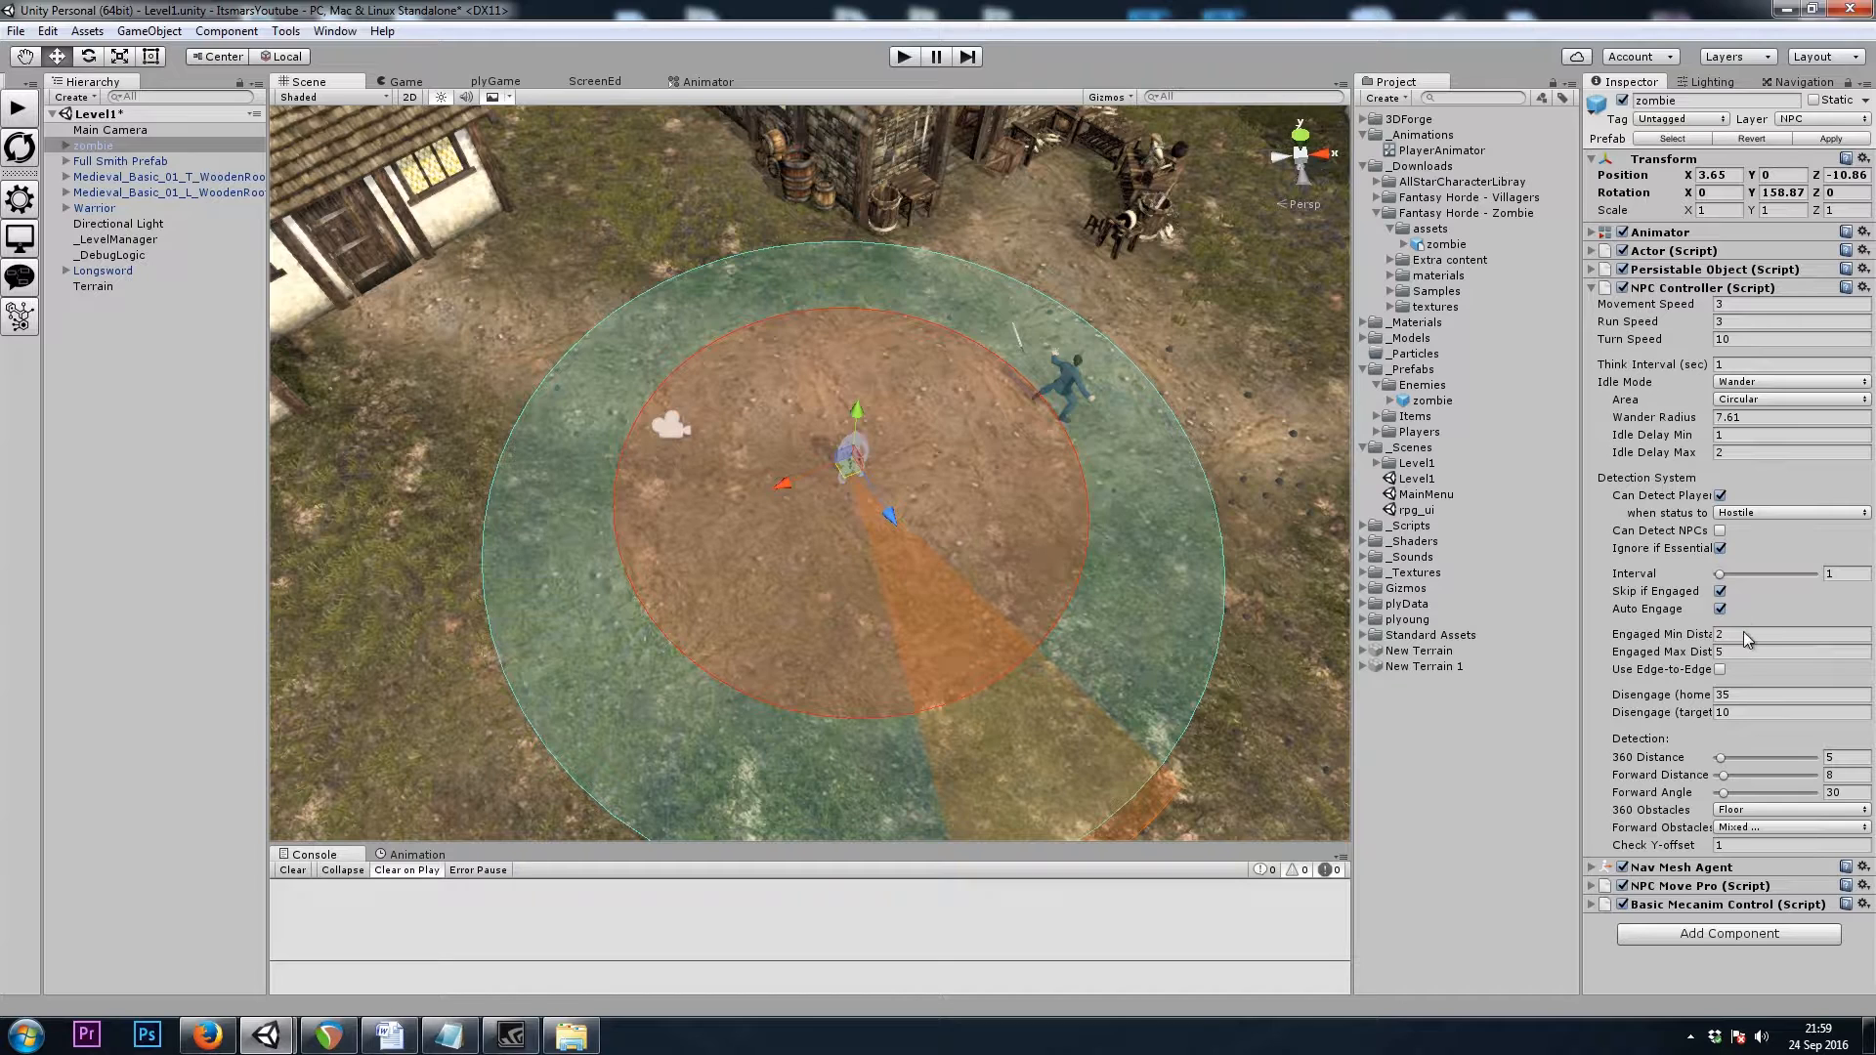
pyautogui.click(1782, 652)
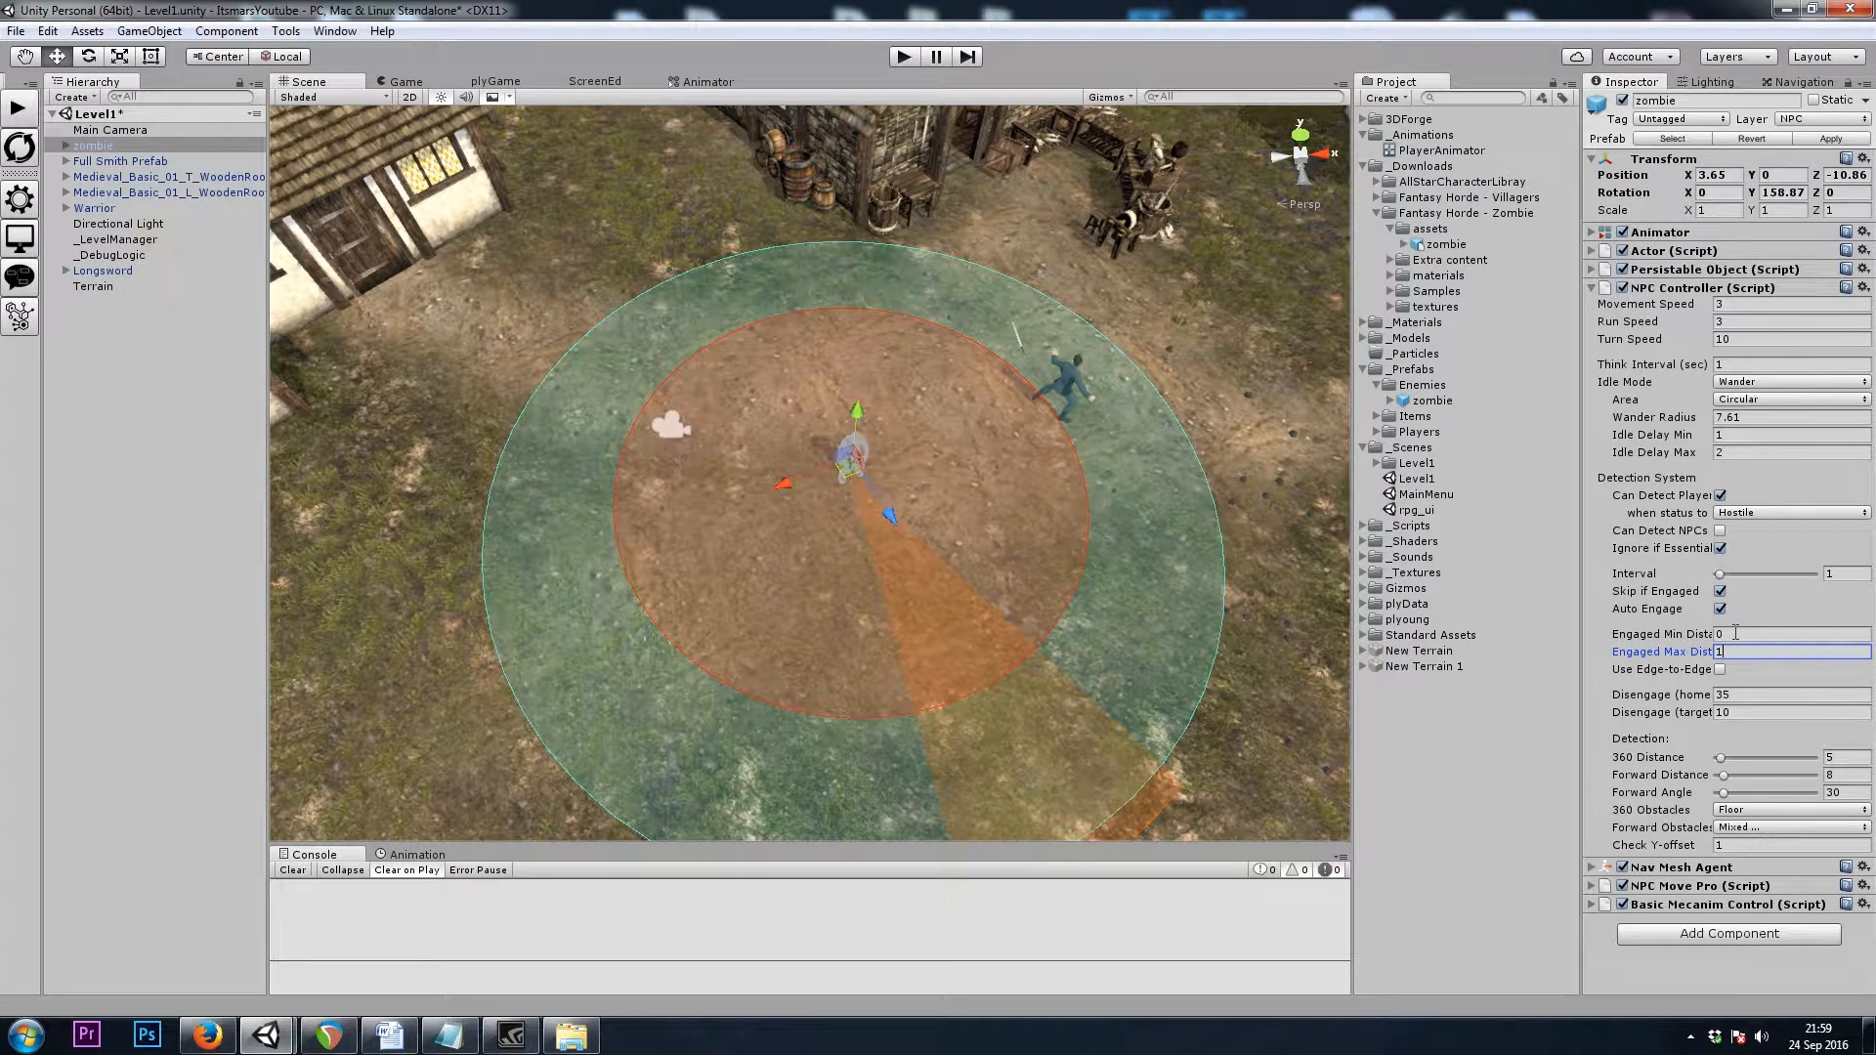
pyautogui.write('1.5')
pyautogui.click(1792, 695)
pyautogui.write('100')
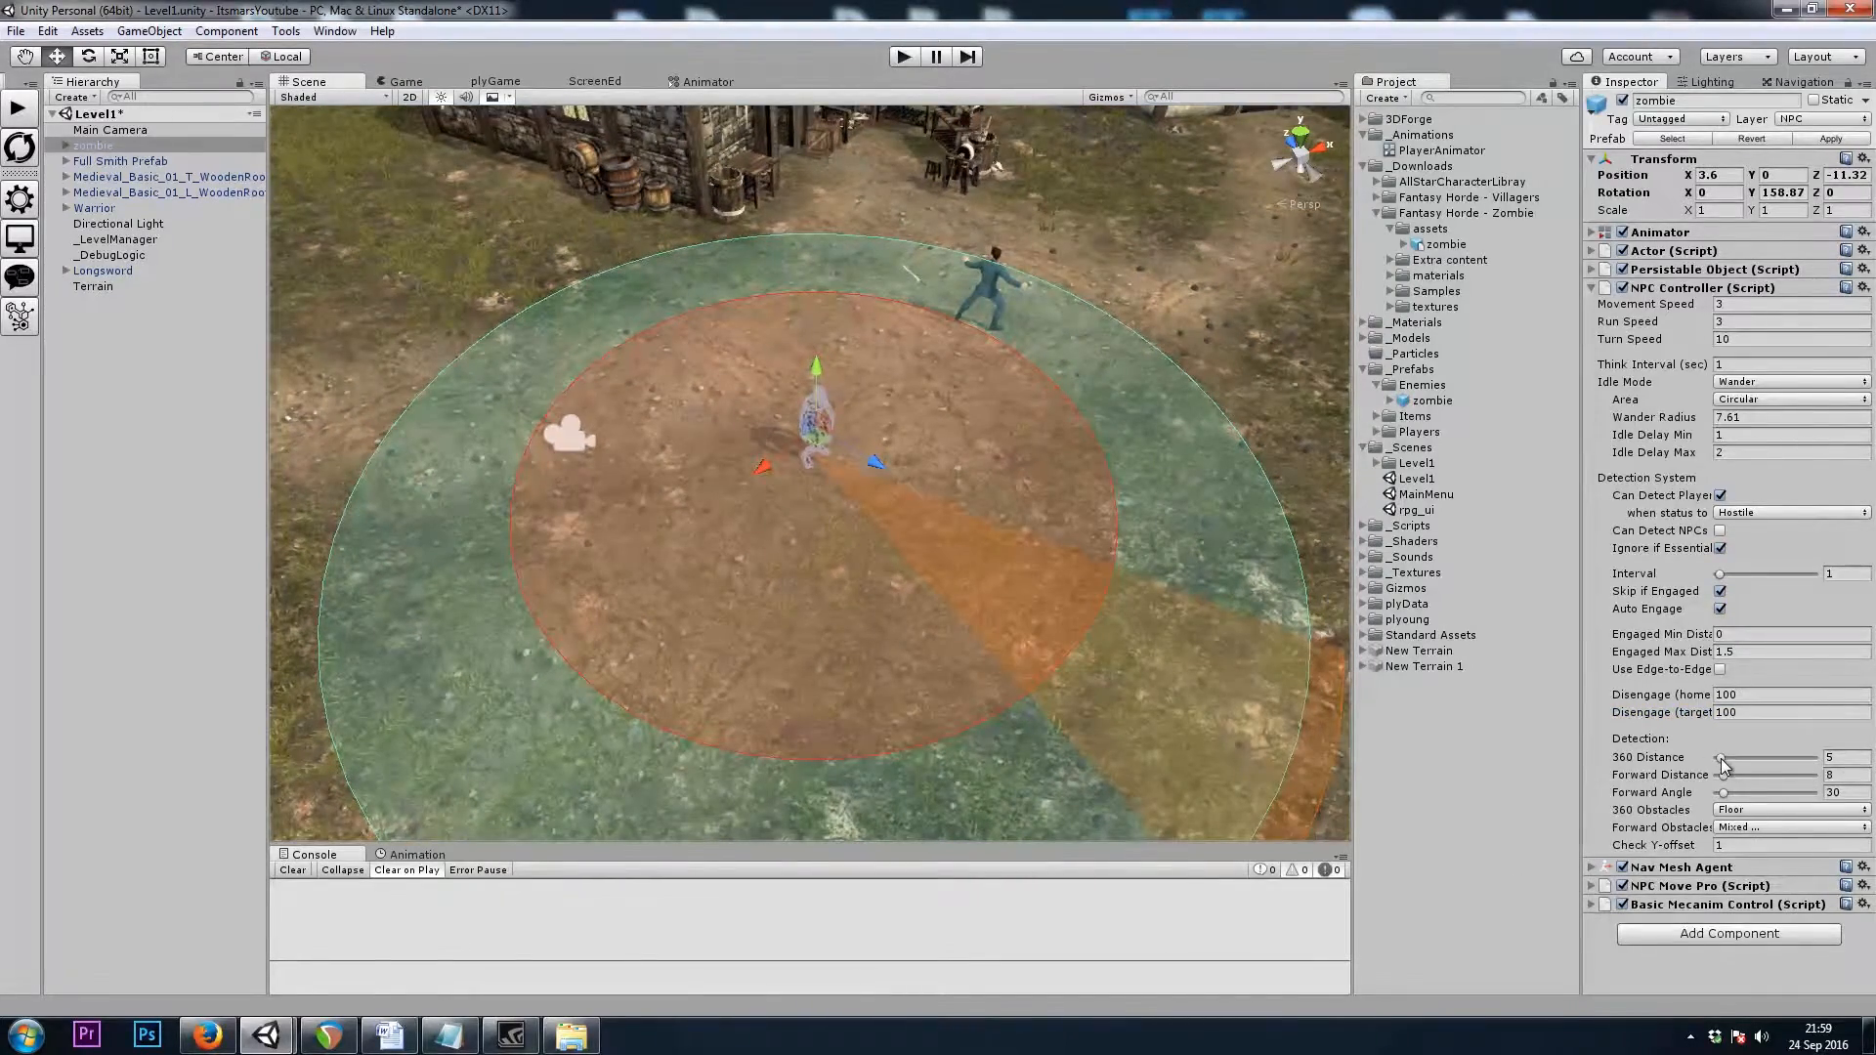
# Set the 360 detection distance to 3 and forward detection distance to 5
pyautogui.moveTo(1729, 756); pyautogui.dragTo(1720, 756)
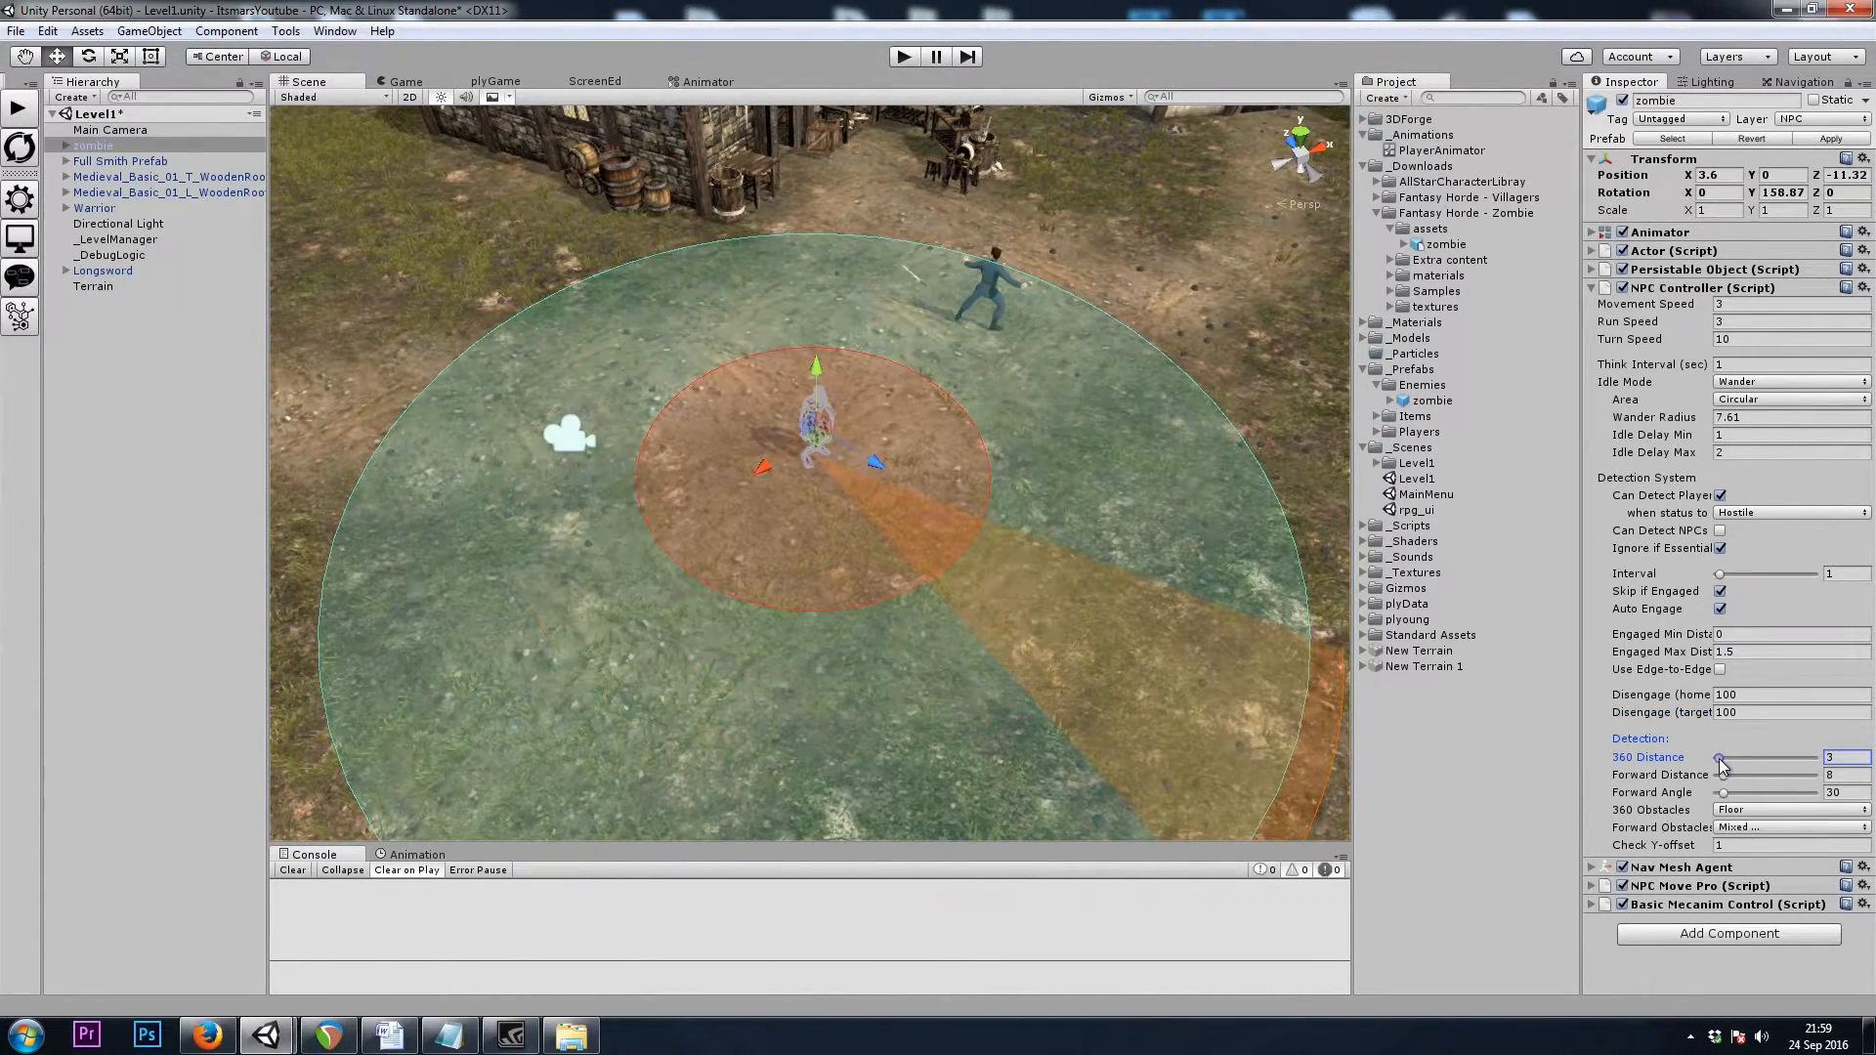
pyautogui.moveTo(1721, 756); pyautogui.dragTo(1716, 756)
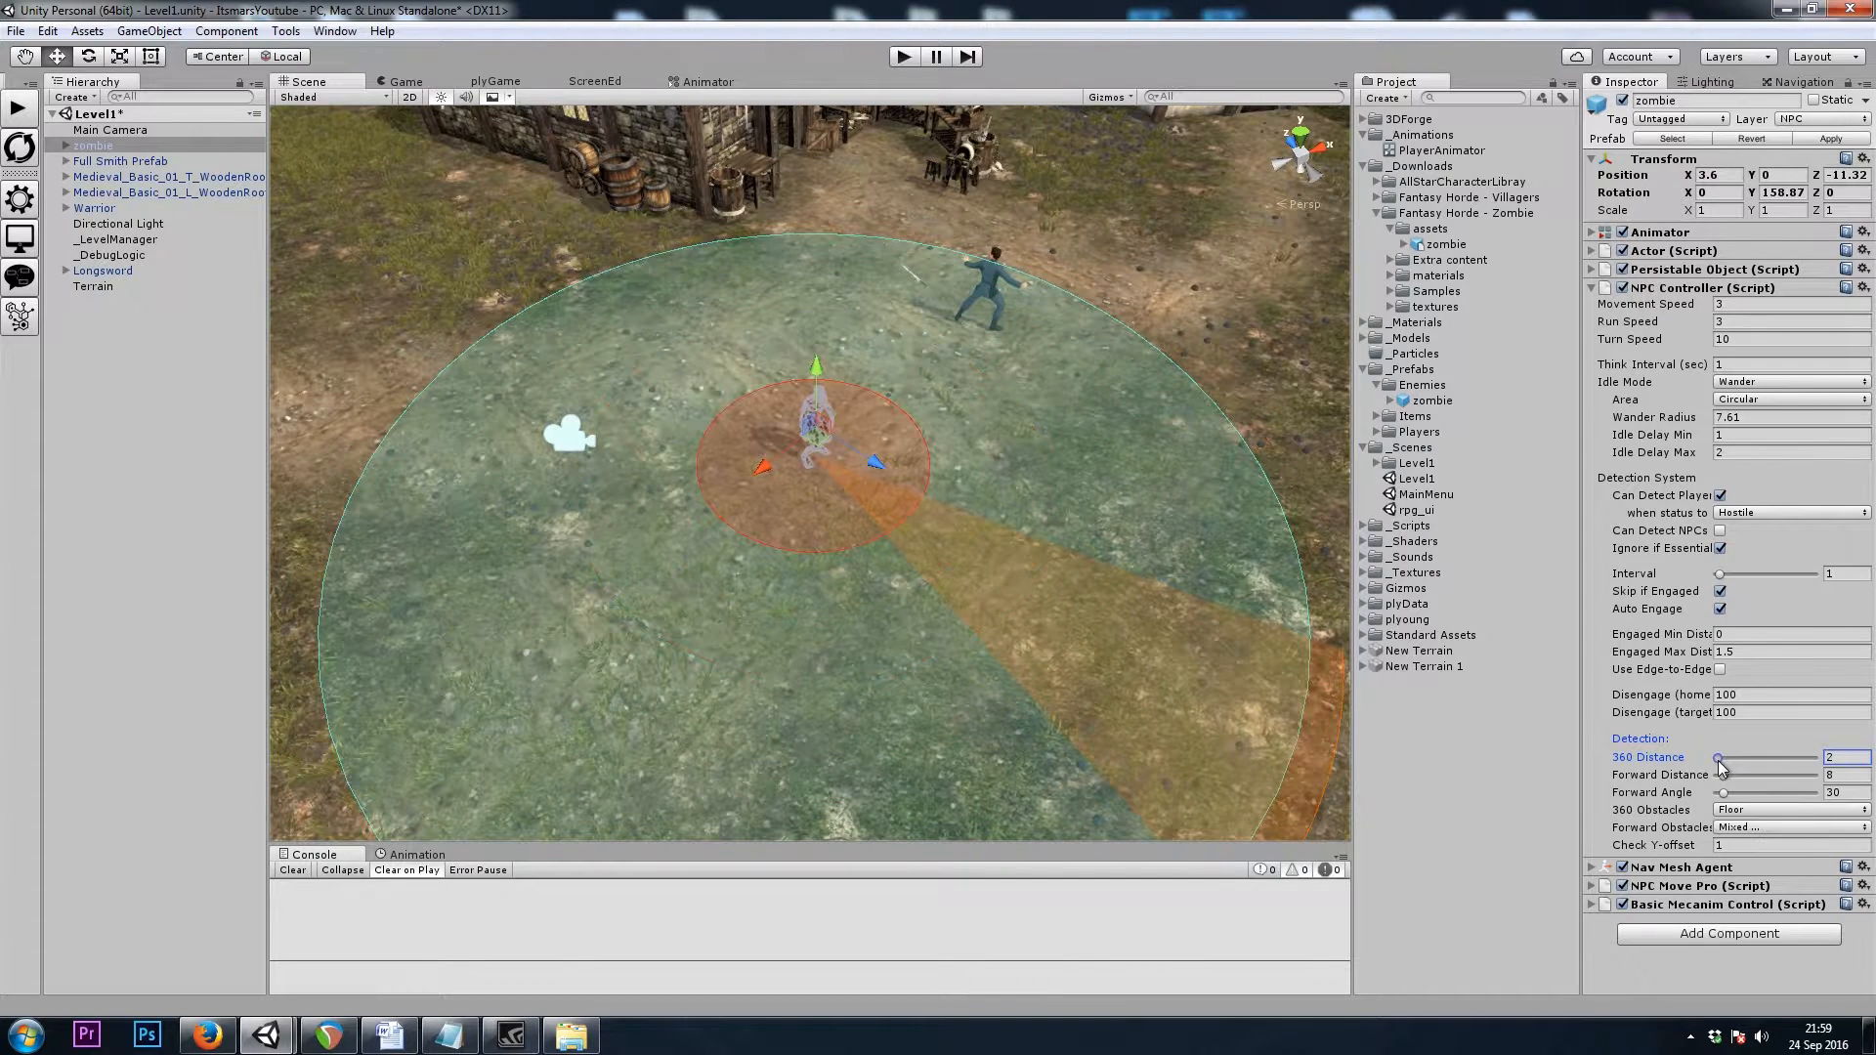
pyautogui.moveTo(1716, 756); pyautogui.dragTo(1722, 756)
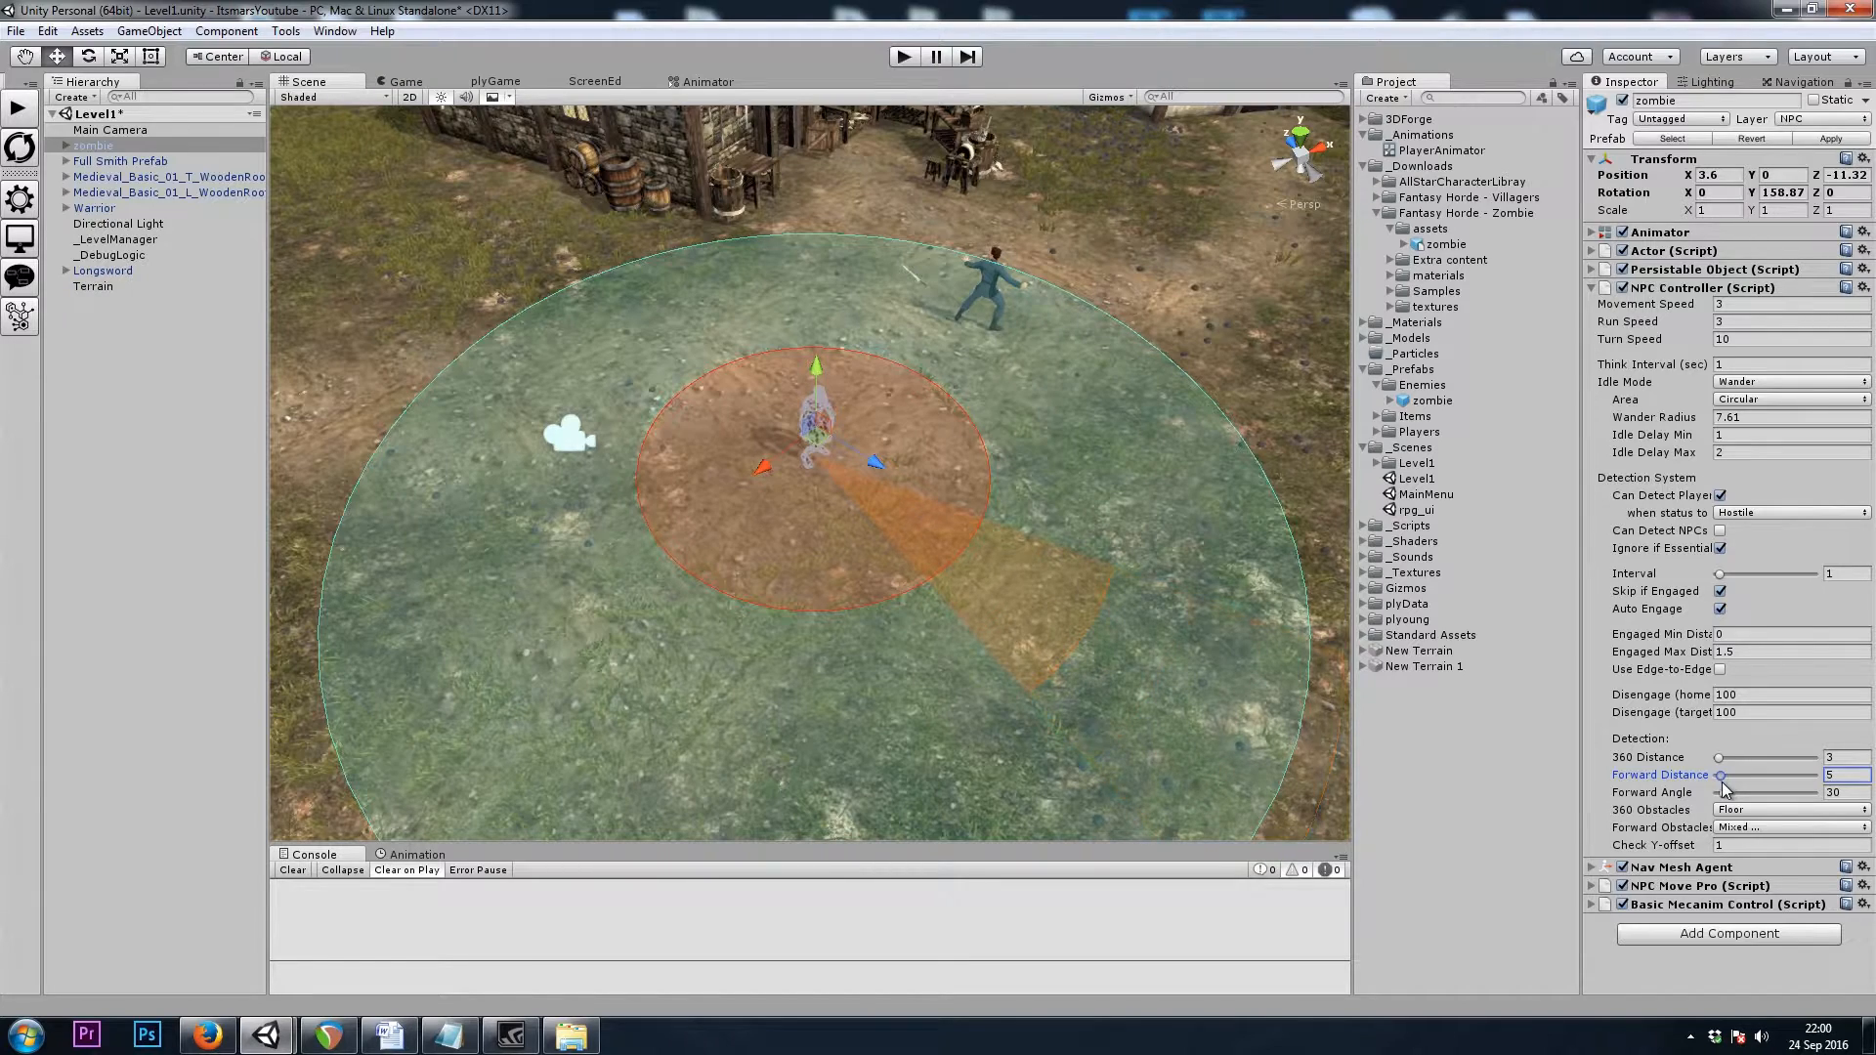
pyautogui.moveTo(1728, 792); pyautogui.dragTo(1806, 792)
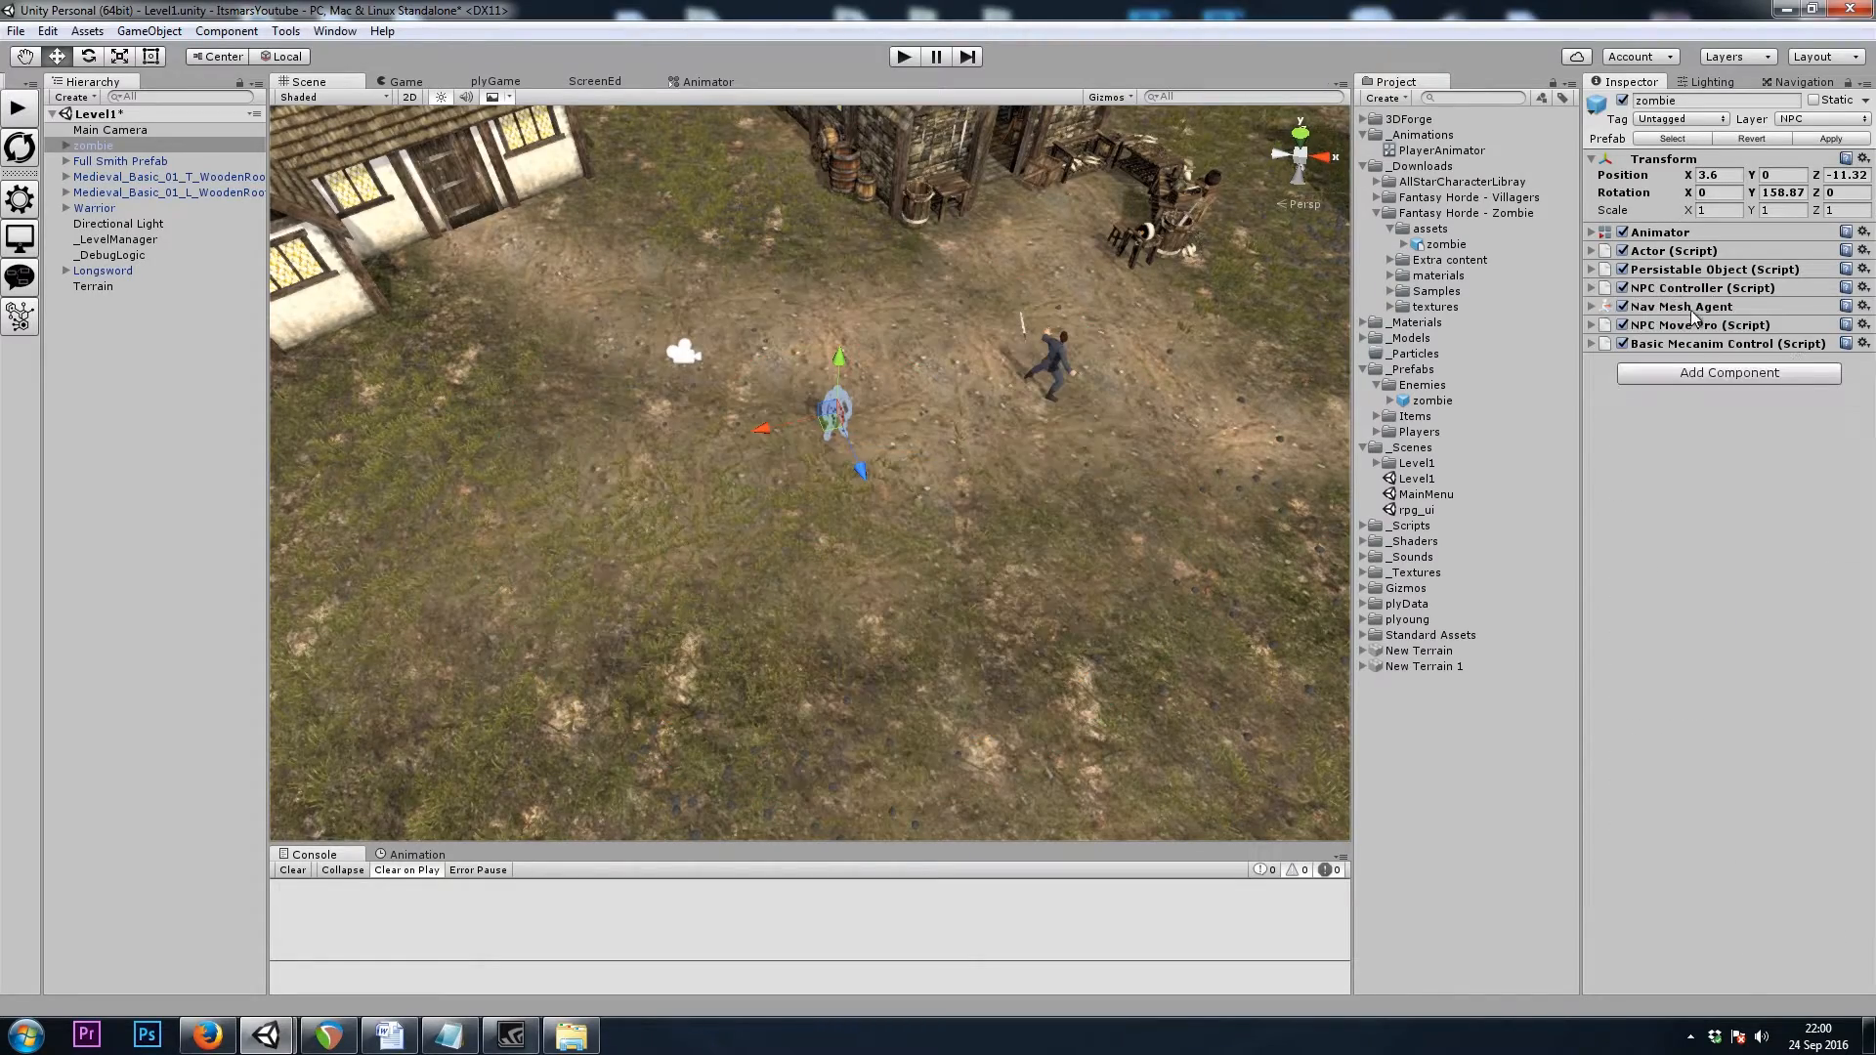
# Give the zombie's Nav Mesh Agent radius 0.32, height 1.73, acceleration 100, stopping distance 0, priority 0
pyautogui.click(1593, 306)
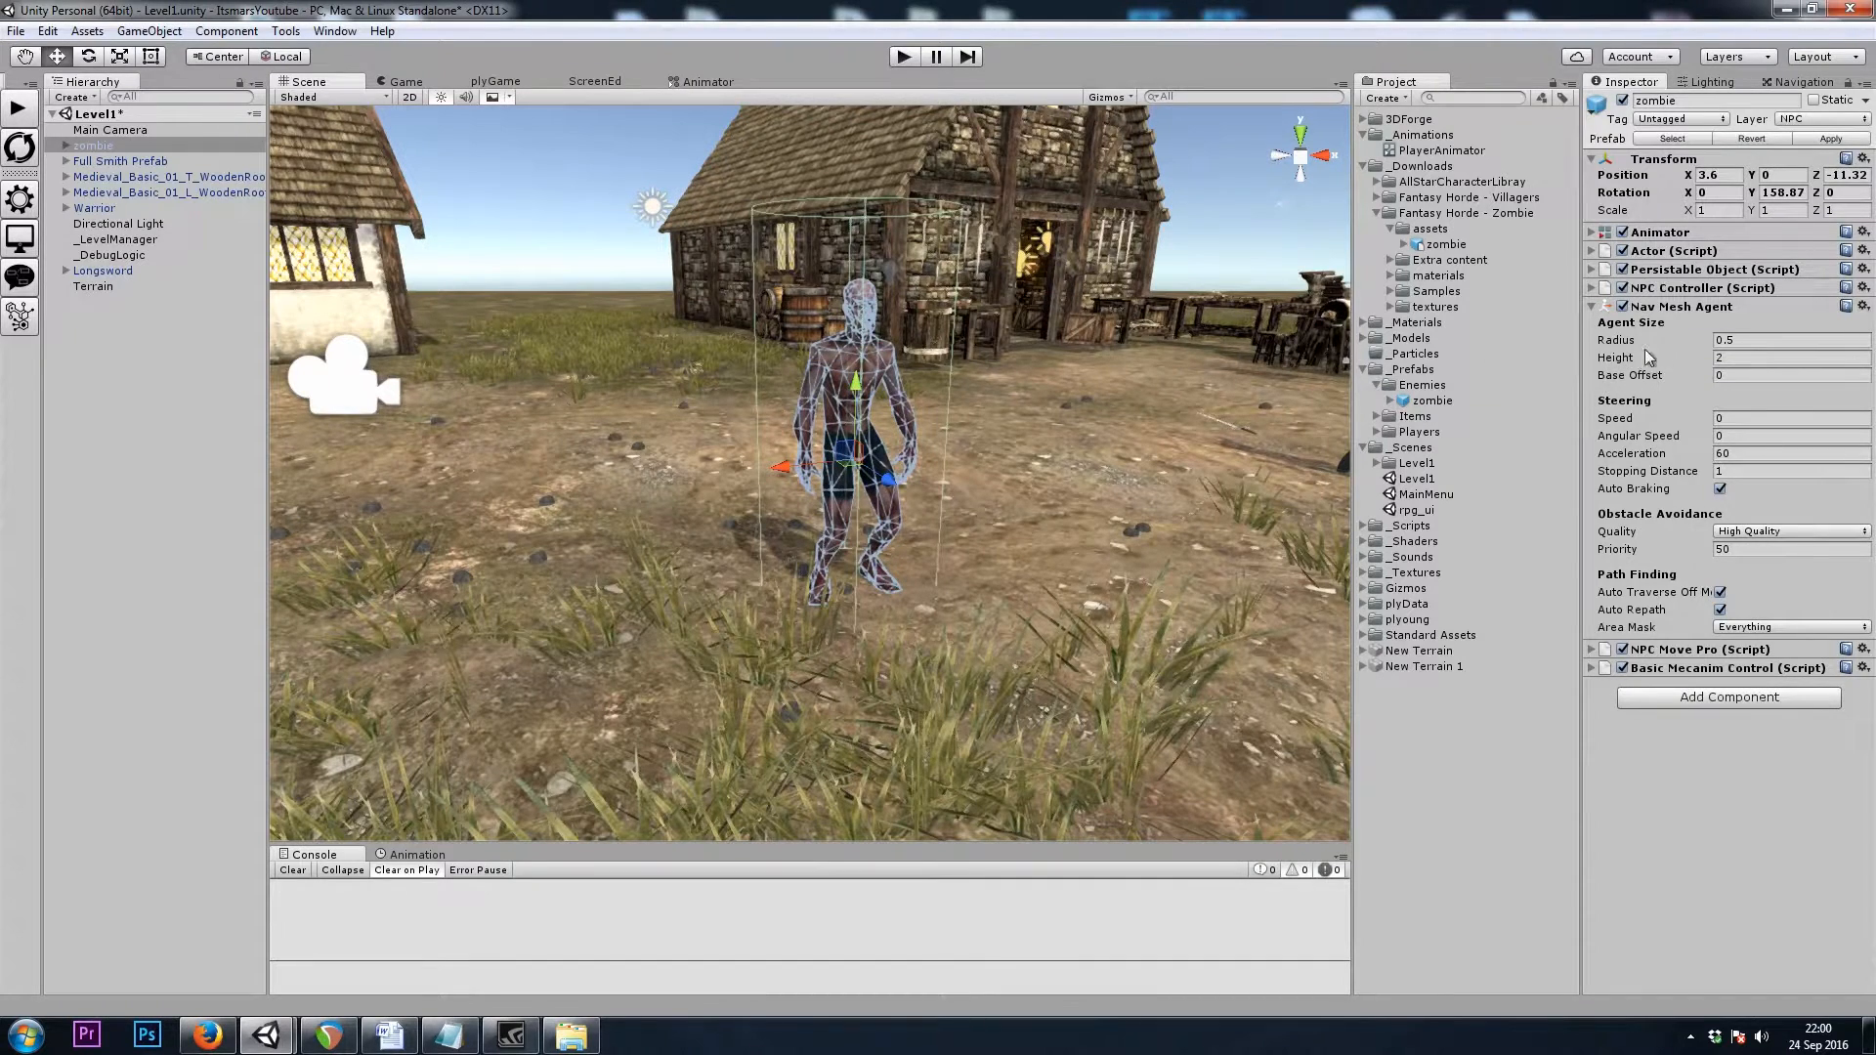
pyautogui.click(1615, 340)
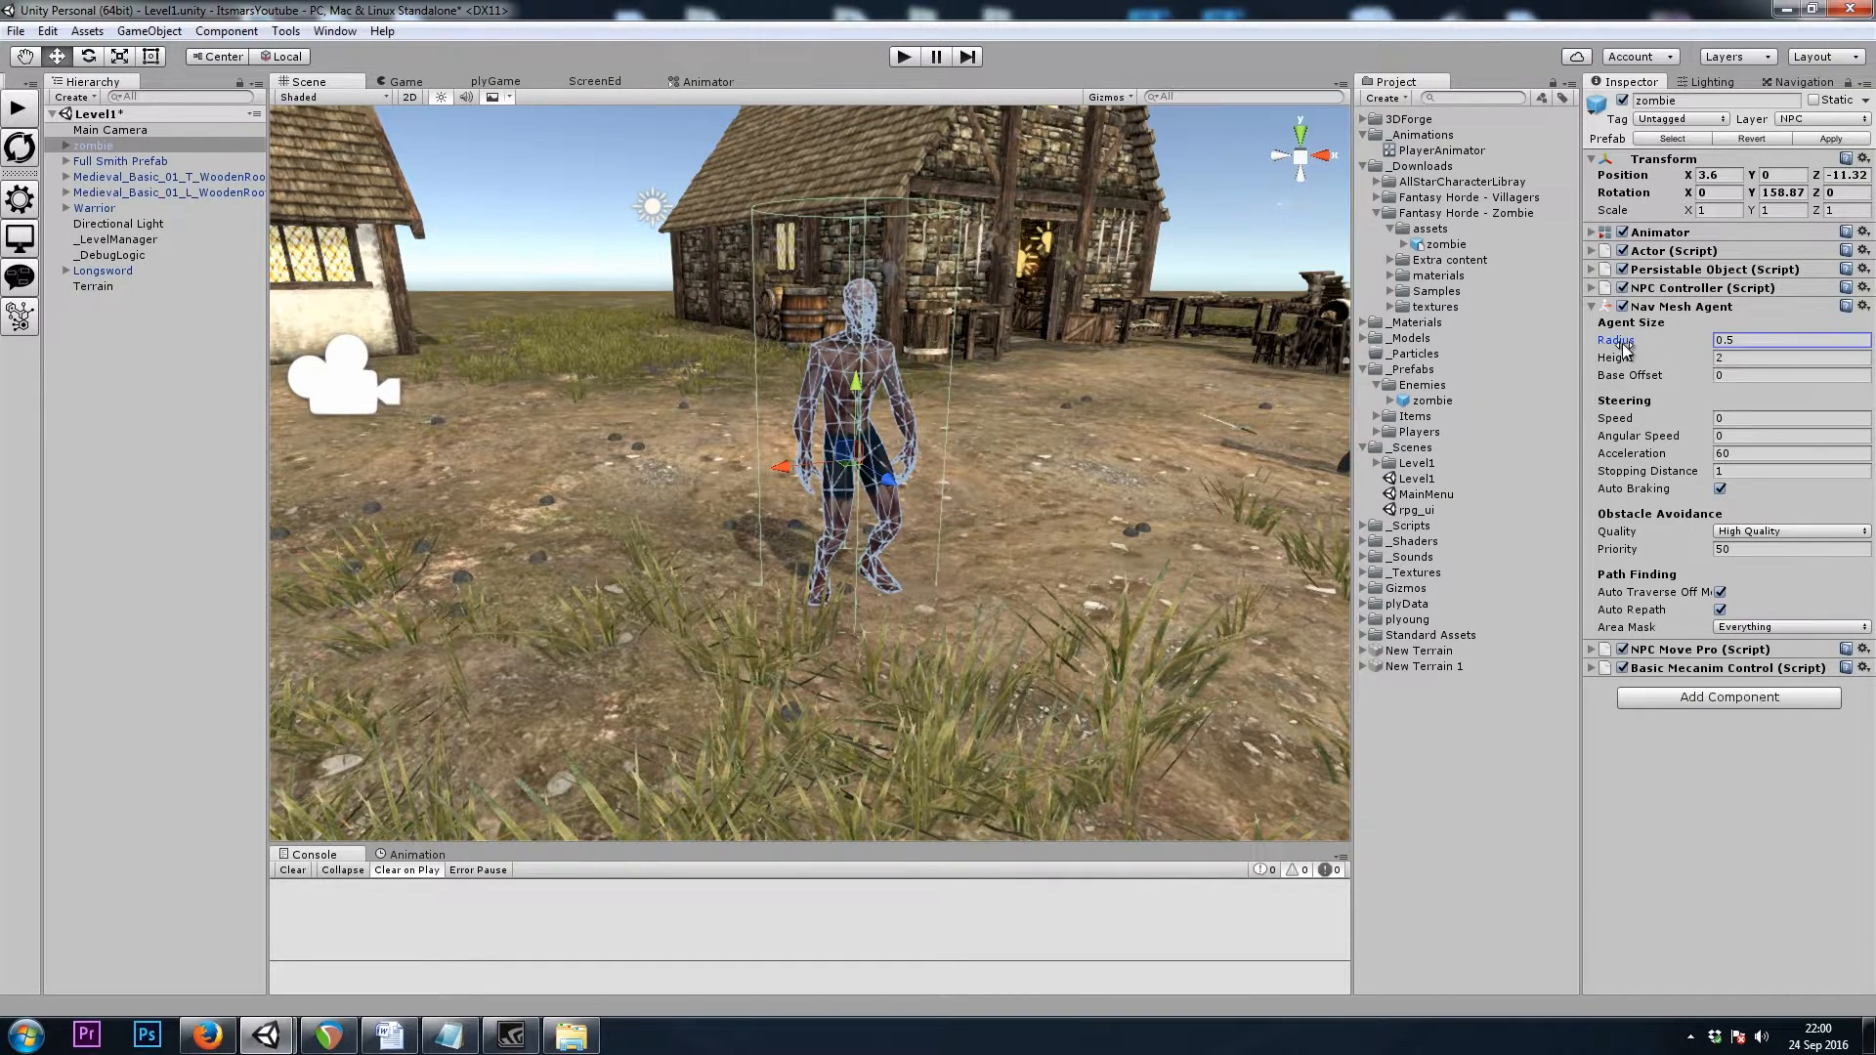
pyautogui.write('0.32')
pyautogui.click(1792, 358)
pyautogui.write('1.73')
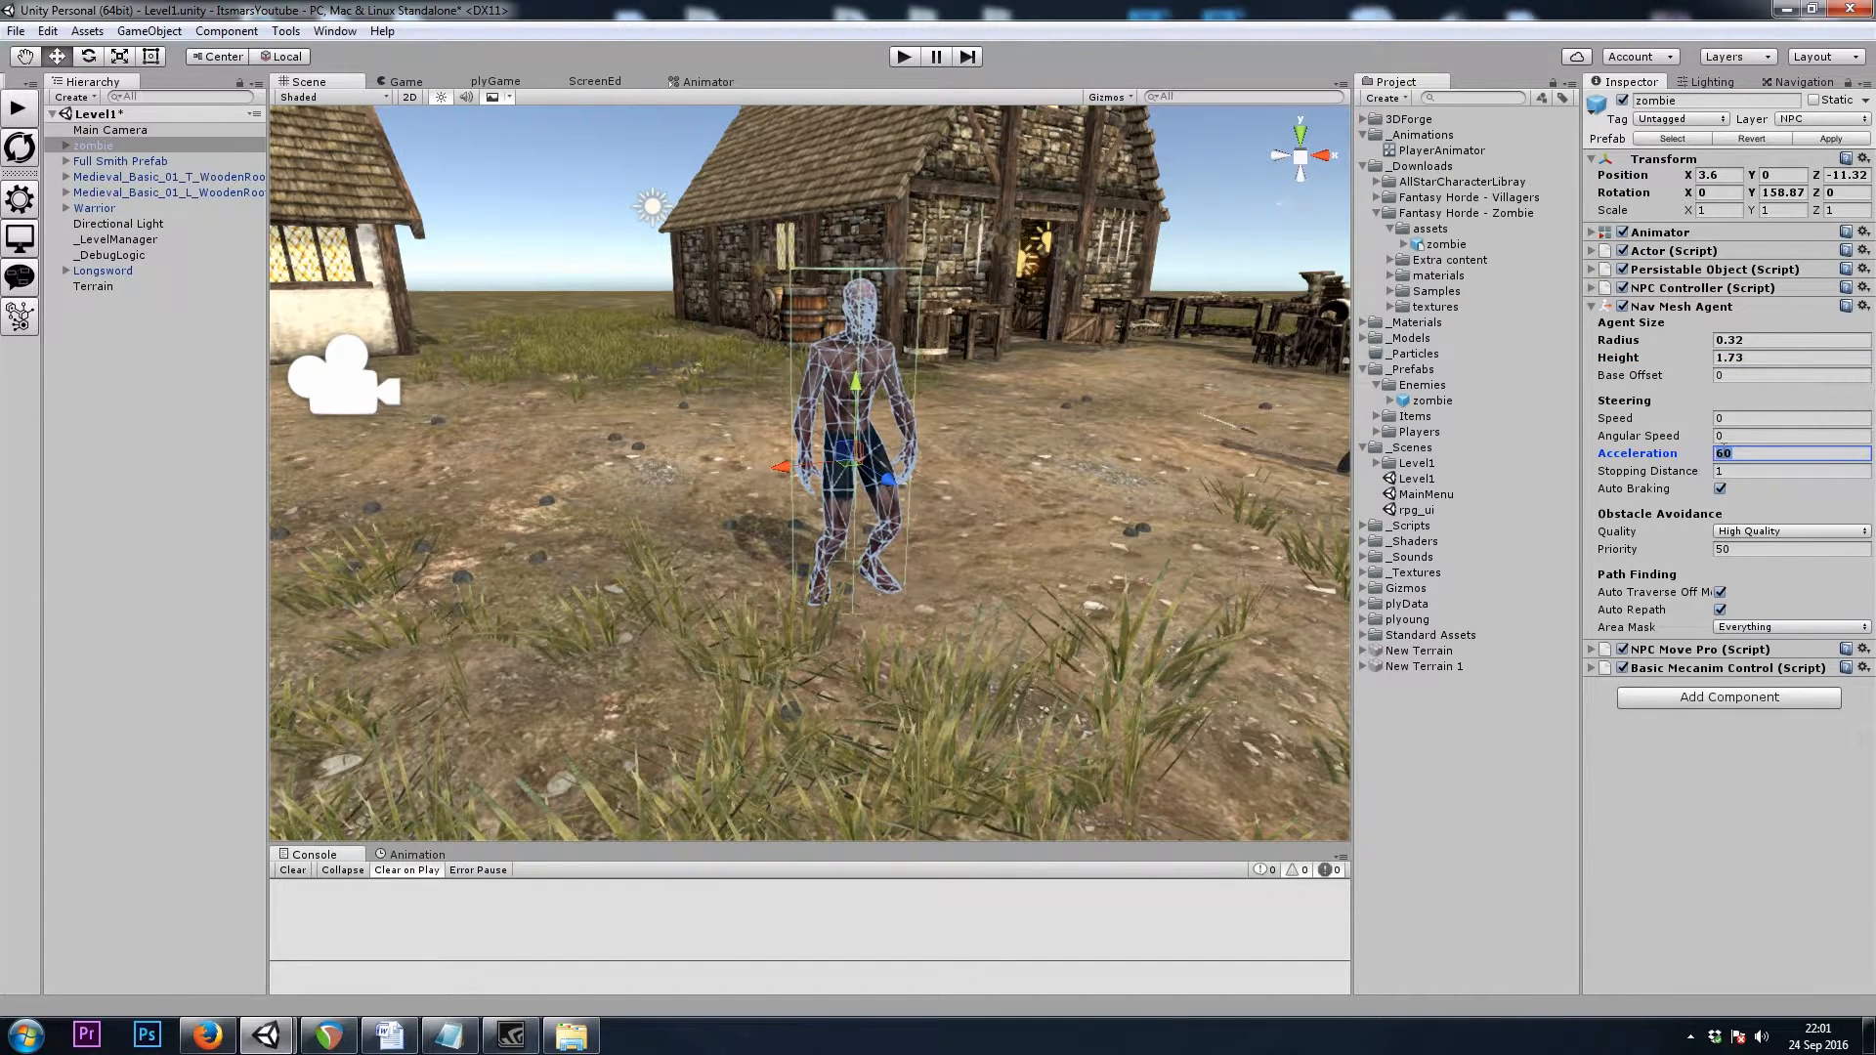
pyautogui.write('100')
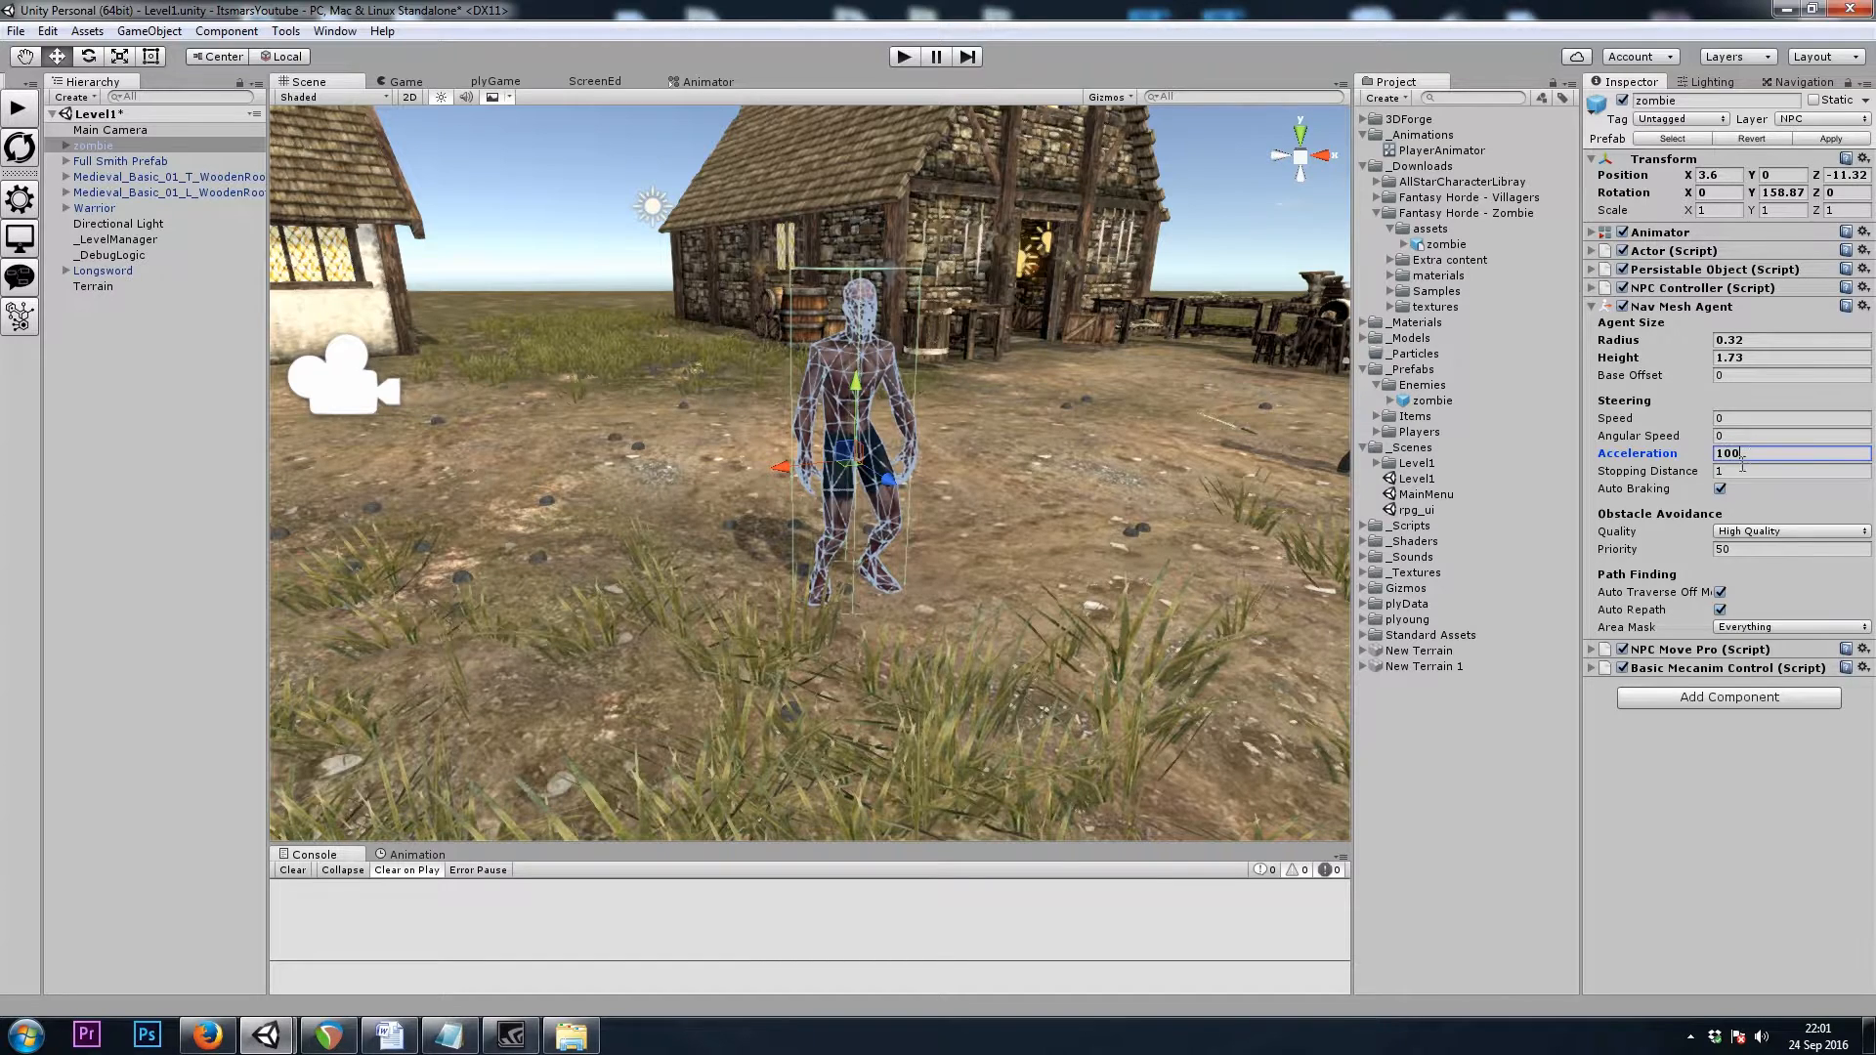
pyautogui.click(1789, 470)
pyautogui.write('0')
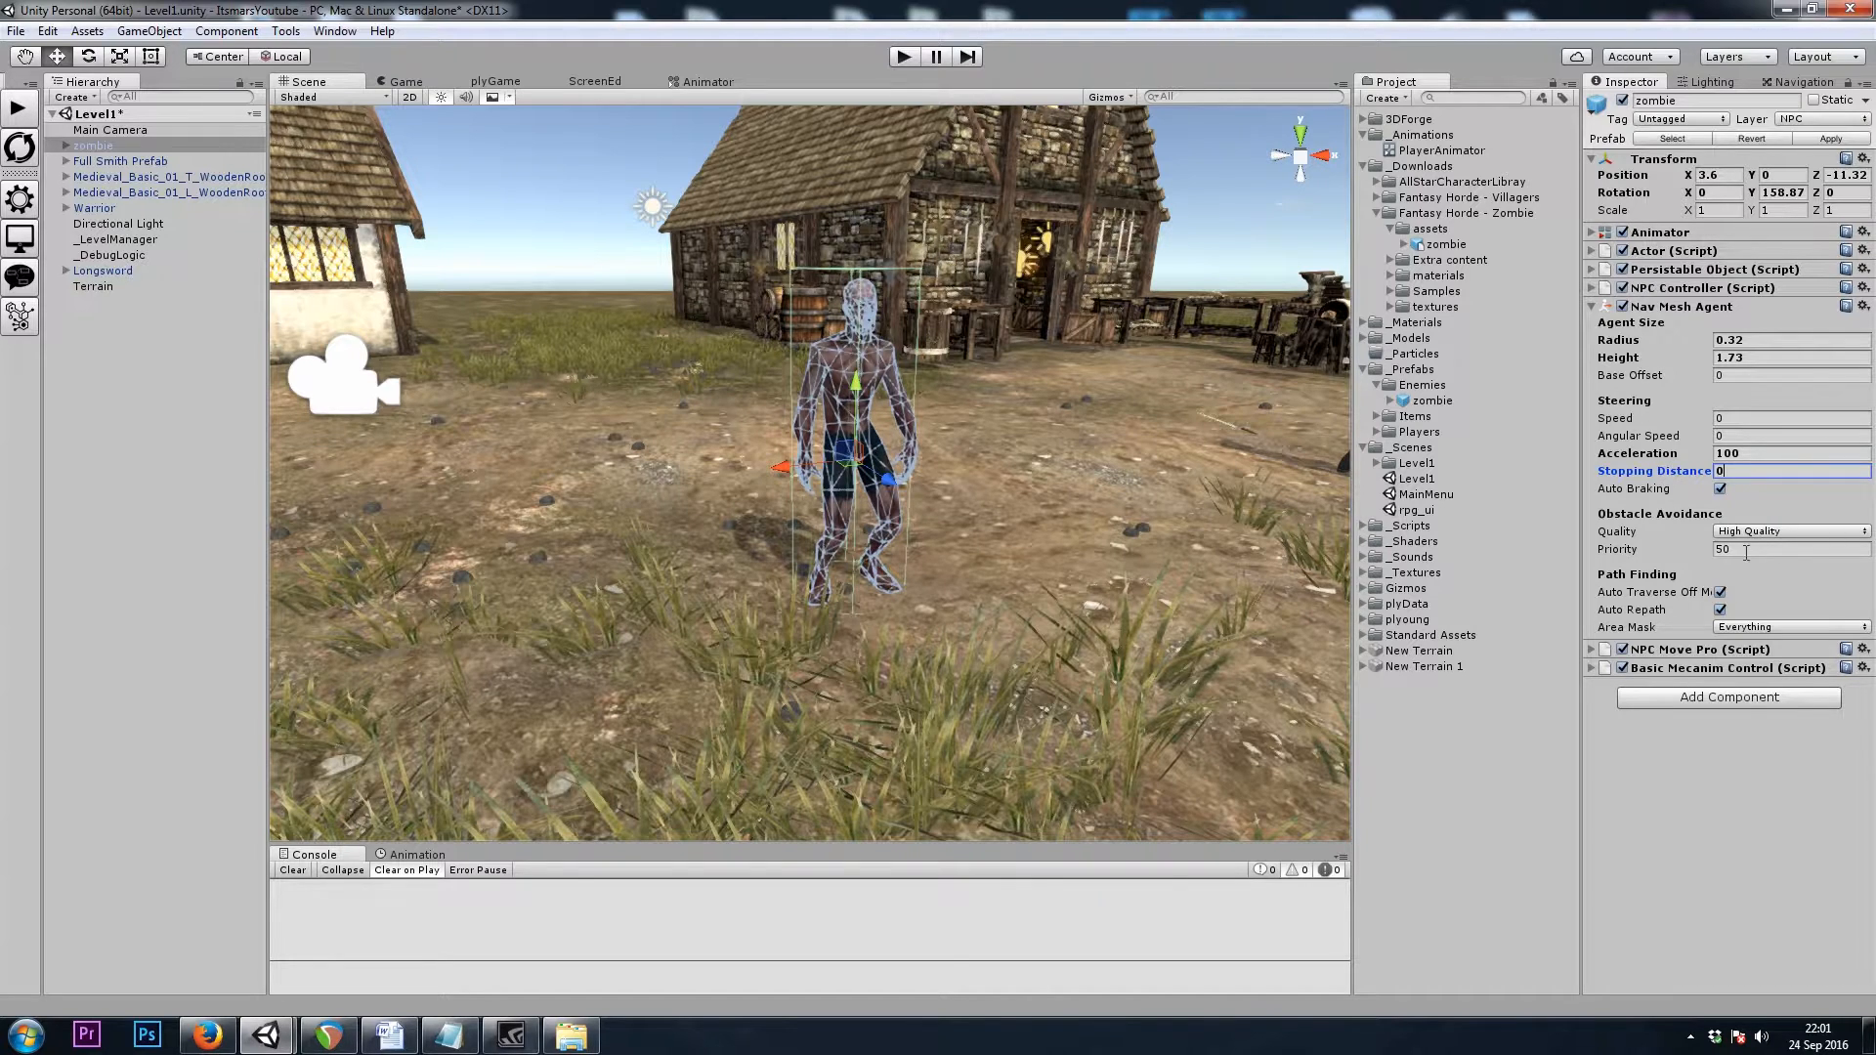
pyautogui.click(1782, 549)
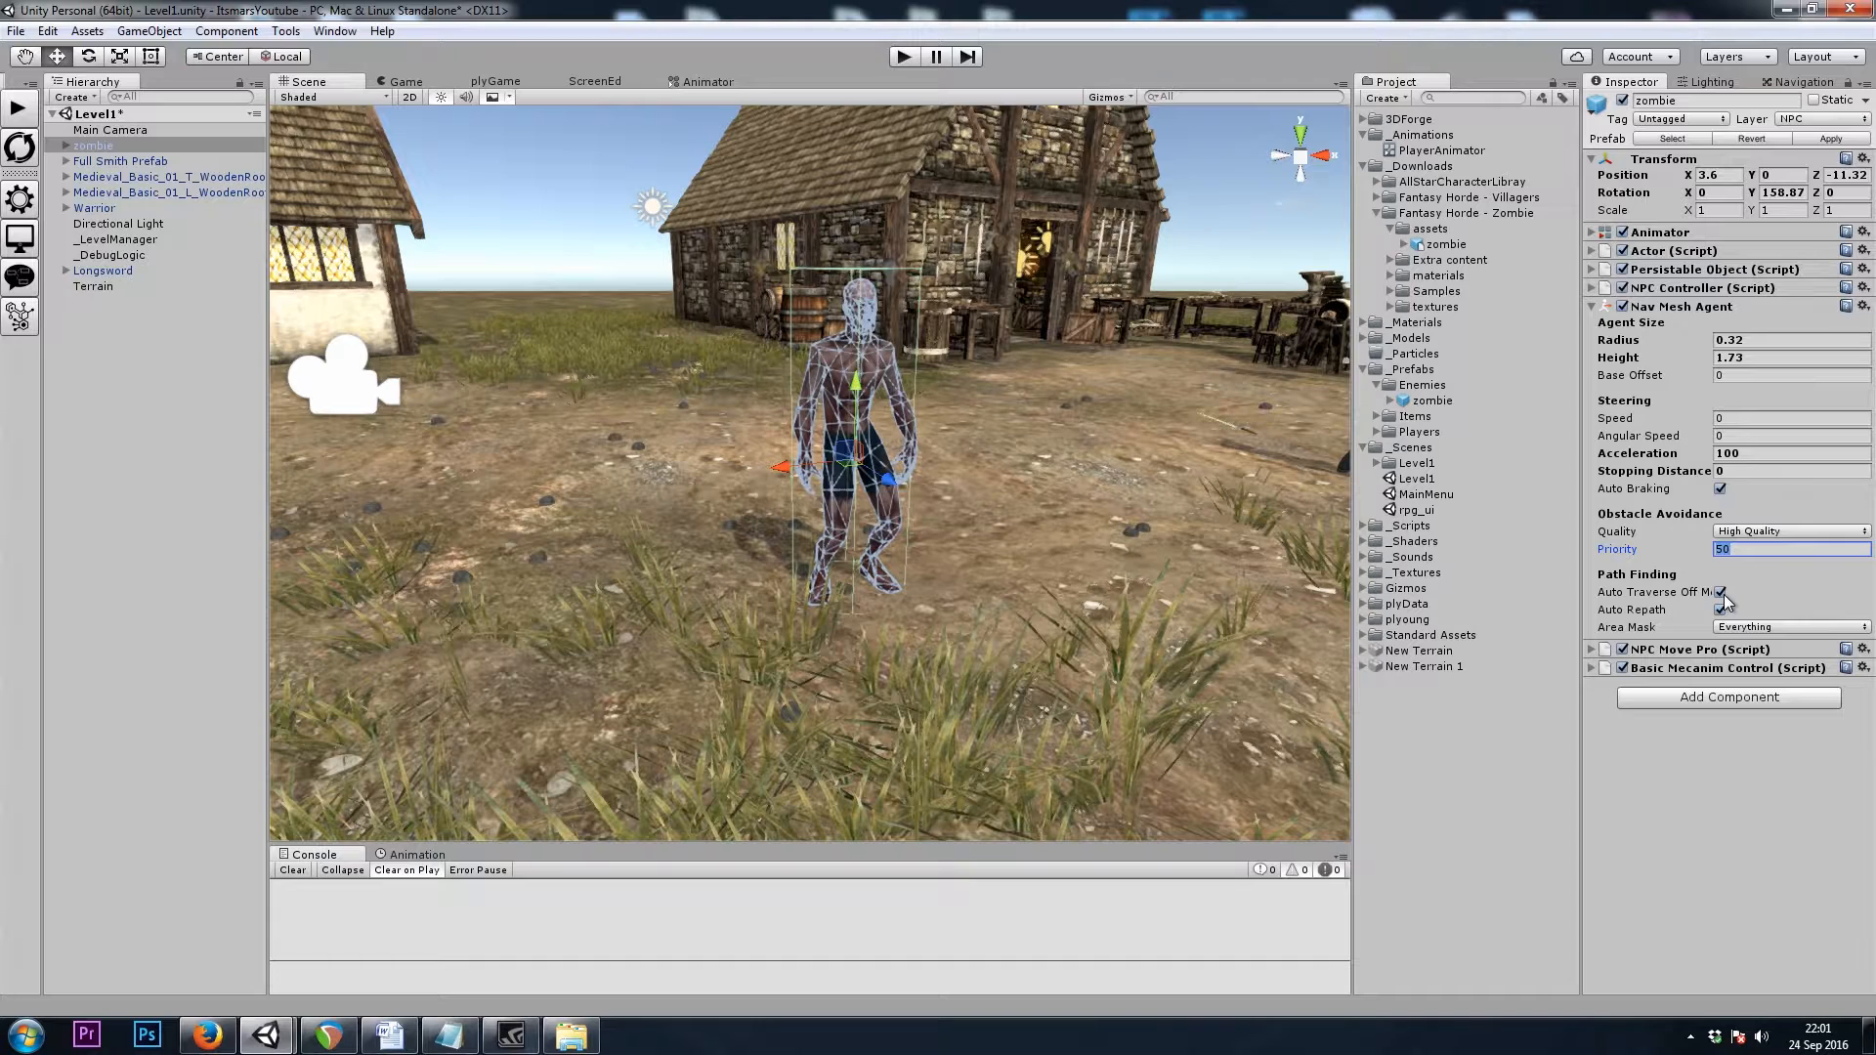
pyautogui.write('0')
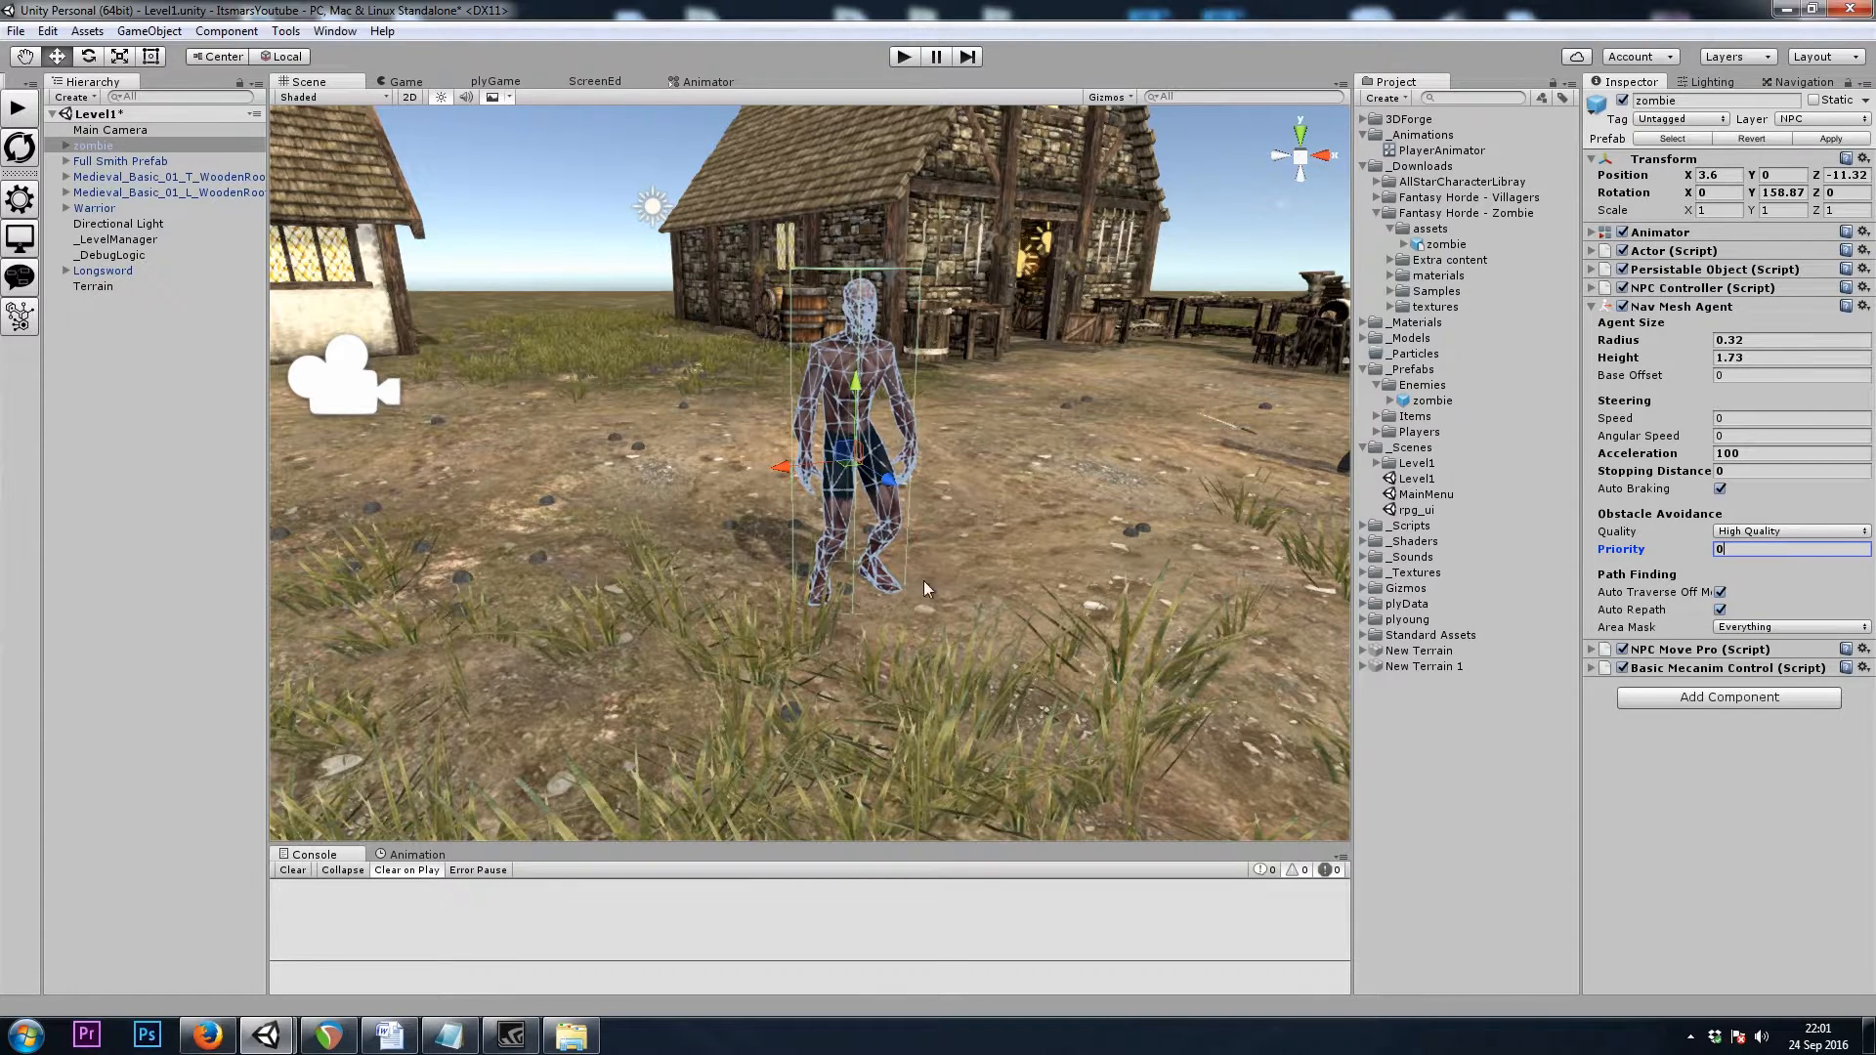
pyautogui.moveTo(919, 559)
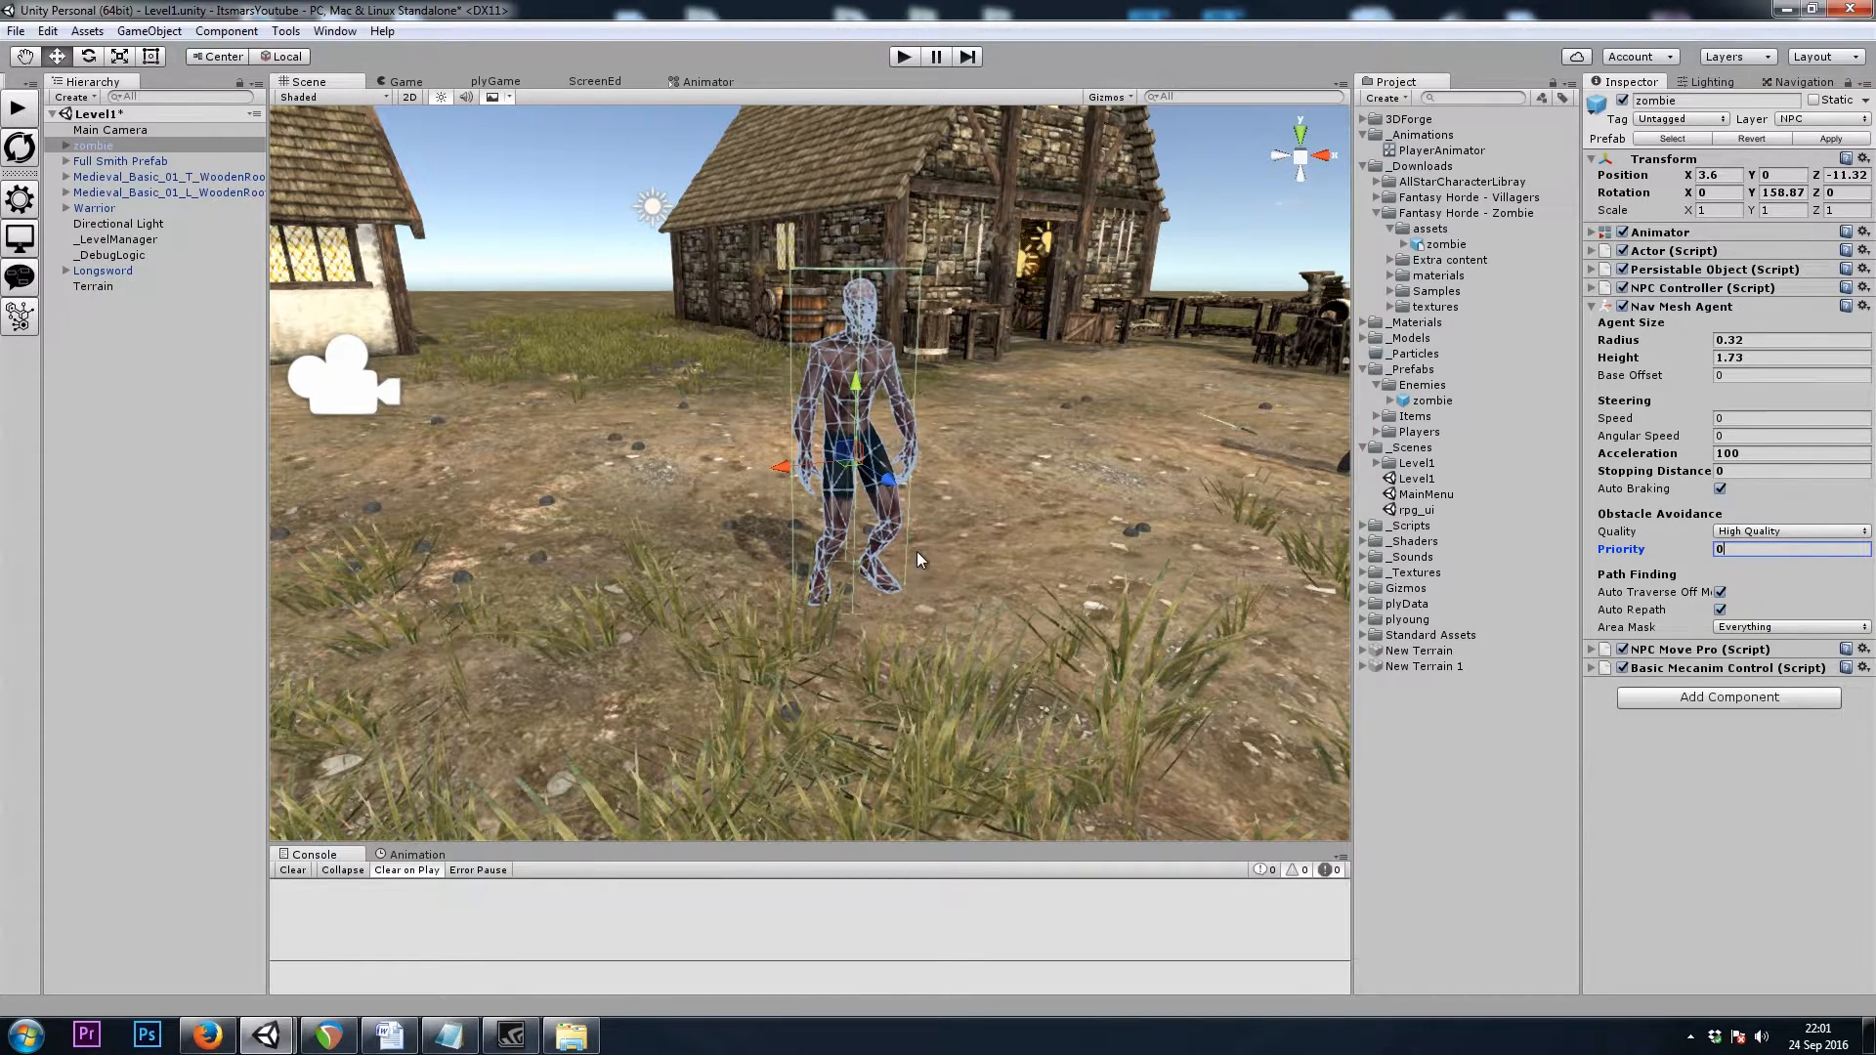
pyautogui.moveTo(933, 529)
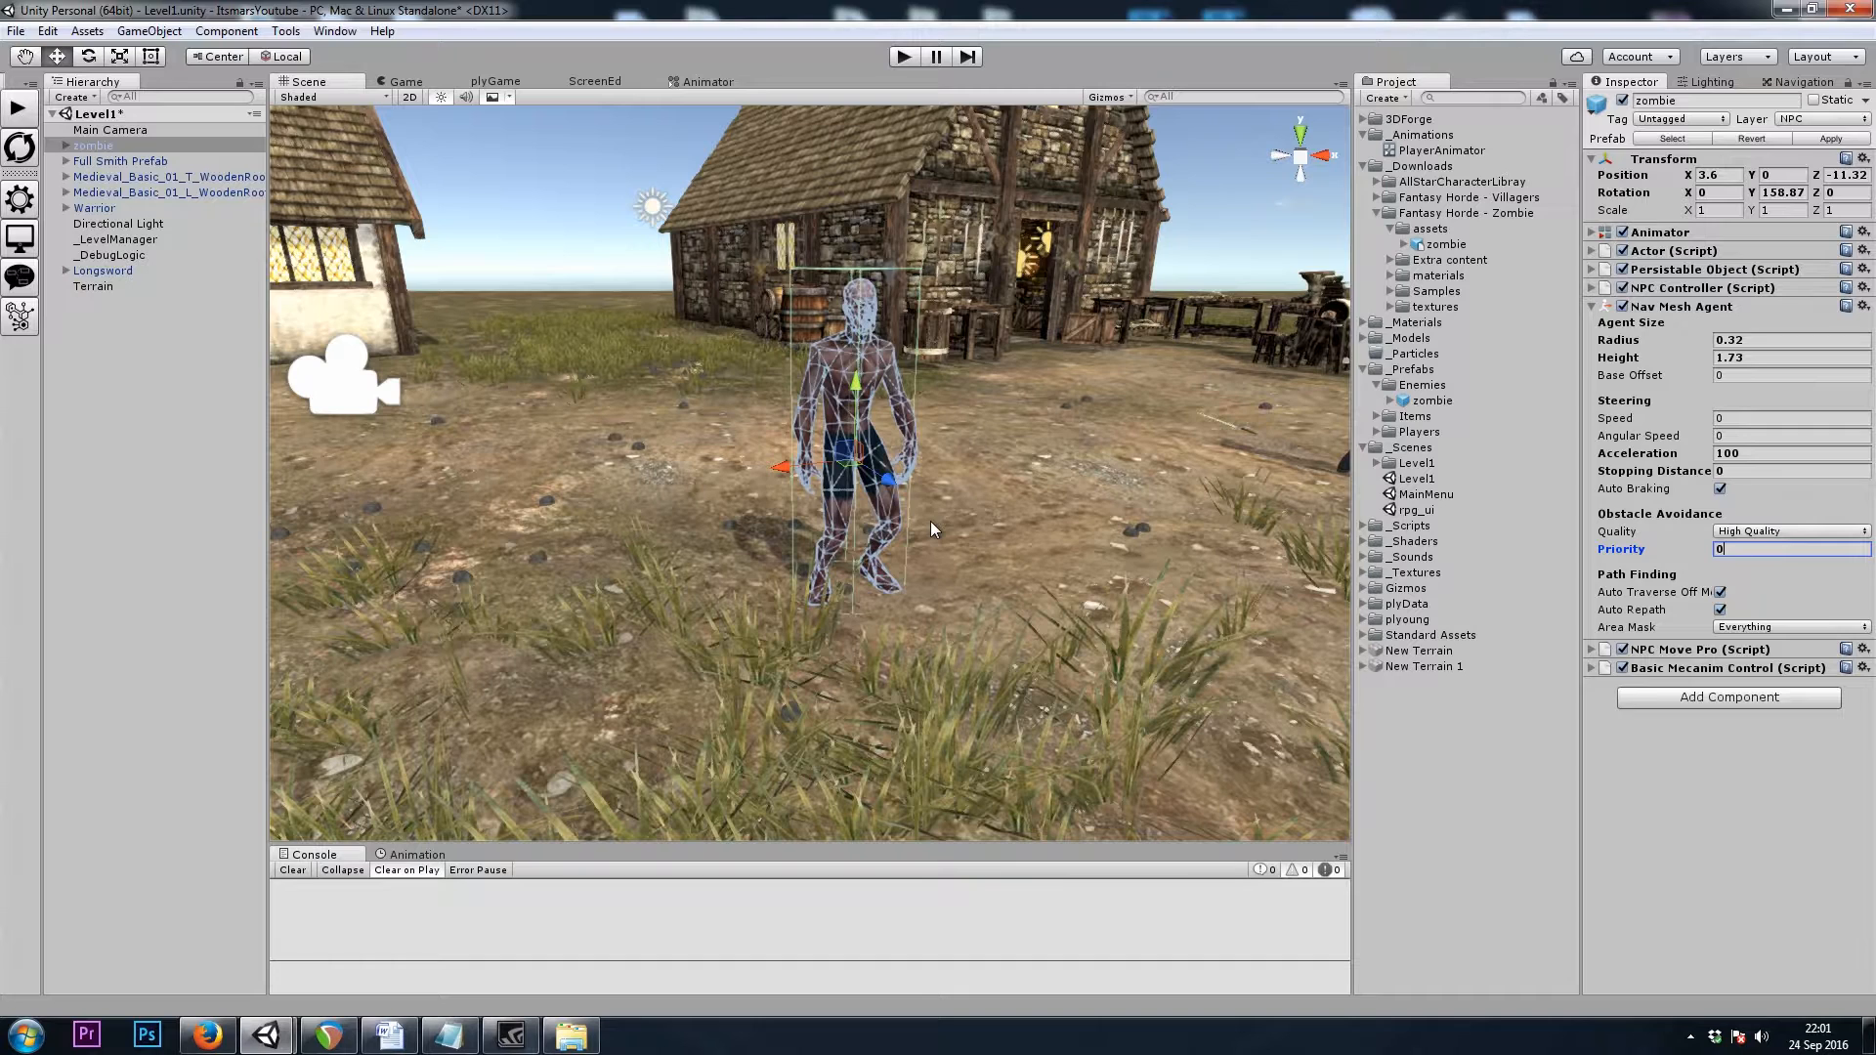
pyautogui.moveTo(1735, 288)
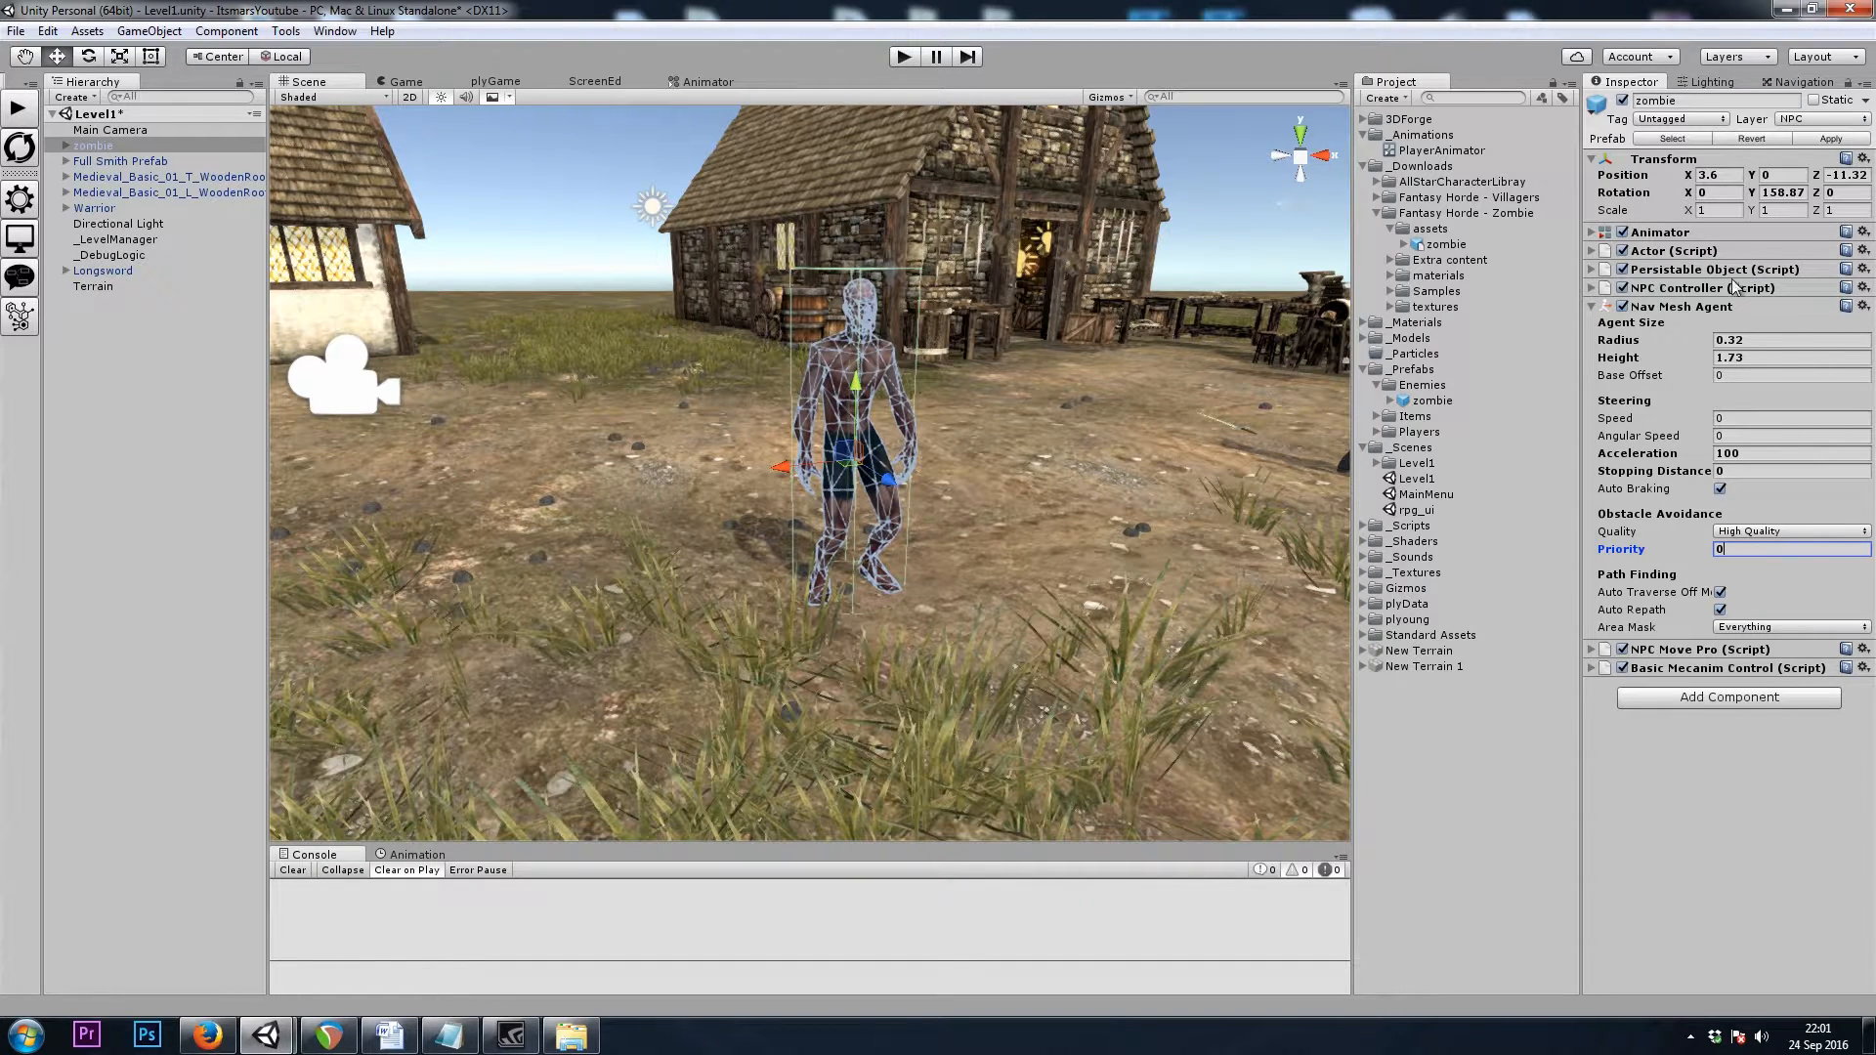
# Create a ZombieAnimator controller in the Animations folder and open it in the Animator
pyautogui.click(1592, 306)
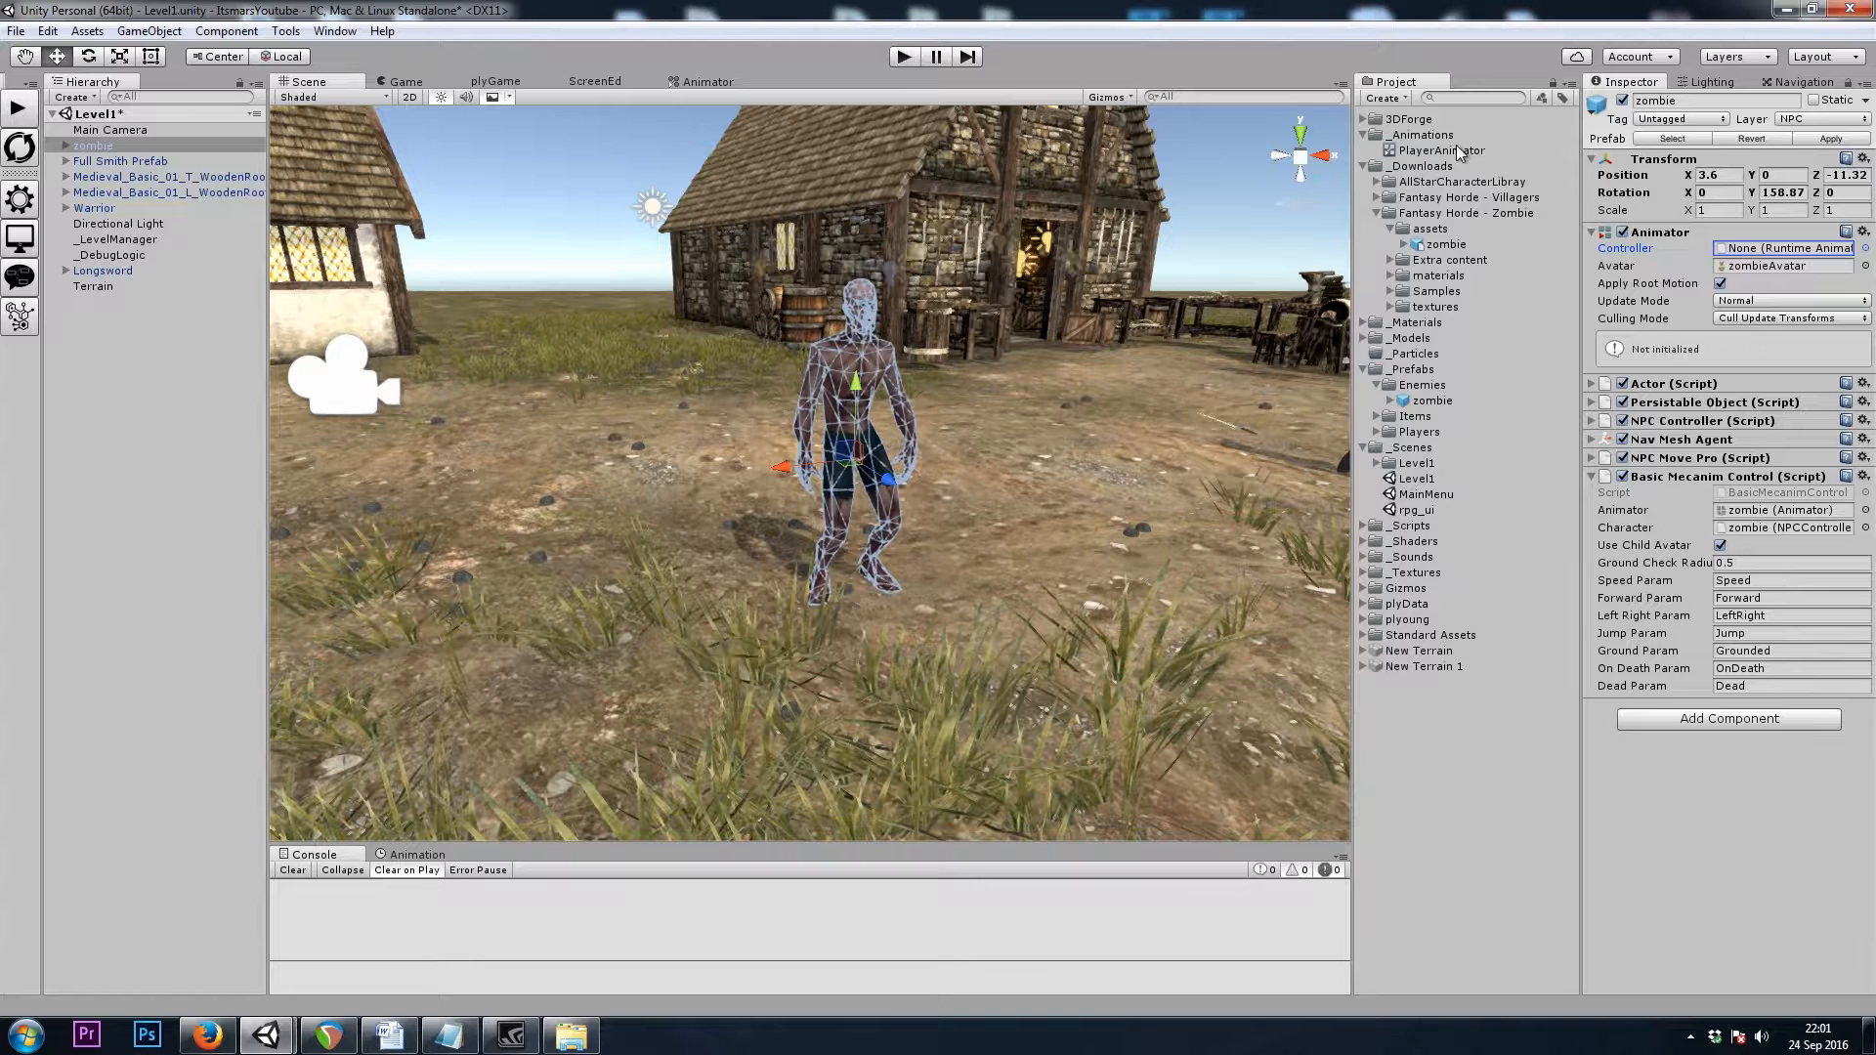
pyautogui.rightClick(1422, 134)
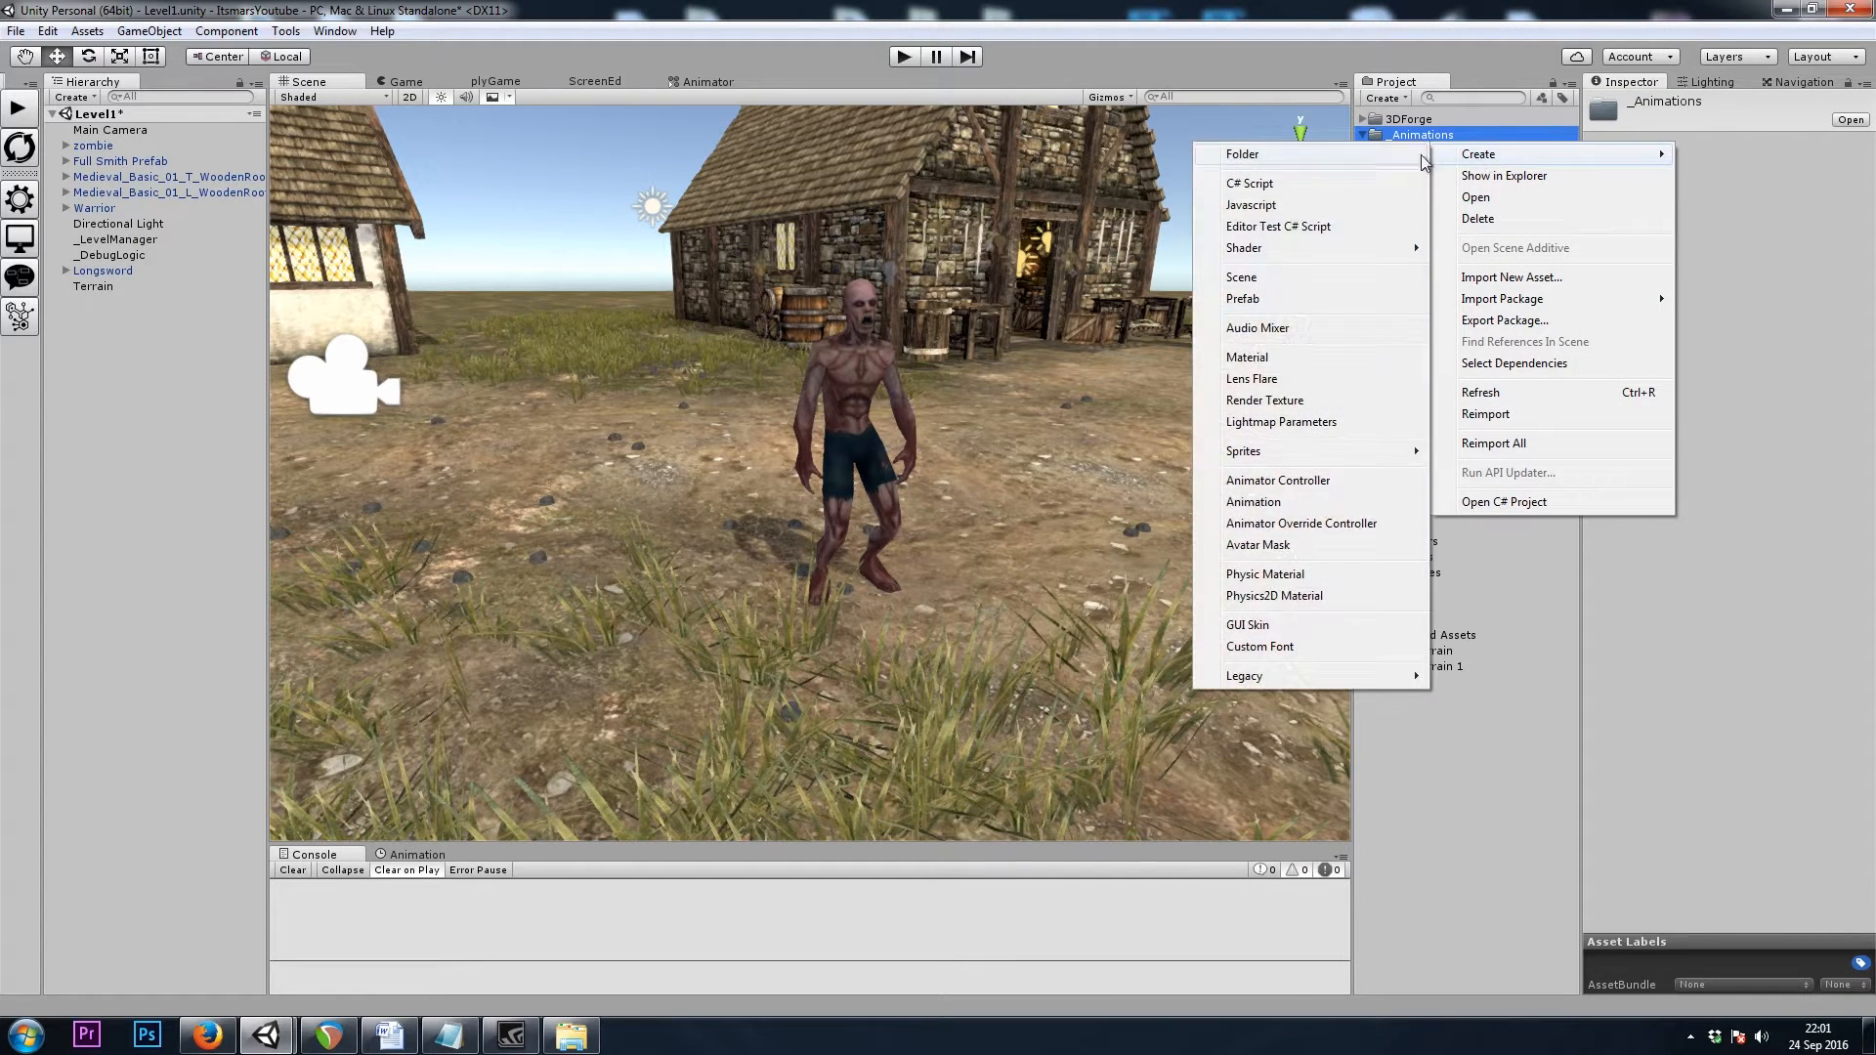
pyautogui.click(1277, 480)
pyautogui.write('ZombieAnimator')
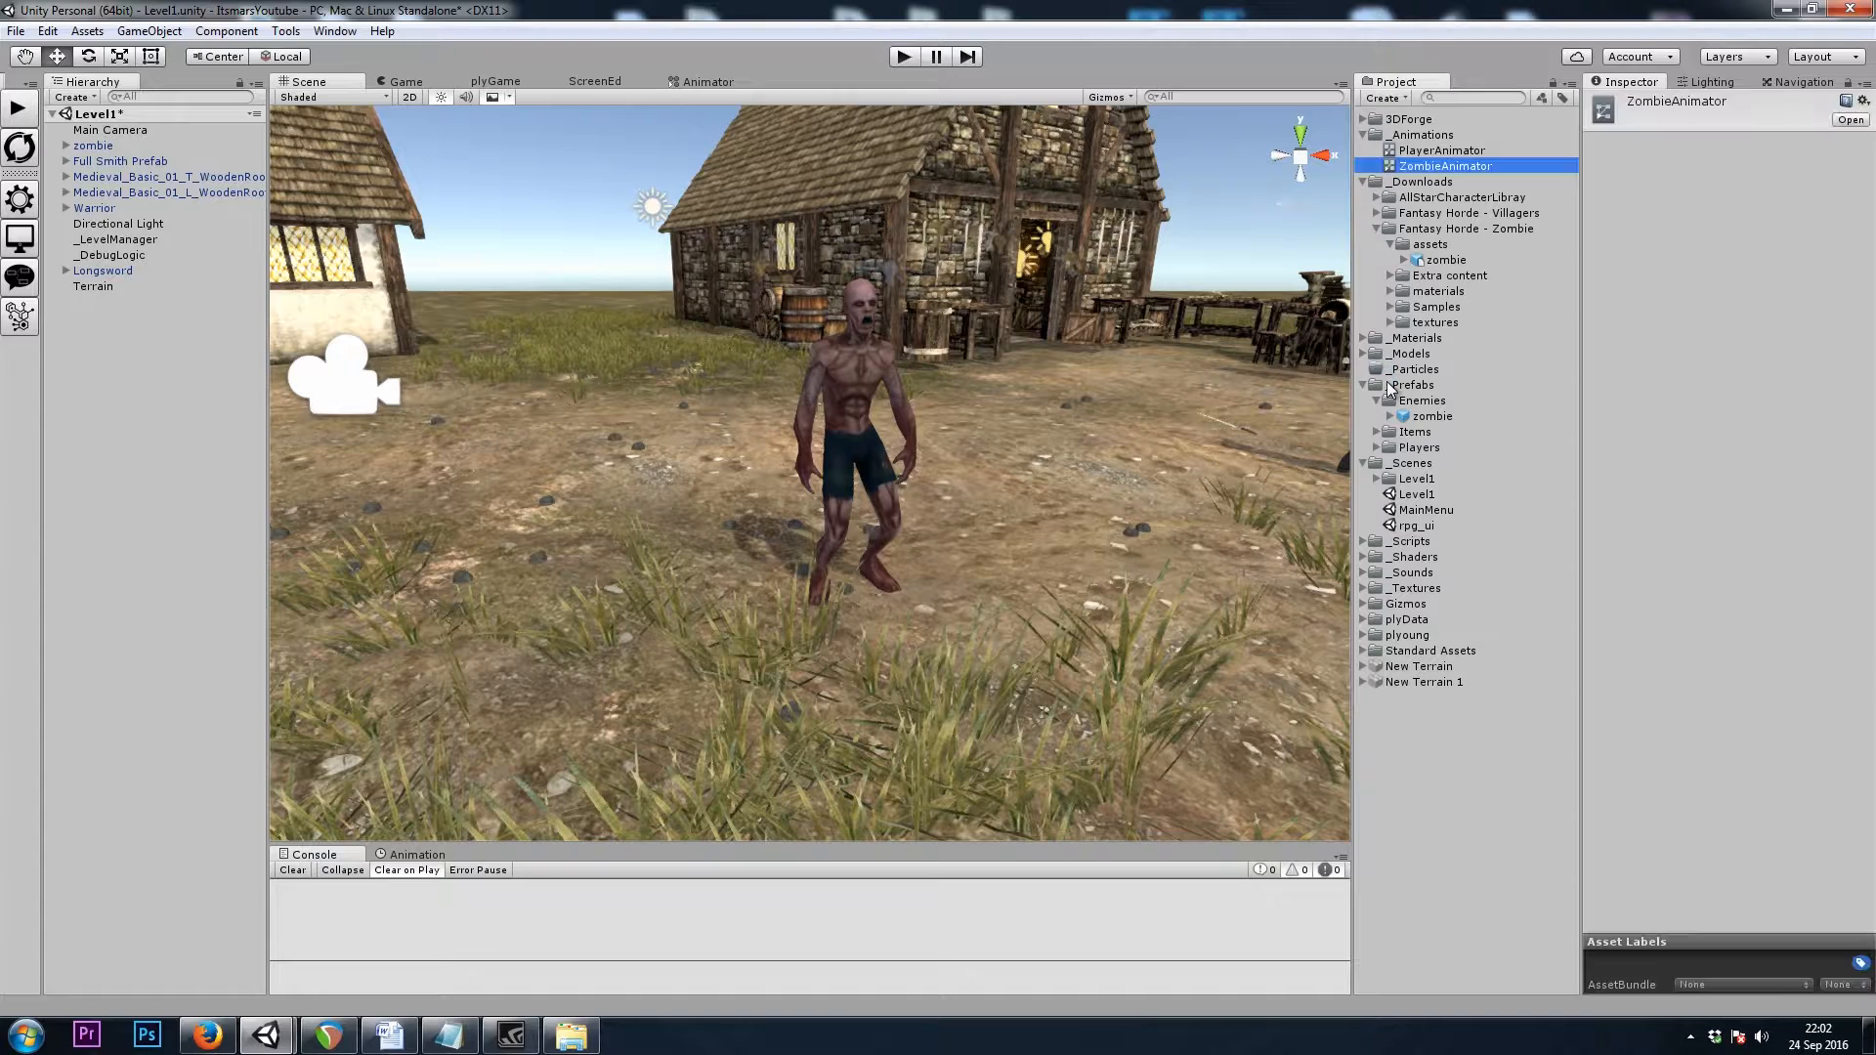
pyautogui.click(708, 81)
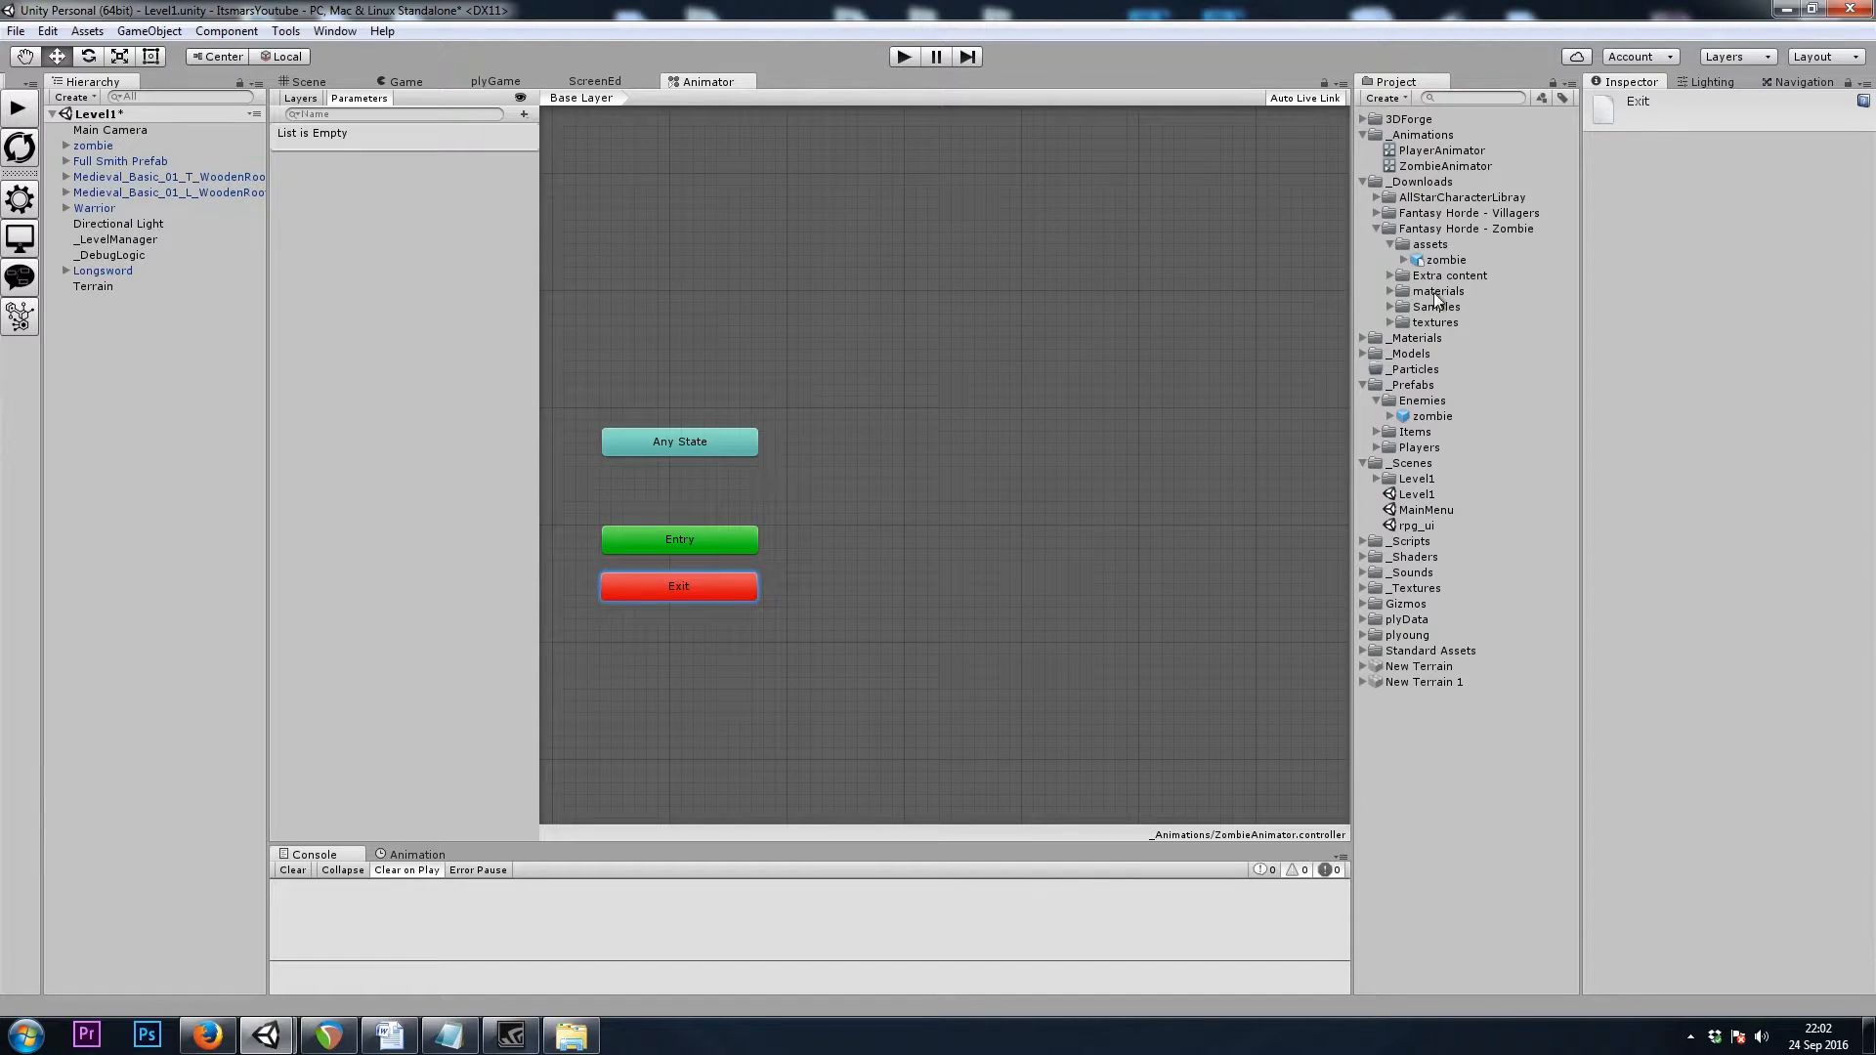
# Drag the zombie model's idle and Walk1 clips into the ZombieAnimator graph, then reselect the zombie
pyautogui.click(1445, 260)
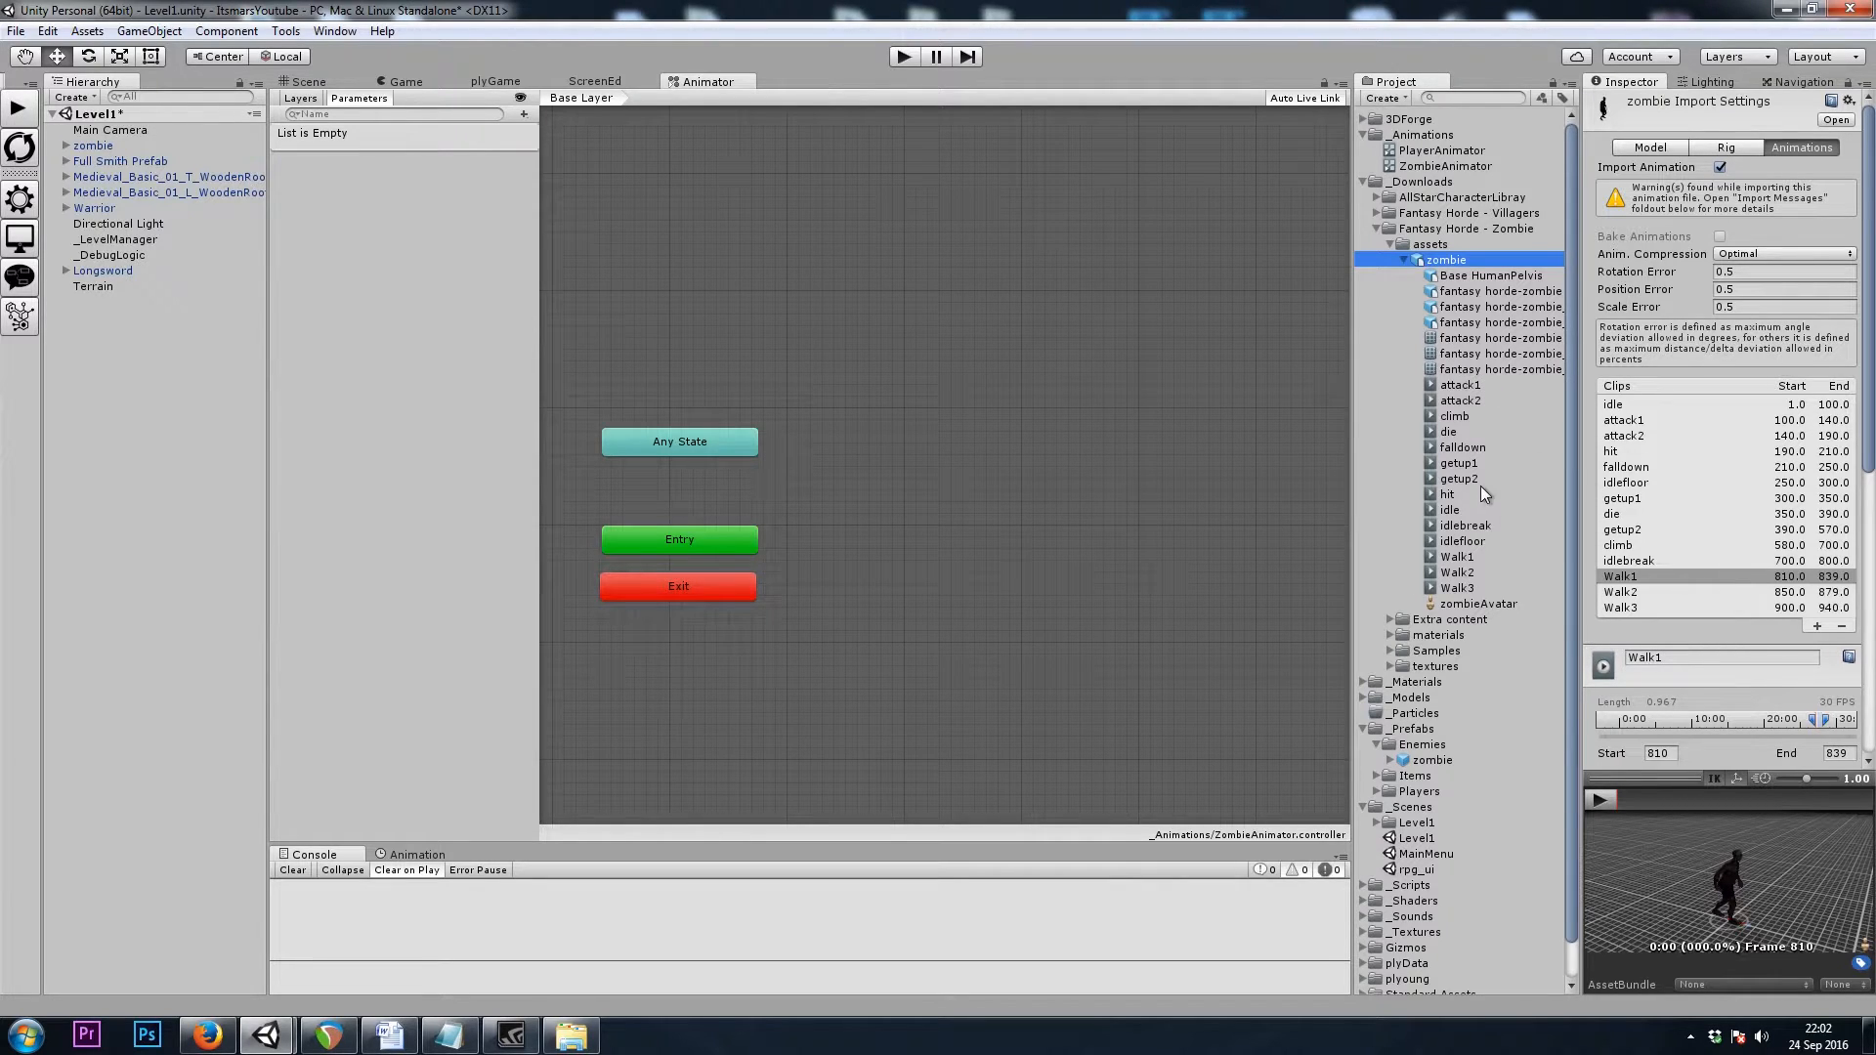
pyautogui.moveTo(1448, 508); pyautogui.dragTo(992, 585)
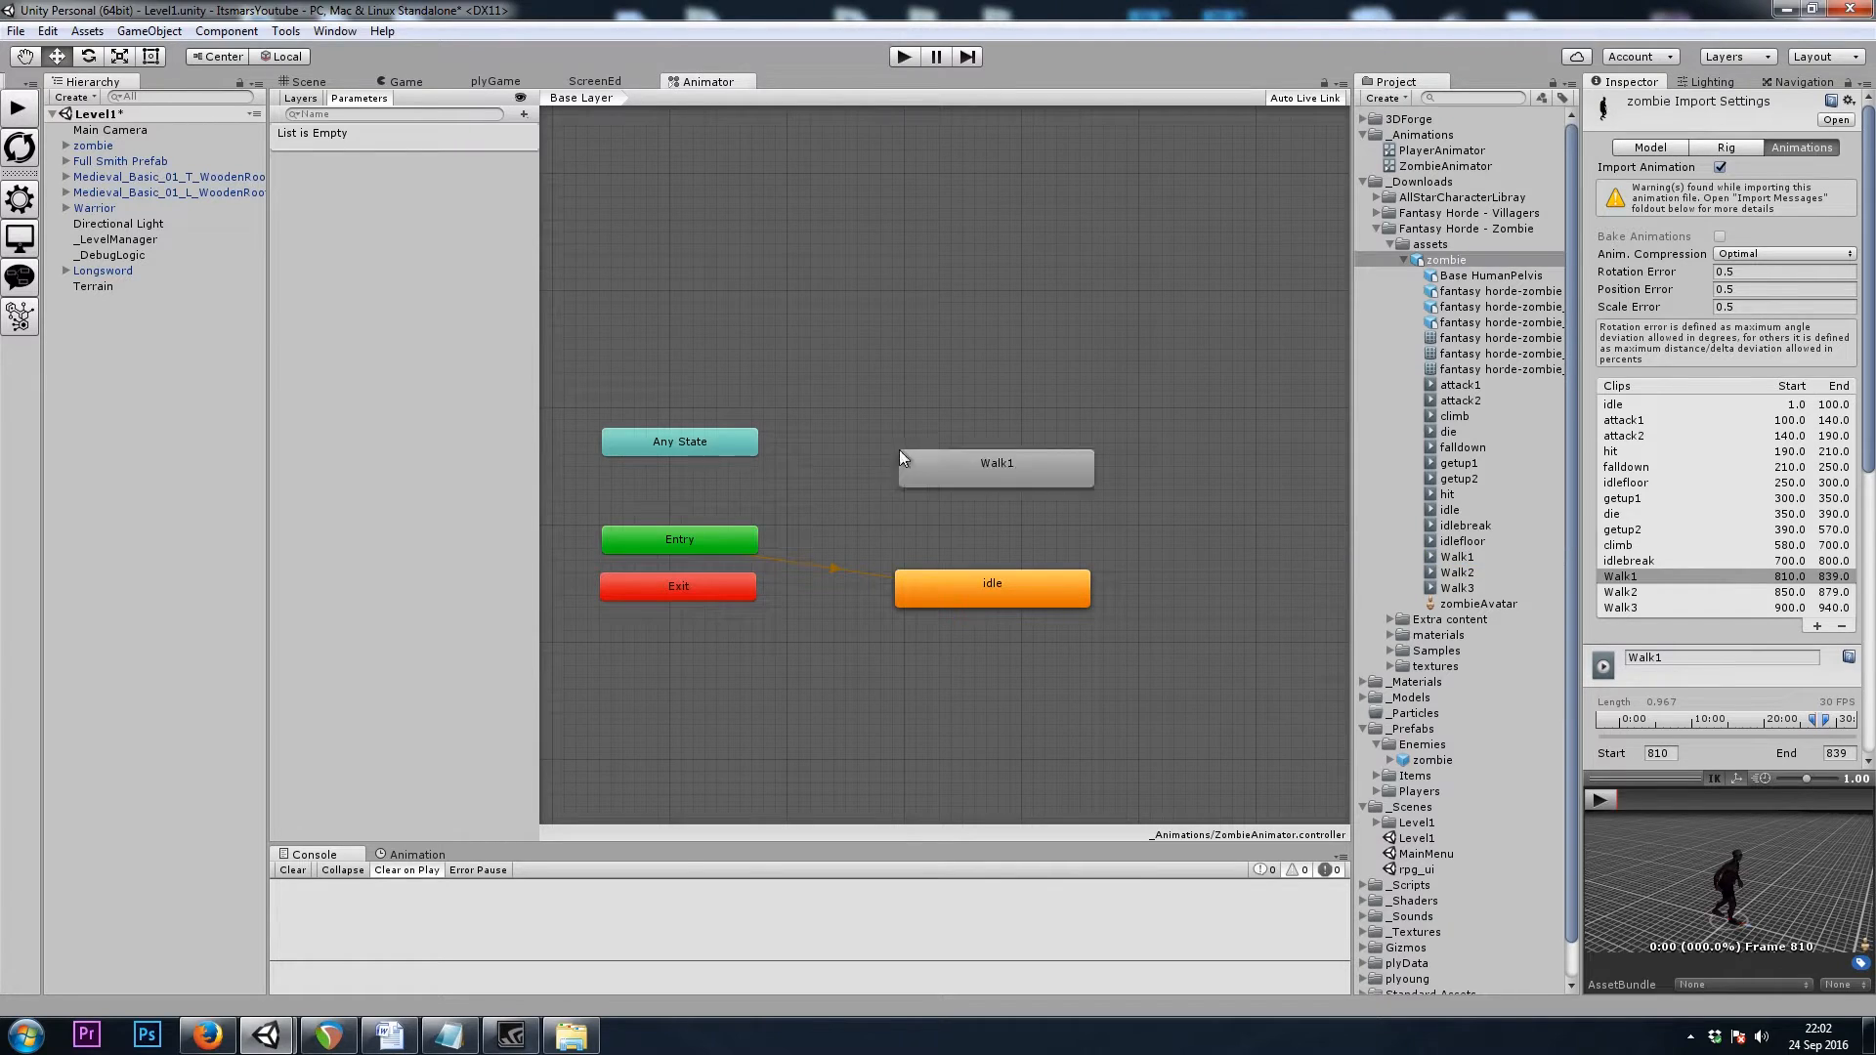
pyautogui.click(996, 464)
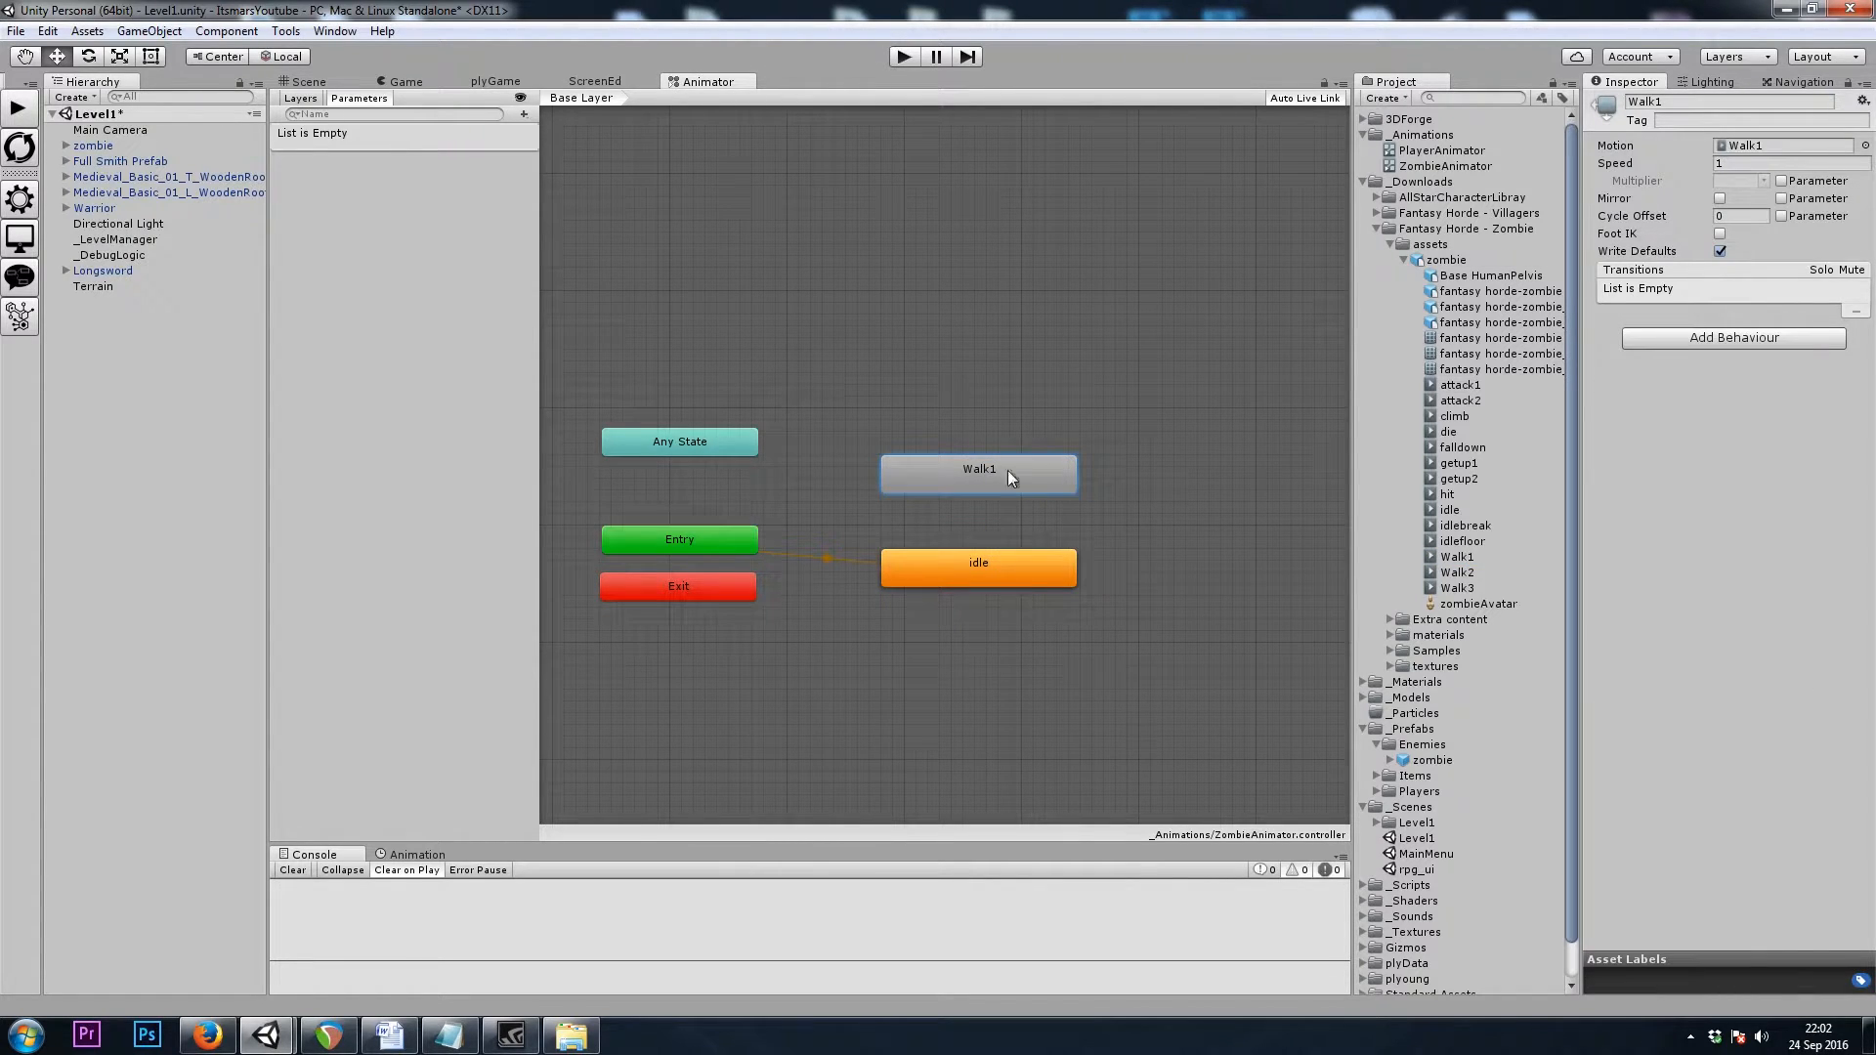
pyautogui.click(94, 145)
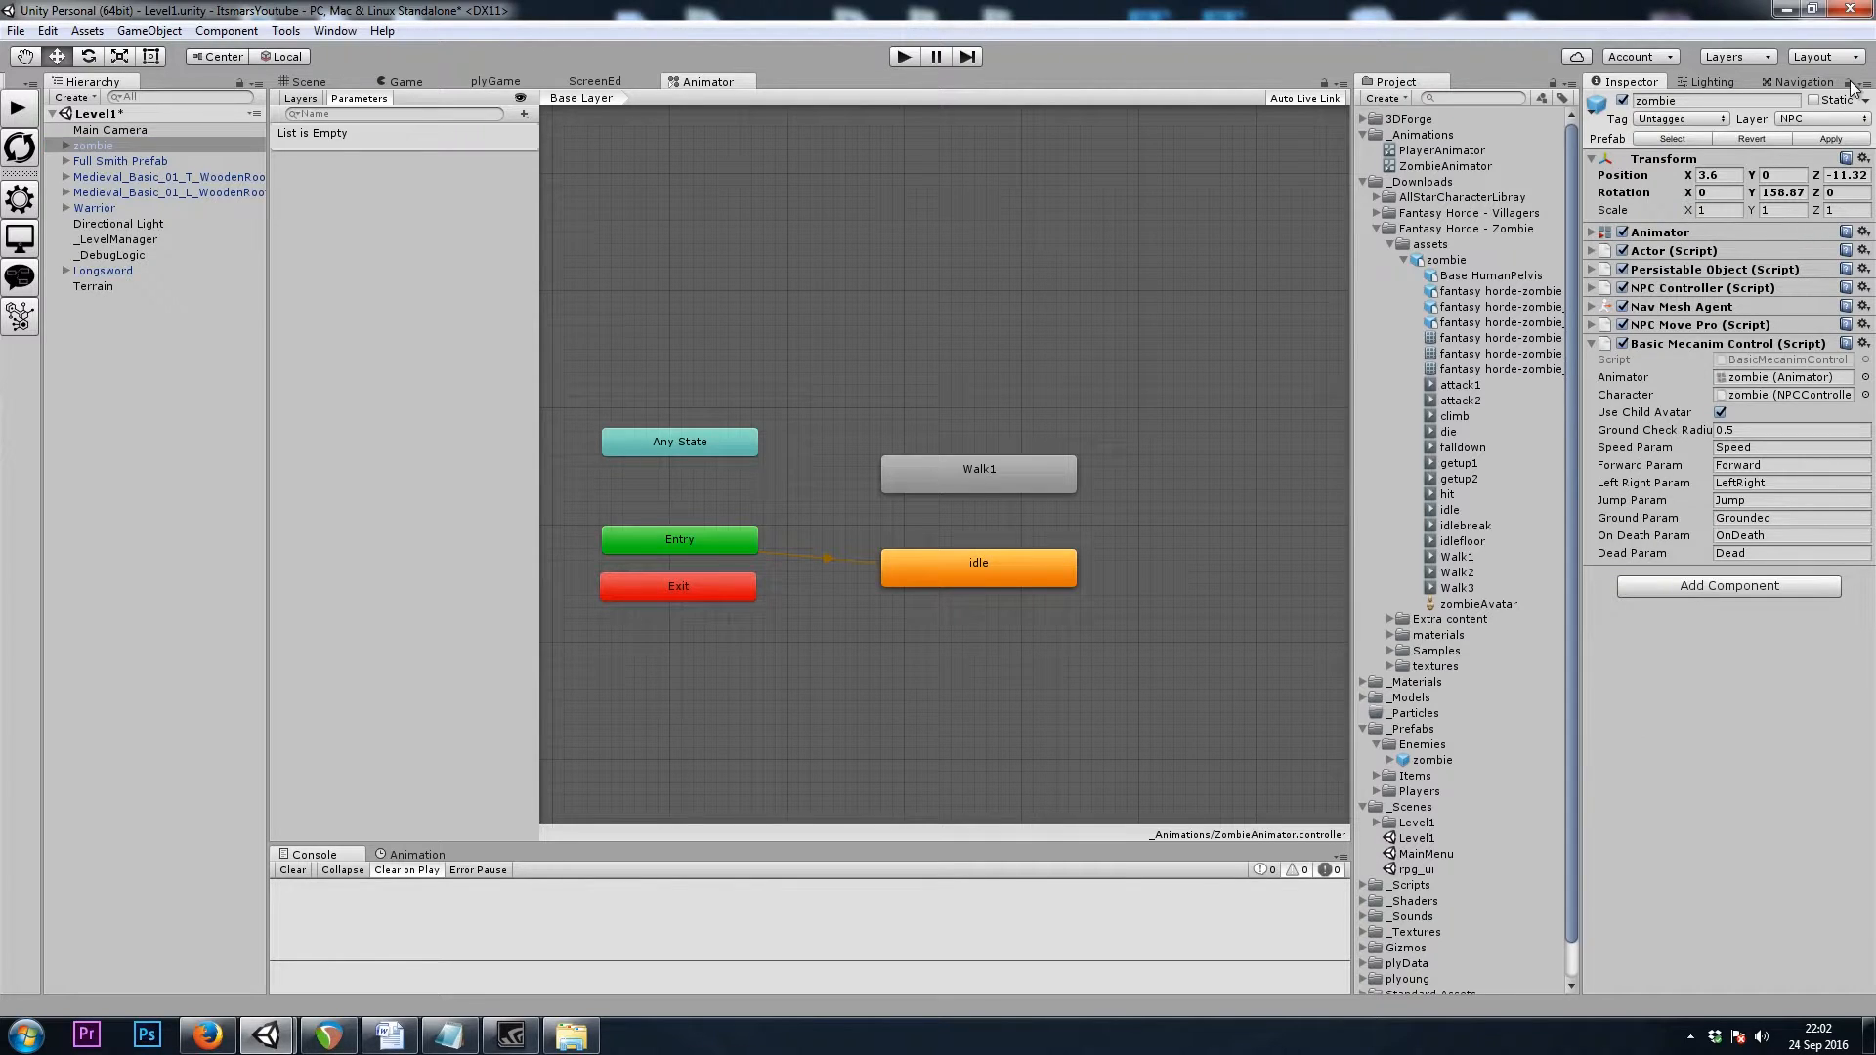
# Add float parameters Speed, Forward, LeftRight and Jump to the animator
pyautogui.click(522, 113)
pyautogui.write('Forward')
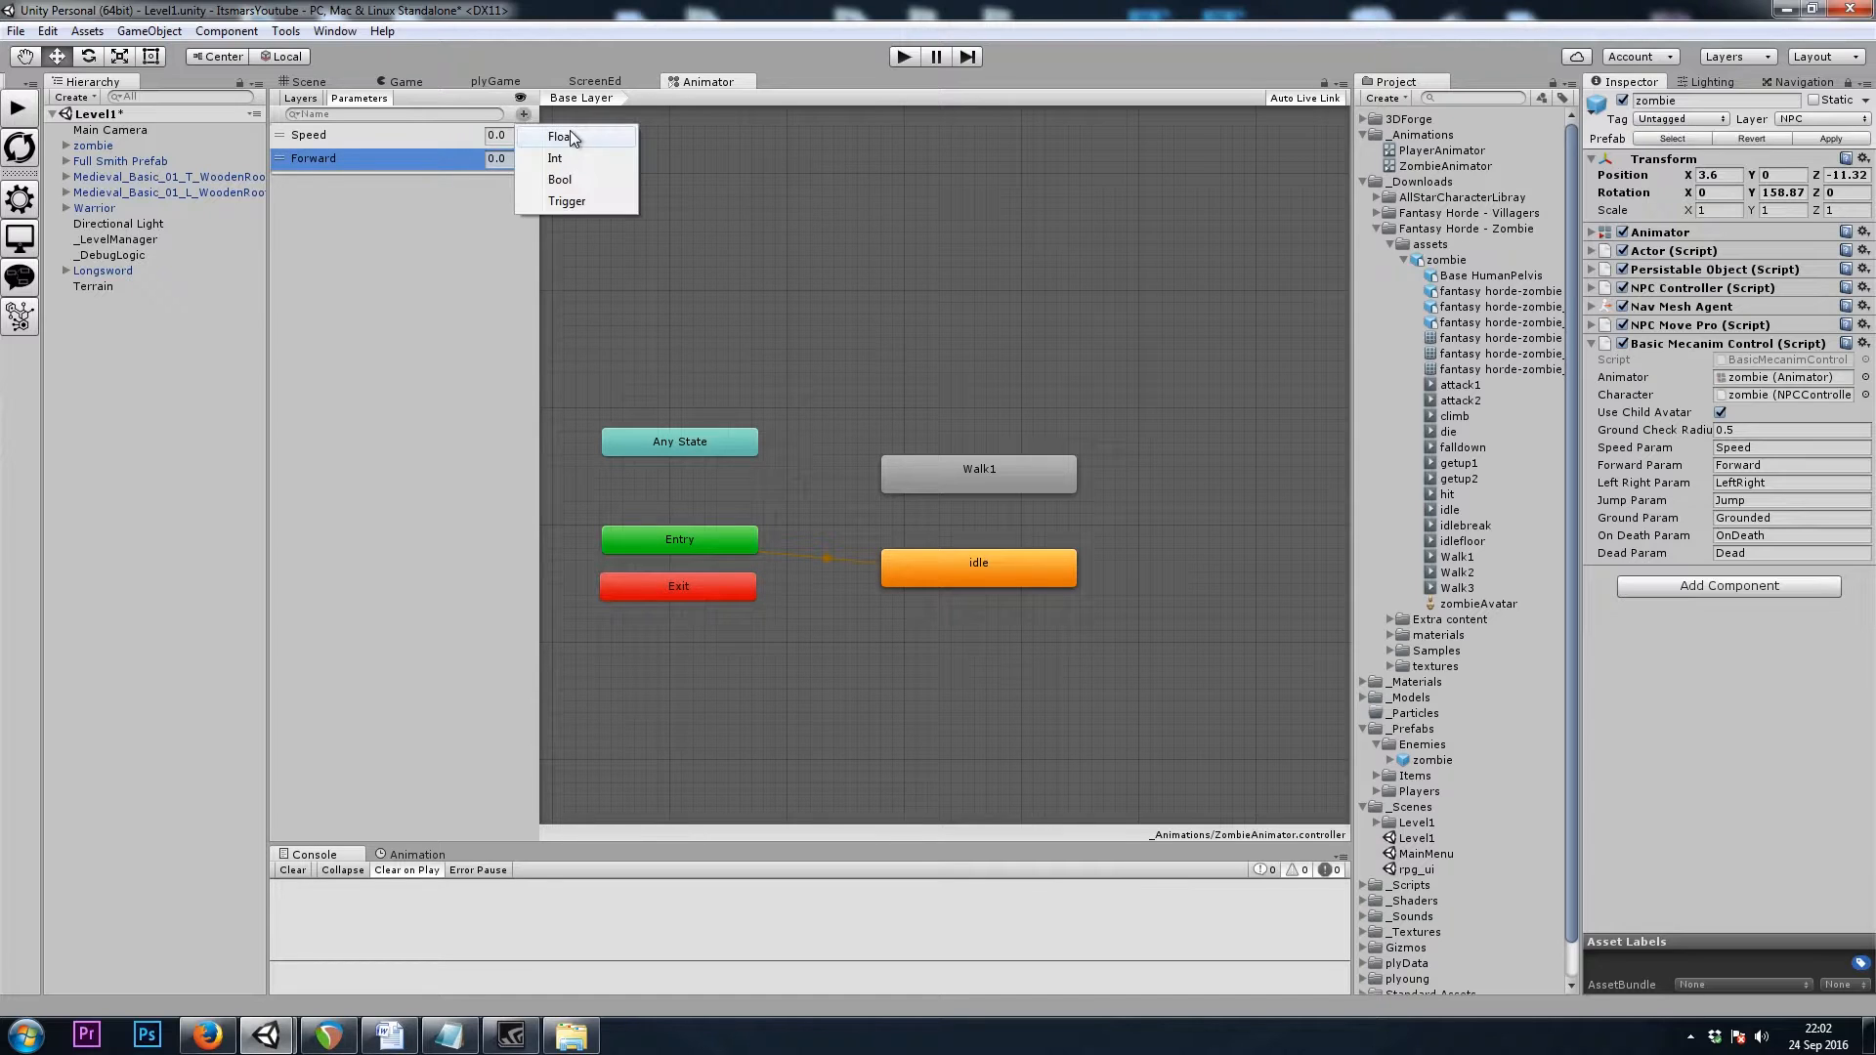
pyautogui.click(560, 135)
pyautogui.write('LeftRight')
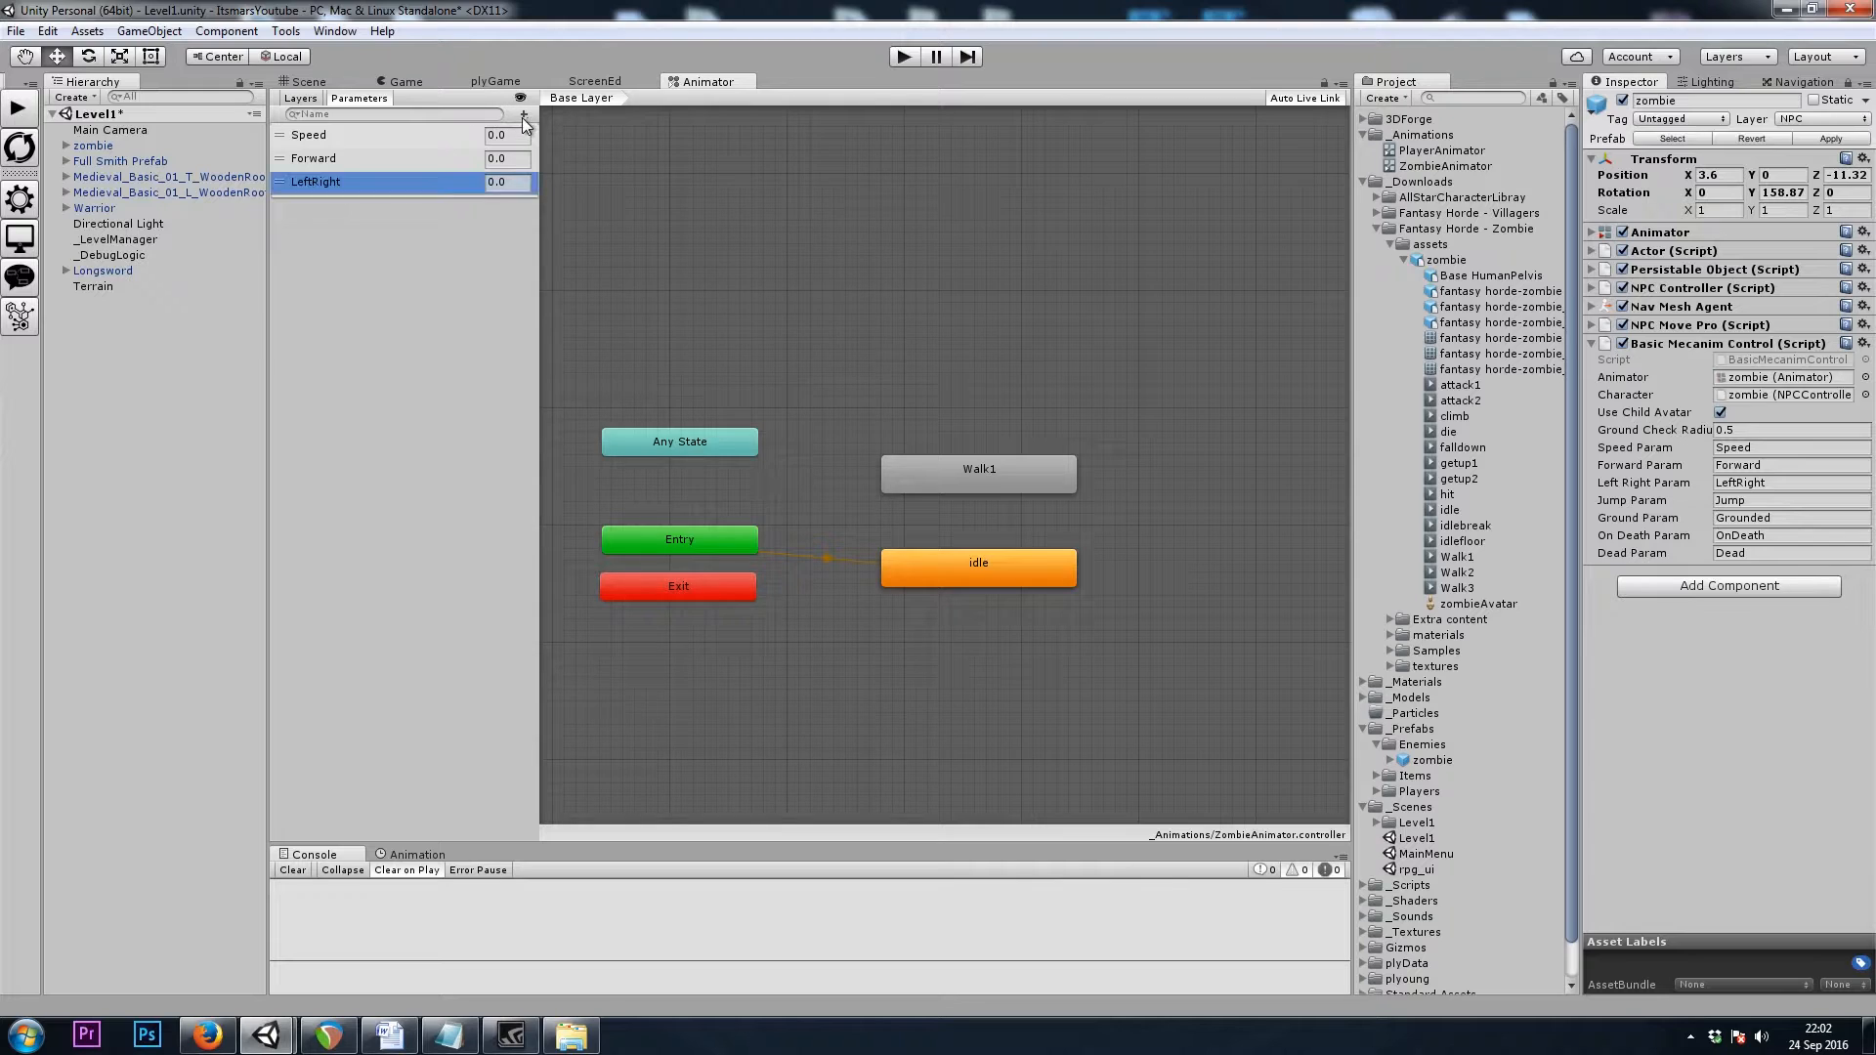
pyautogui.click(563, 134)
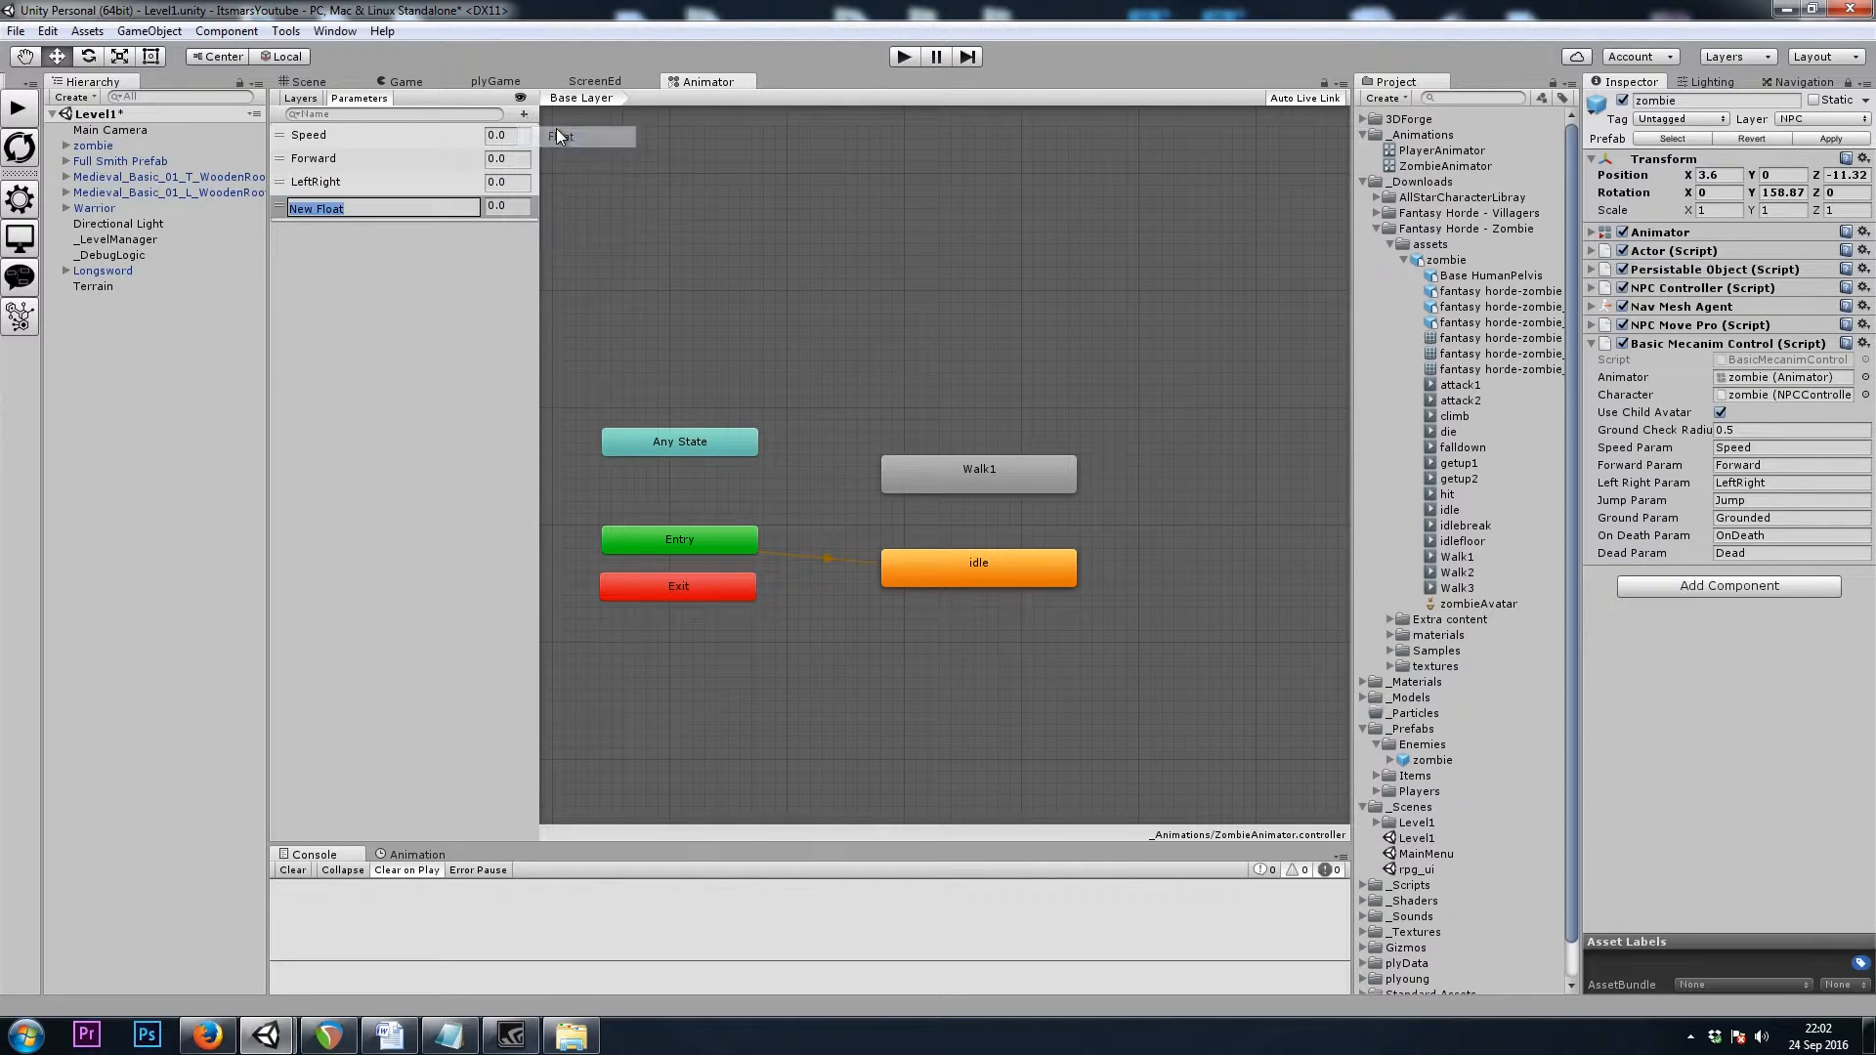
pyautogui.write('Jump')
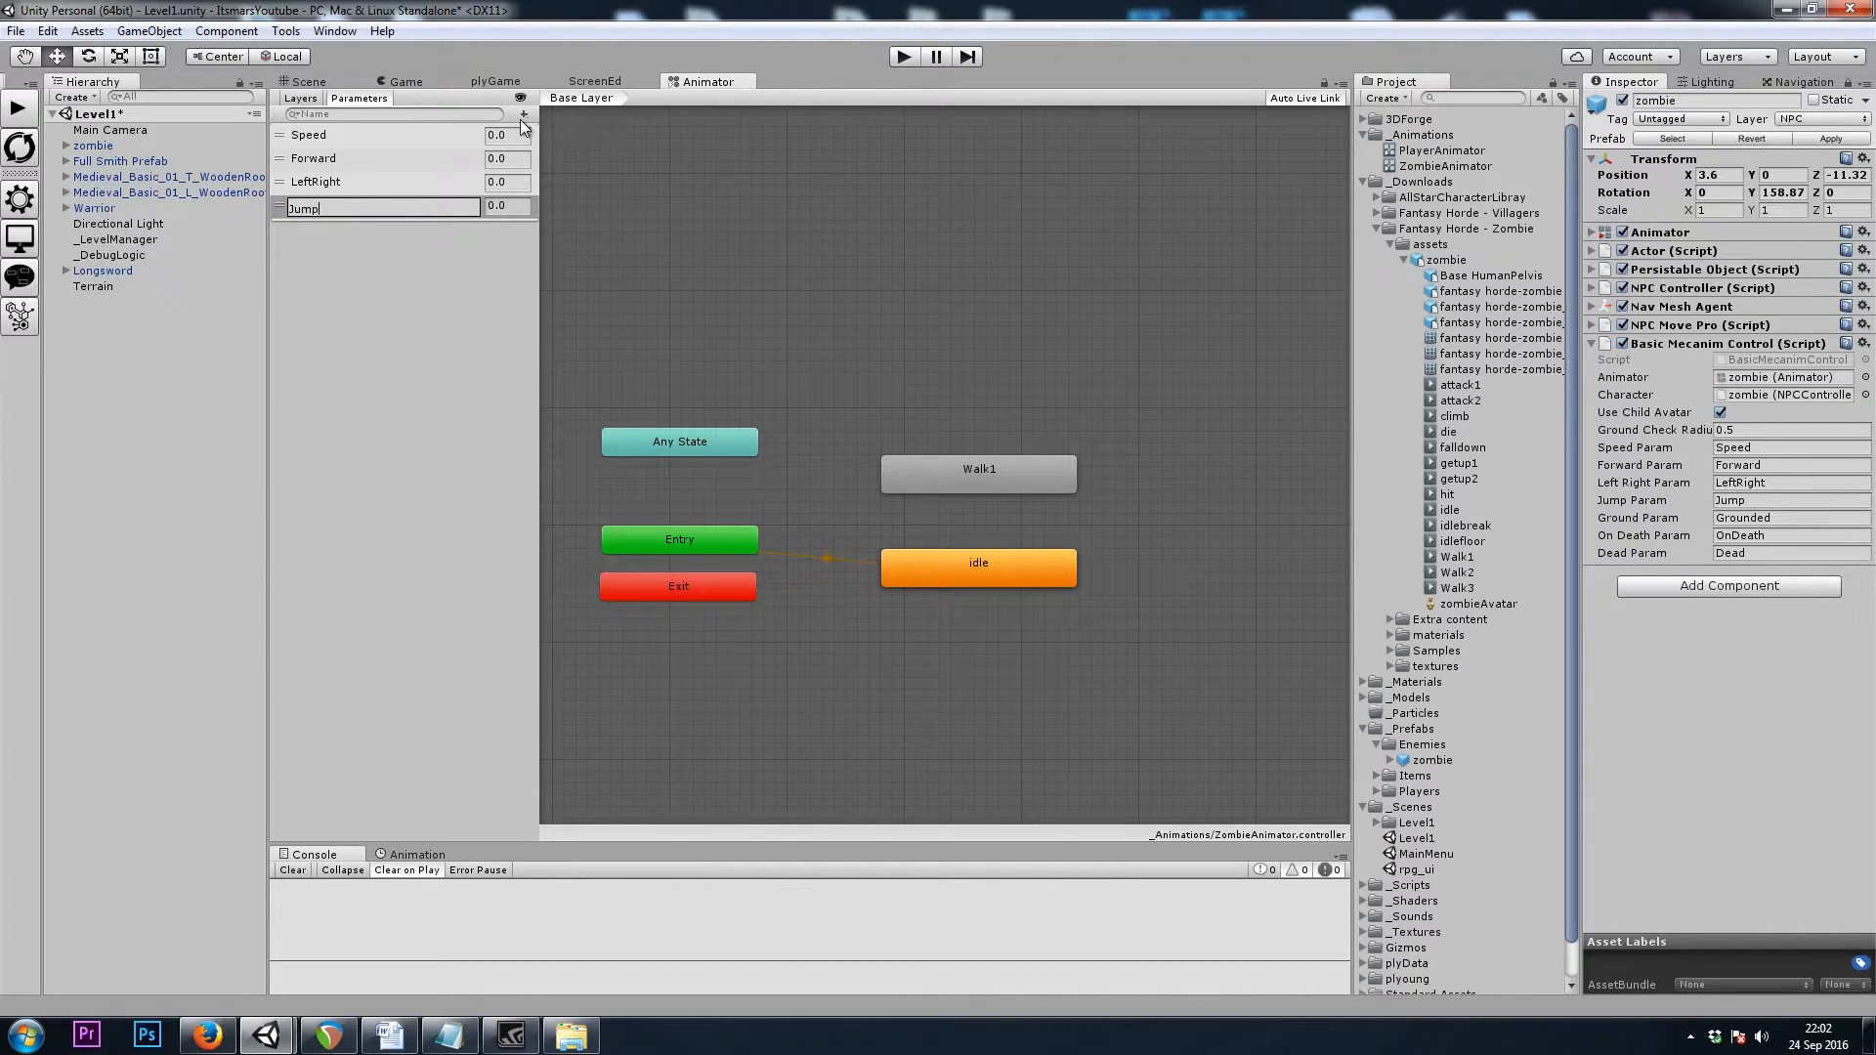
# Add the Grounded bool, the OnDeath trigger, and a Dead parameter
pyautogui.click(523, 114)
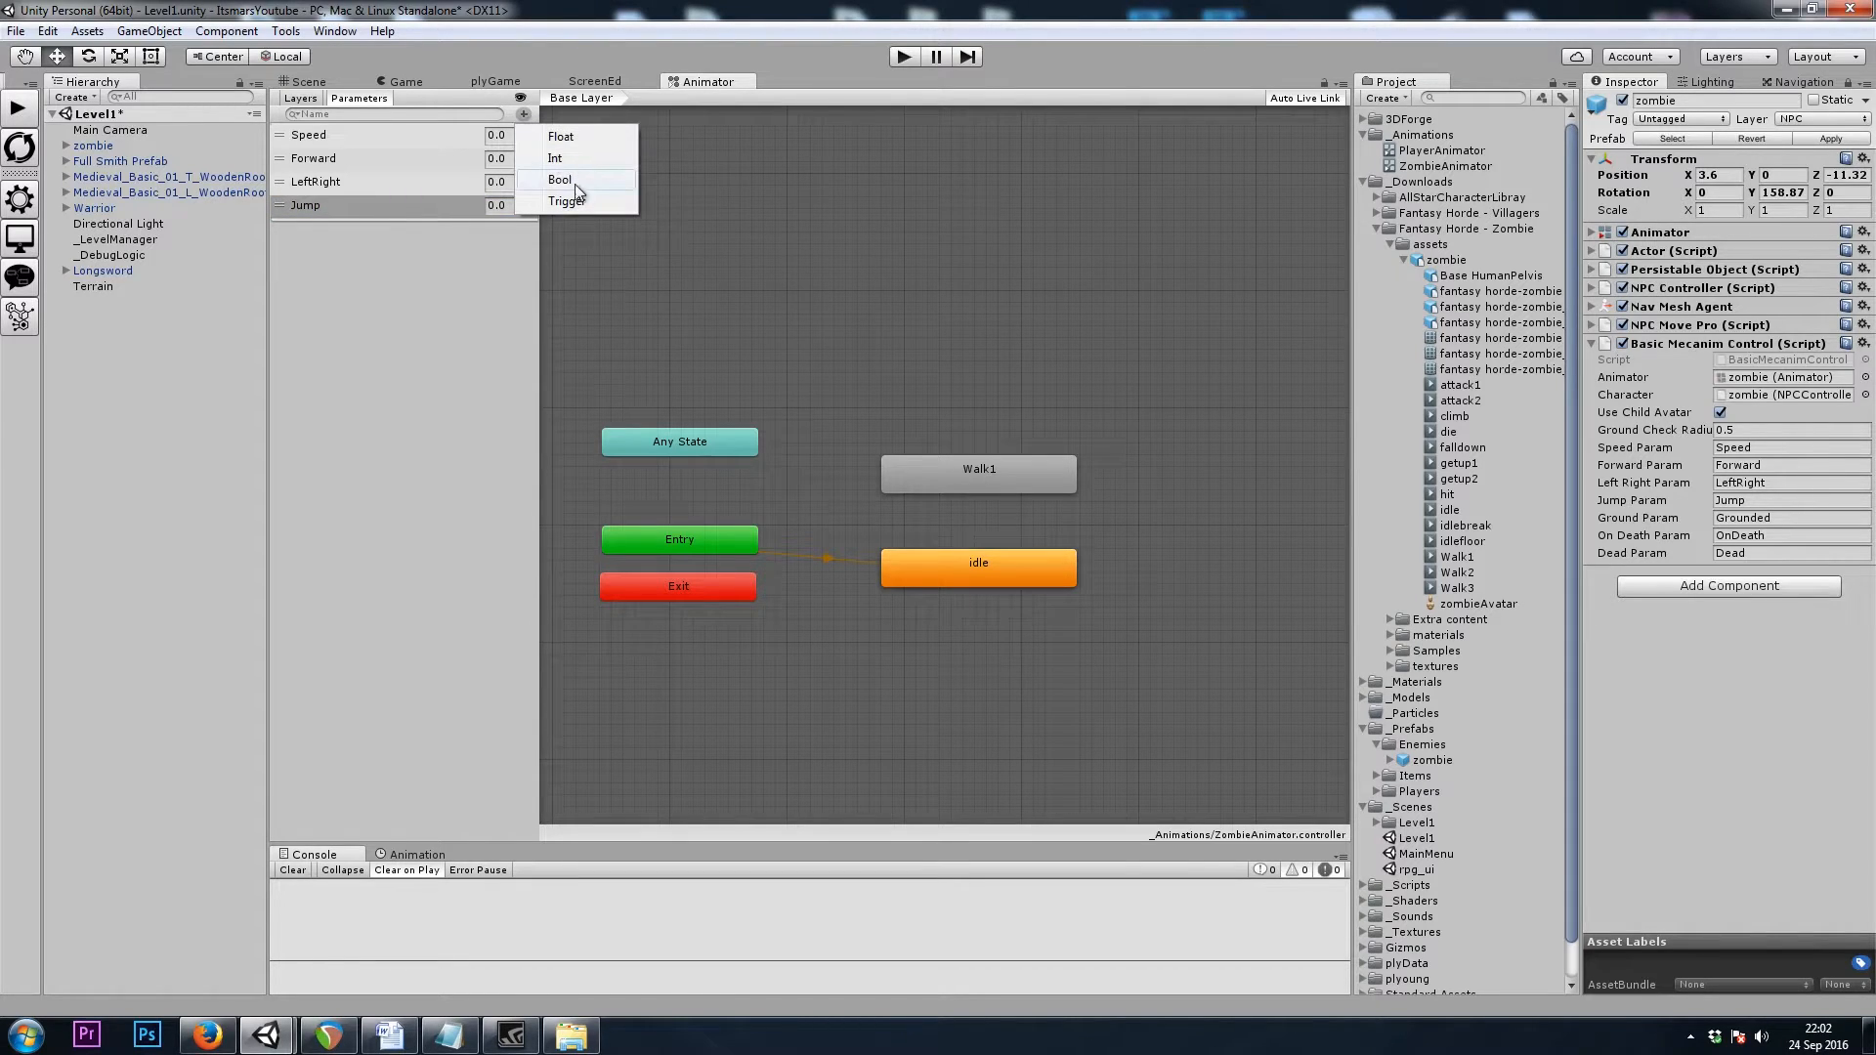
pyautogui.click(559, 180)
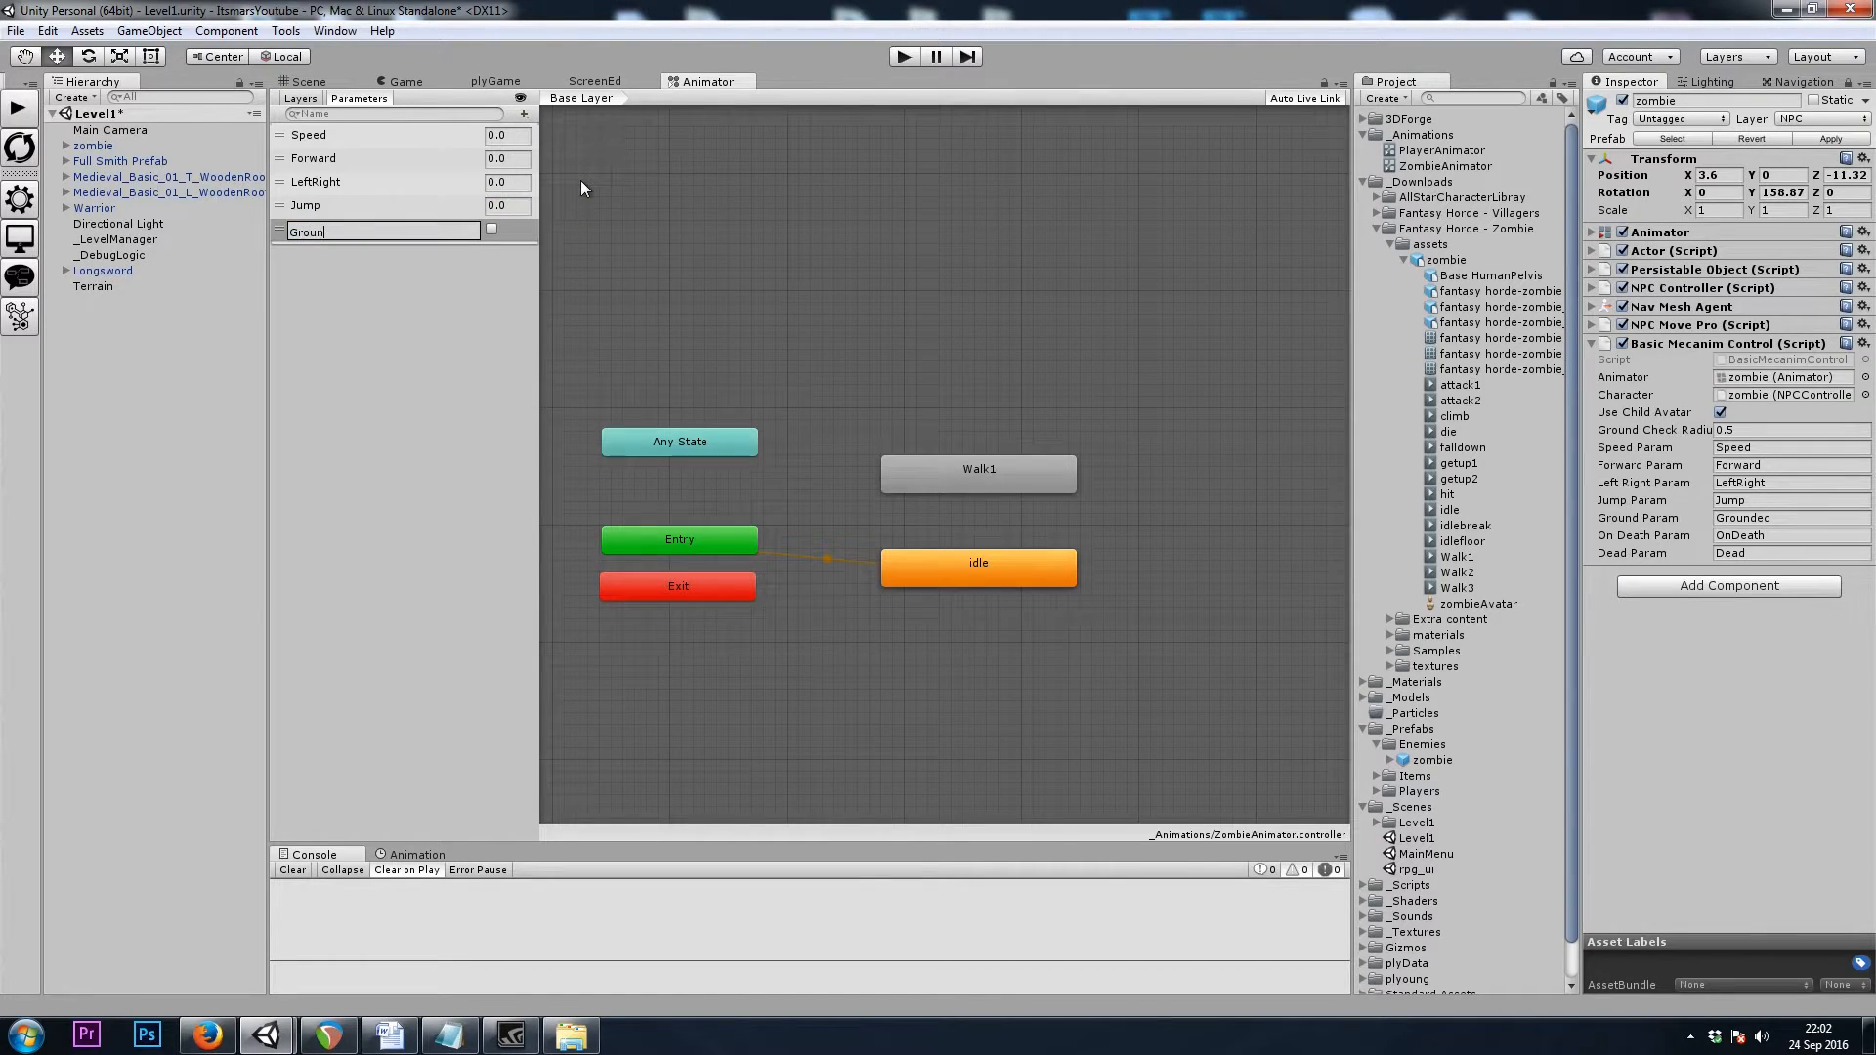
pyautogui.click(522, 113)
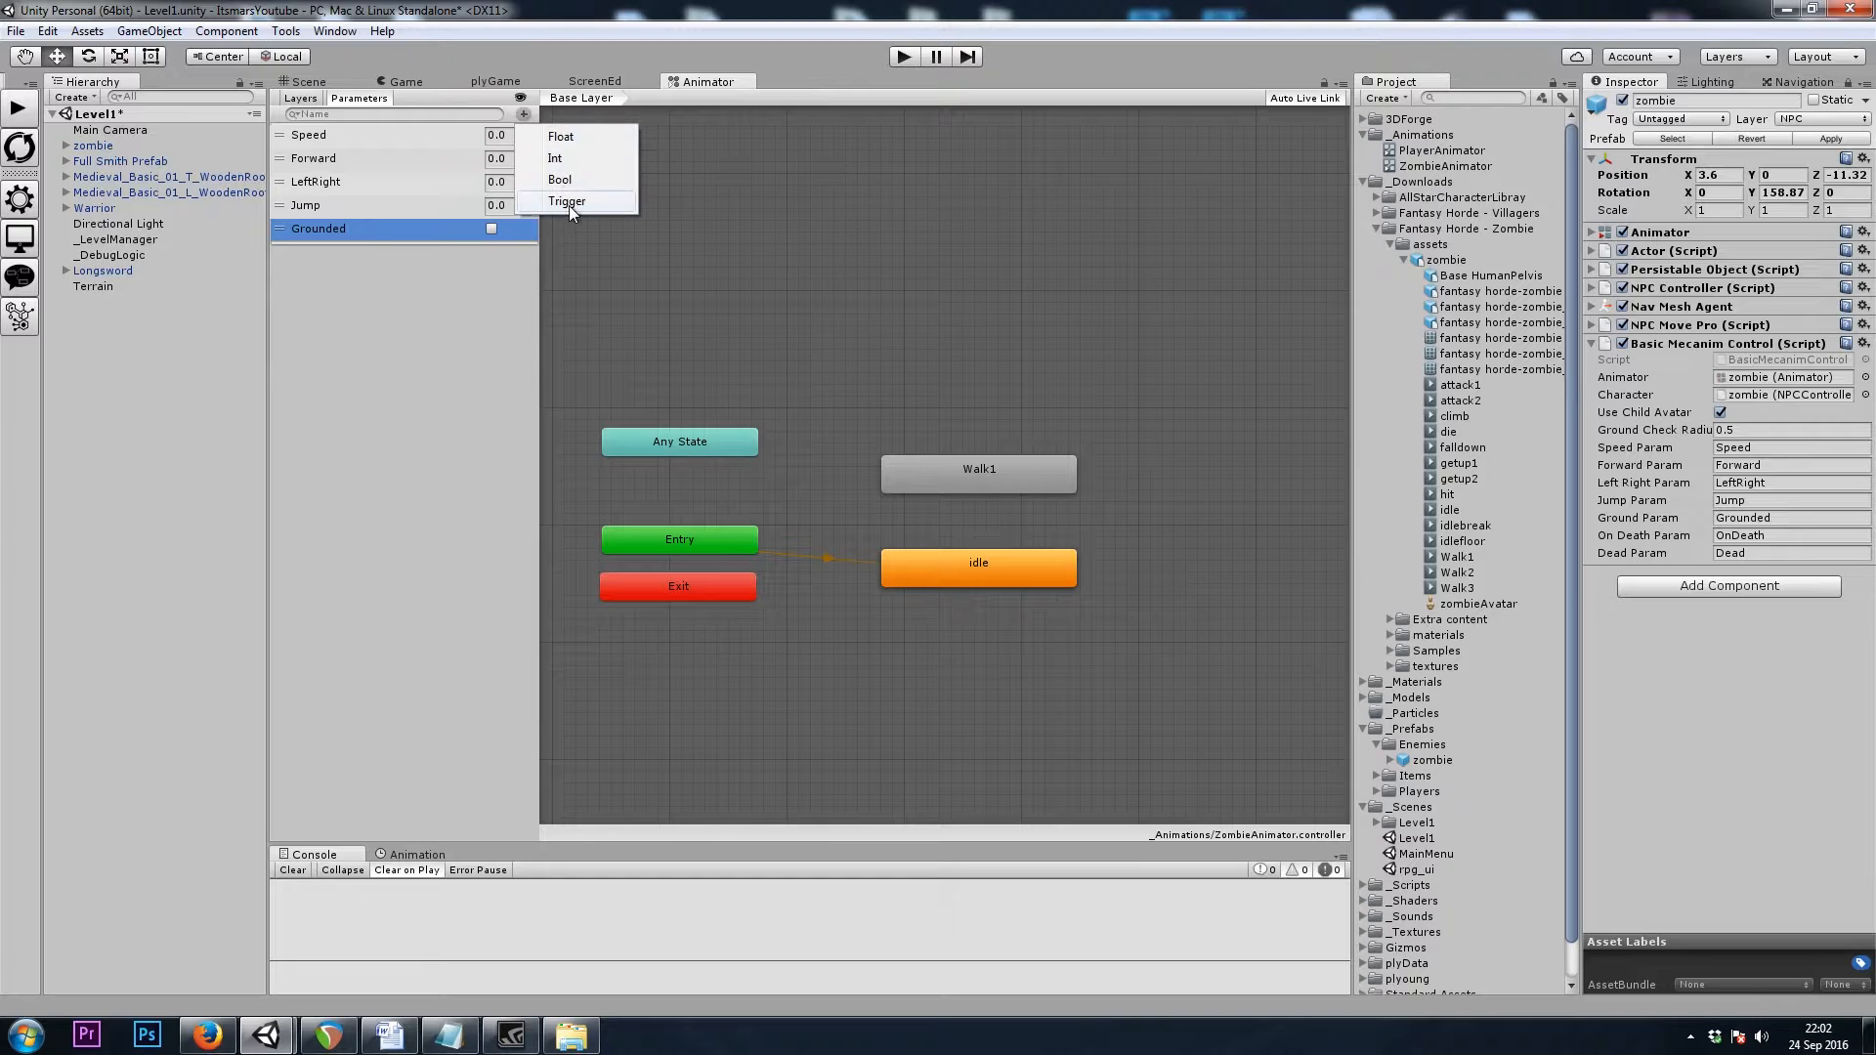
pyautogui.click(566, 201)
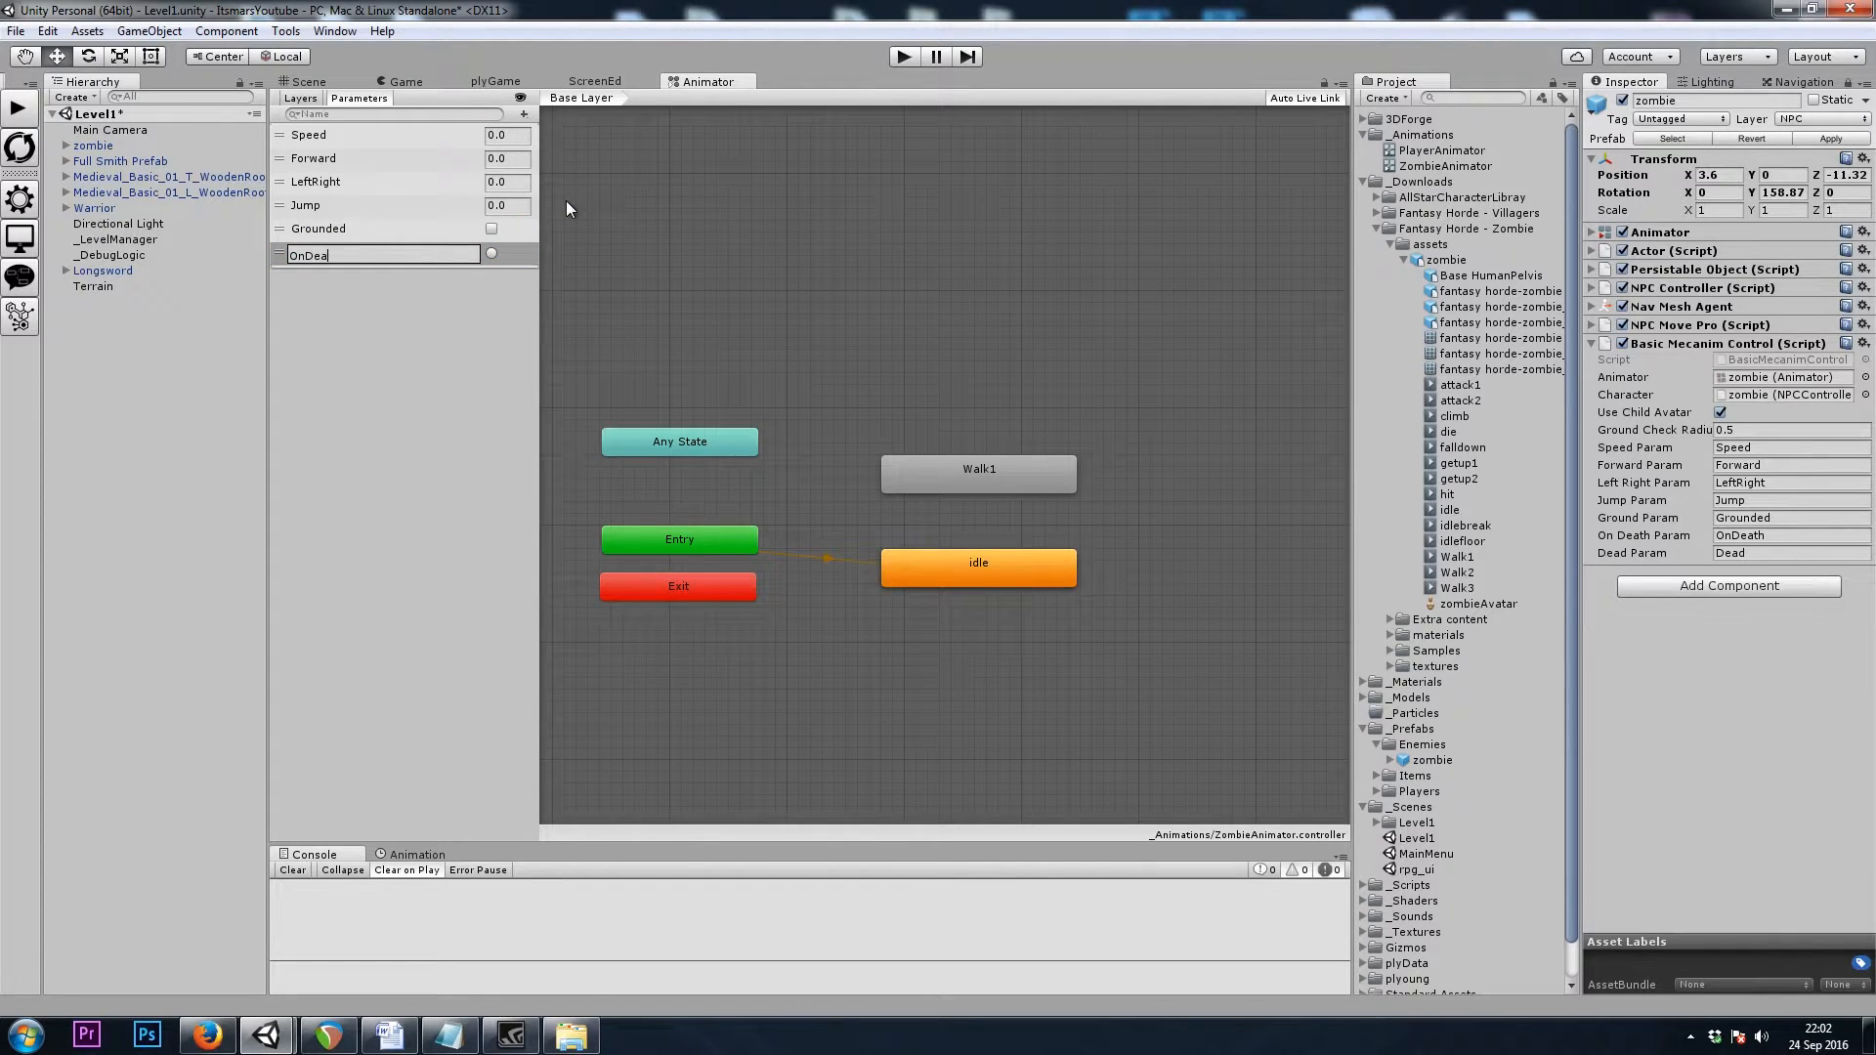
pyautogui.click(523, 116)
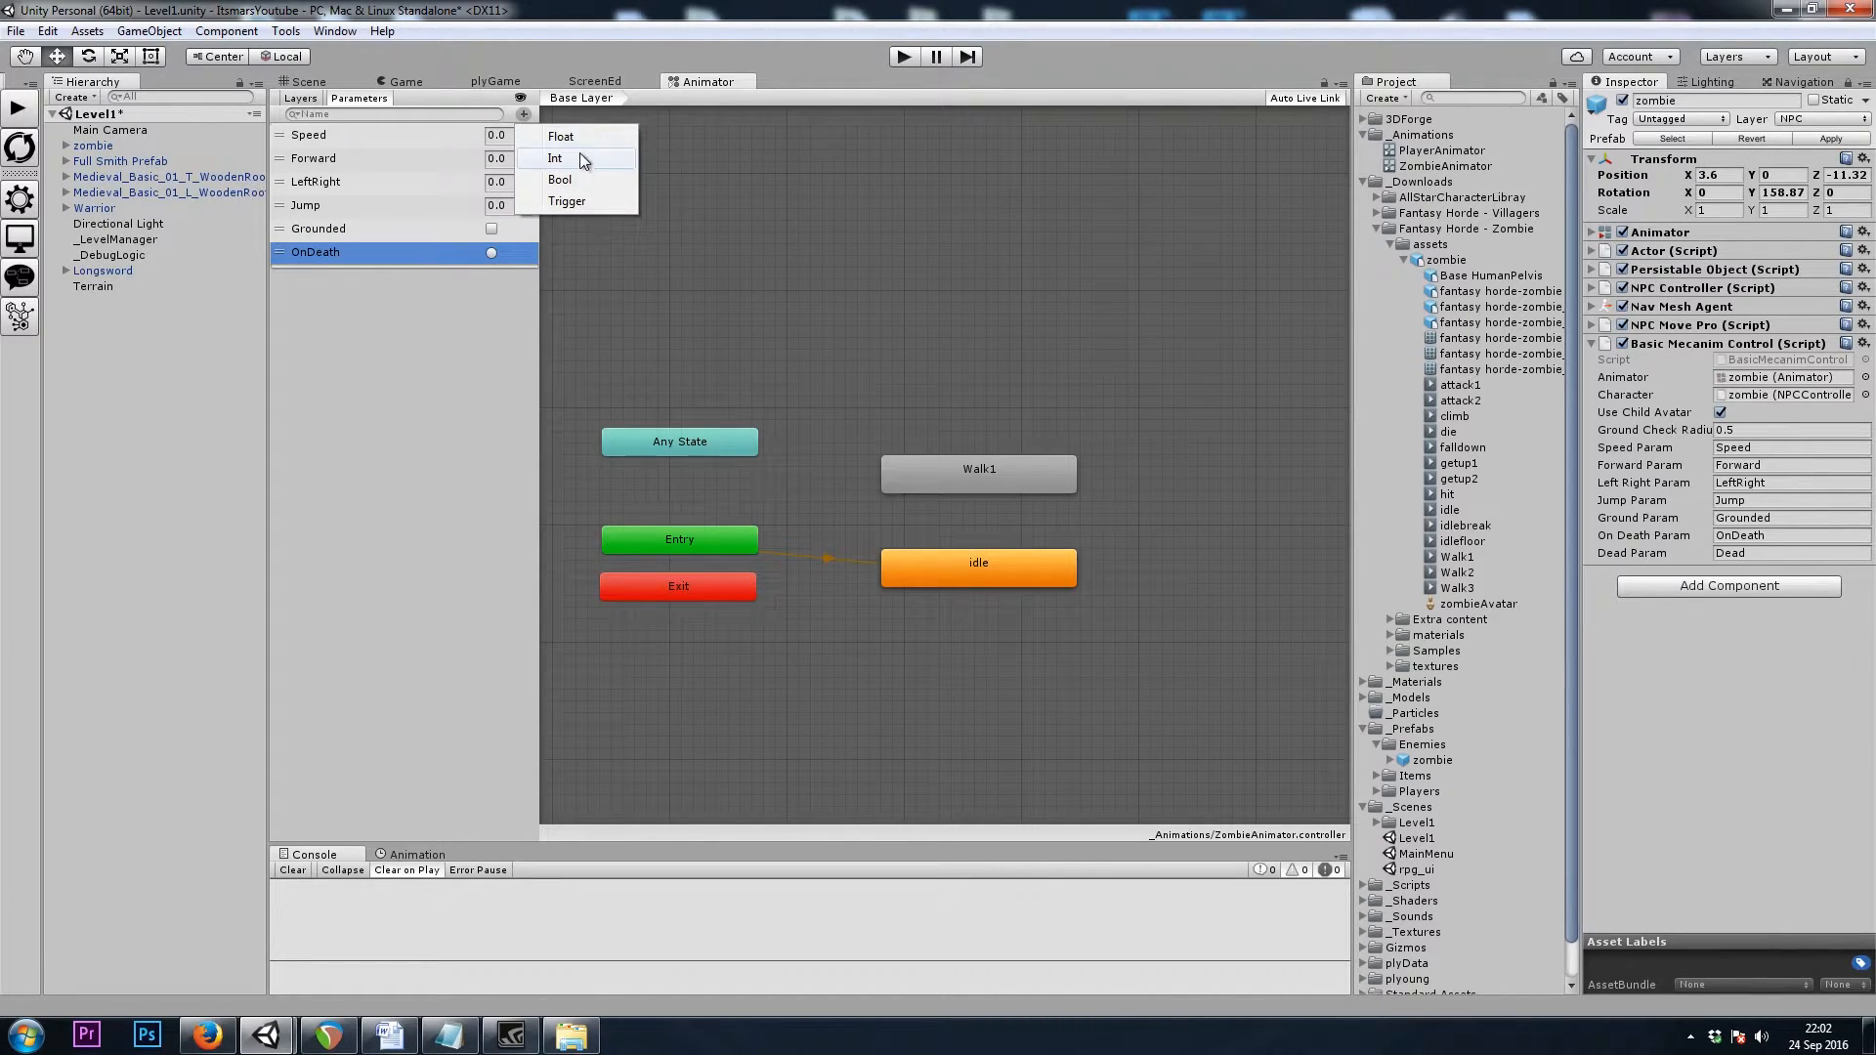
pyautogui.click(559, 180)
pyautogui.write('Dead')
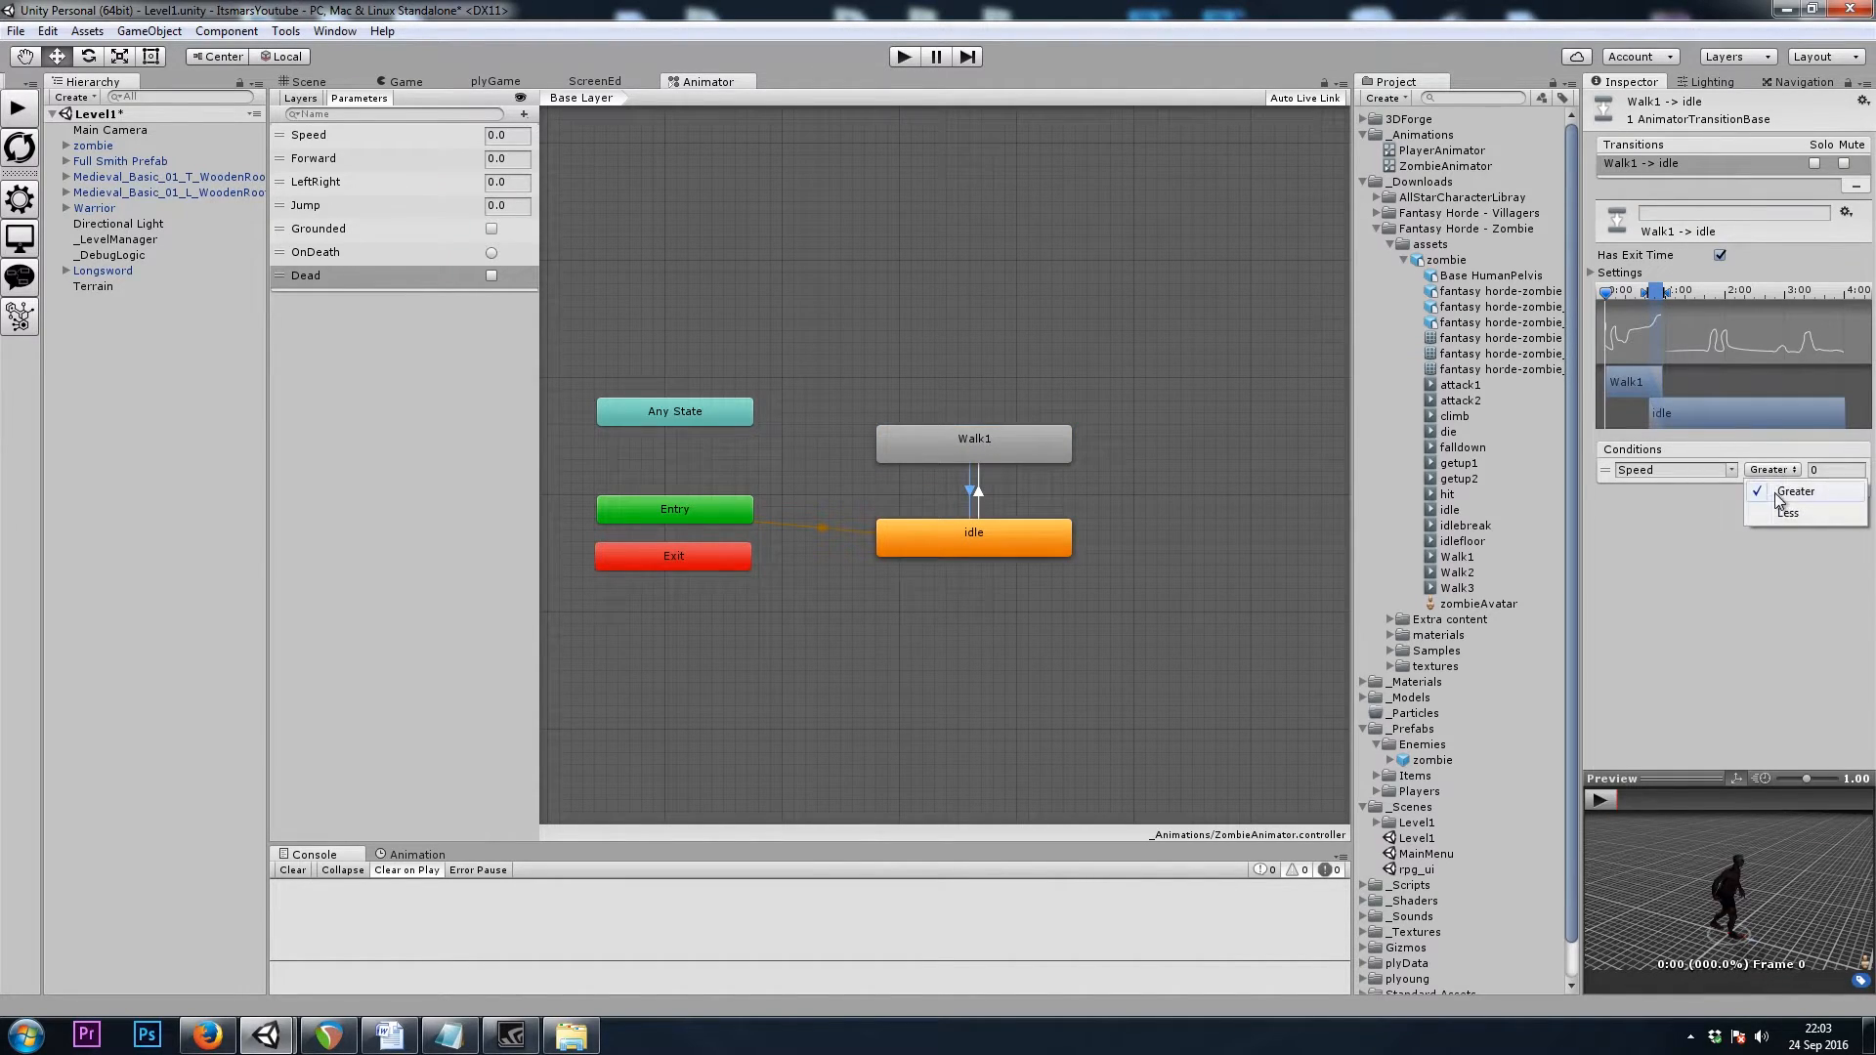
# Make the Walk1-to-idle transition require Speed Less 0.1 with Has Exit Time unchecked
pyautogui.click(1789, 512)
pyautogui.write('.1')
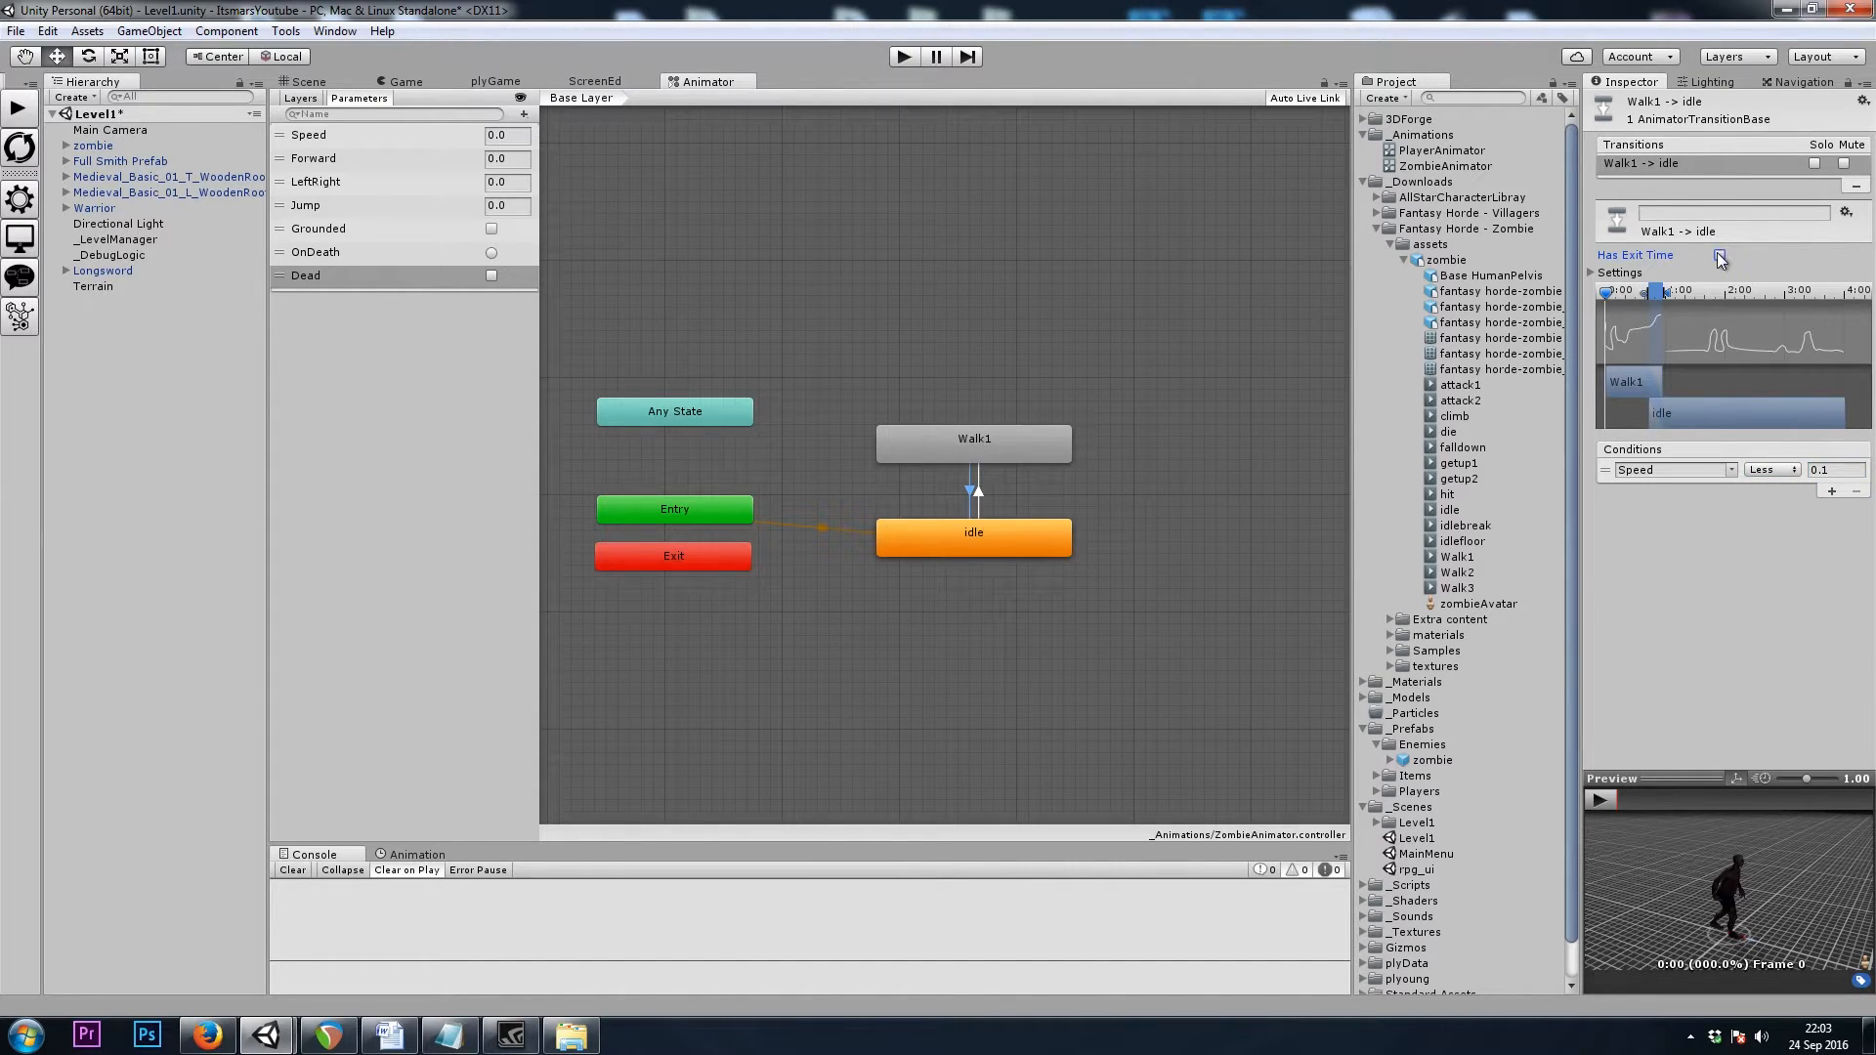
pyautogui.click(1720, 255)
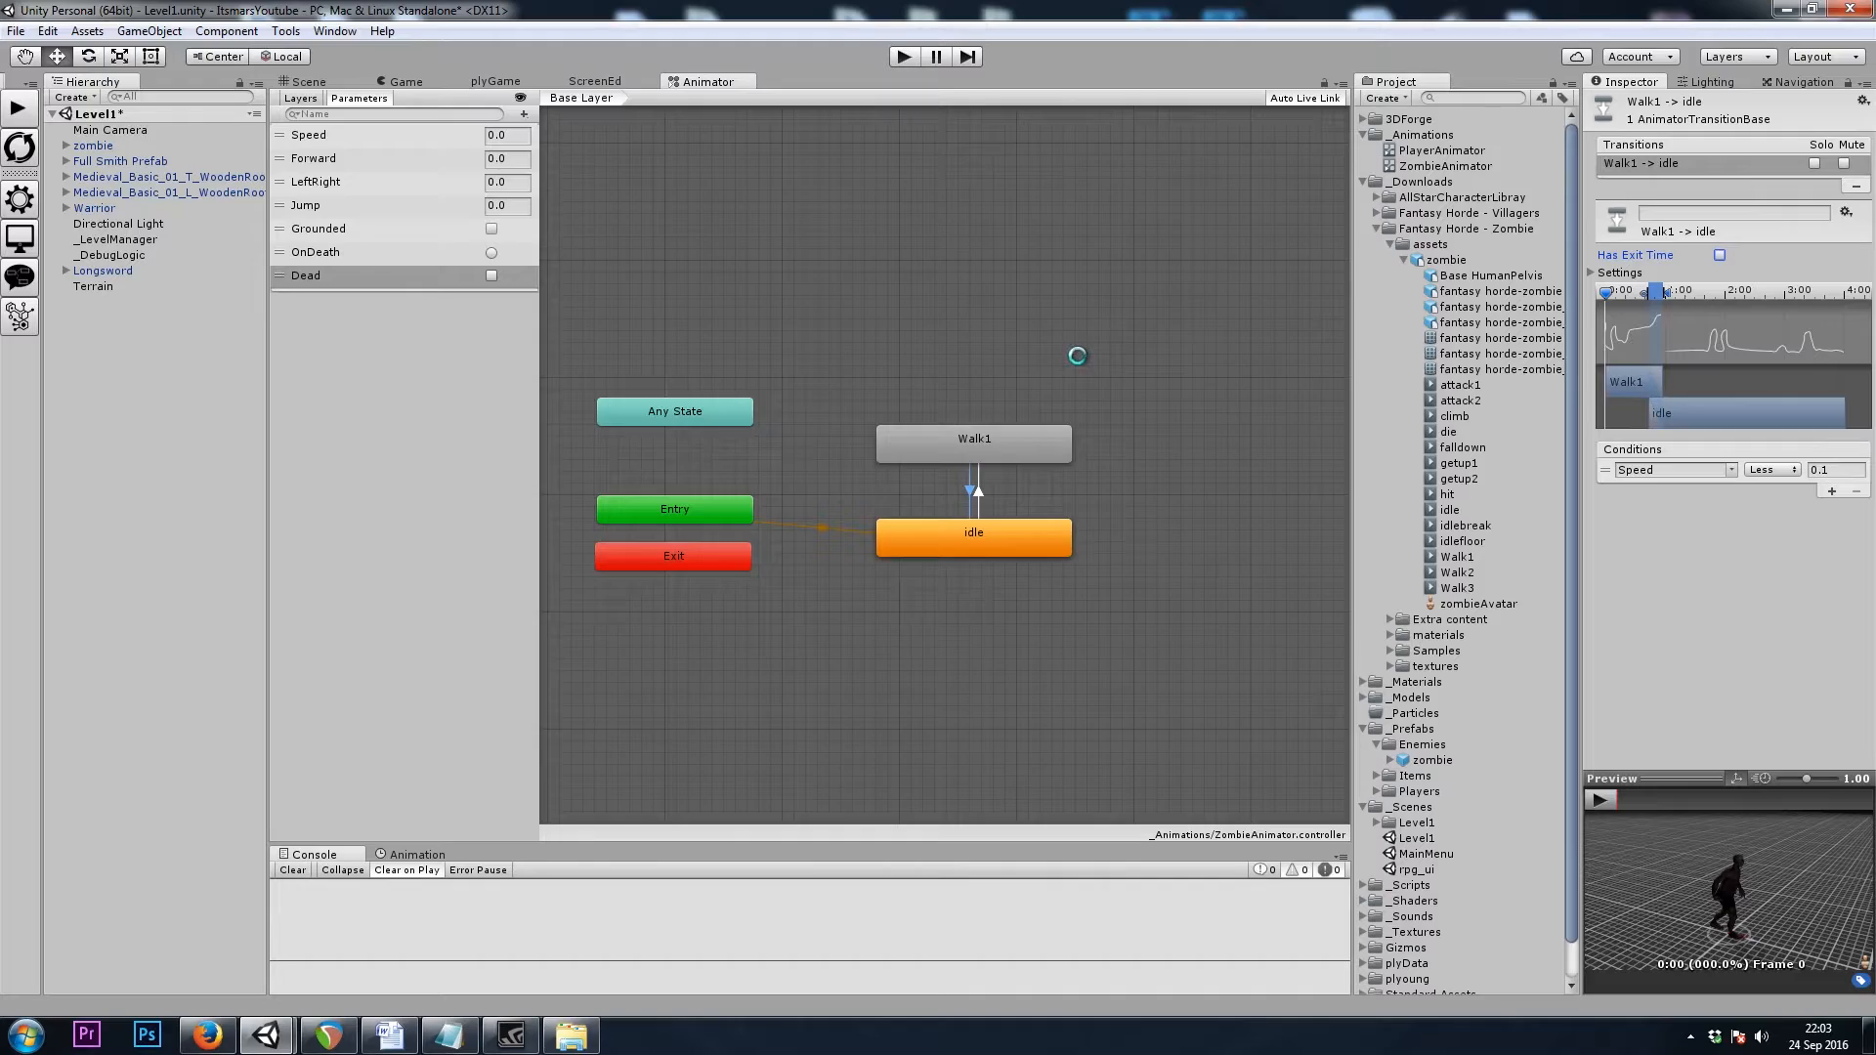
pyautogui.click(305, 81)
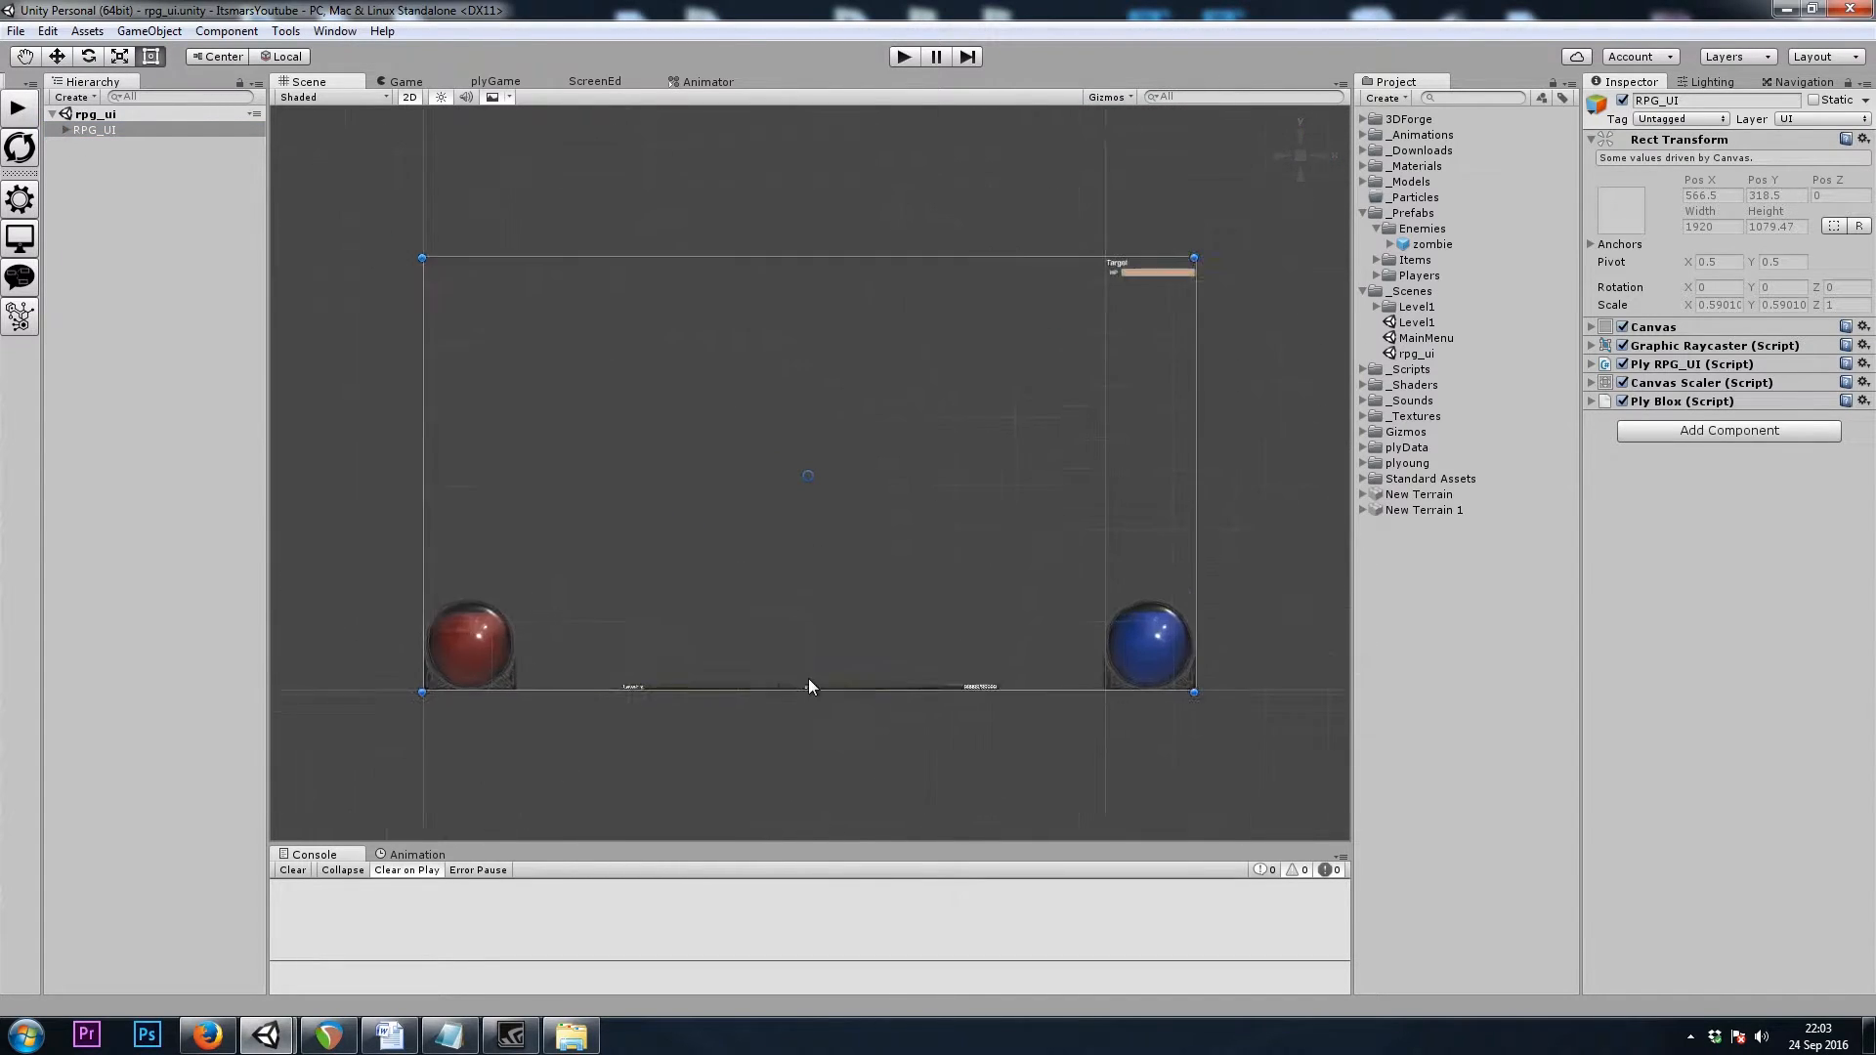
# Expand RPG_UI and browse its ActionBar and MiniMenu buttons, then collapse MiniMenu
pyautogui.click(118, 332)
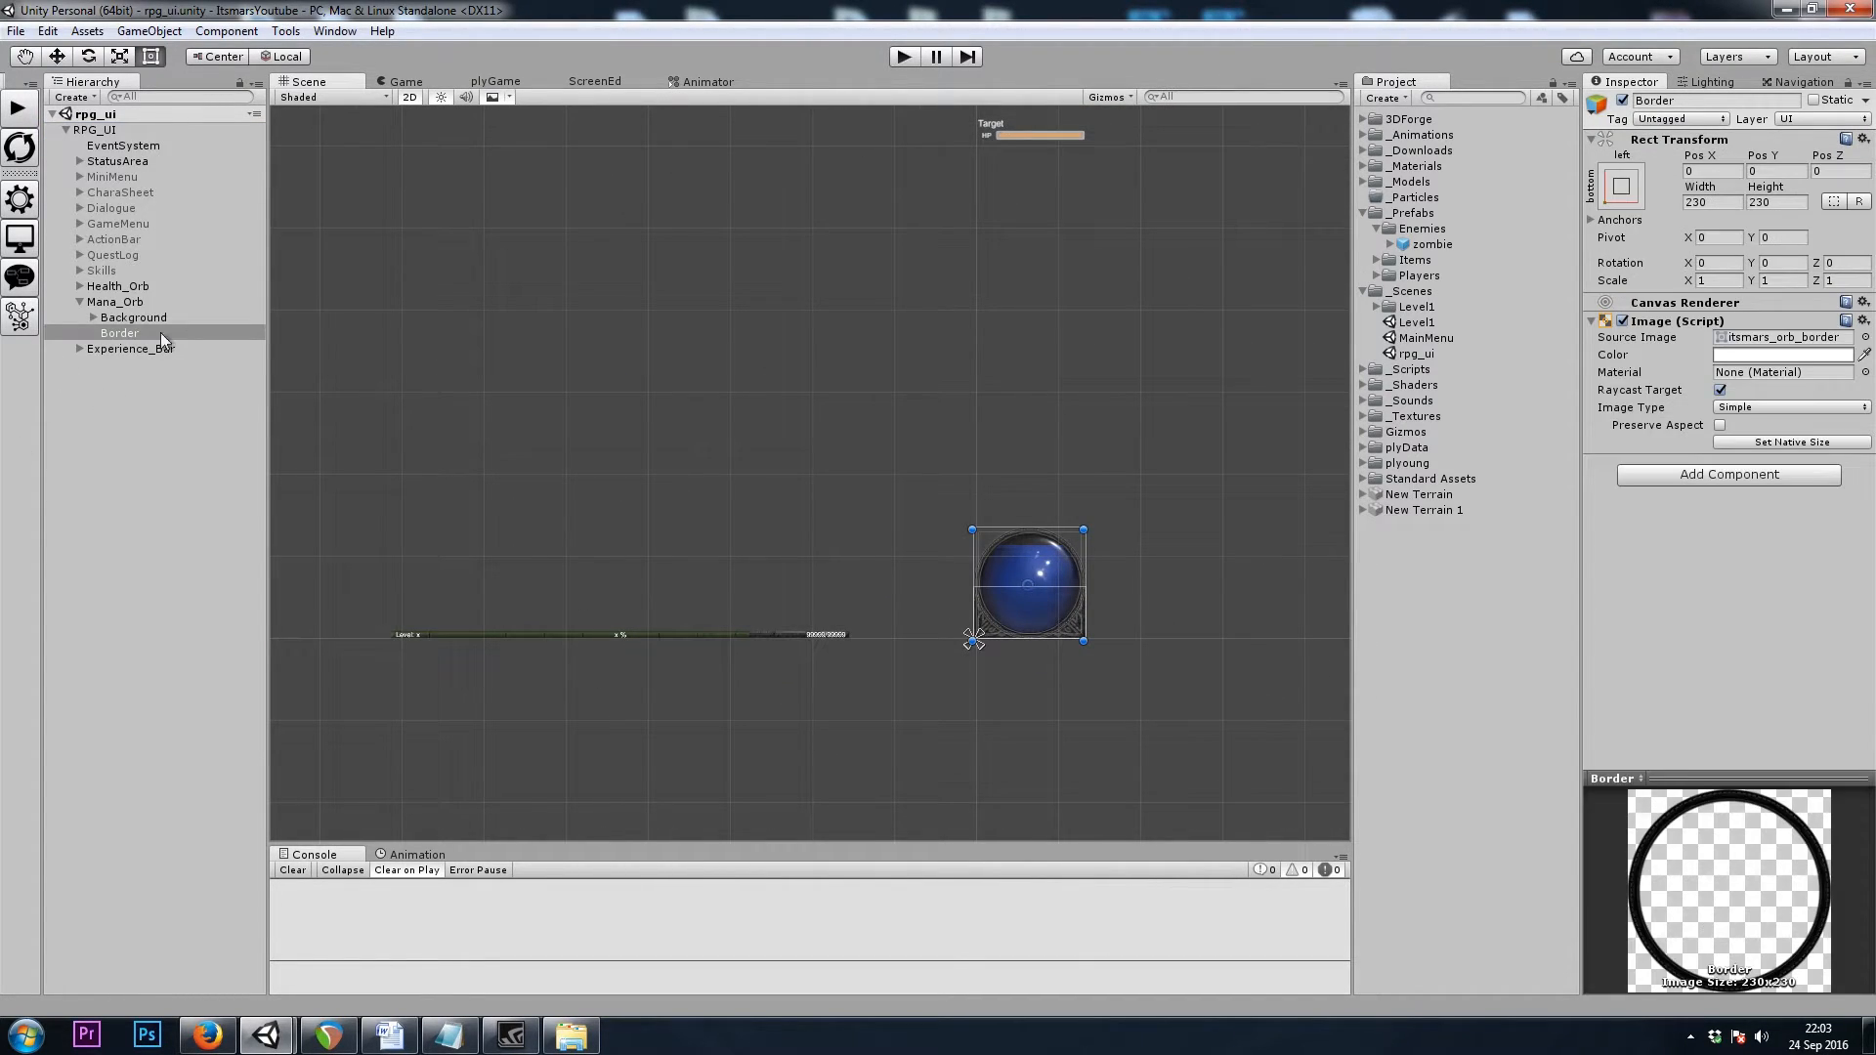
pyautogui.click(112, 239)
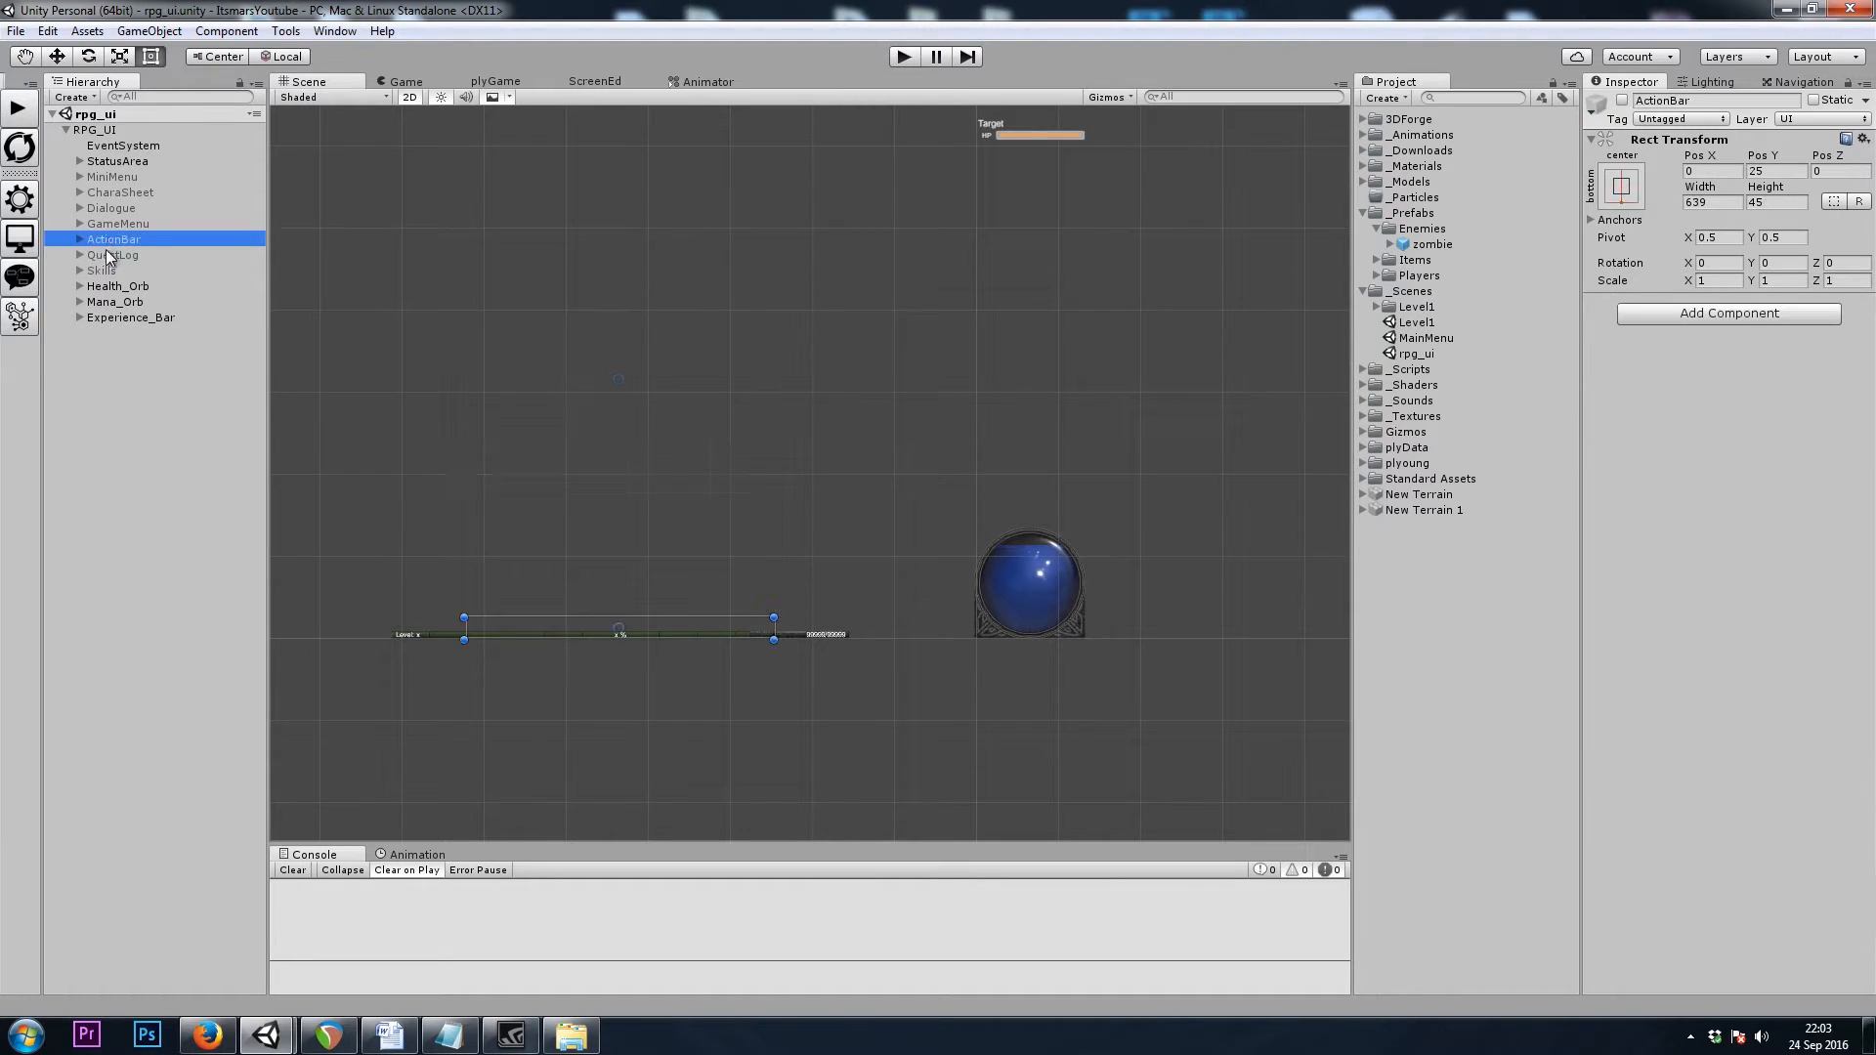
pyautogui.click(111, 176)
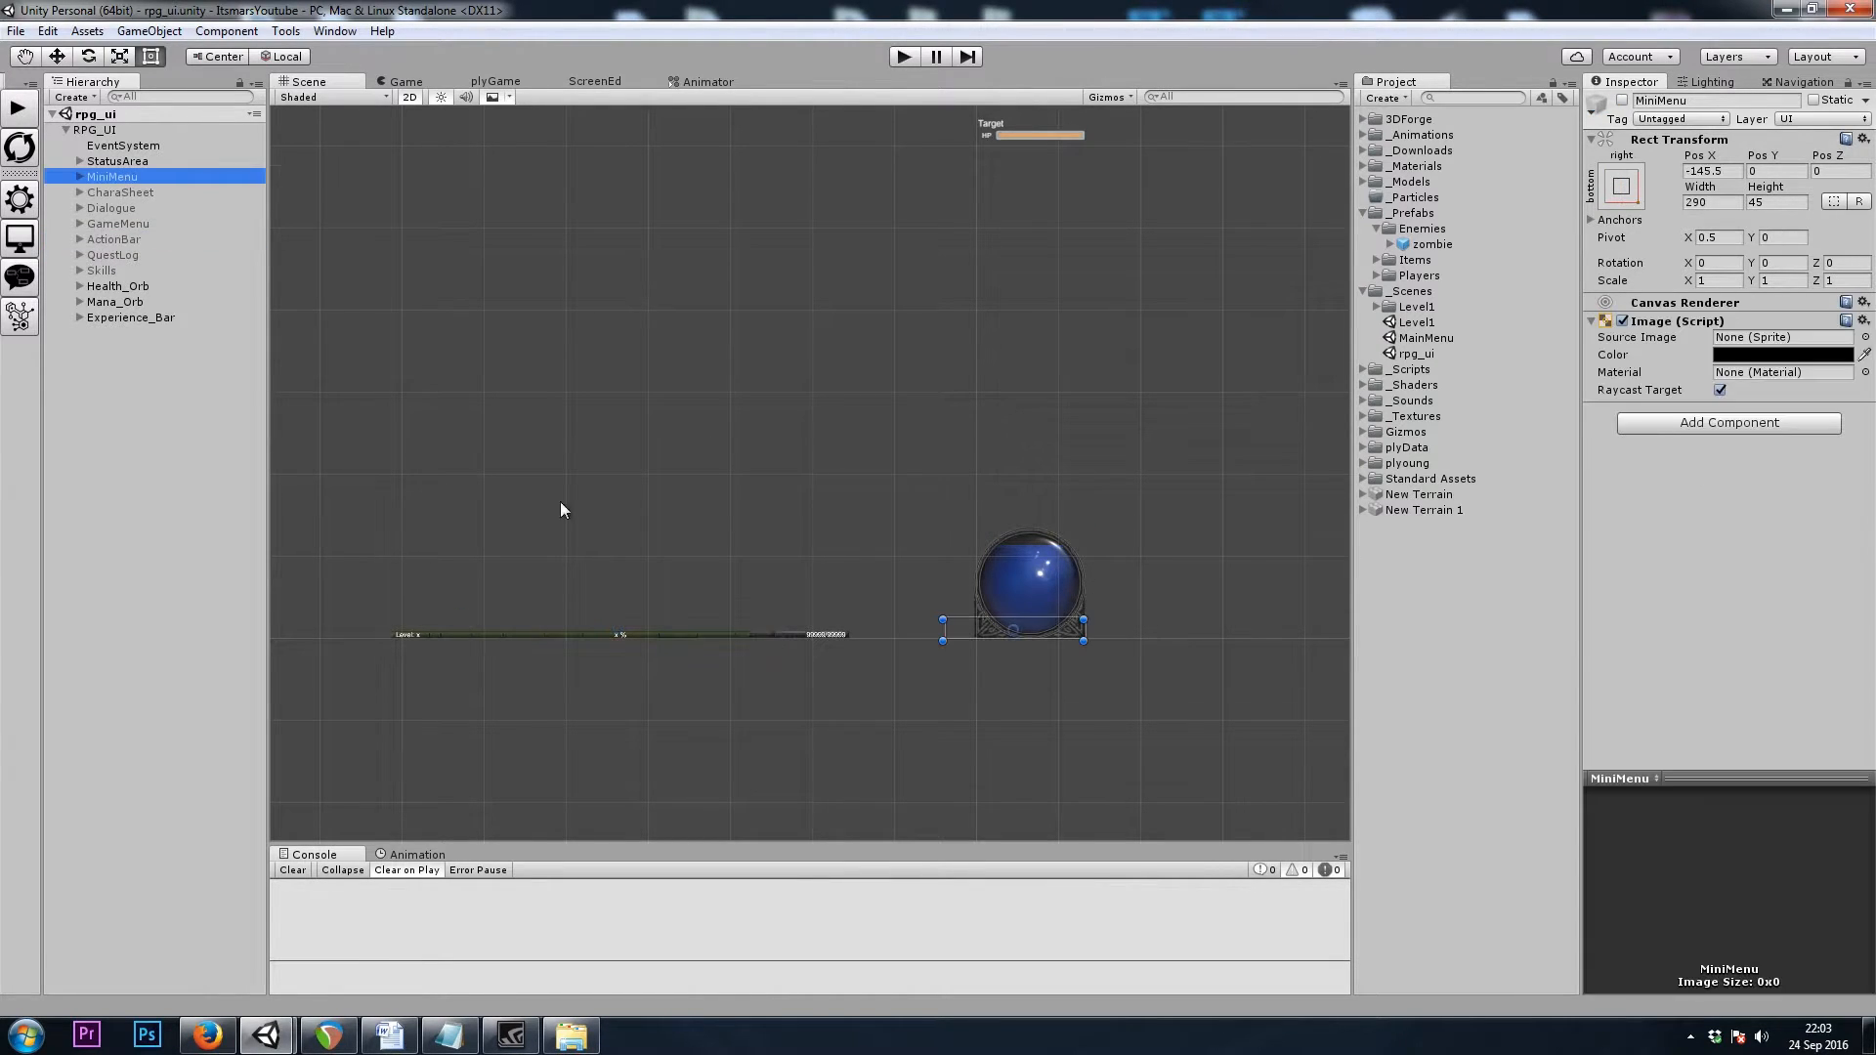
pyautogui.click(79, 176)
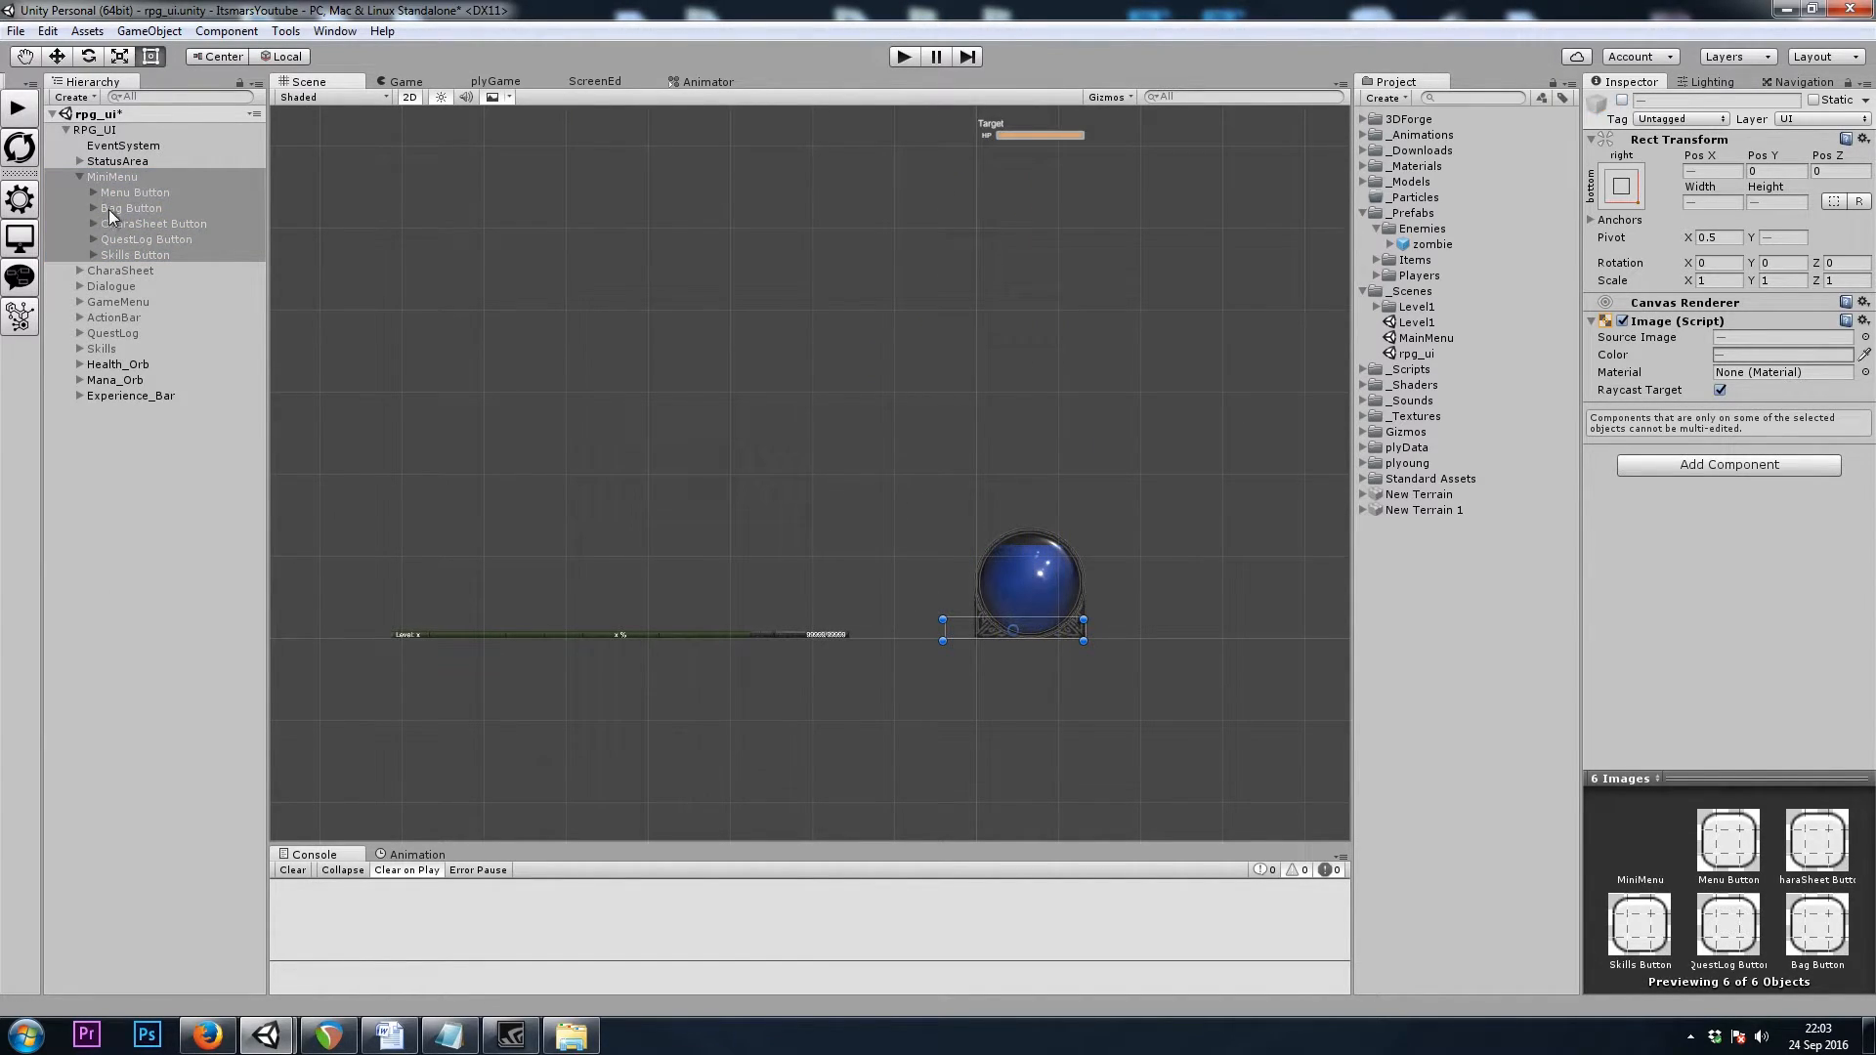
pyautogui.click(115, 302)
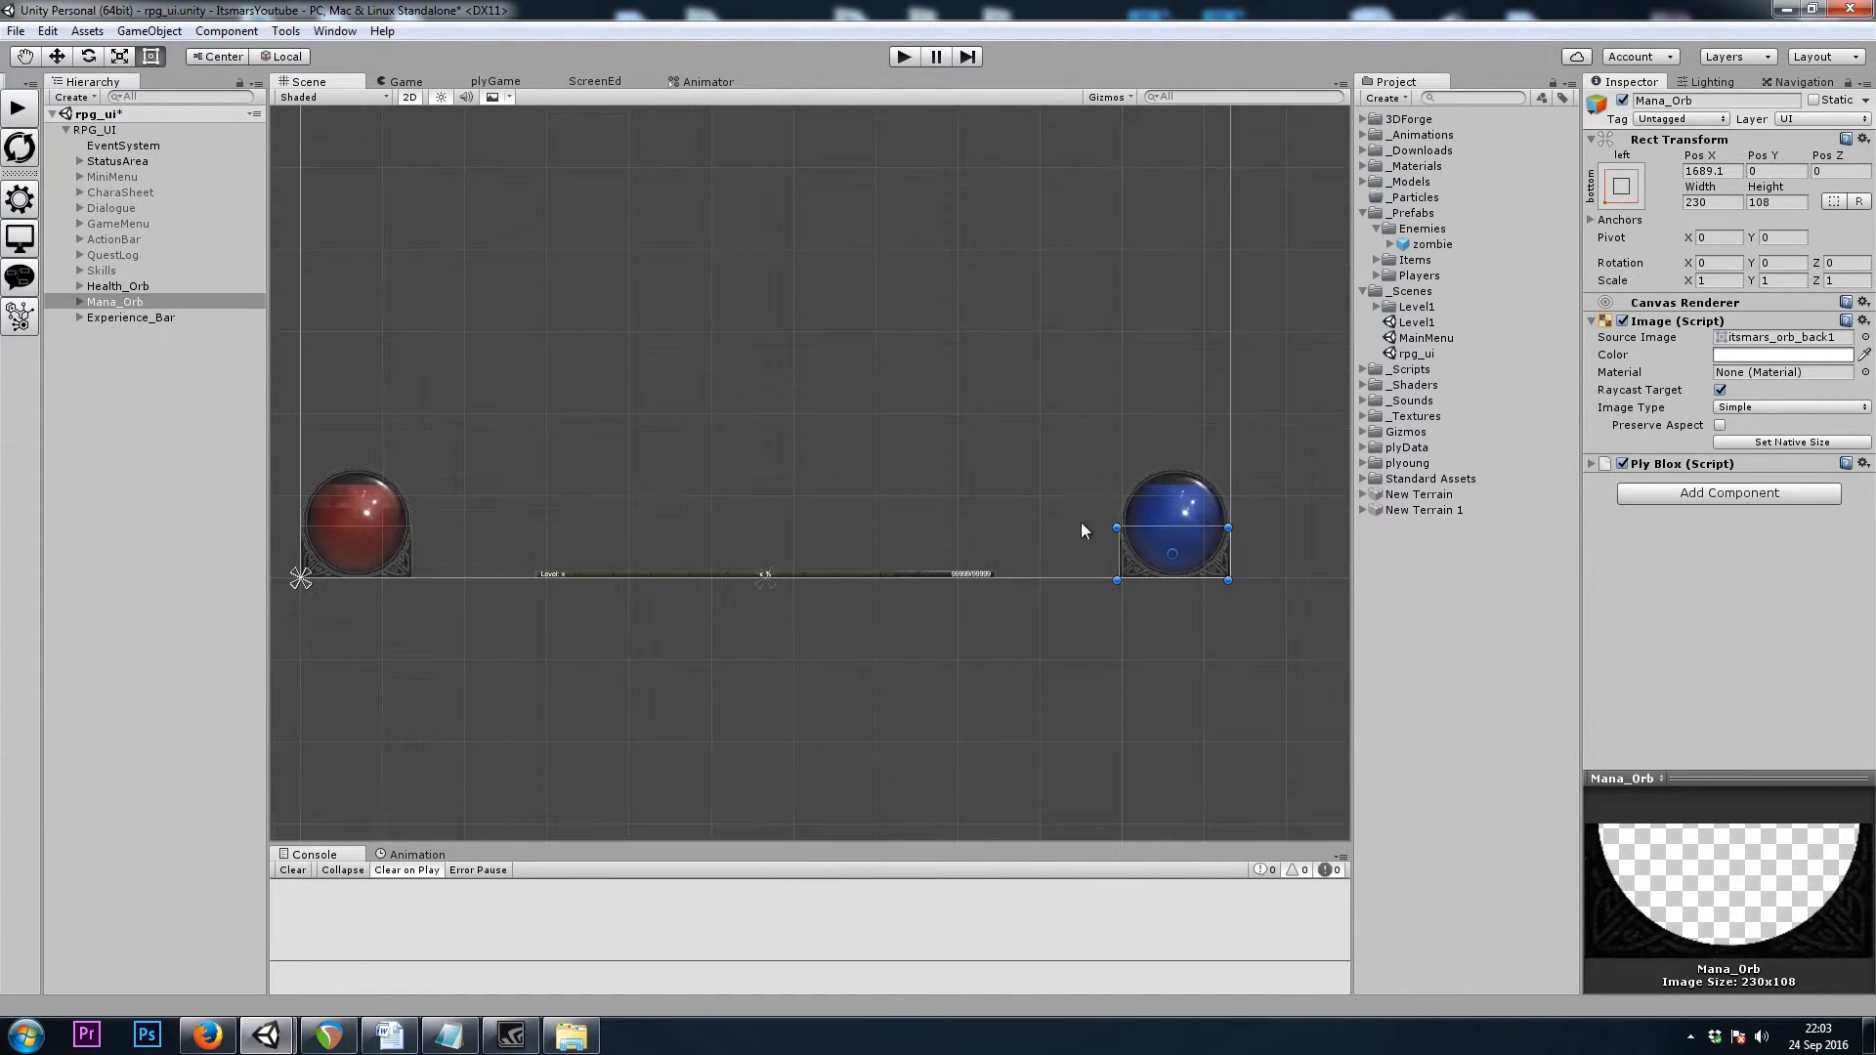
# Expand Mana_Orb's Ply Blox, view its fill-amount blocks, and close the block editor
pyautogui.click(1605, 464)
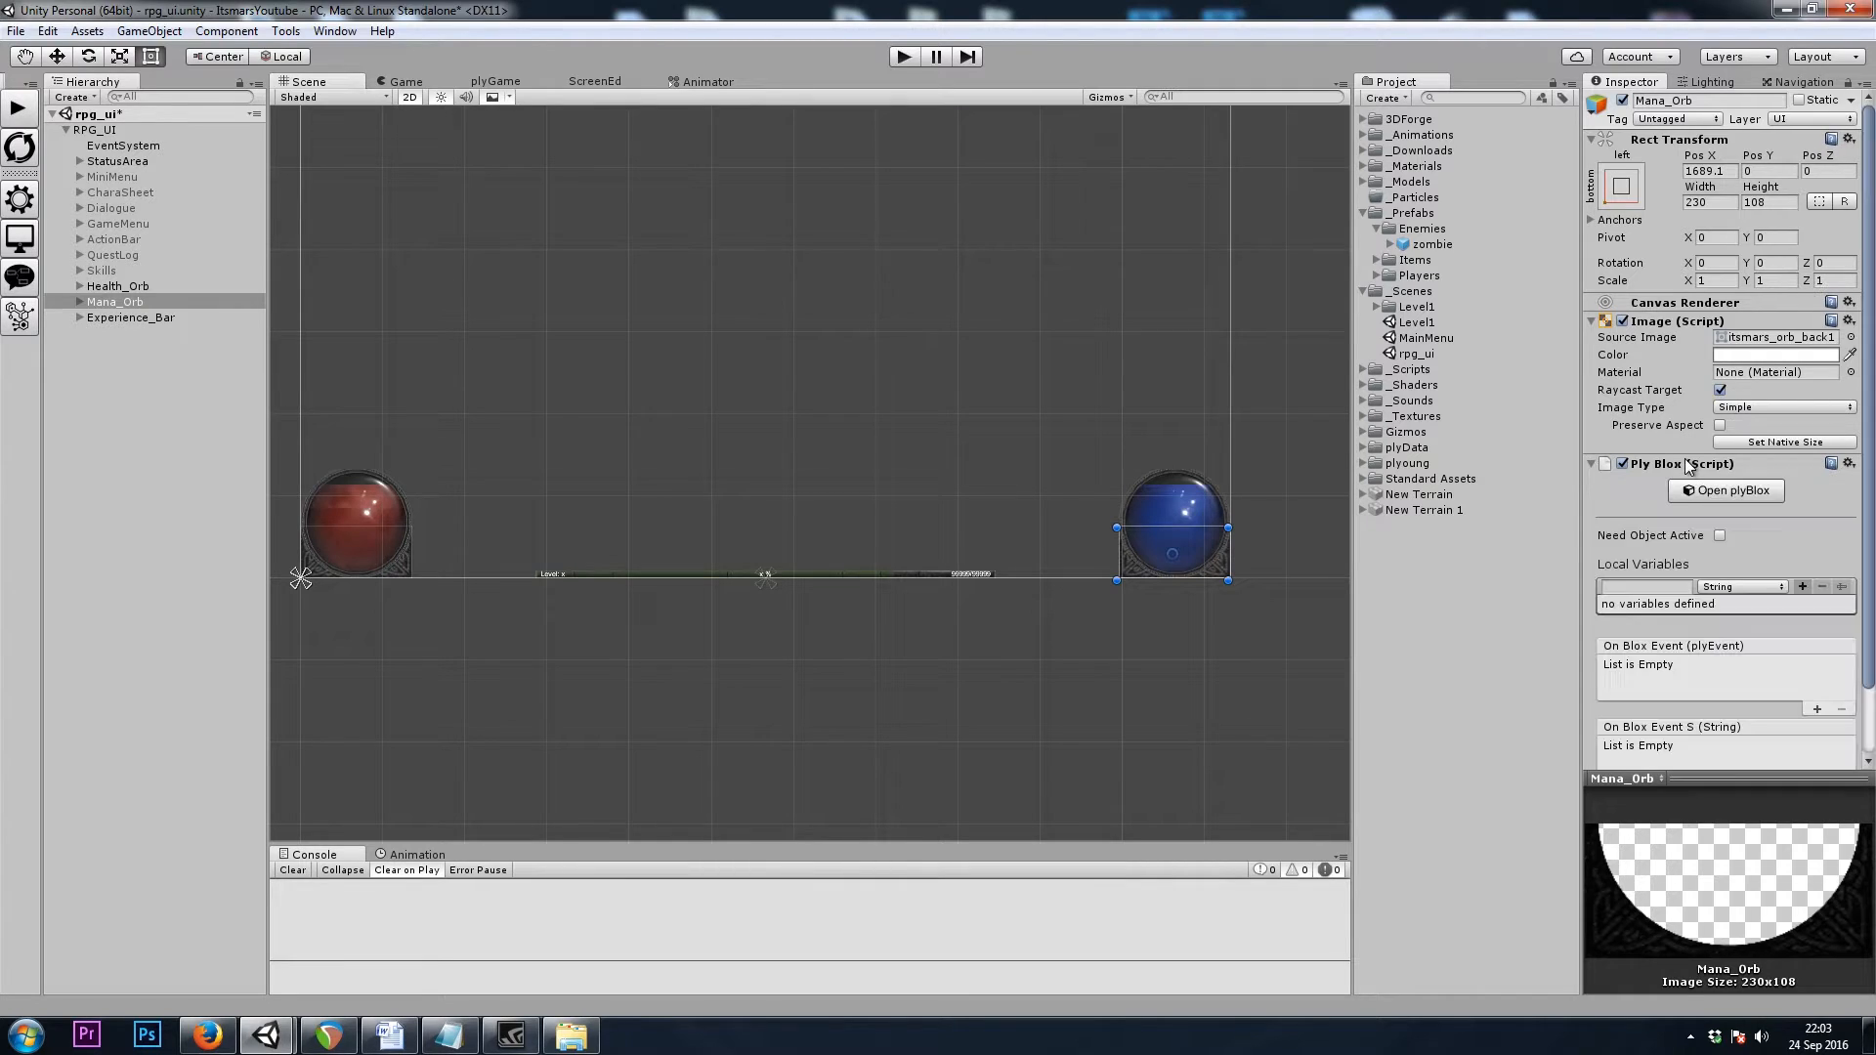
pyautogui.click(1731, 490)
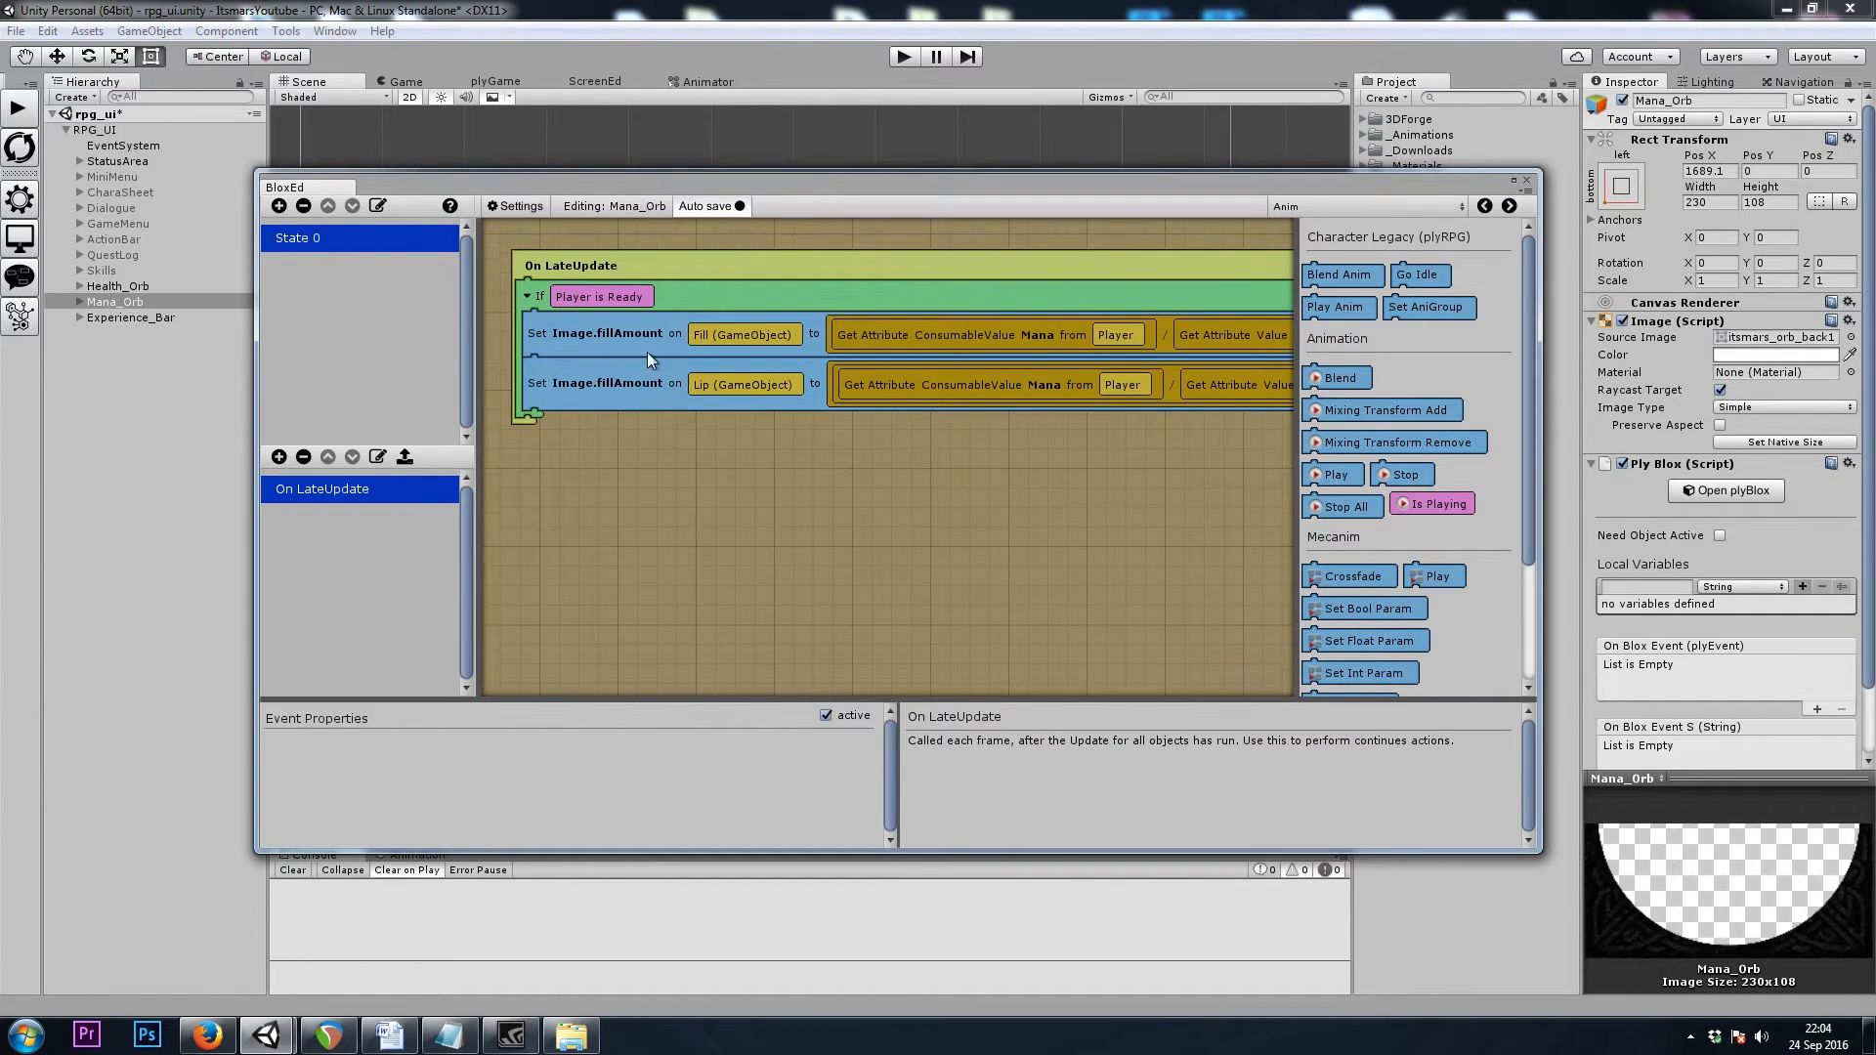
pyautogui.click(945, 384)
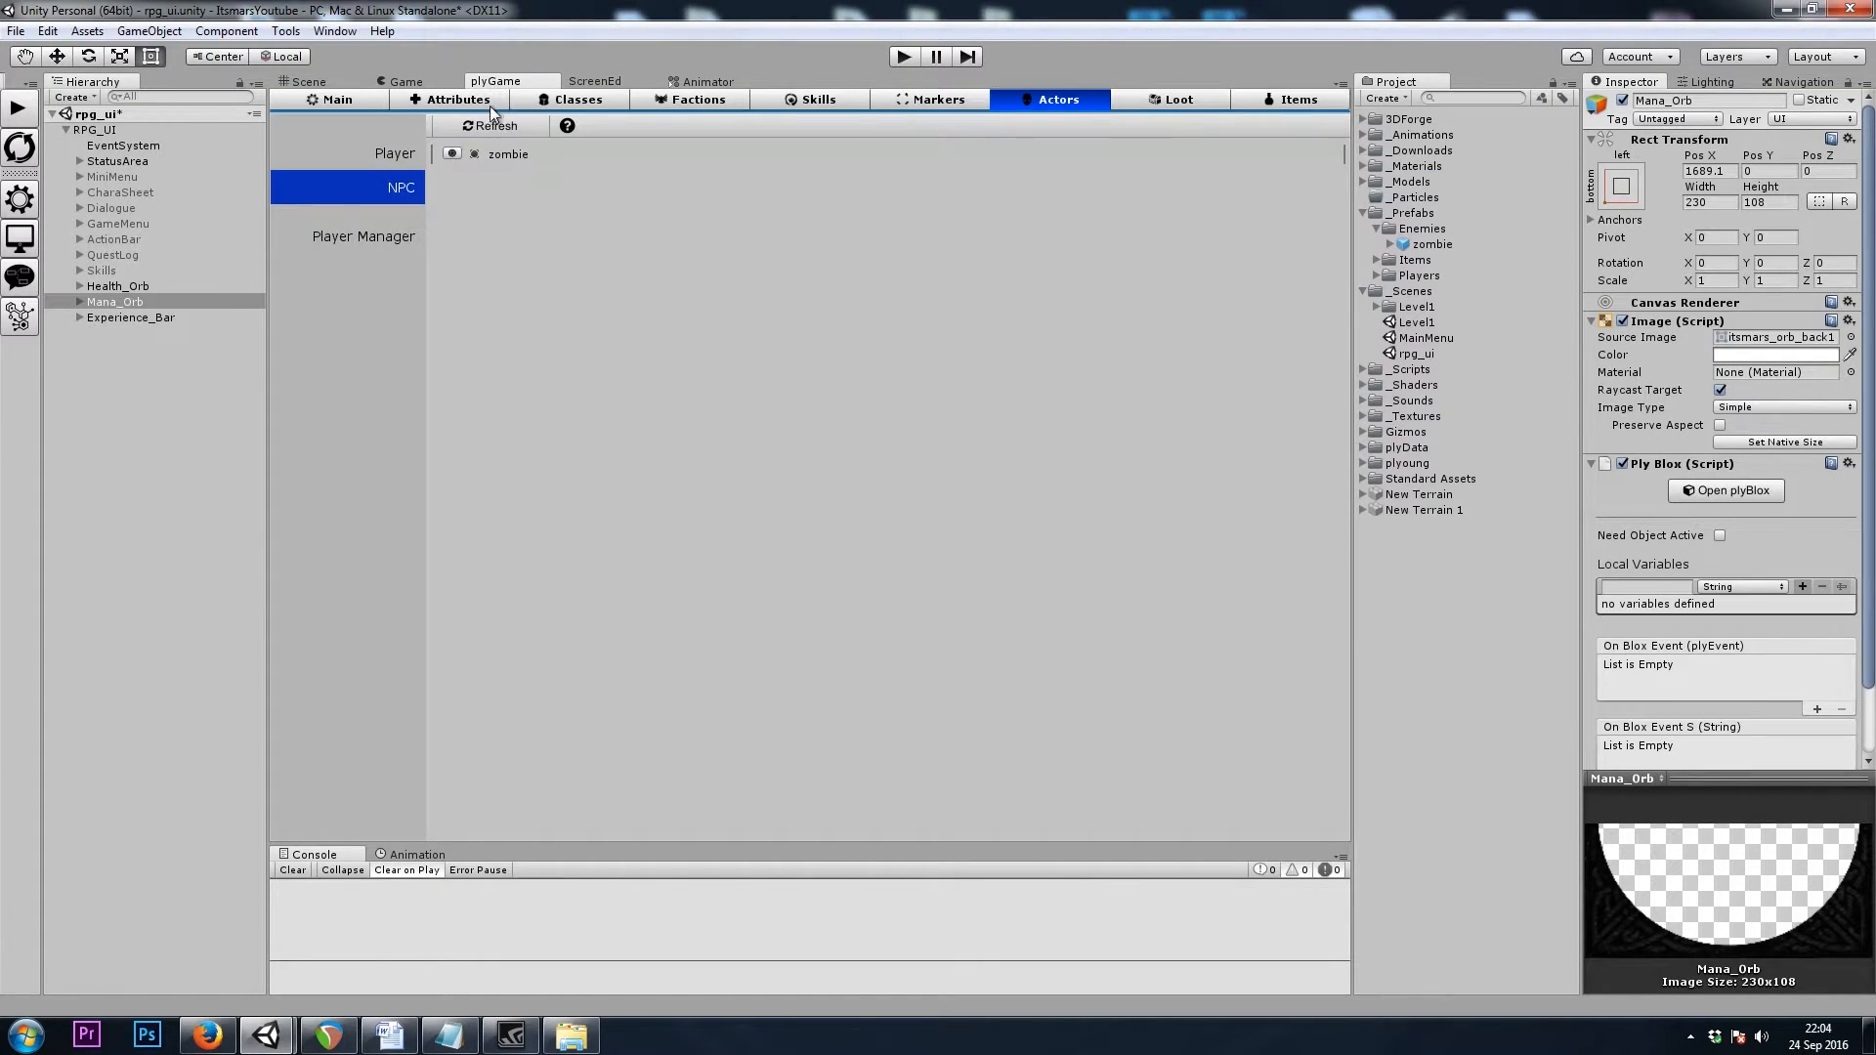
# Check the Warrior class's Mana attribute (base 100, max 999), then open the Level1 scene
pyautogui.click(457, 100)
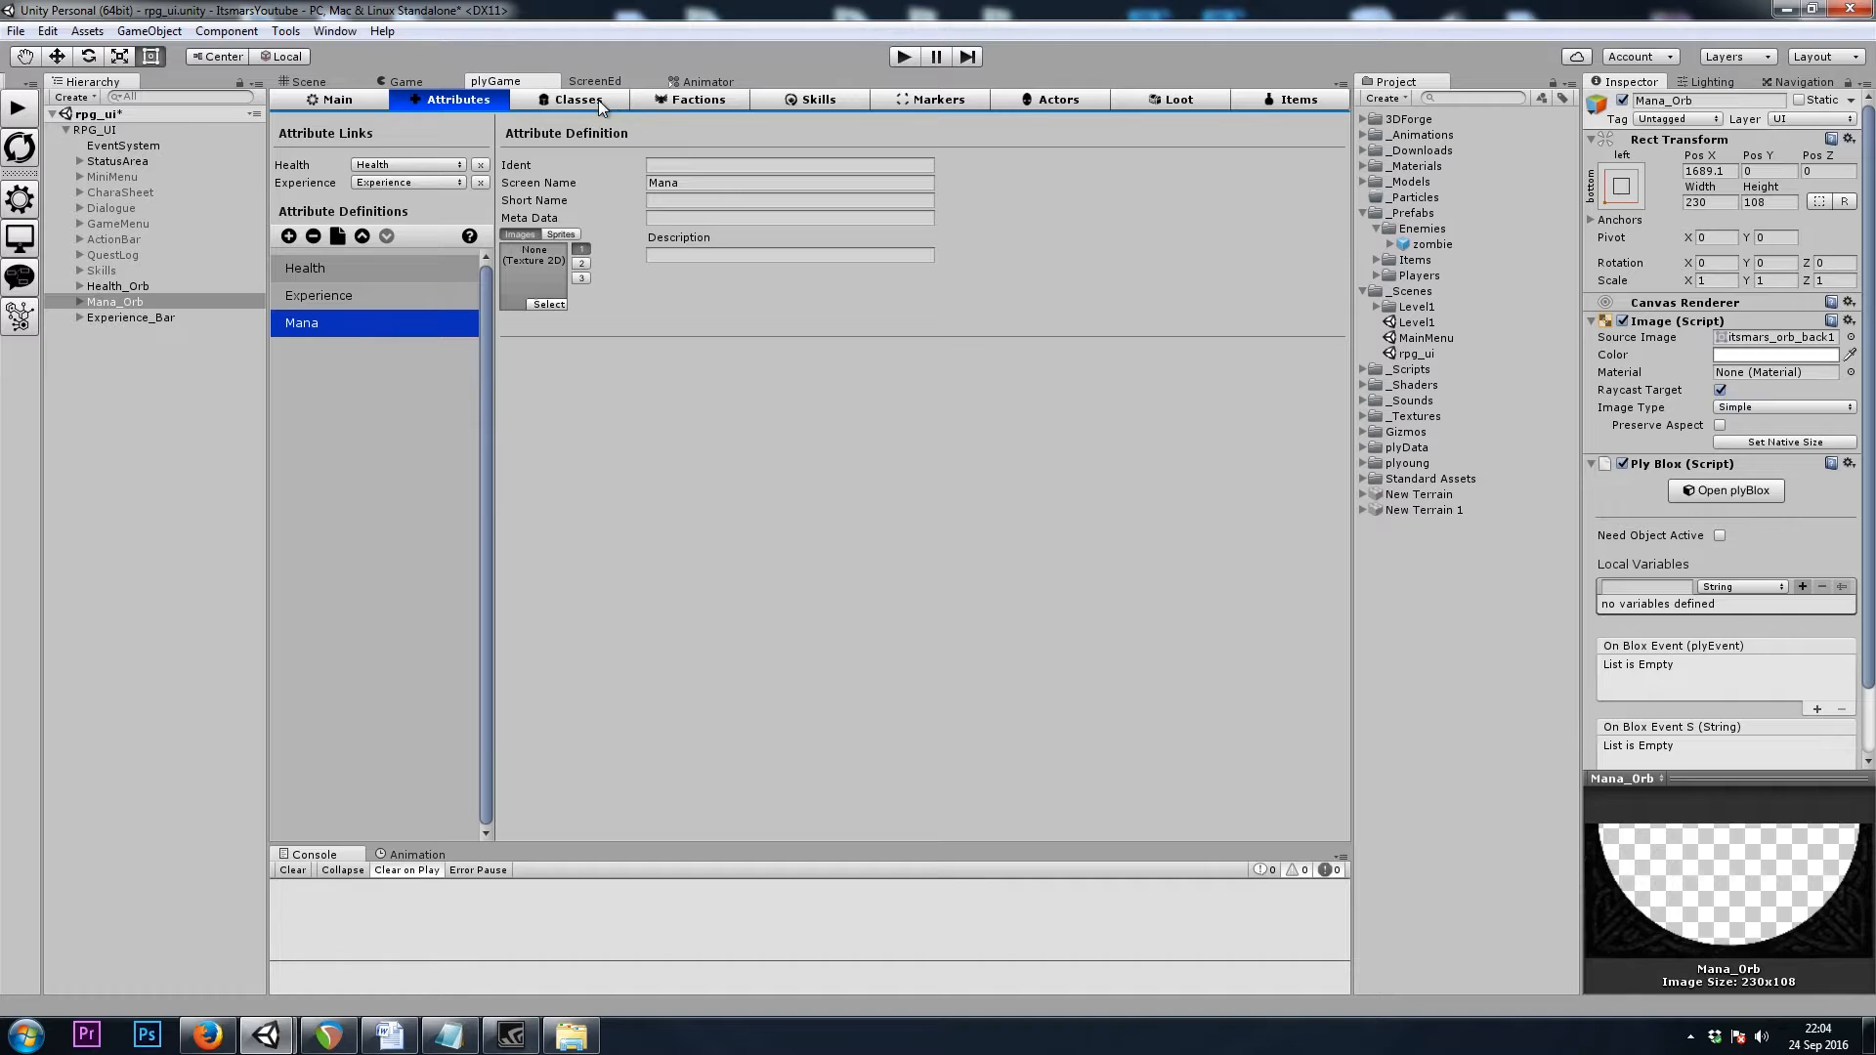
pyautogui.click(576, 100)
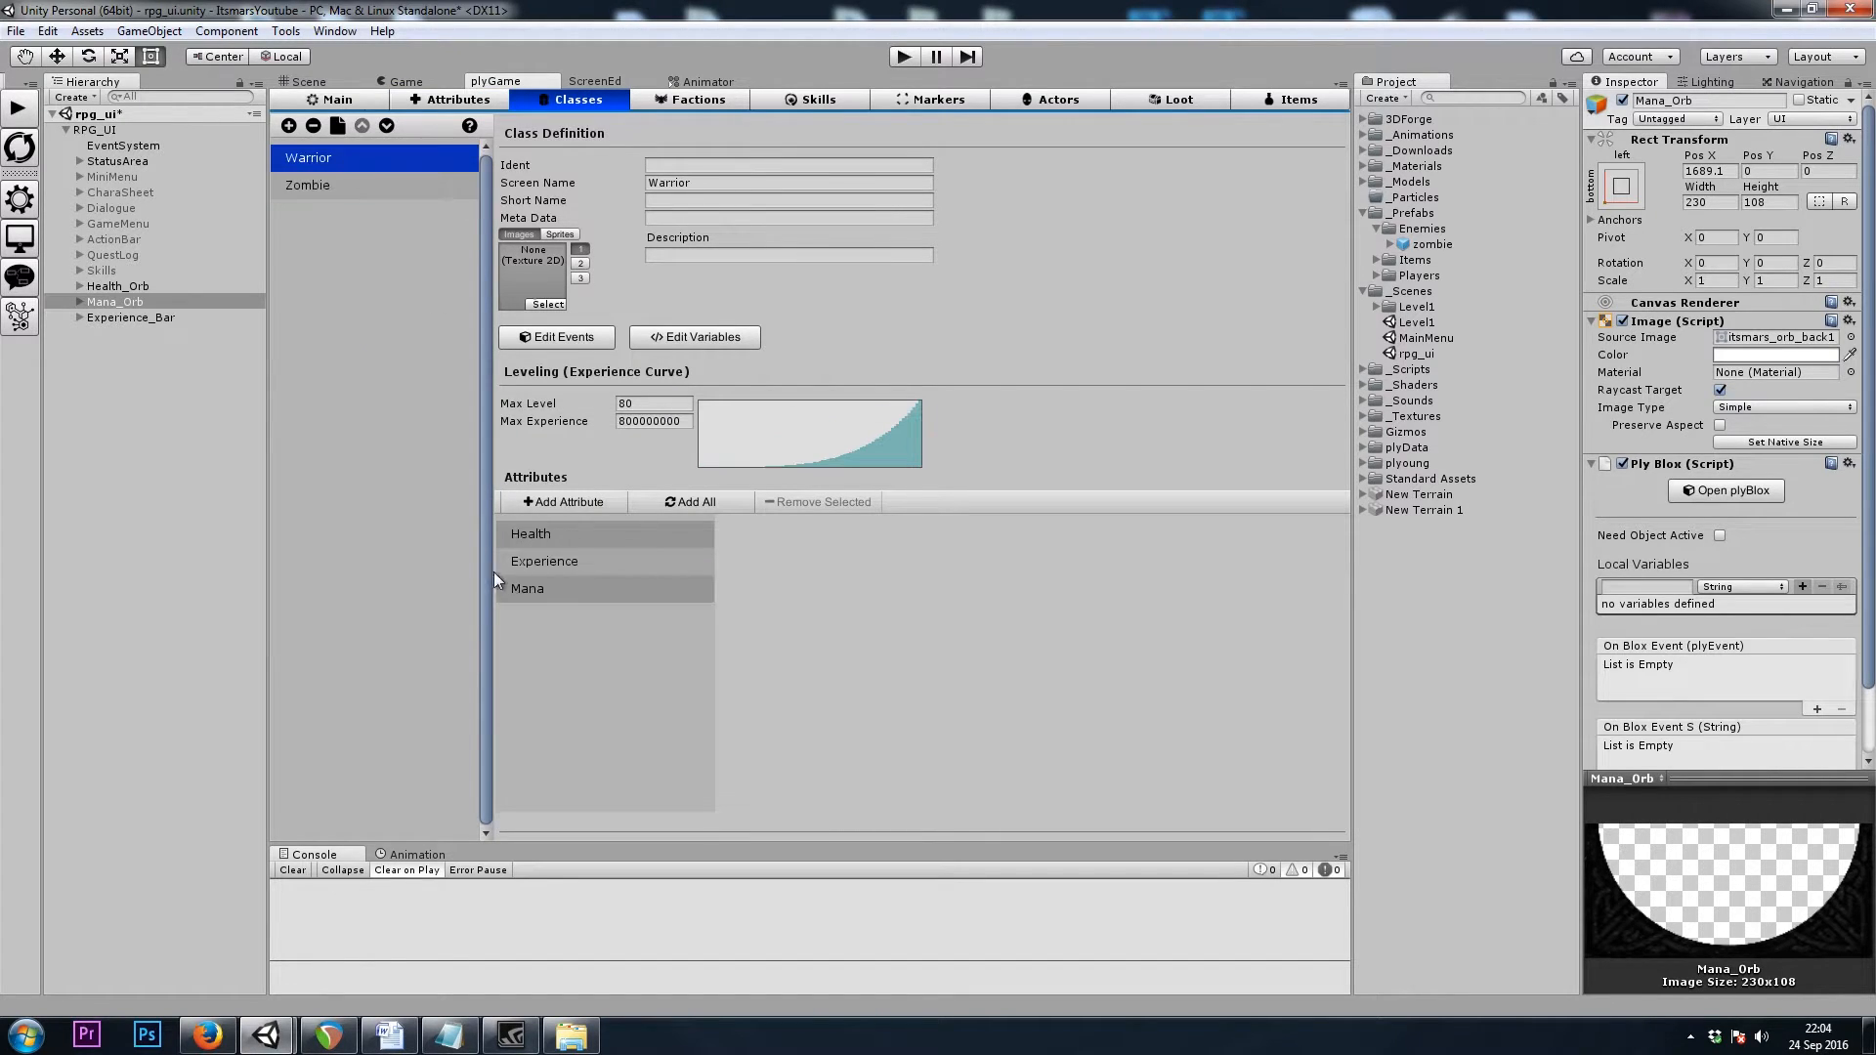
pyautogui.click(526, 588)
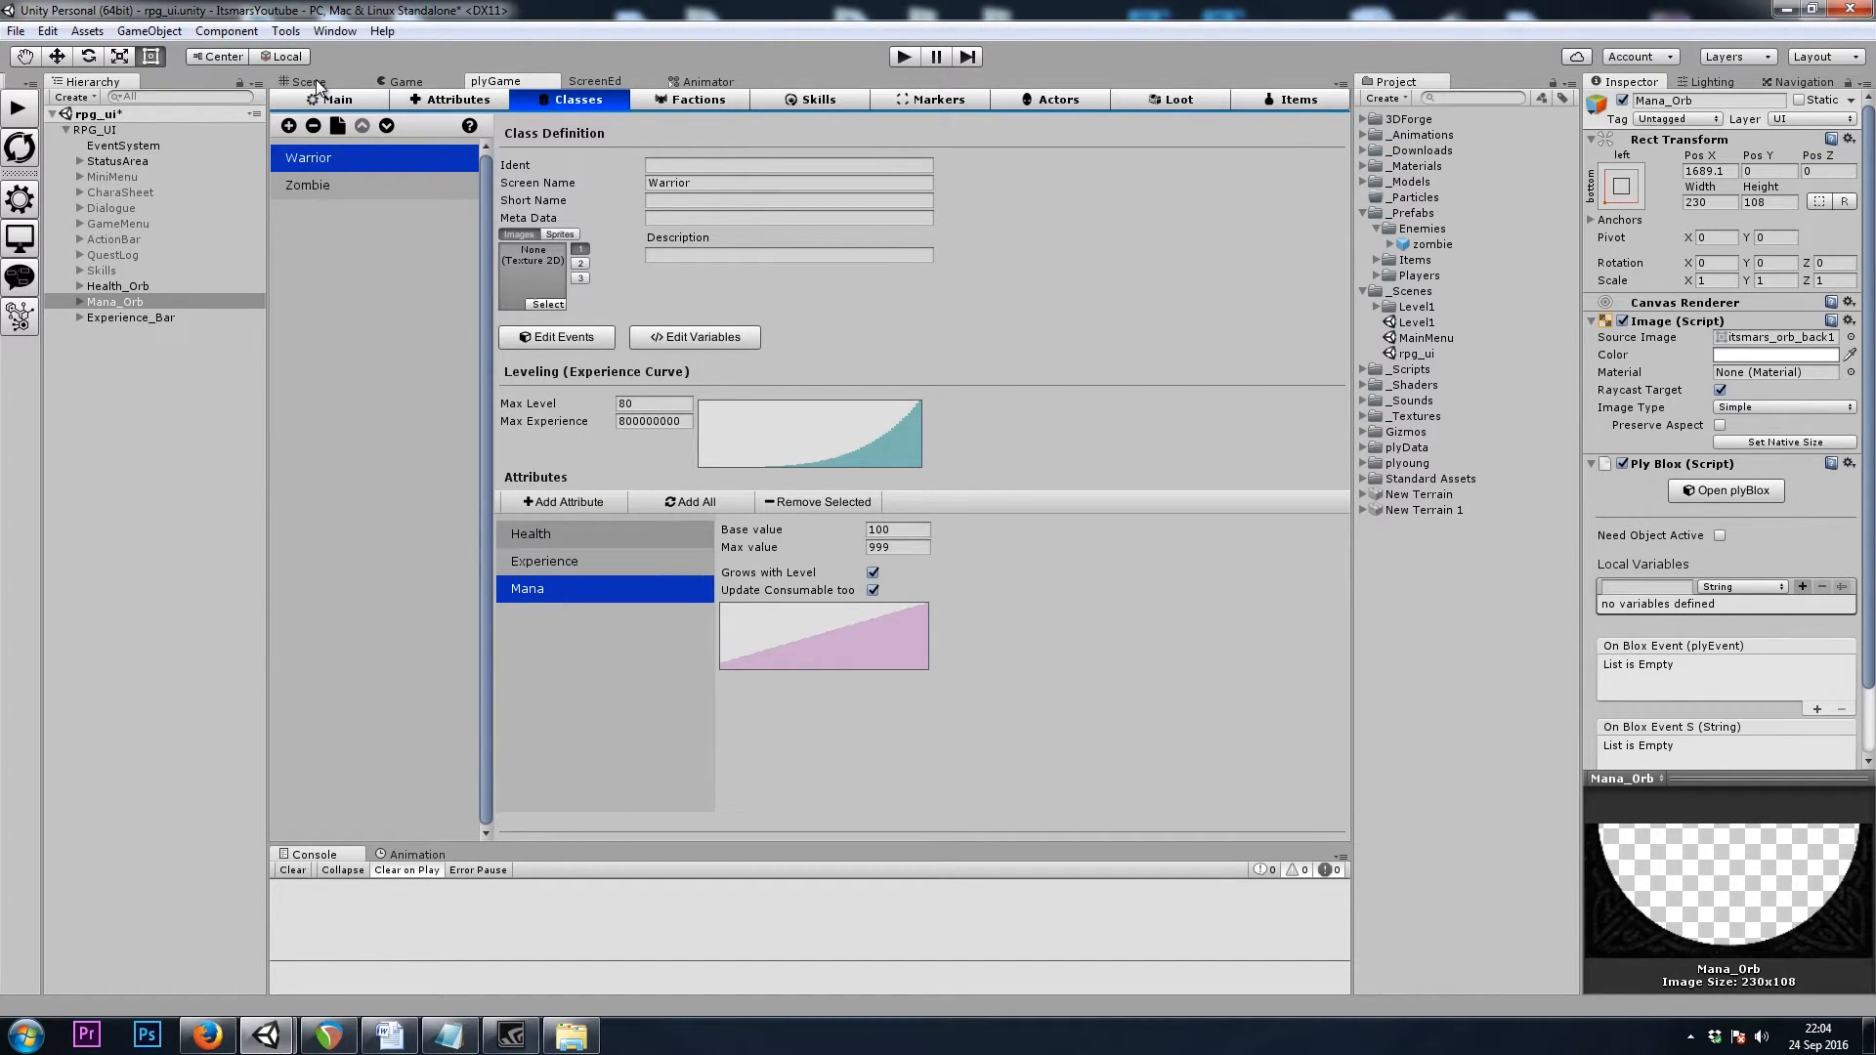
pyautogui.doubleClick(1416, 320)
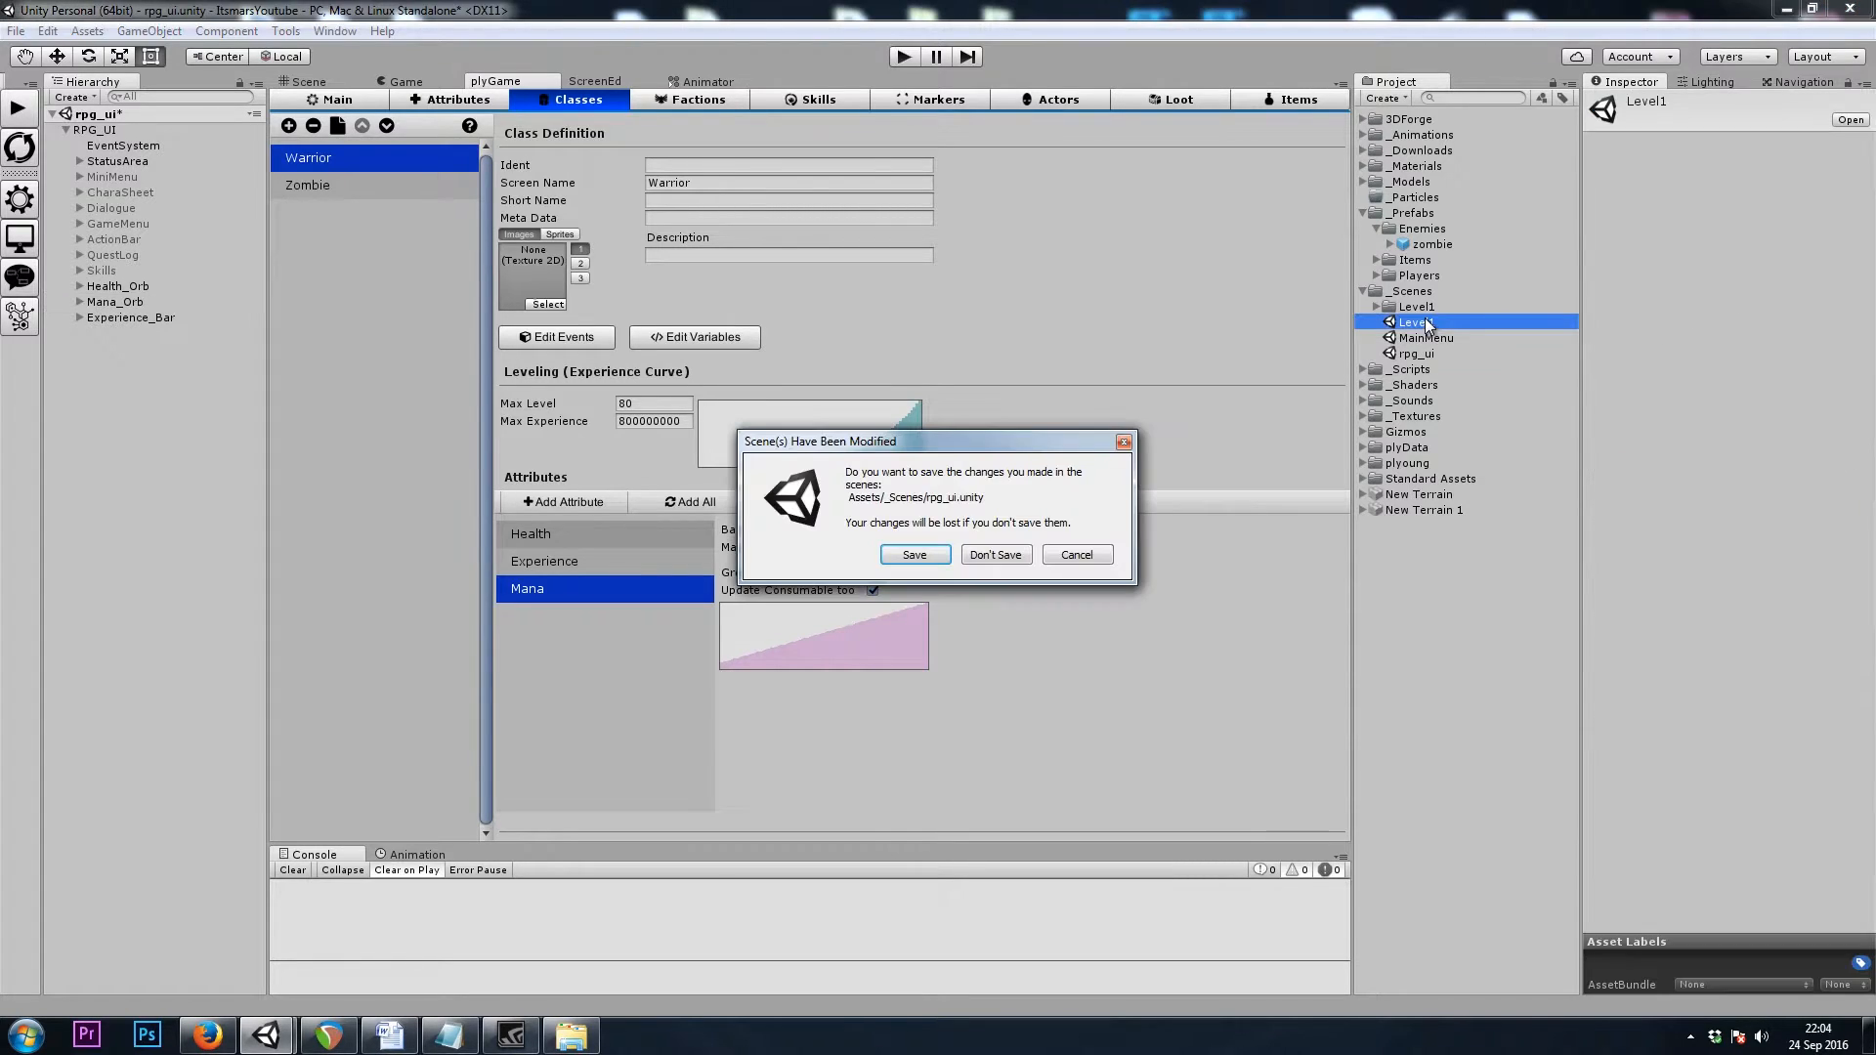
# Dismiss the save prompt, select the zombie, and expand Animations and its NPC Controller settings
pyautogui.click(912, 554)
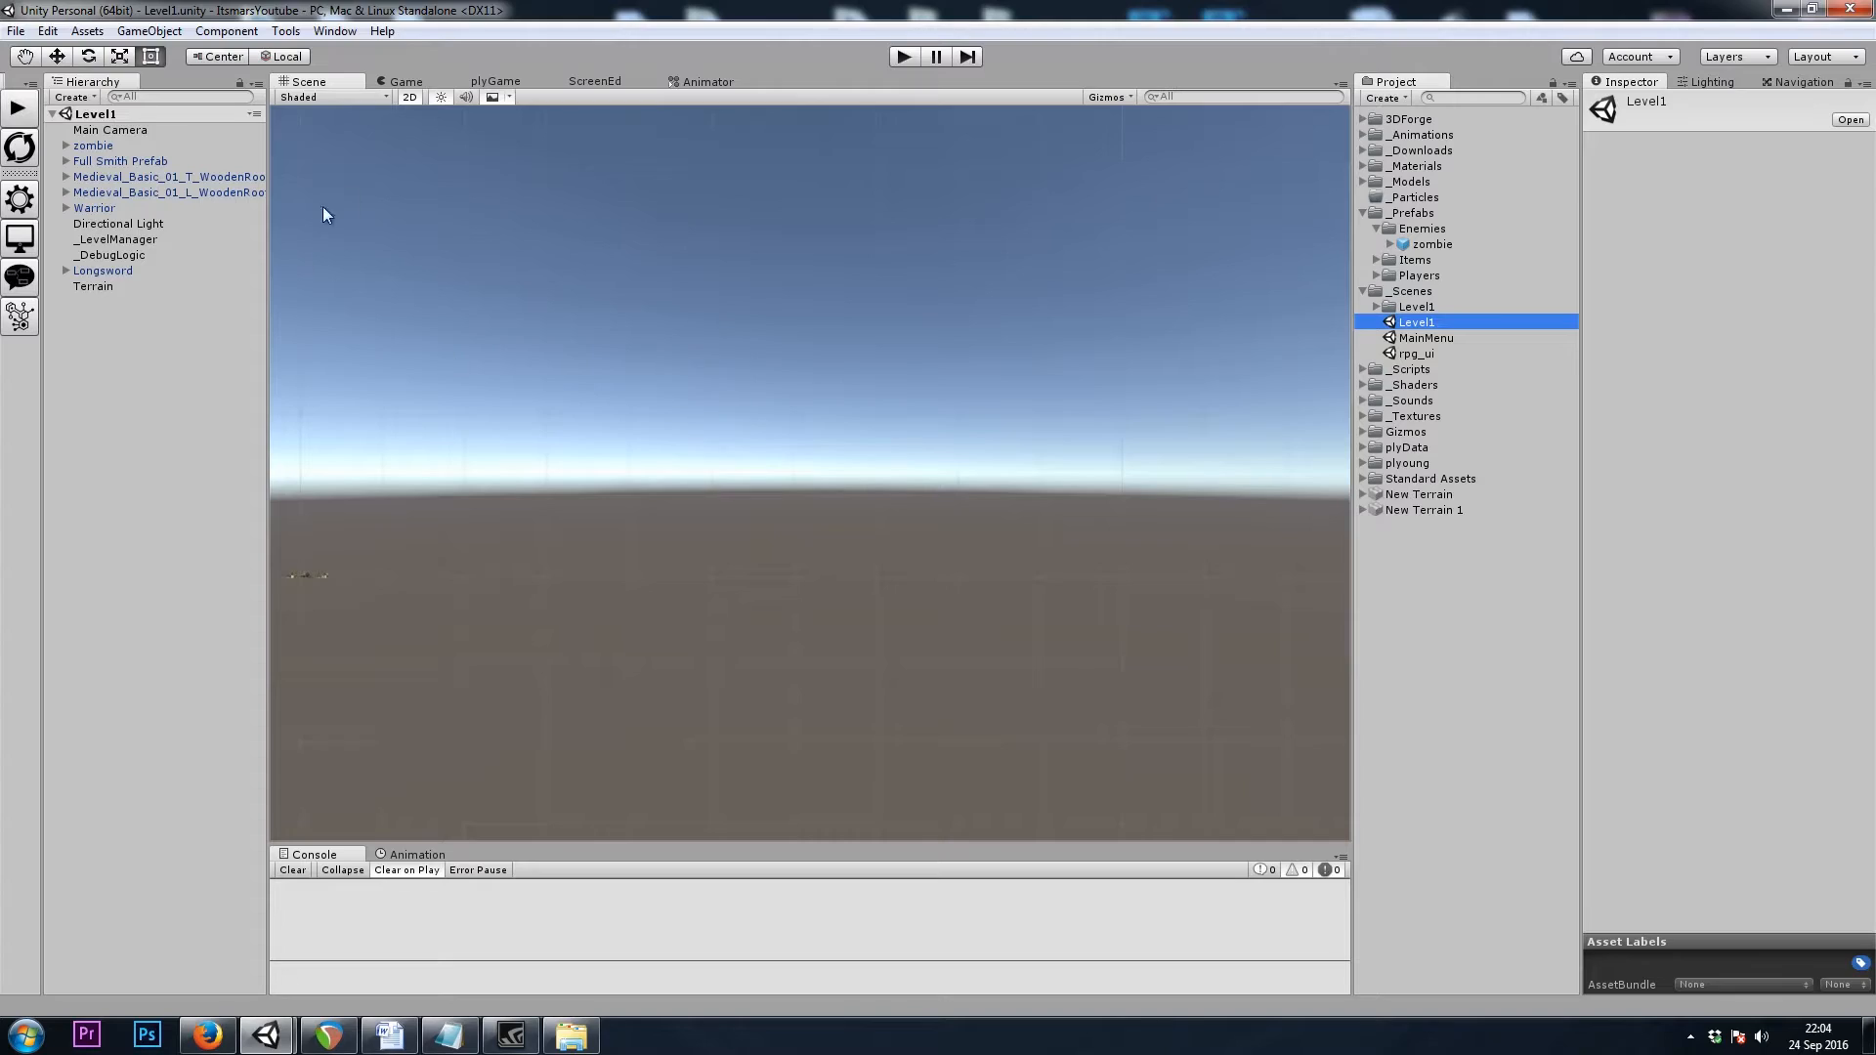
pyautogui.click(91, 145)
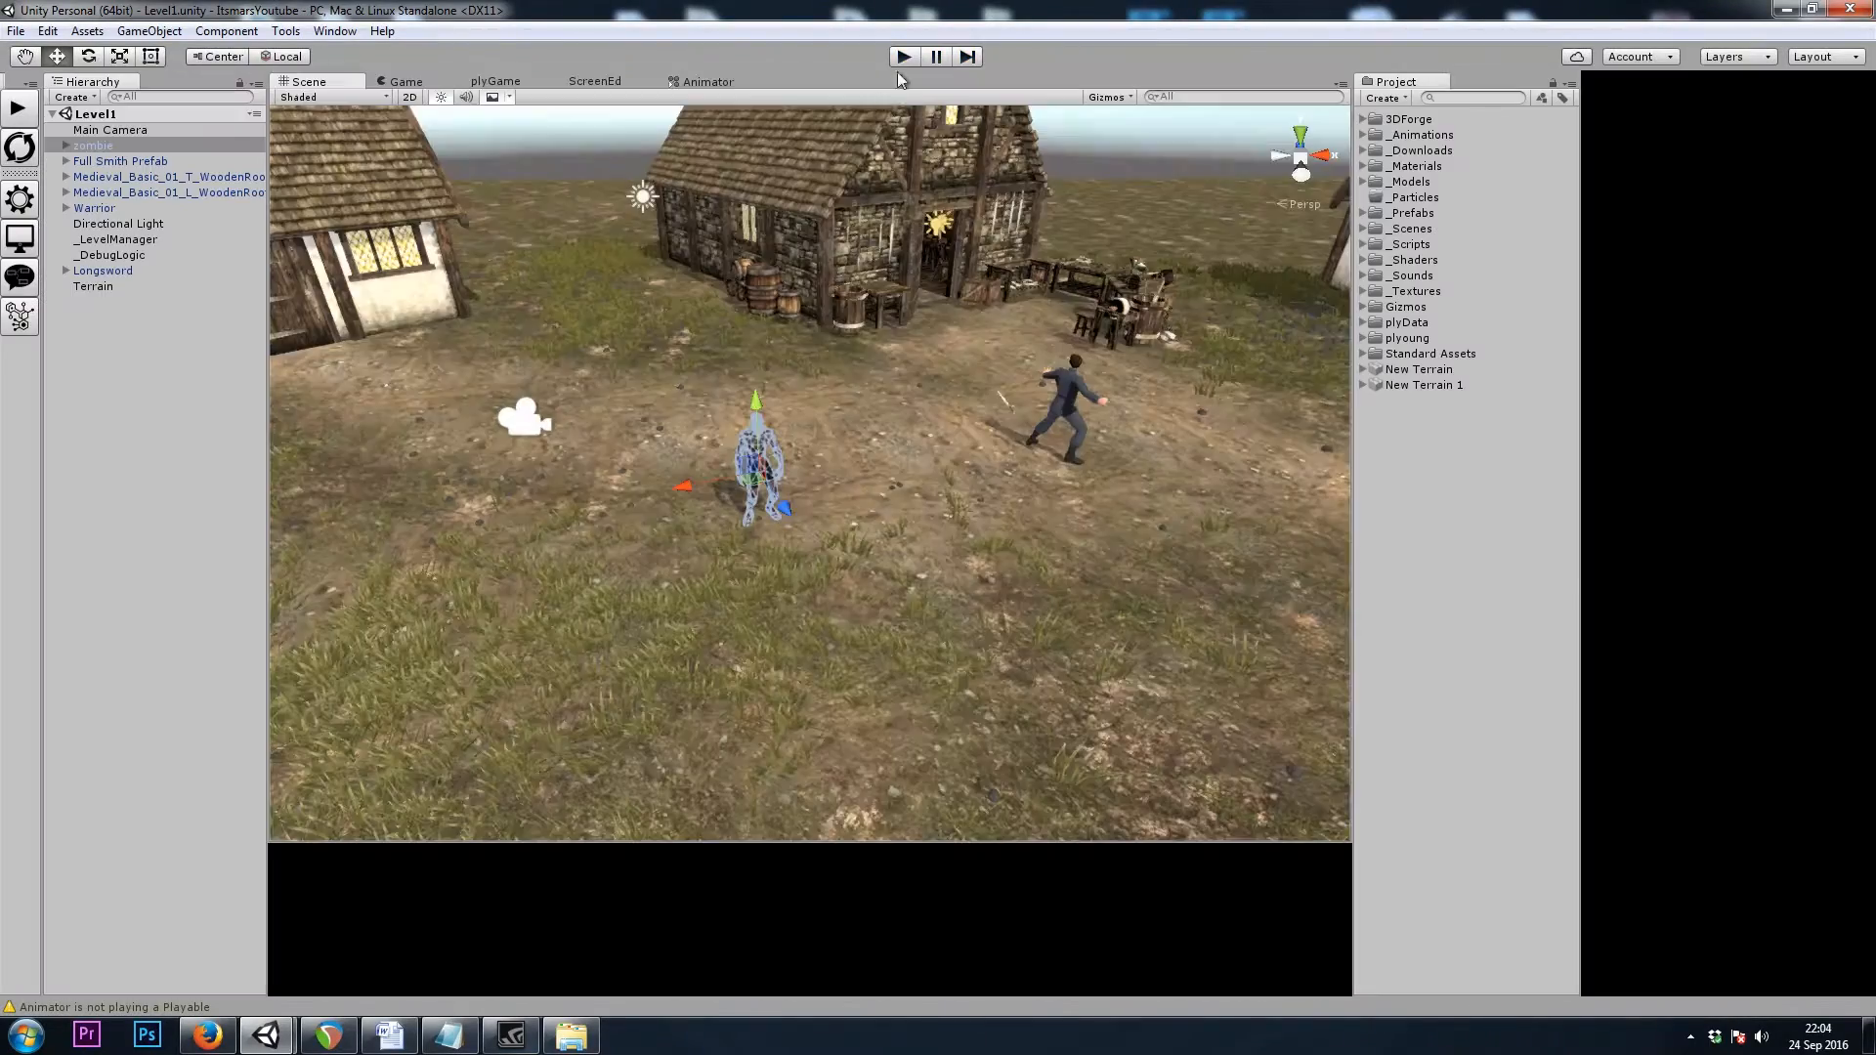
pyautogui.click(94, 144)
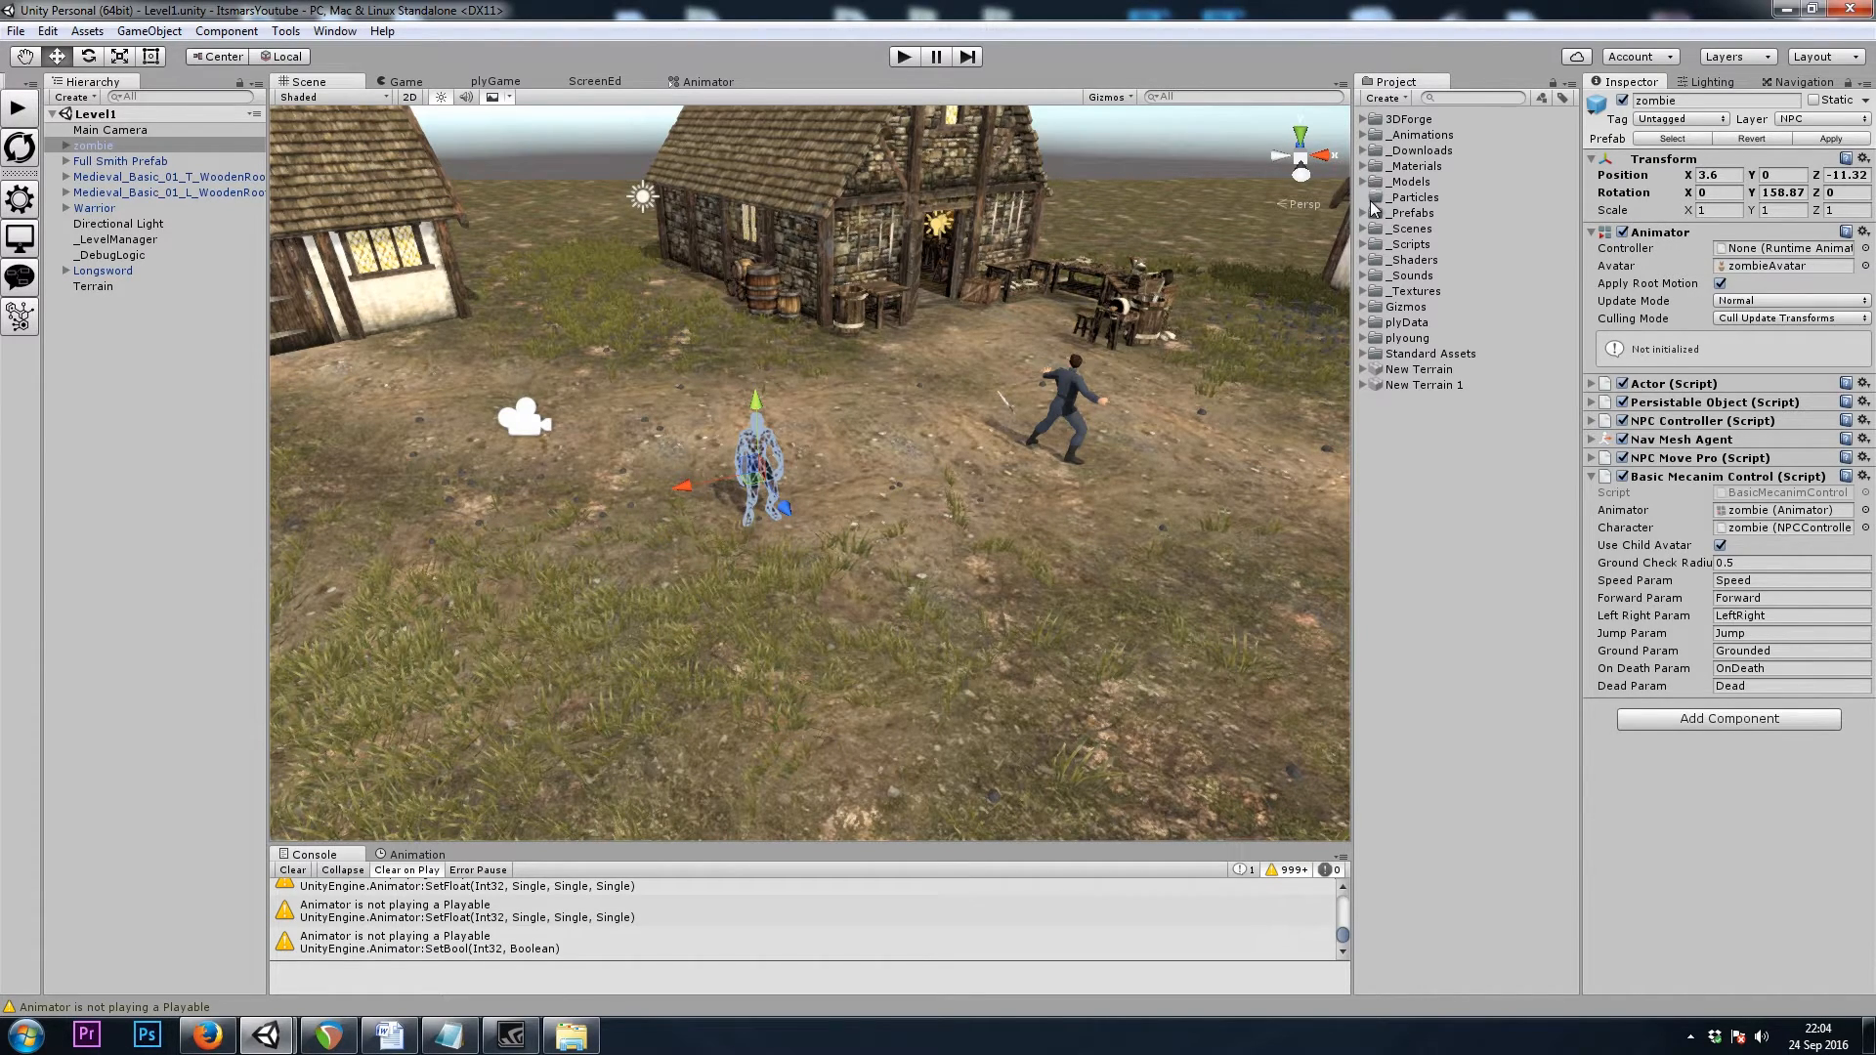
pyautogui.click(1444, 165)
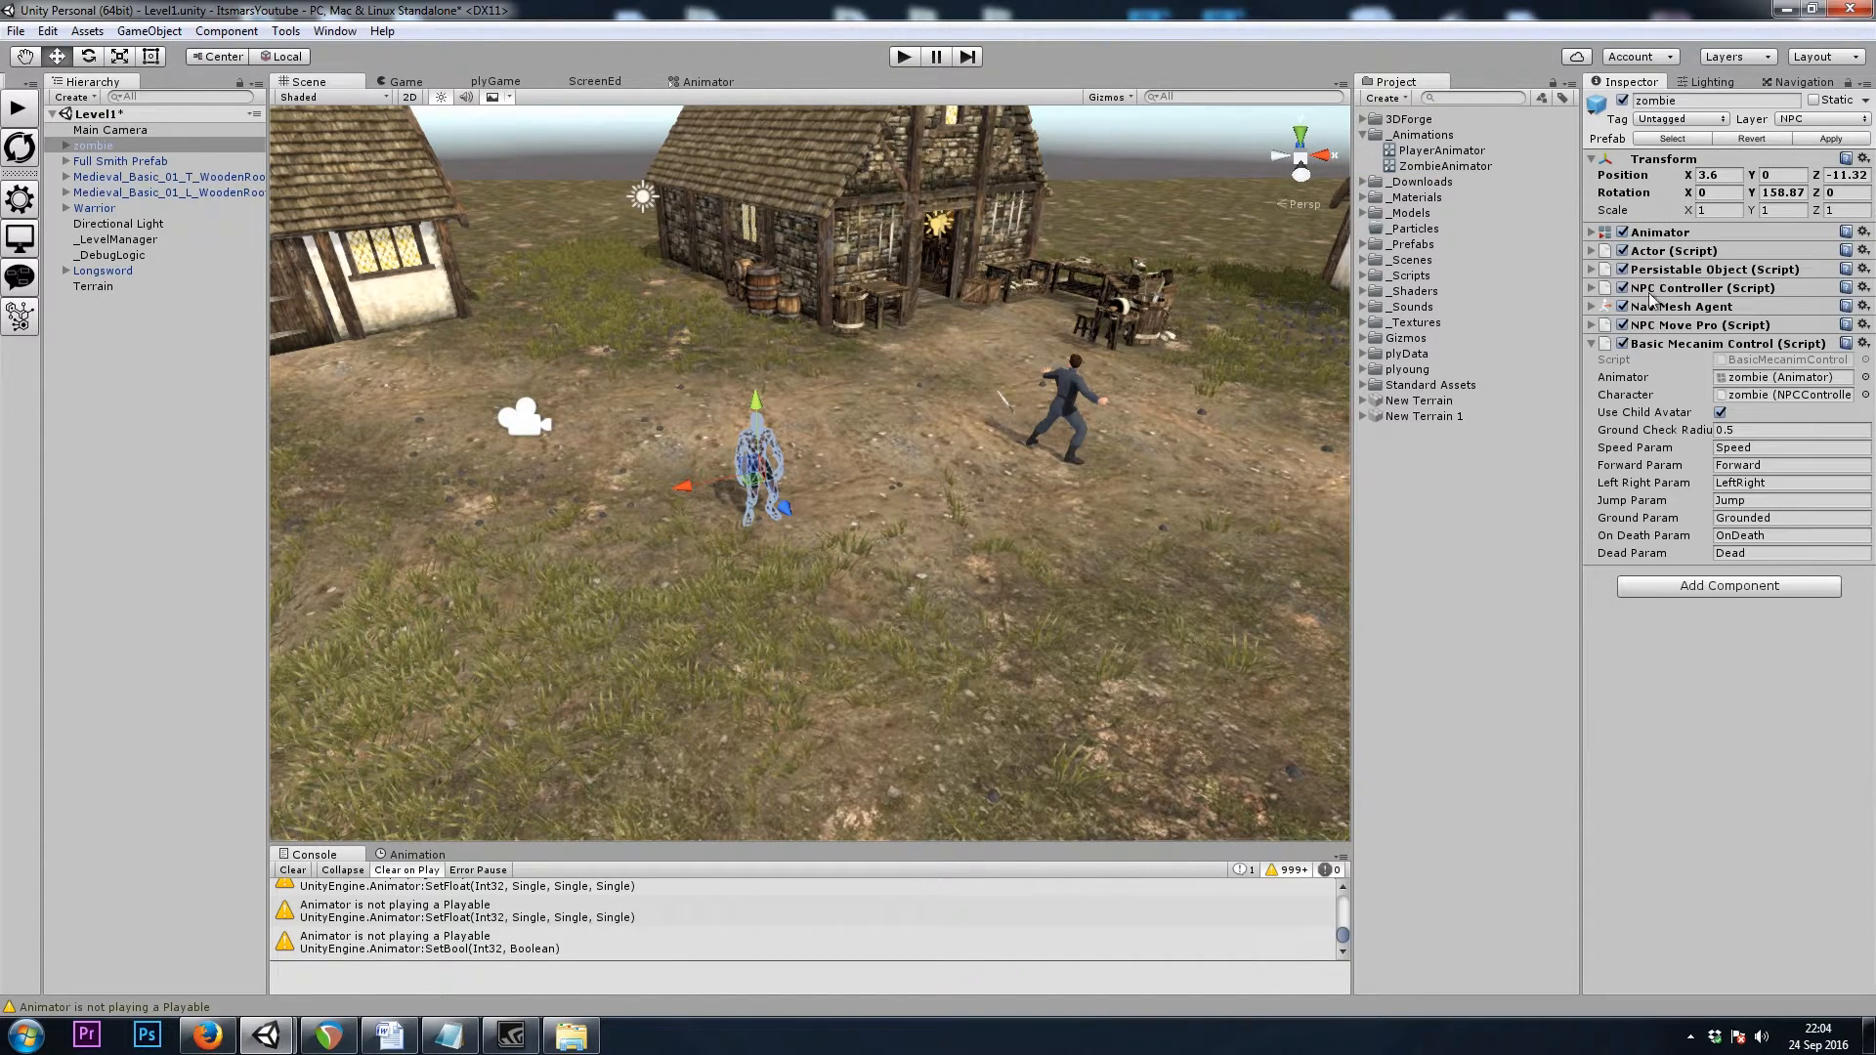
pyautogui.click(1592, 287)
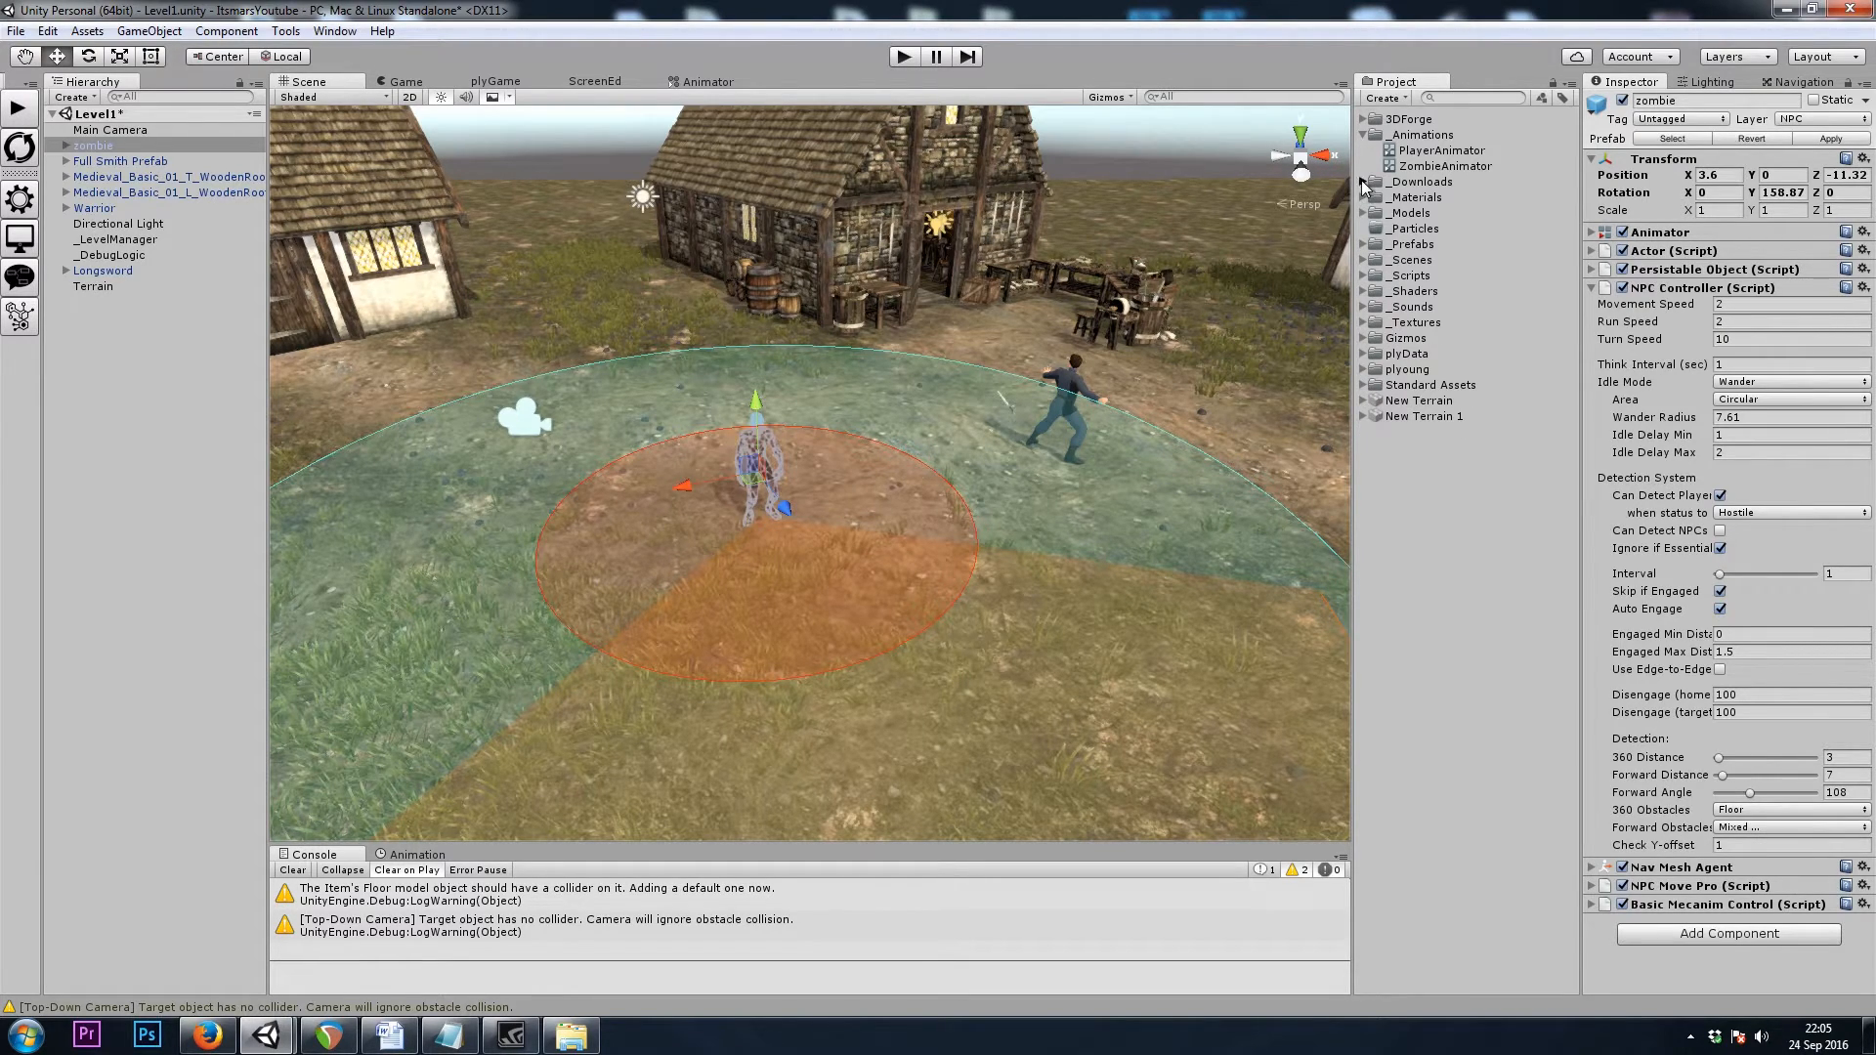
# Select the zombie pack's Walk1 clip, enable Loop Time, and apply the import change
pyautogui.click(1364, 182)
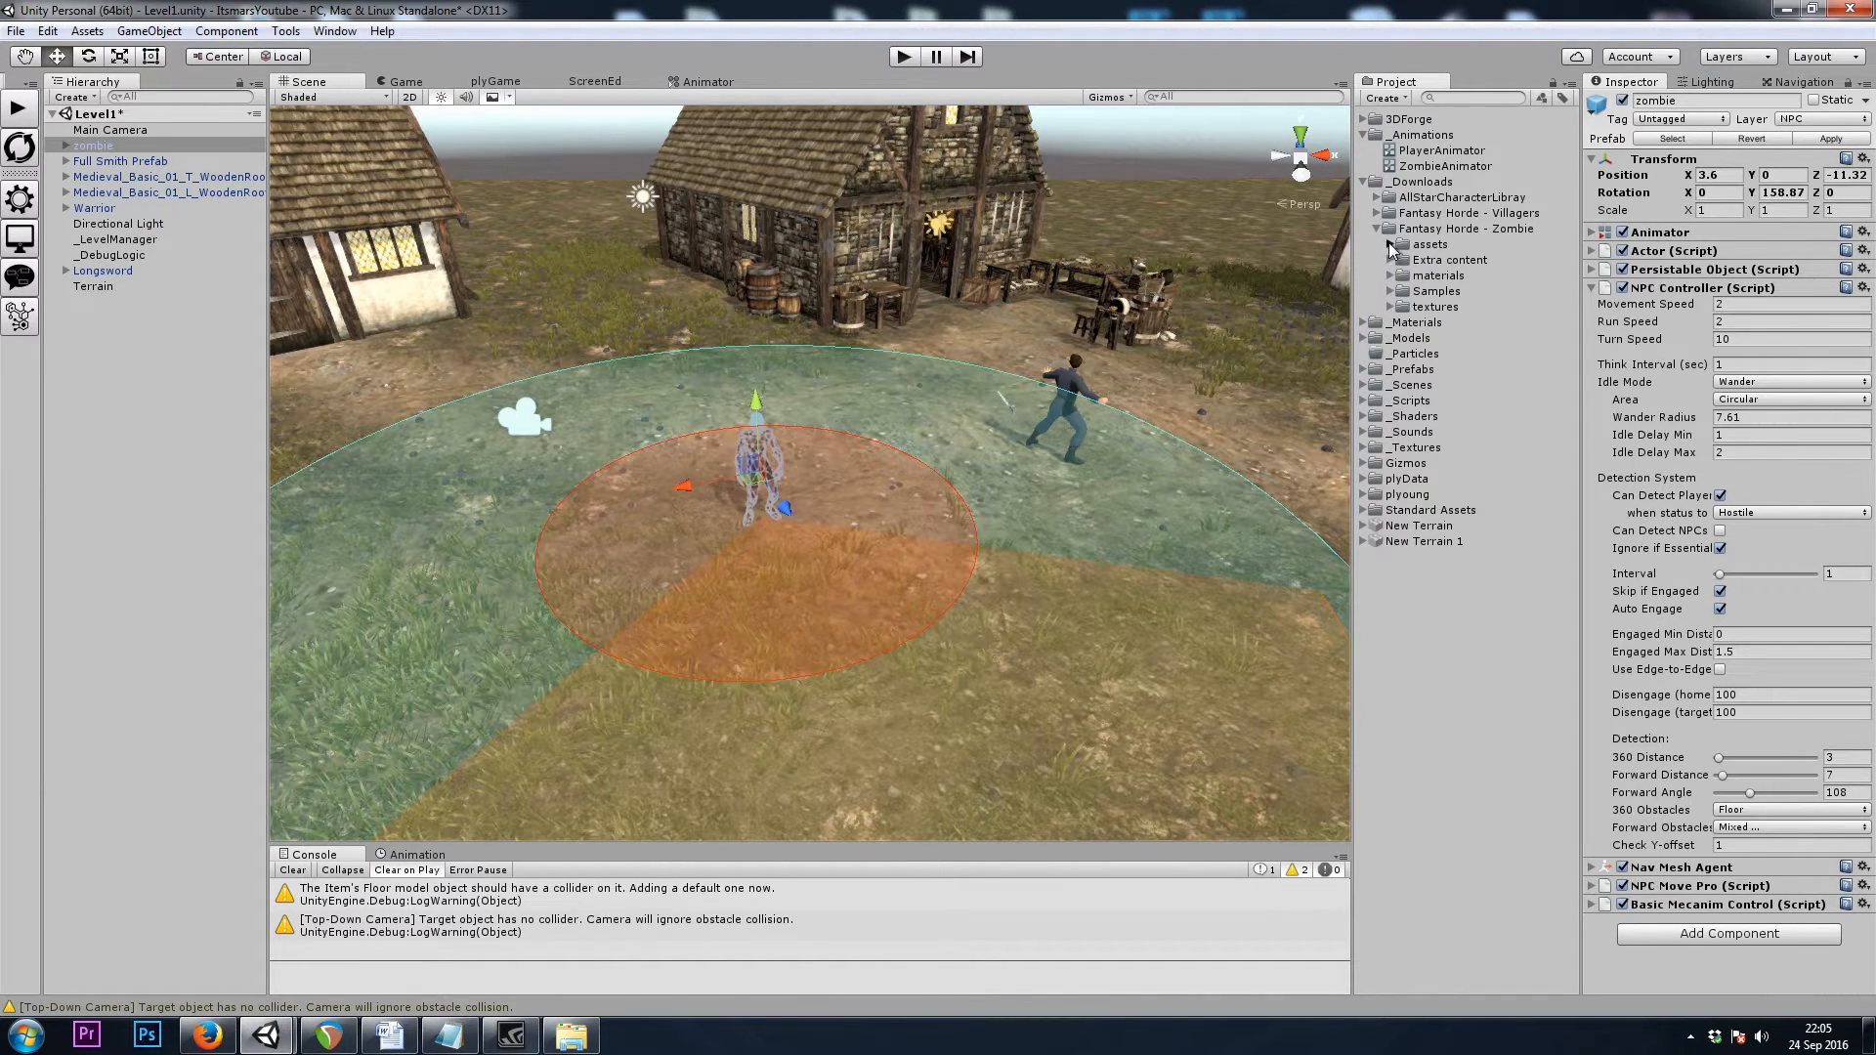
pyautogui.click(1391, 244)
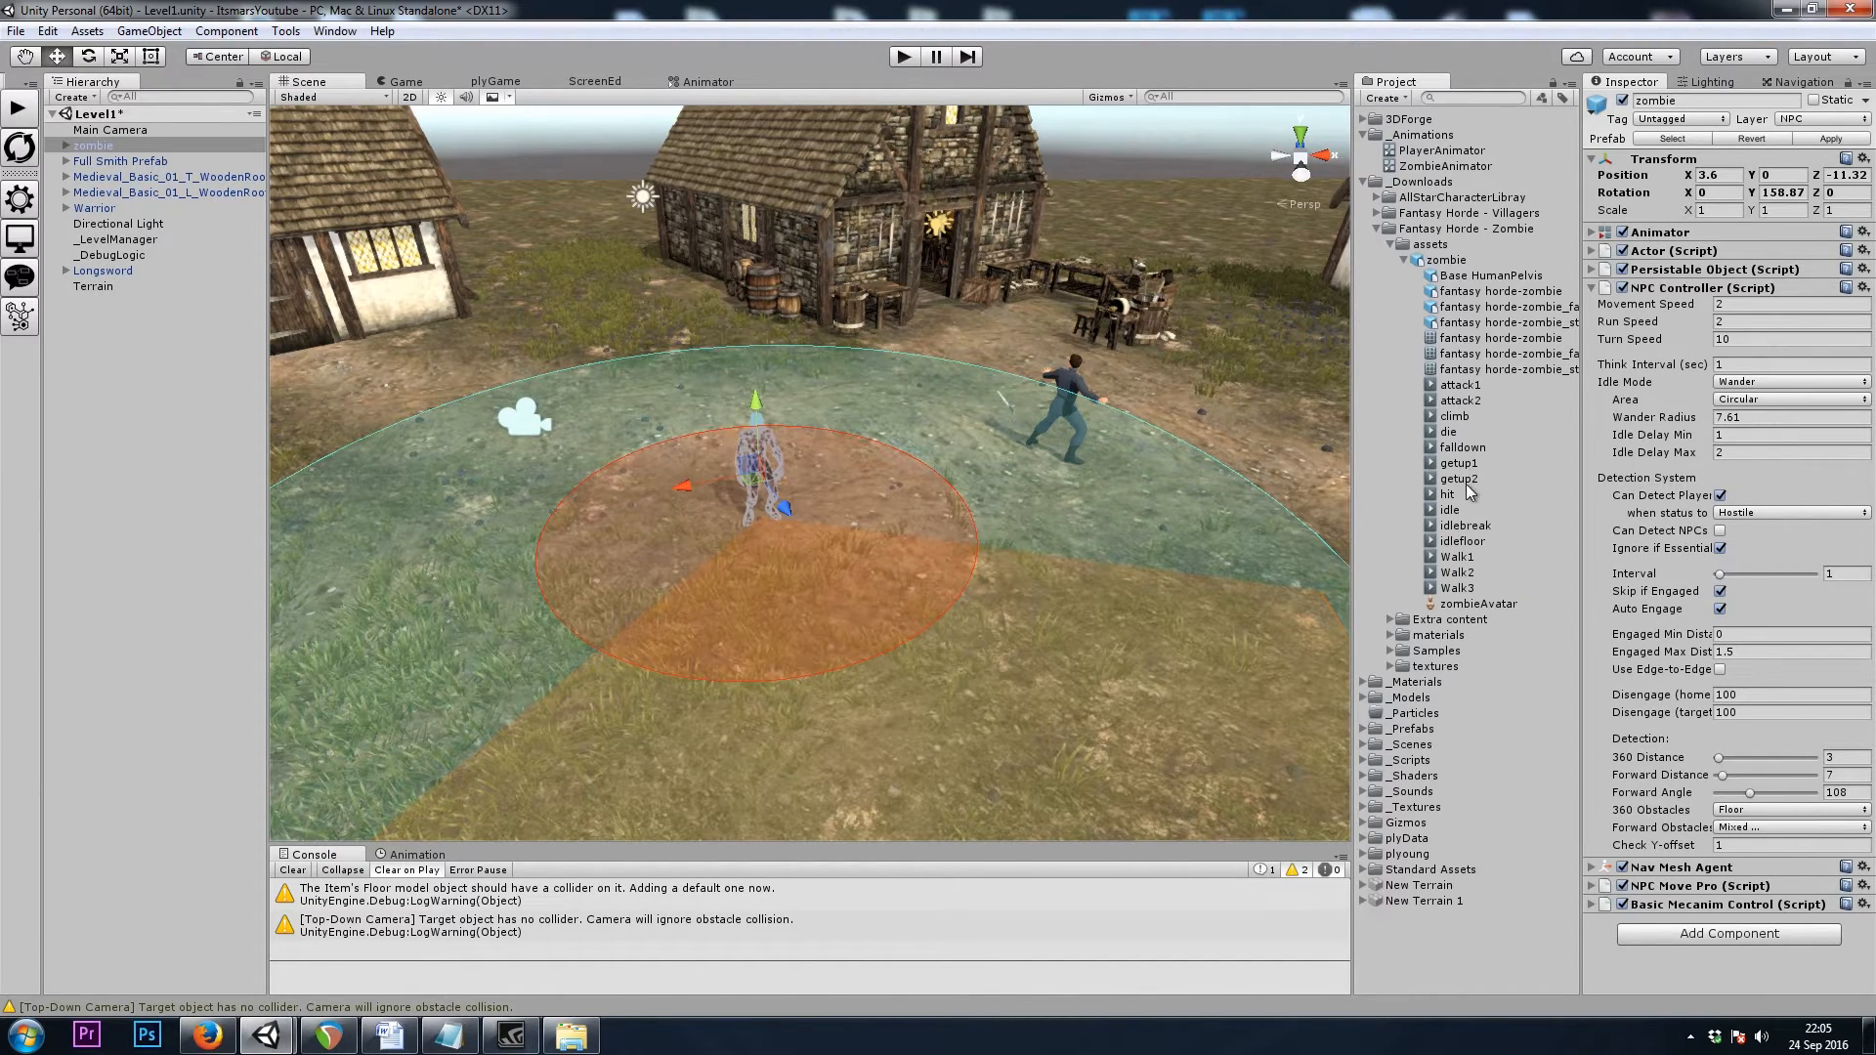
pyautogui.click(1457, 556)
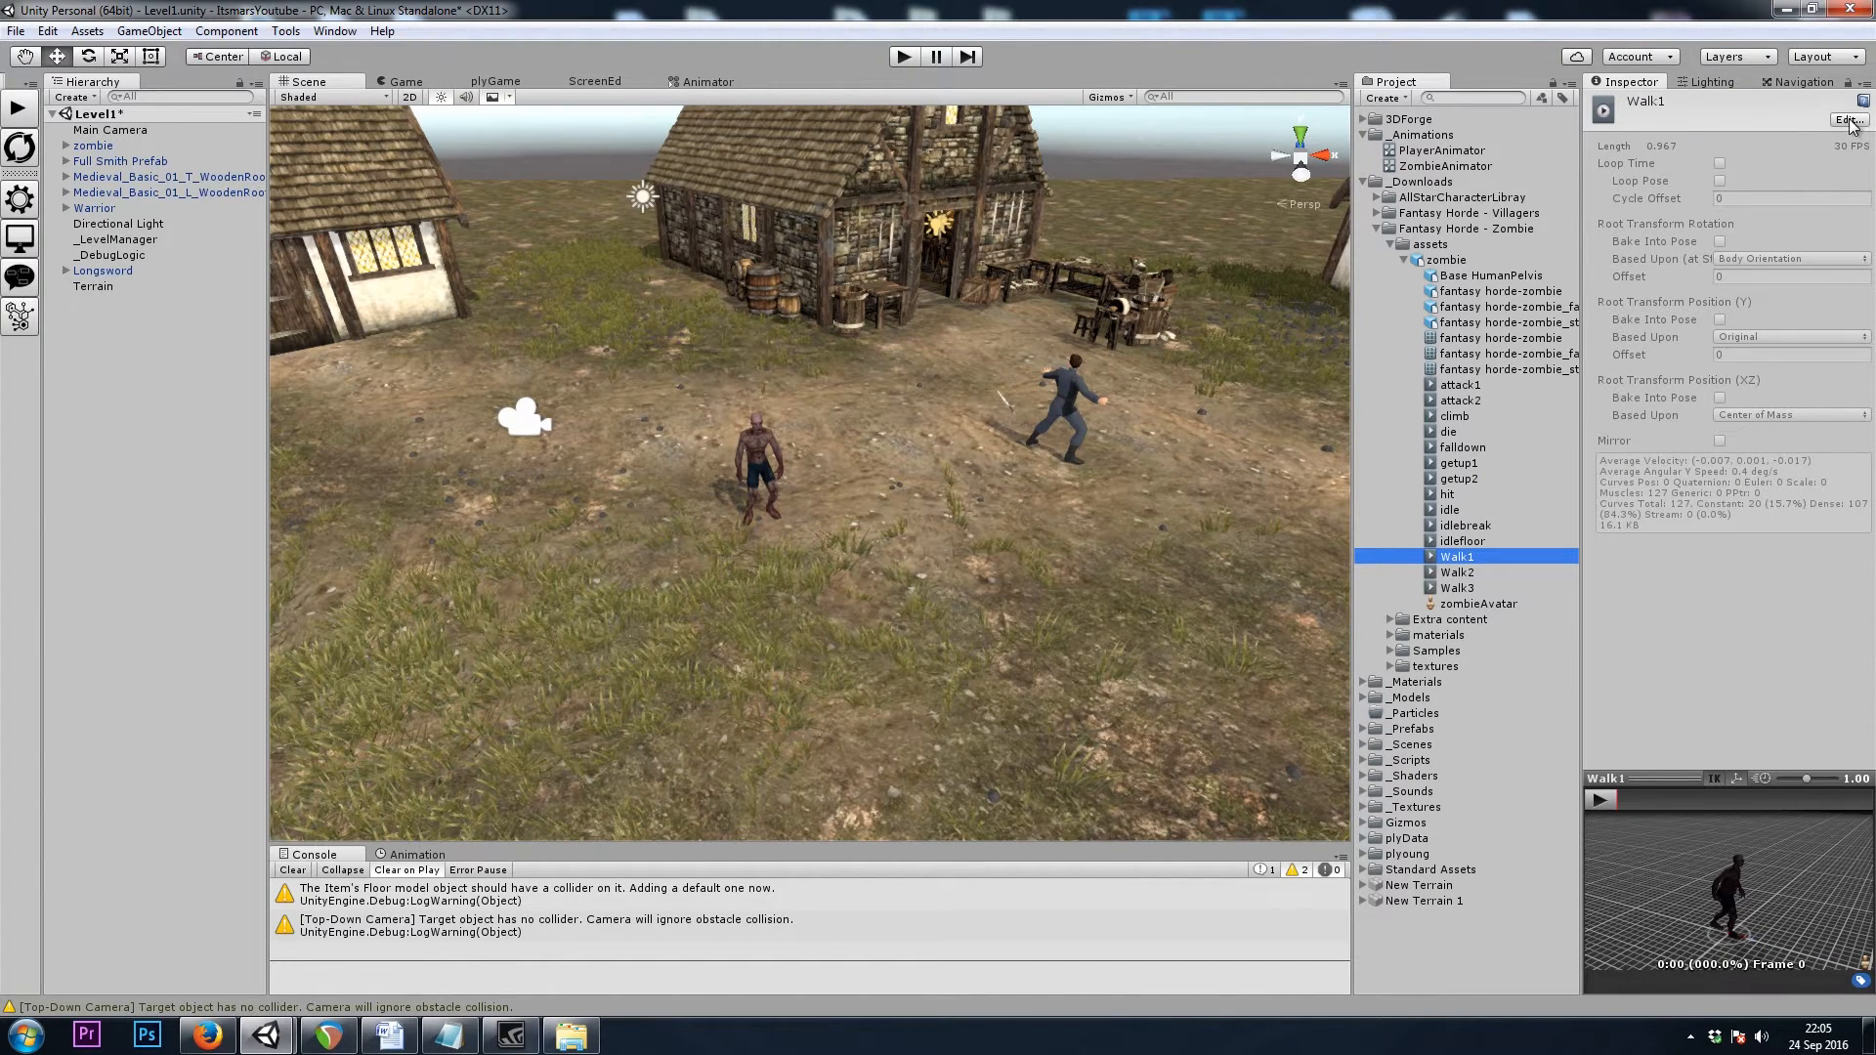
pyautogui.moveTo(1480, 260)
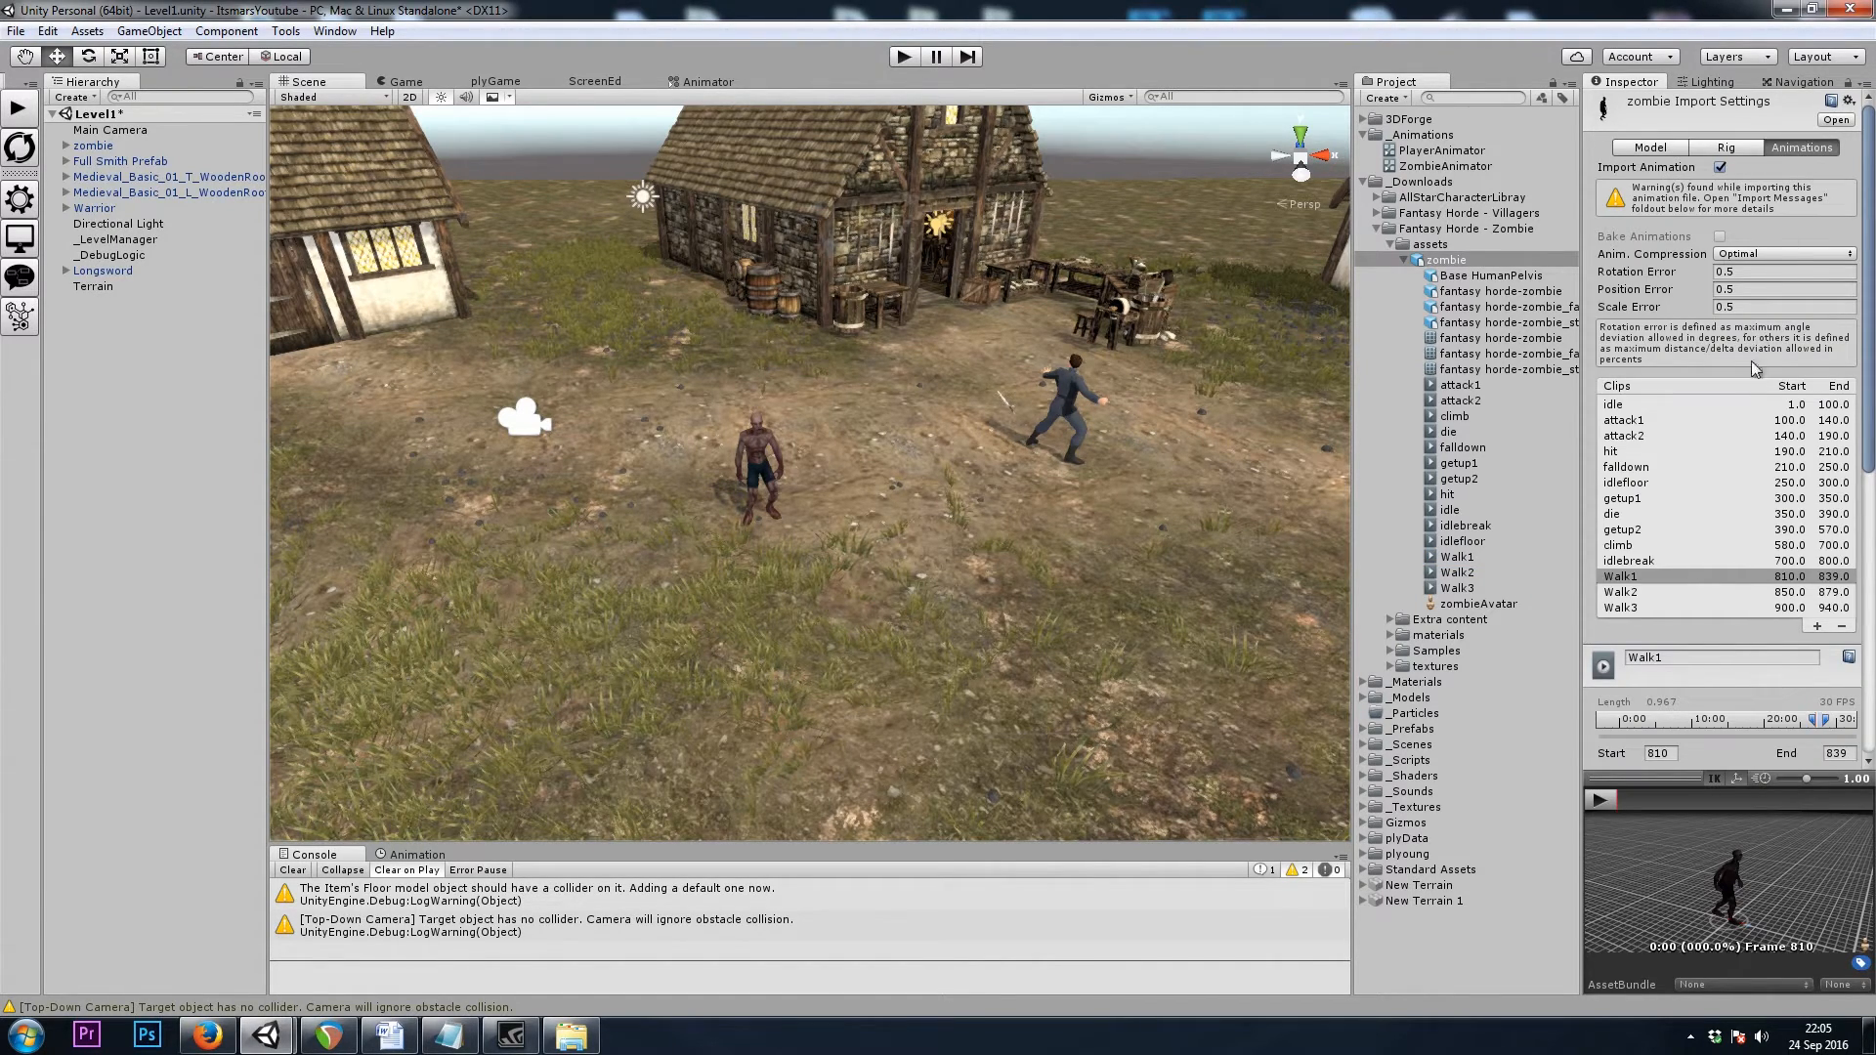
pyautogui.scroll(-3)
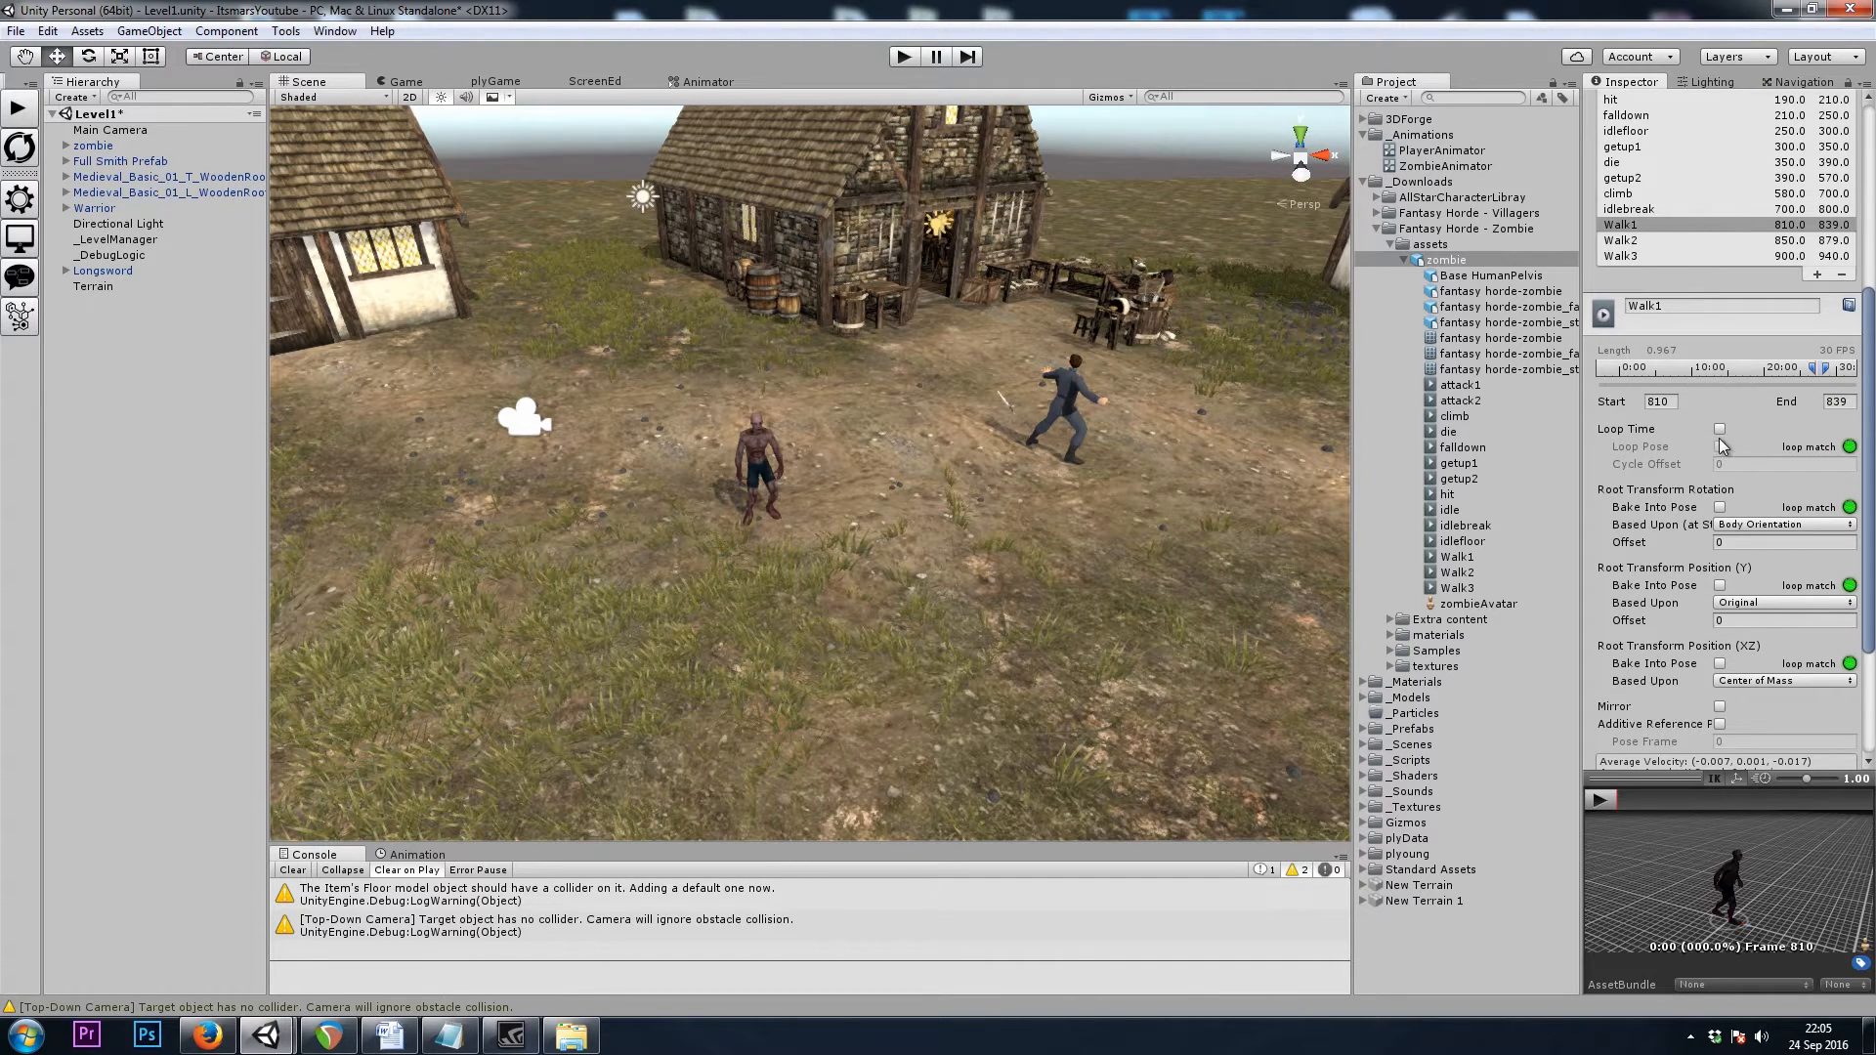
pyautogui.click(1720, 428)
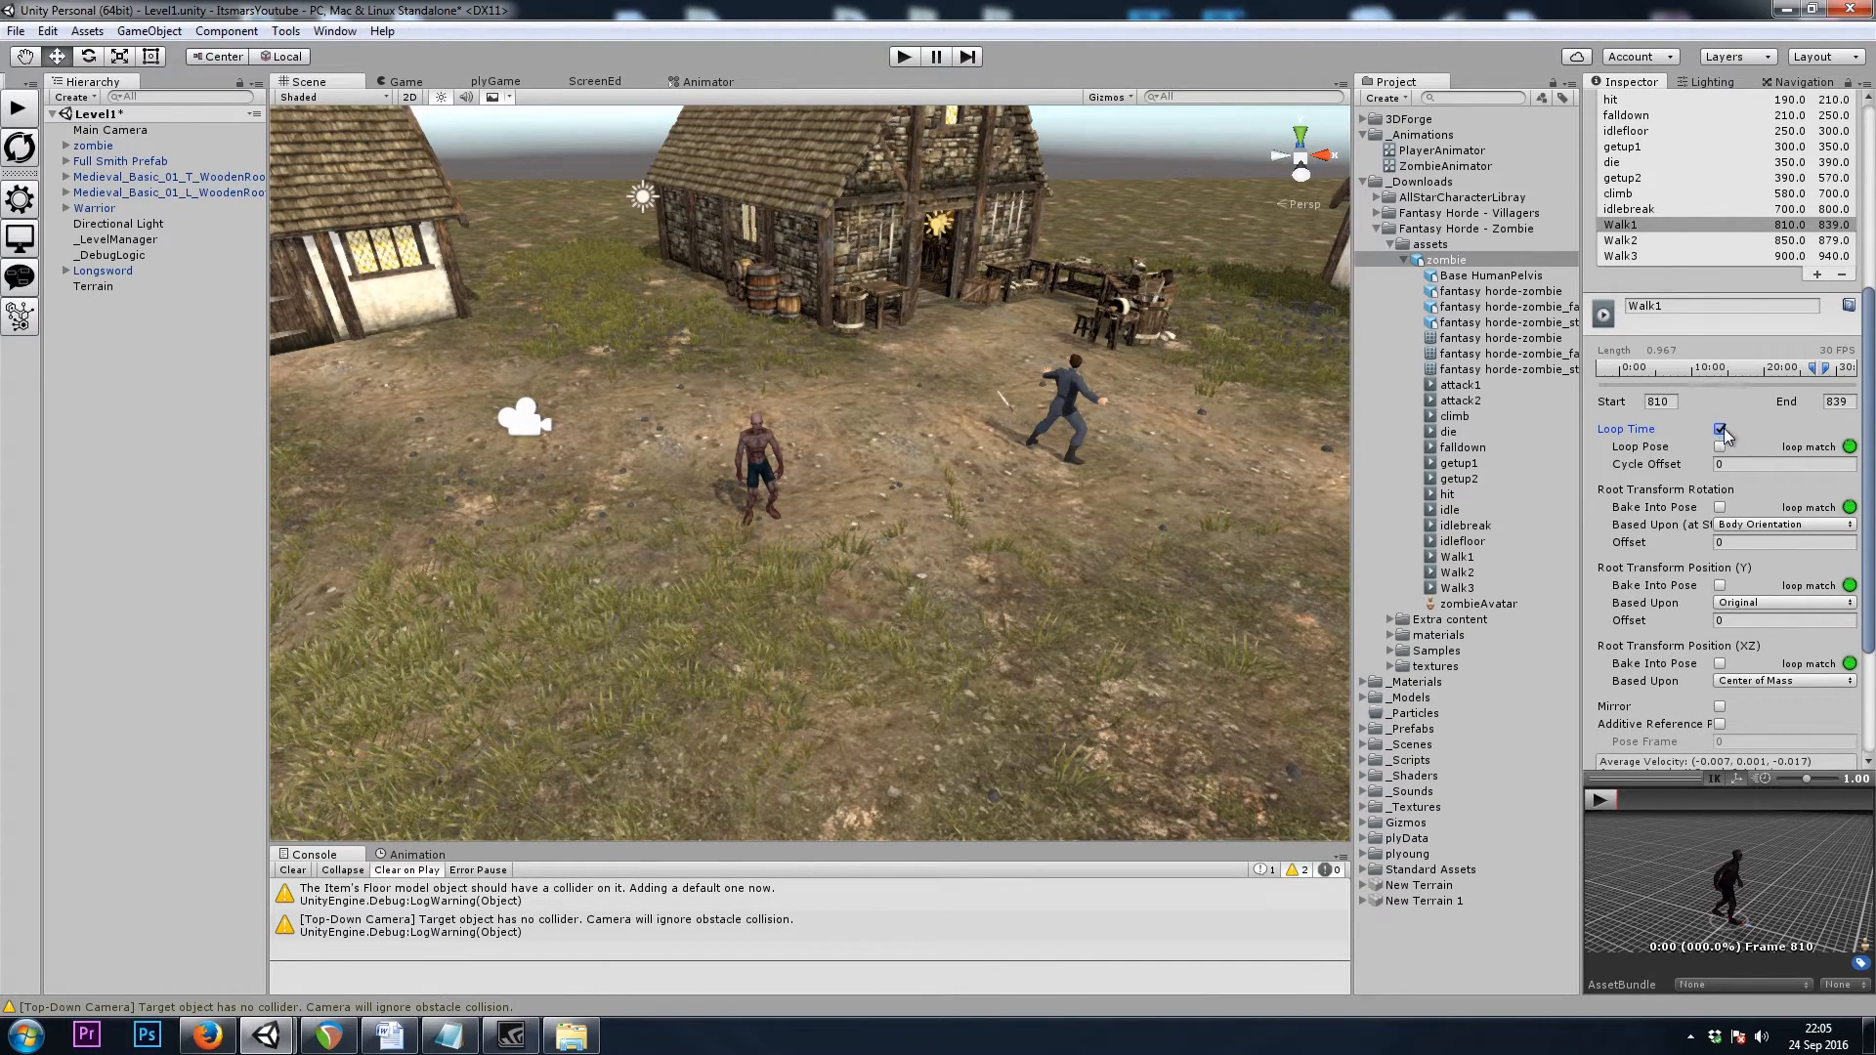
pyautogui.click(1721, 431)
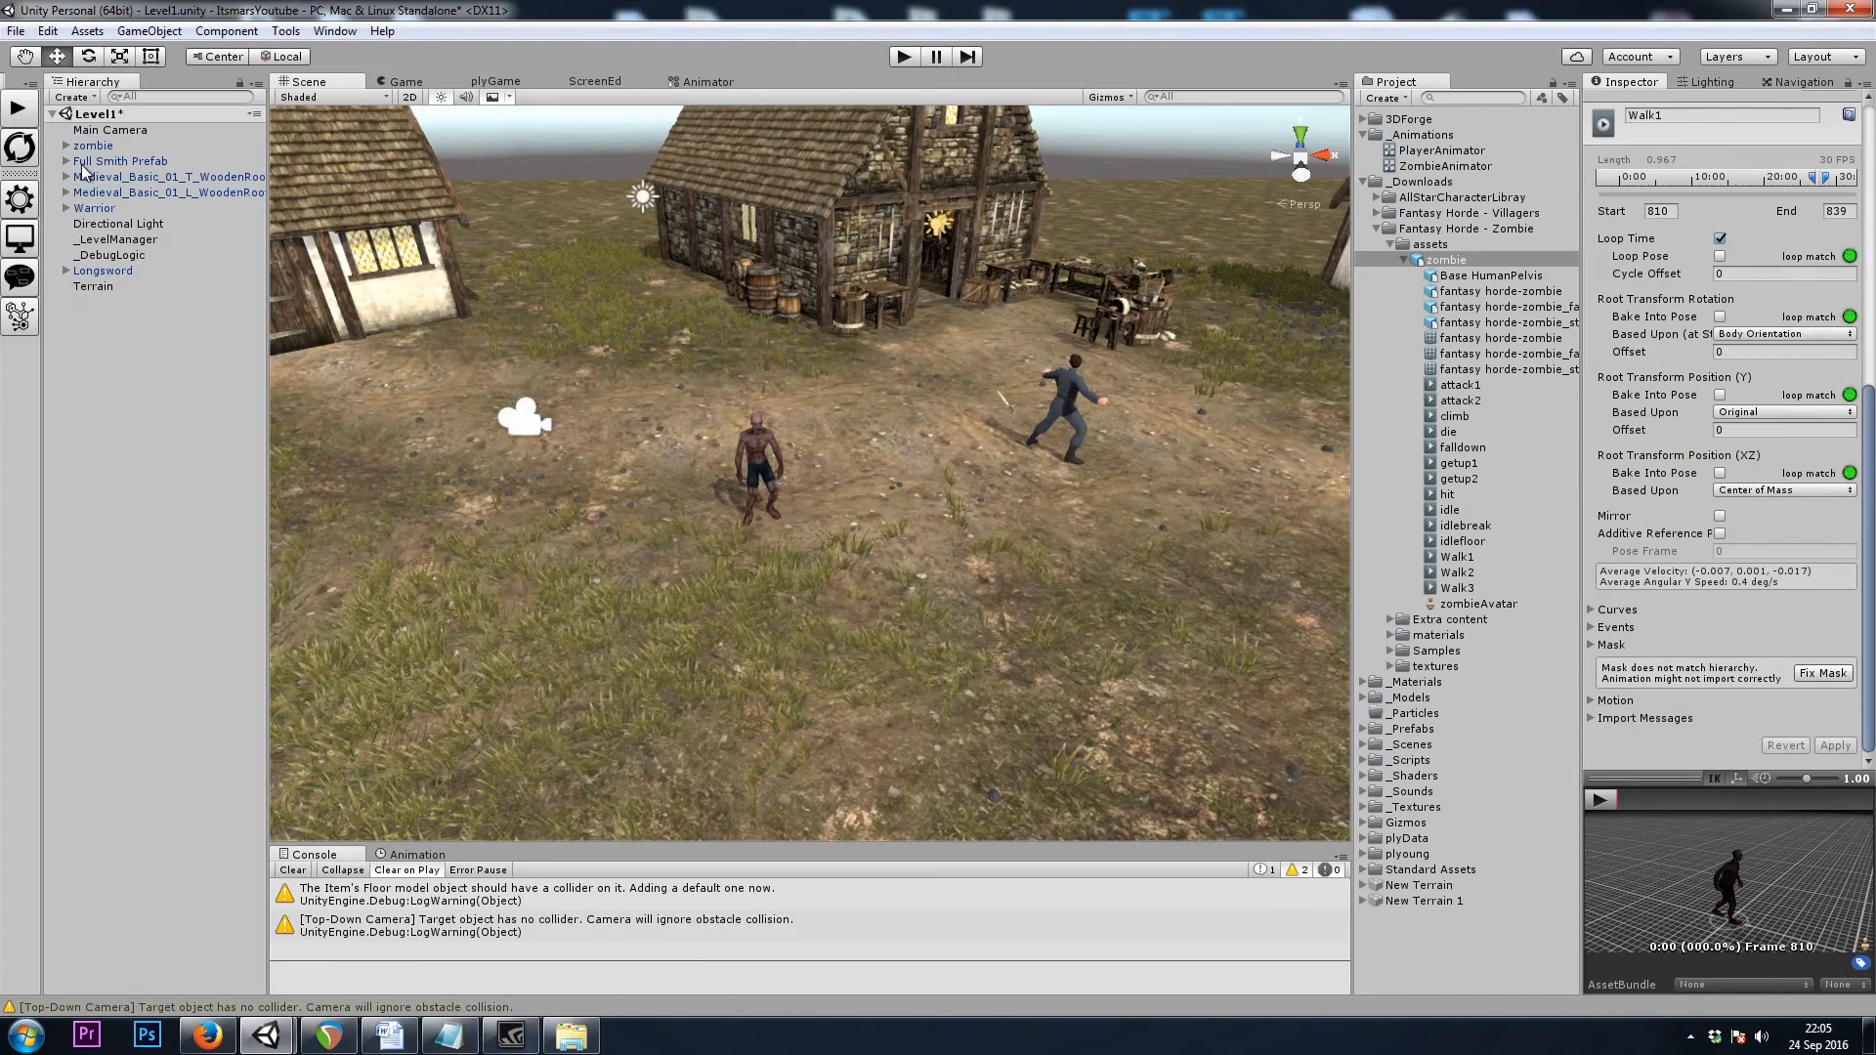
# Set the zombie's NPC Controller Turn Speed to 2000, then run and stop a Level1 play test
pyautogui.click(92, 145)
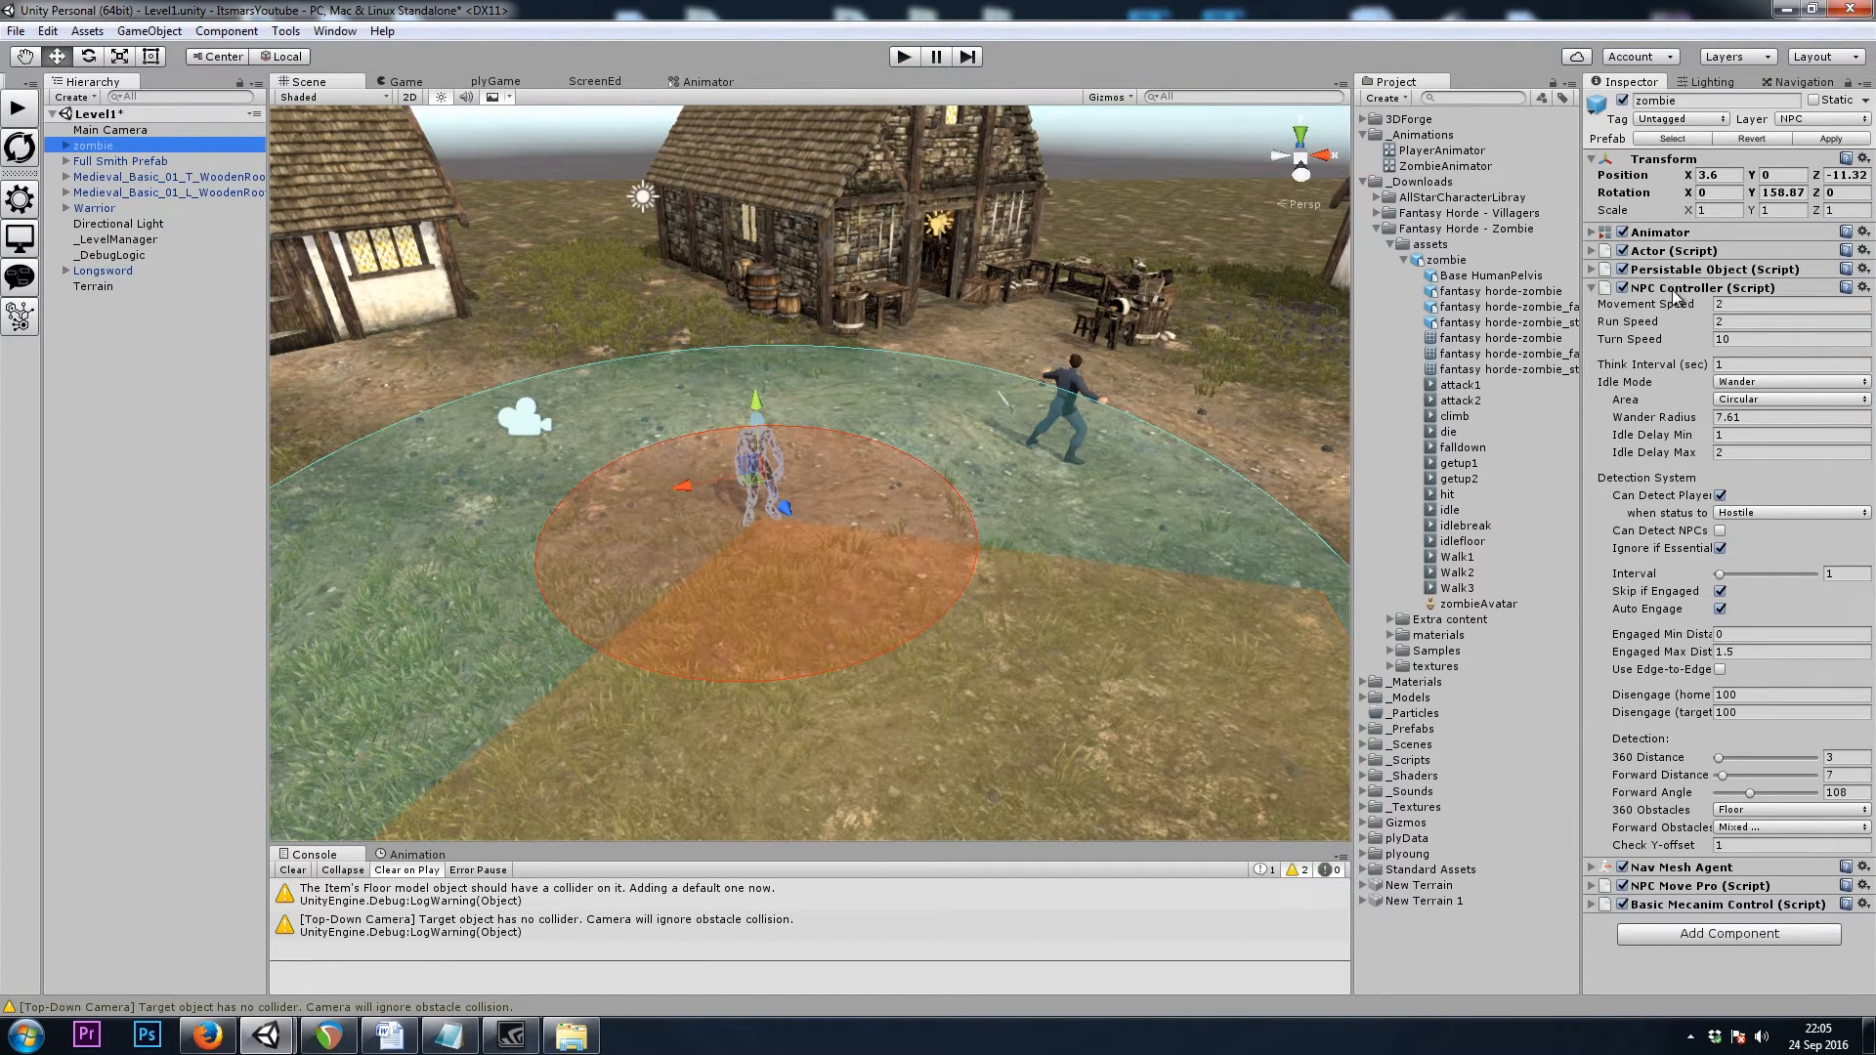
pyautogui.click(1782, 339)
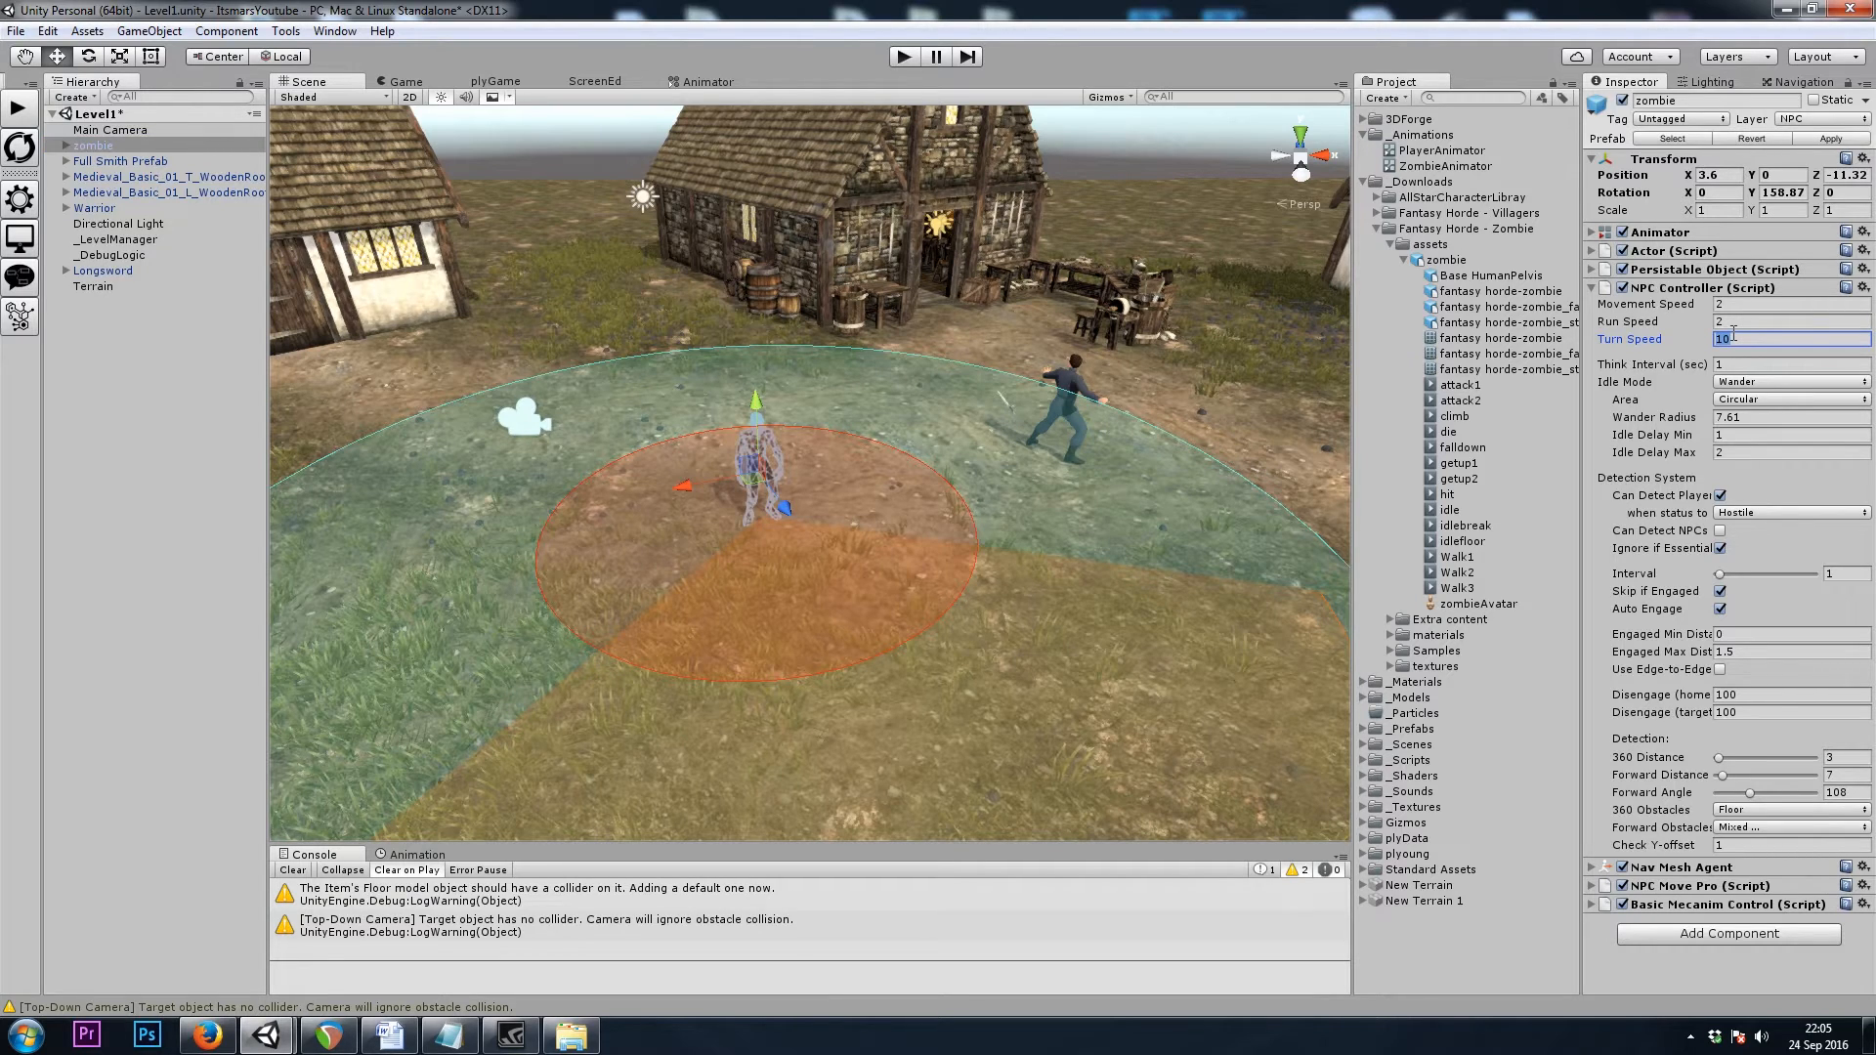
pyautogui.write('2000')
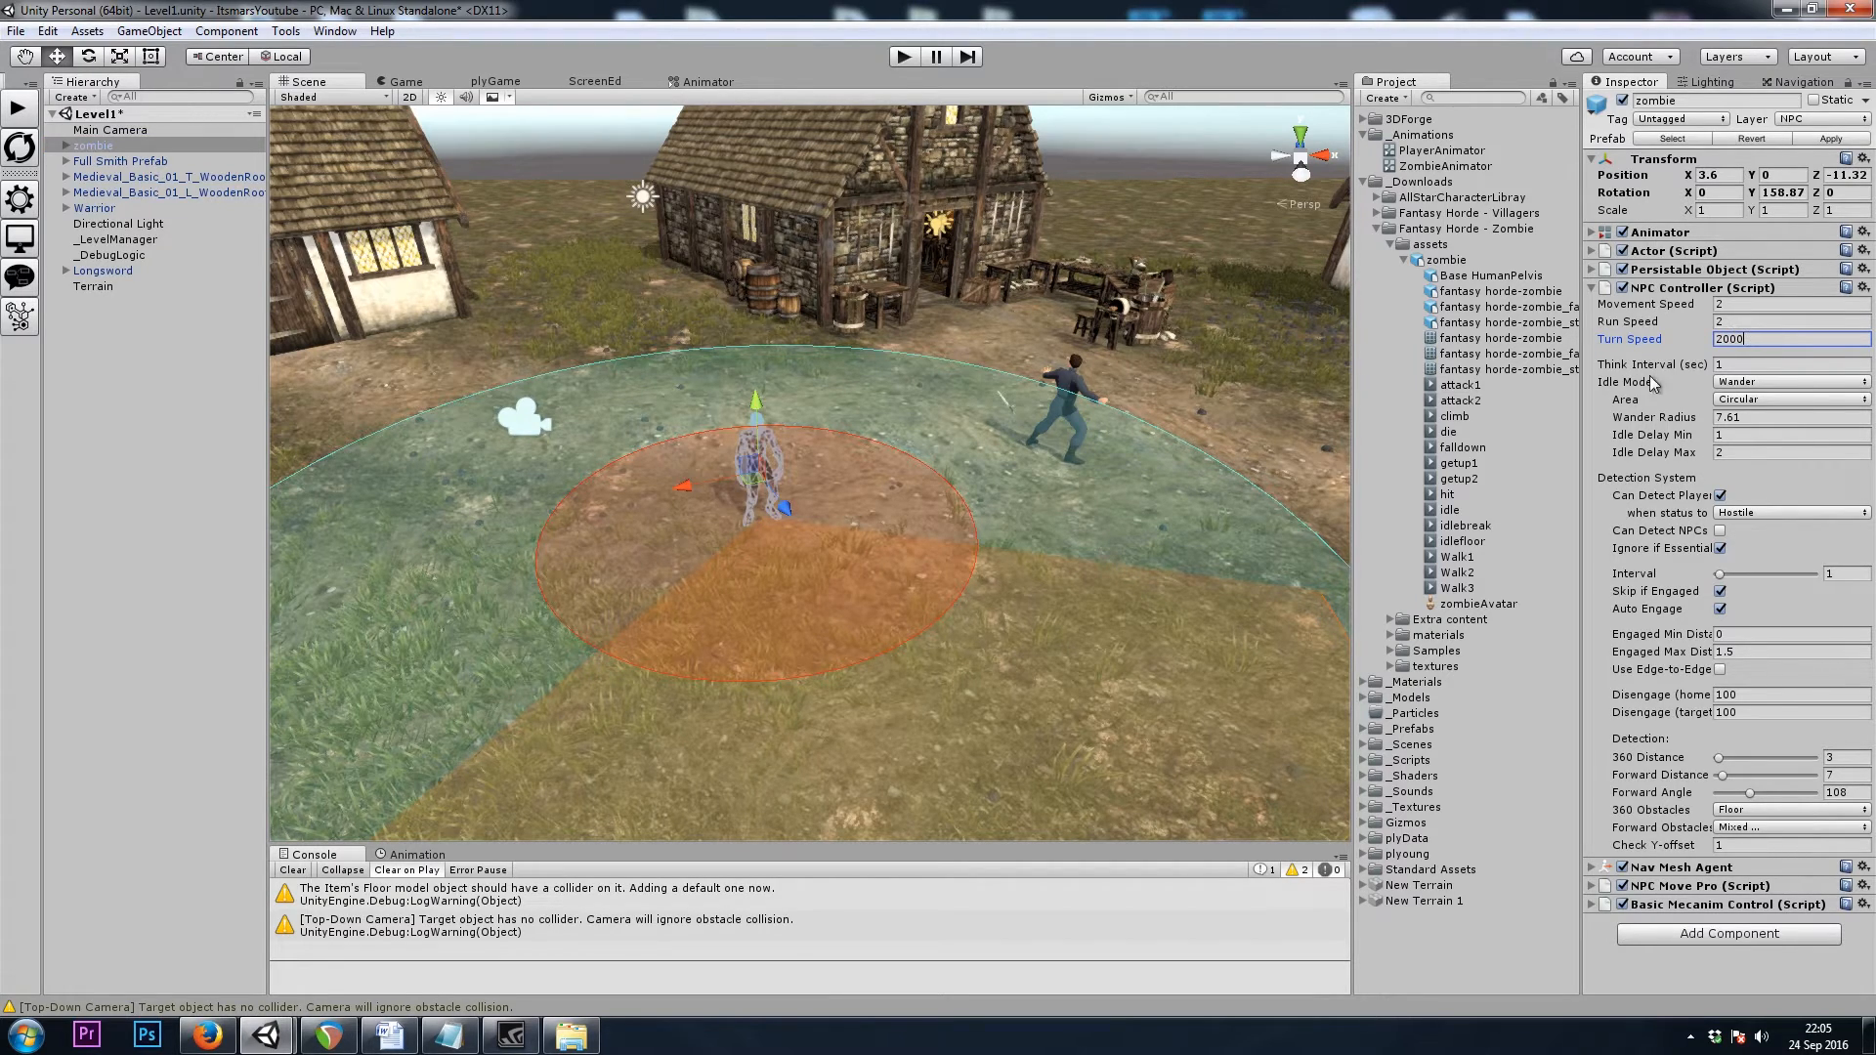
pyautogui.click(936, 57)
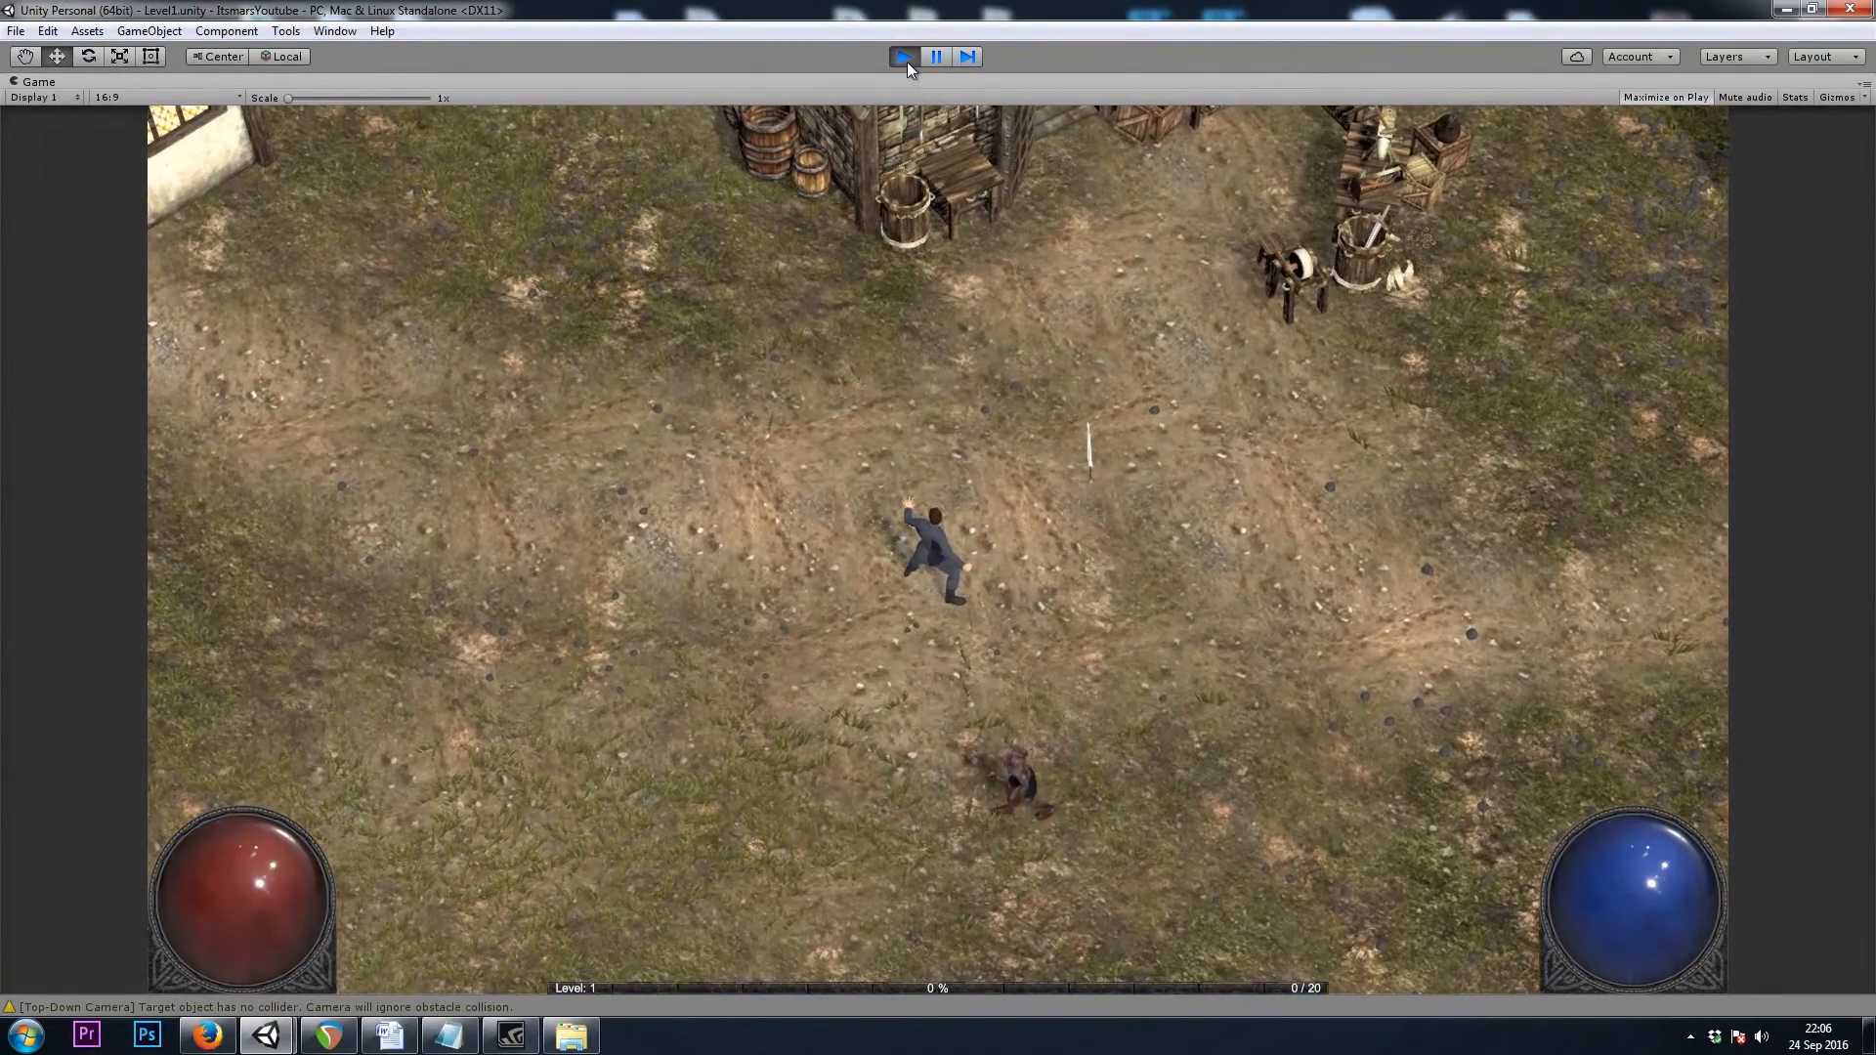
pyautogui.click(903, 57)
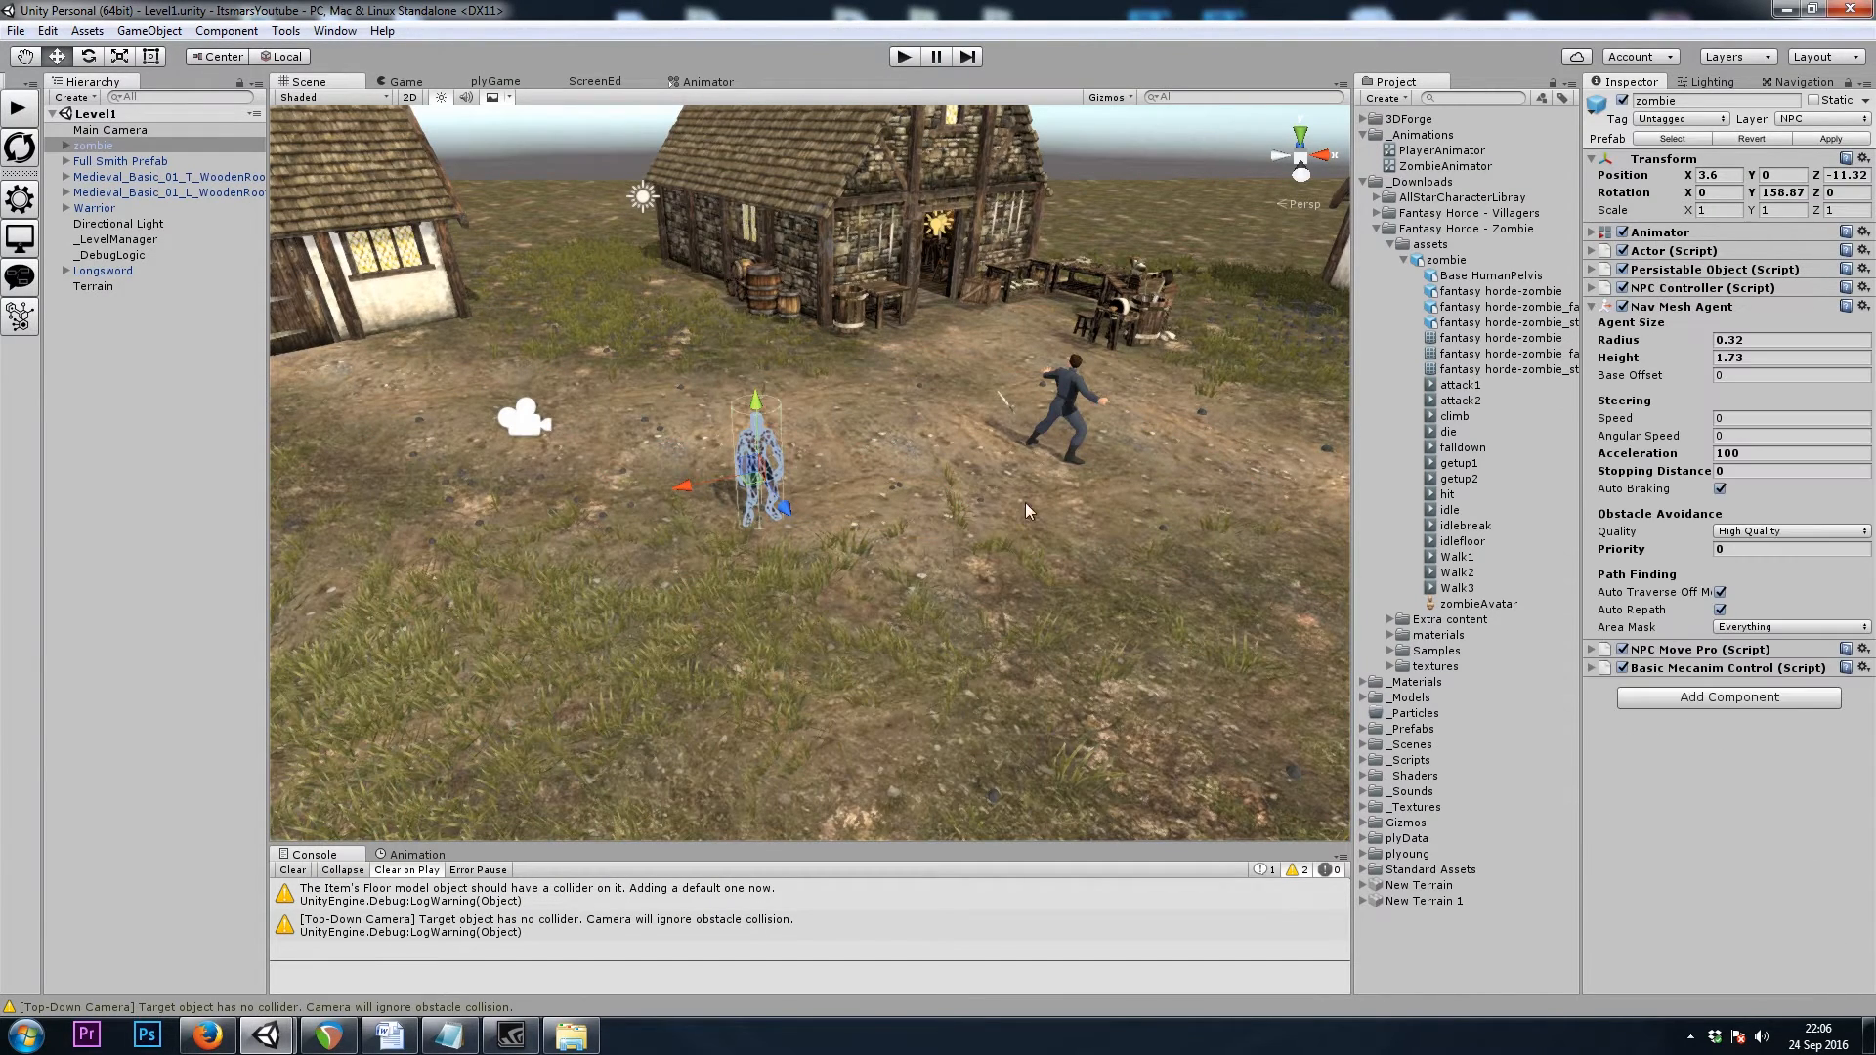
pyautogui.moveTo(1079, 431)
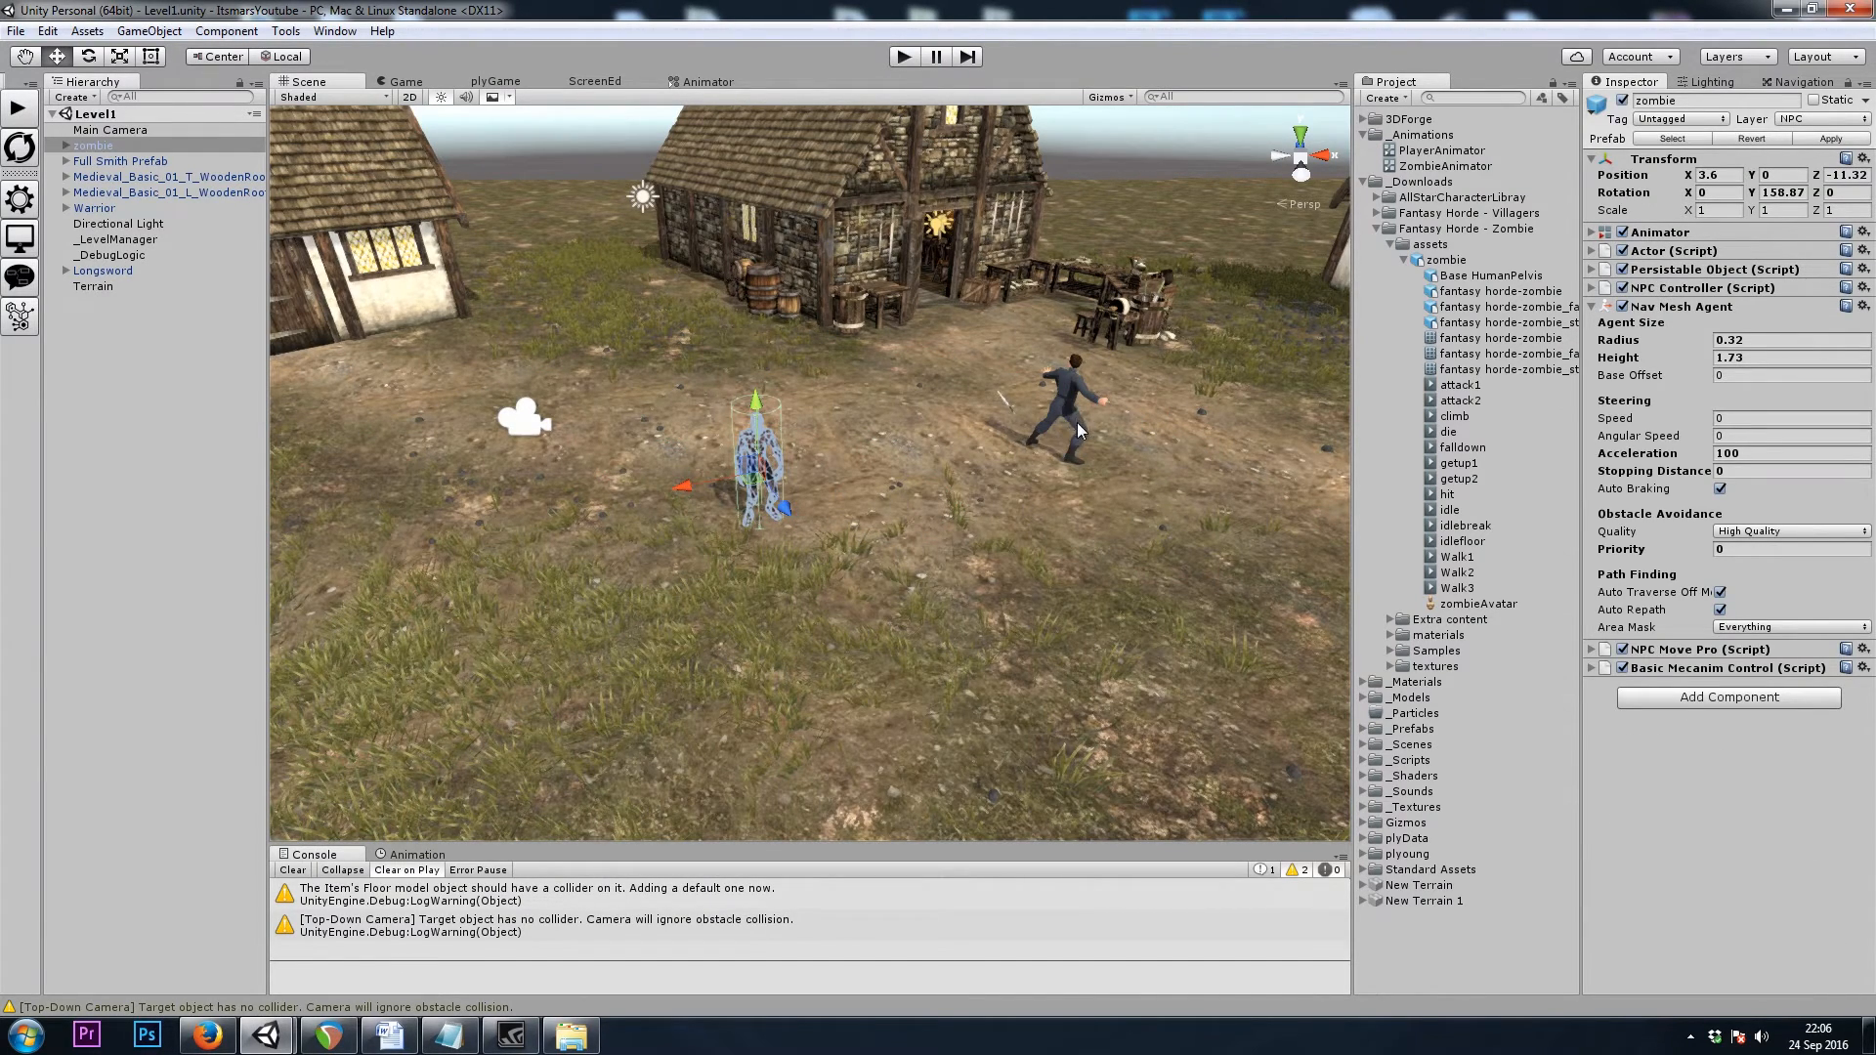
pyautogui.moveTo(789, 473)
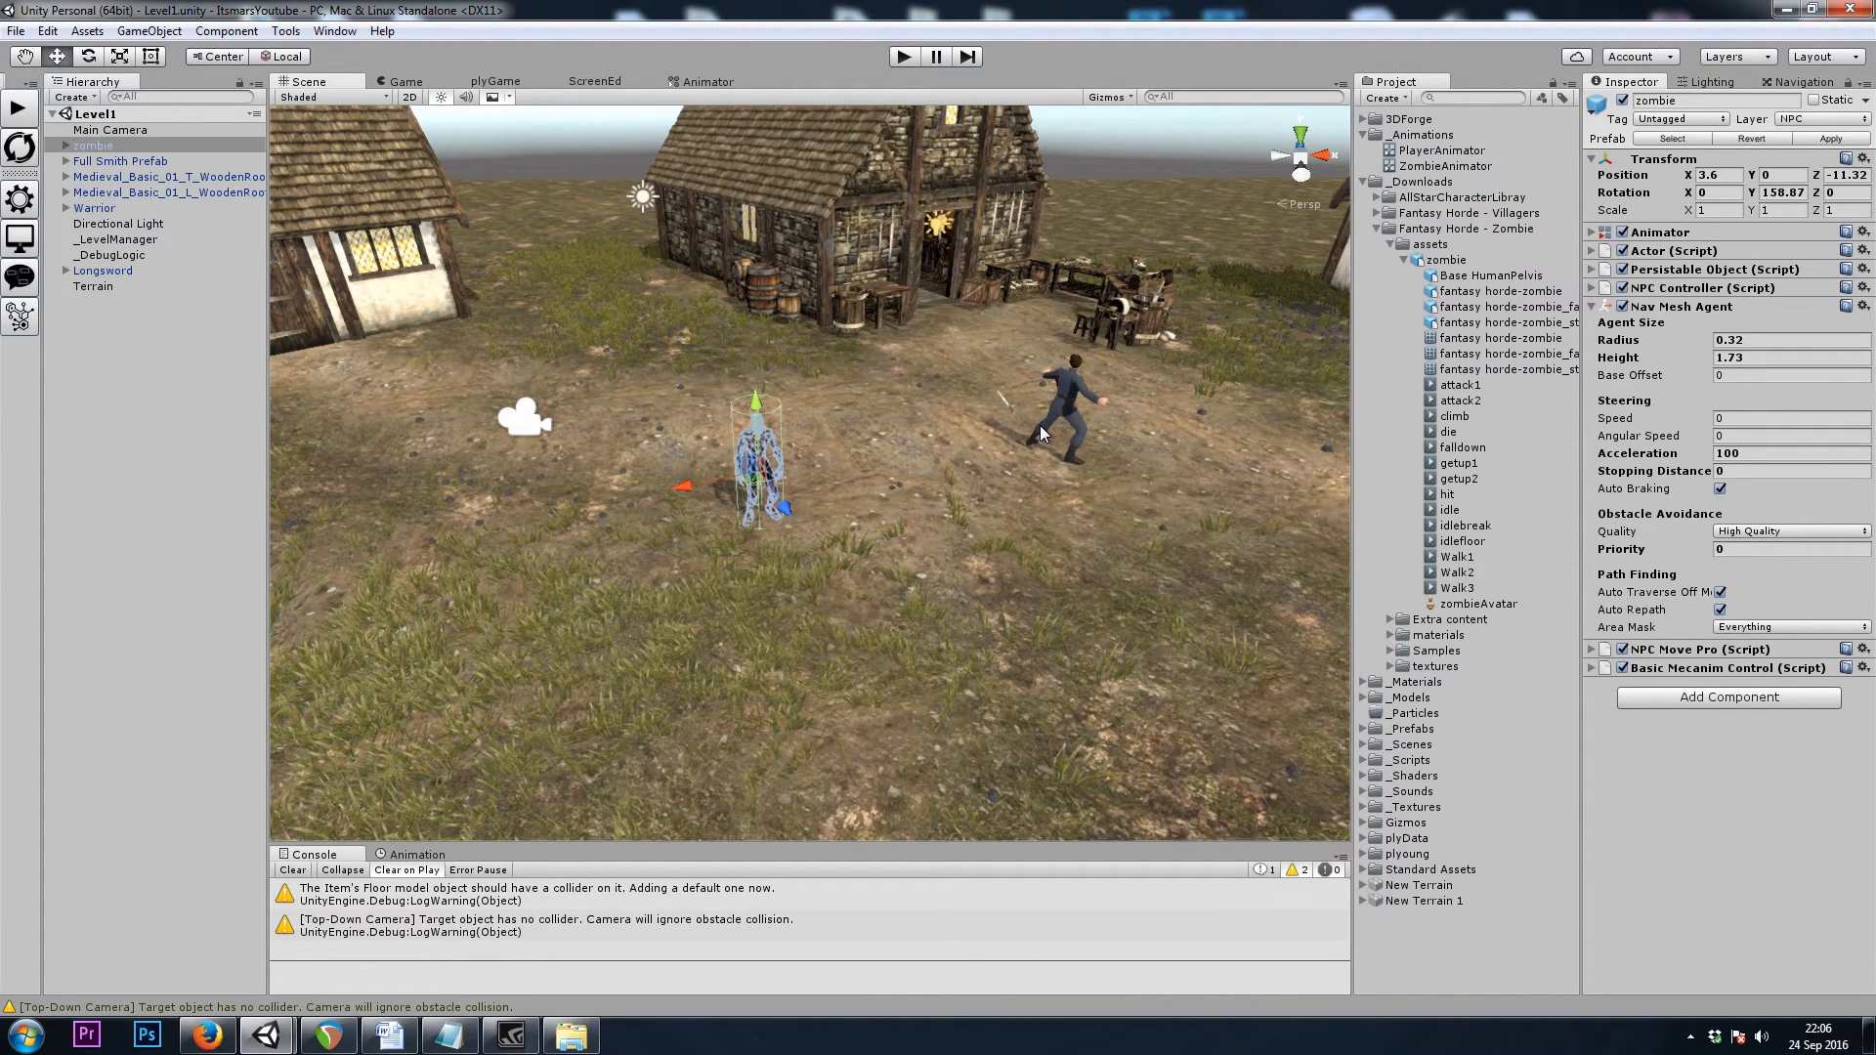
pyautogui.moveTo(1051, 441)
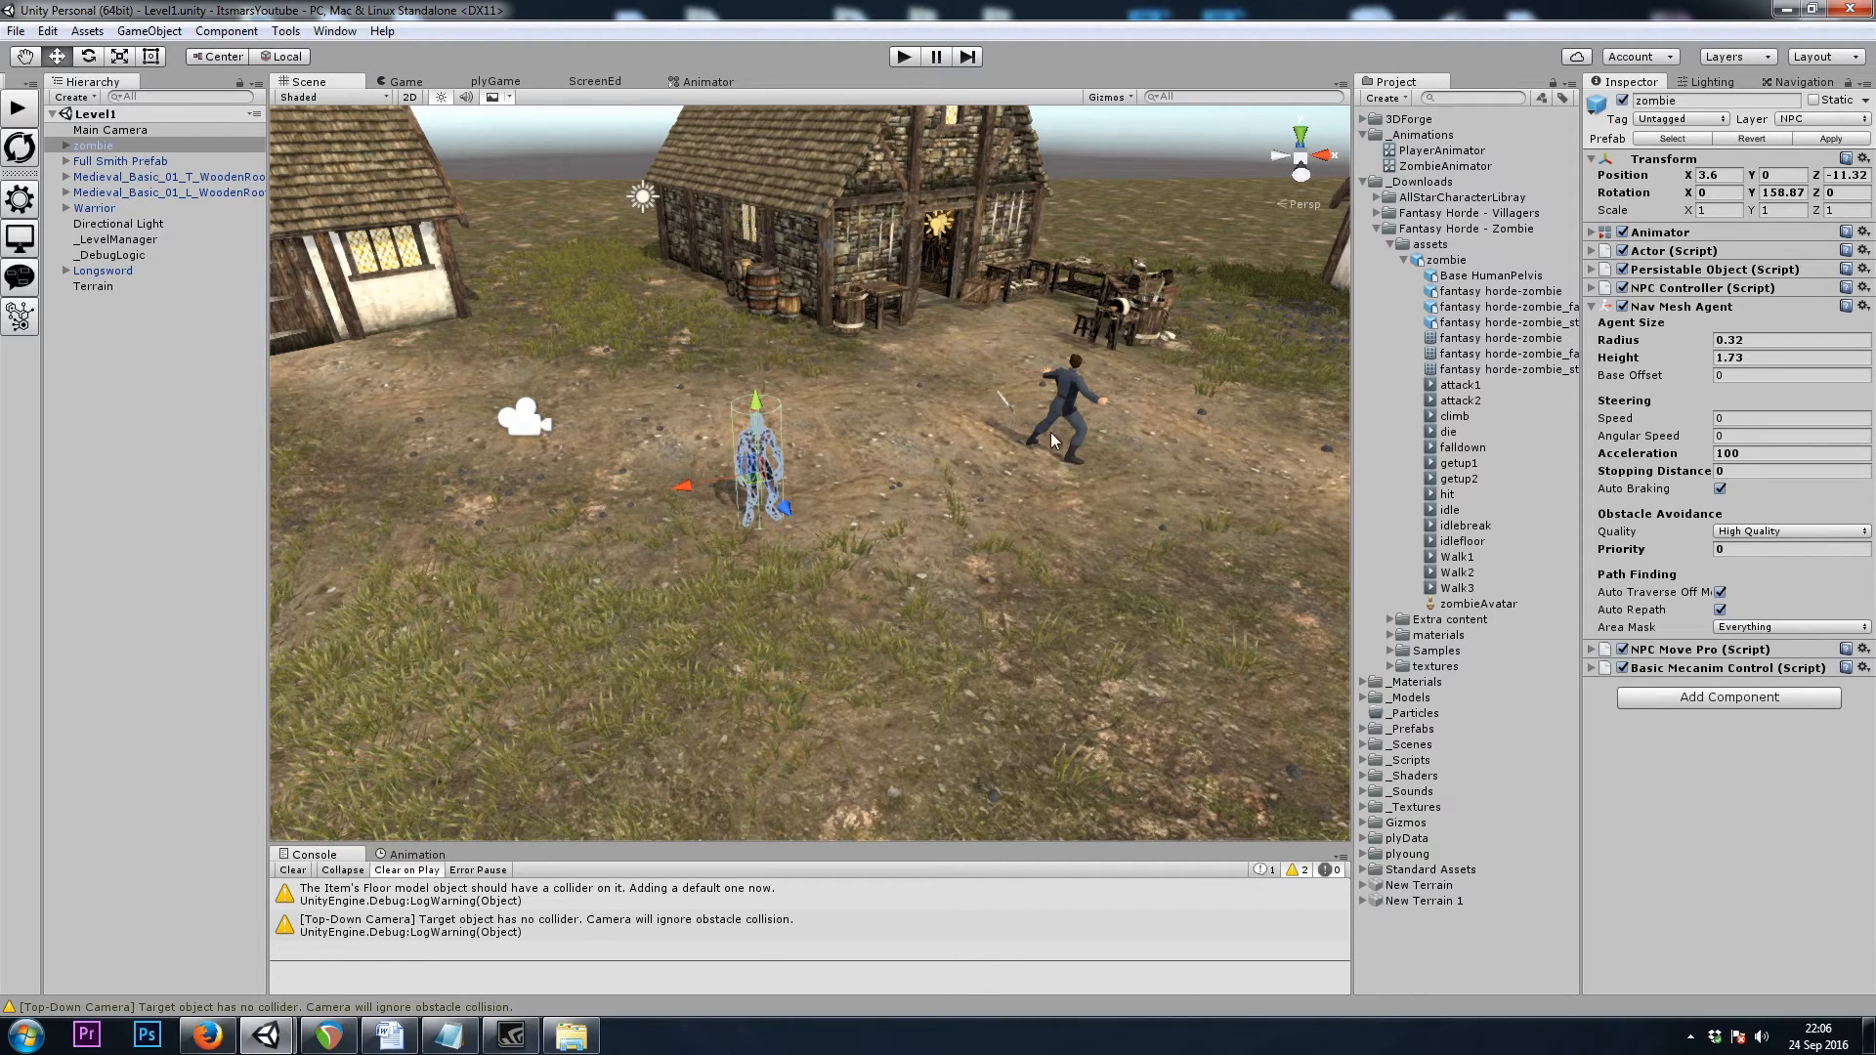
pyautogui.moveTo(969, 766)
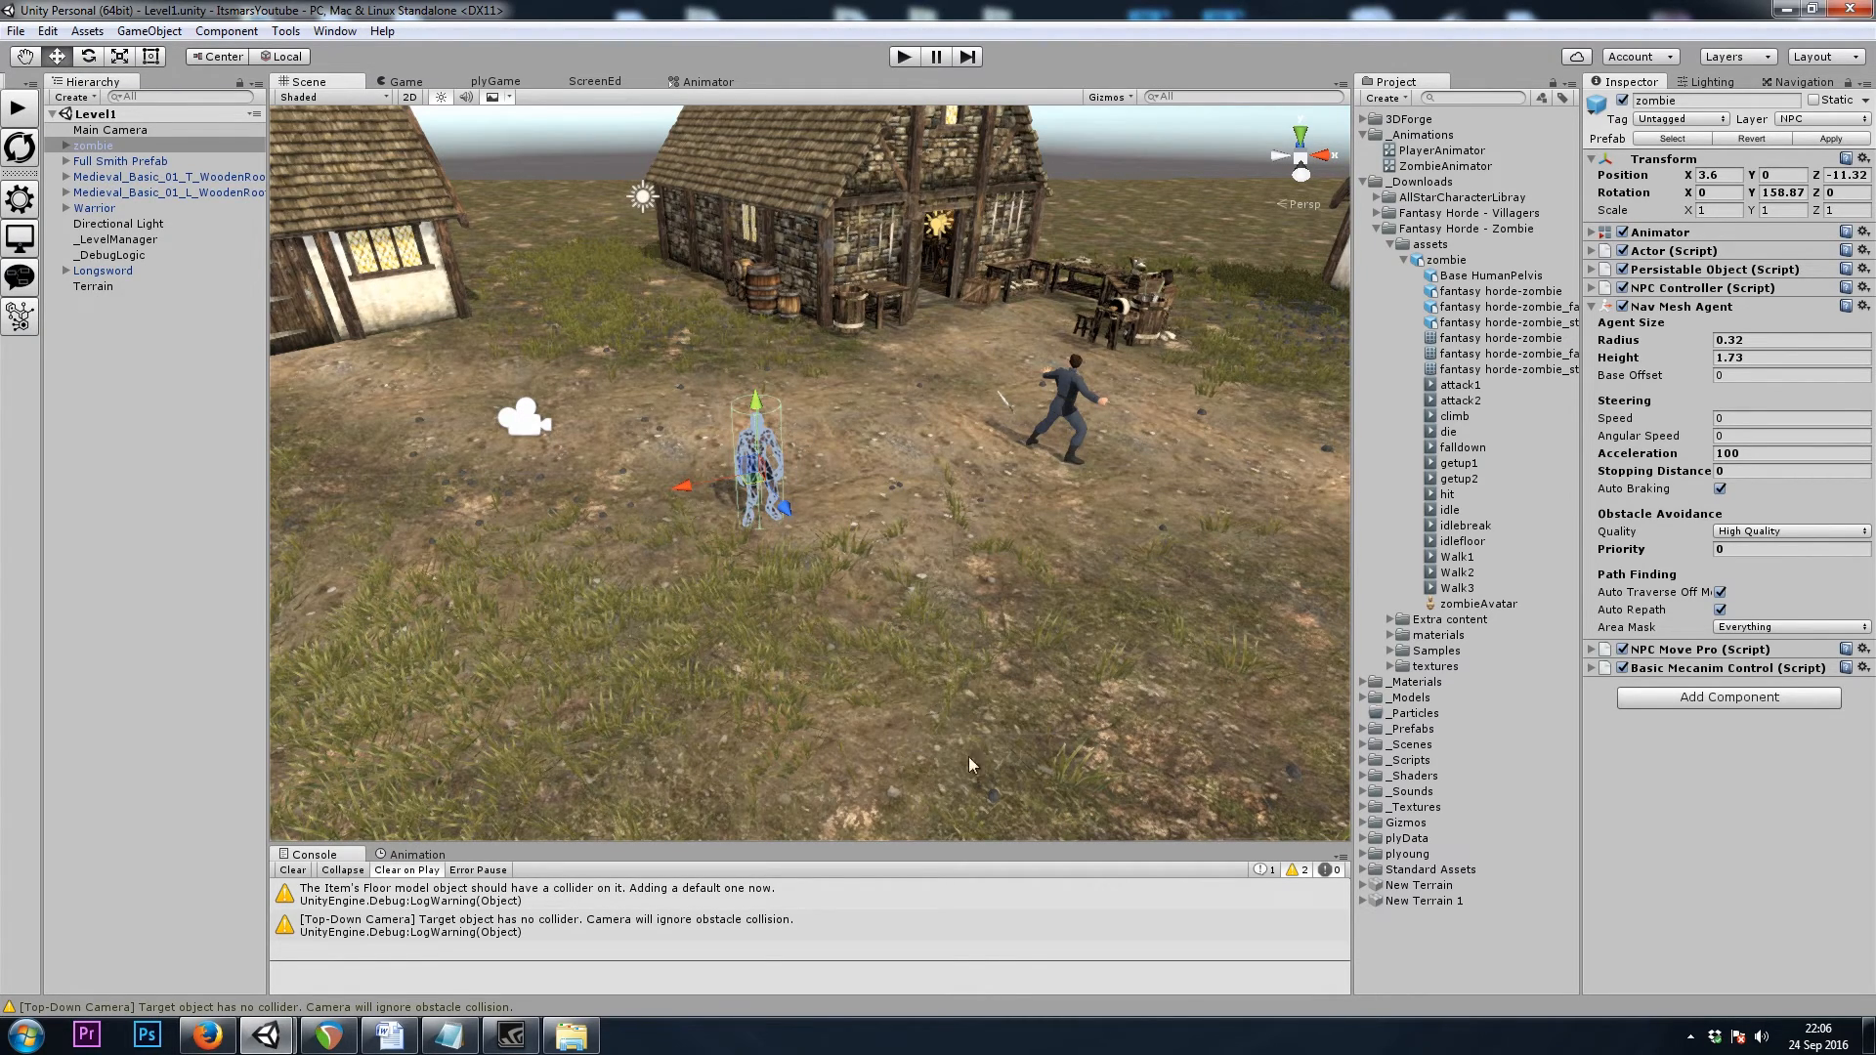
pyautogui.moveTo(801, 667)
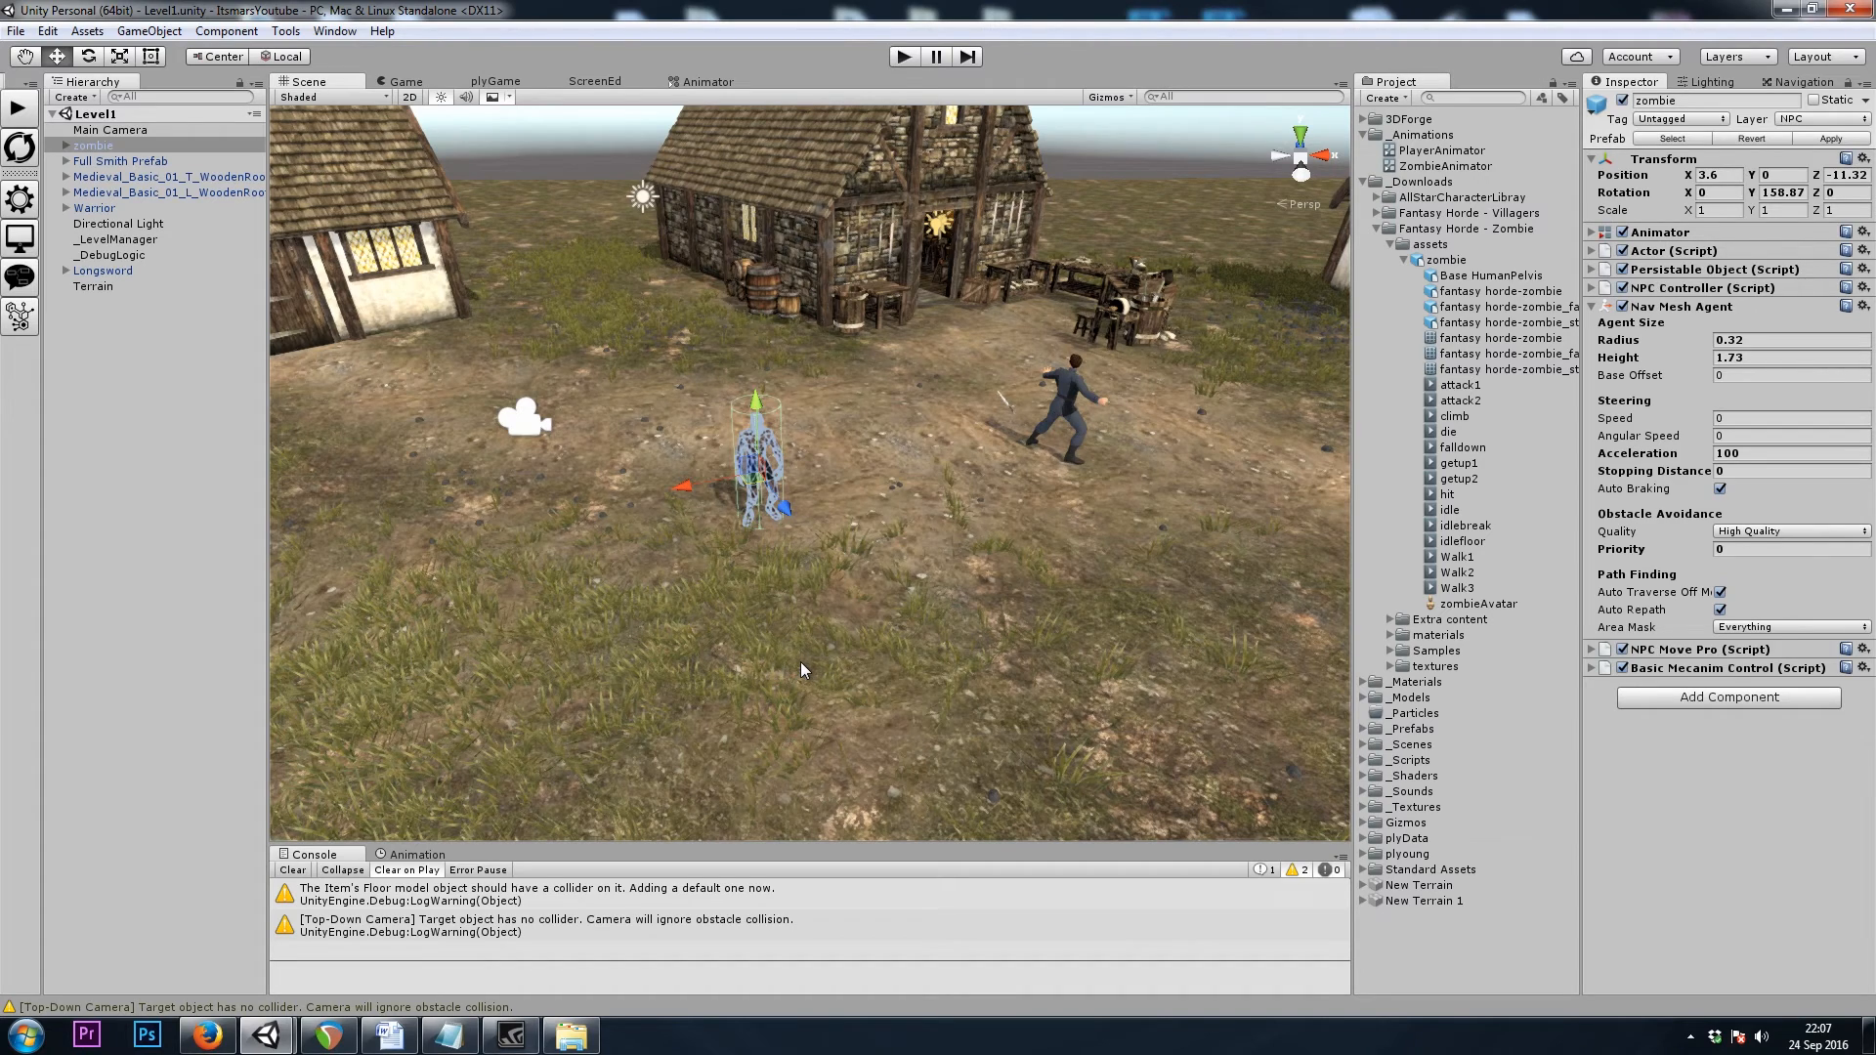